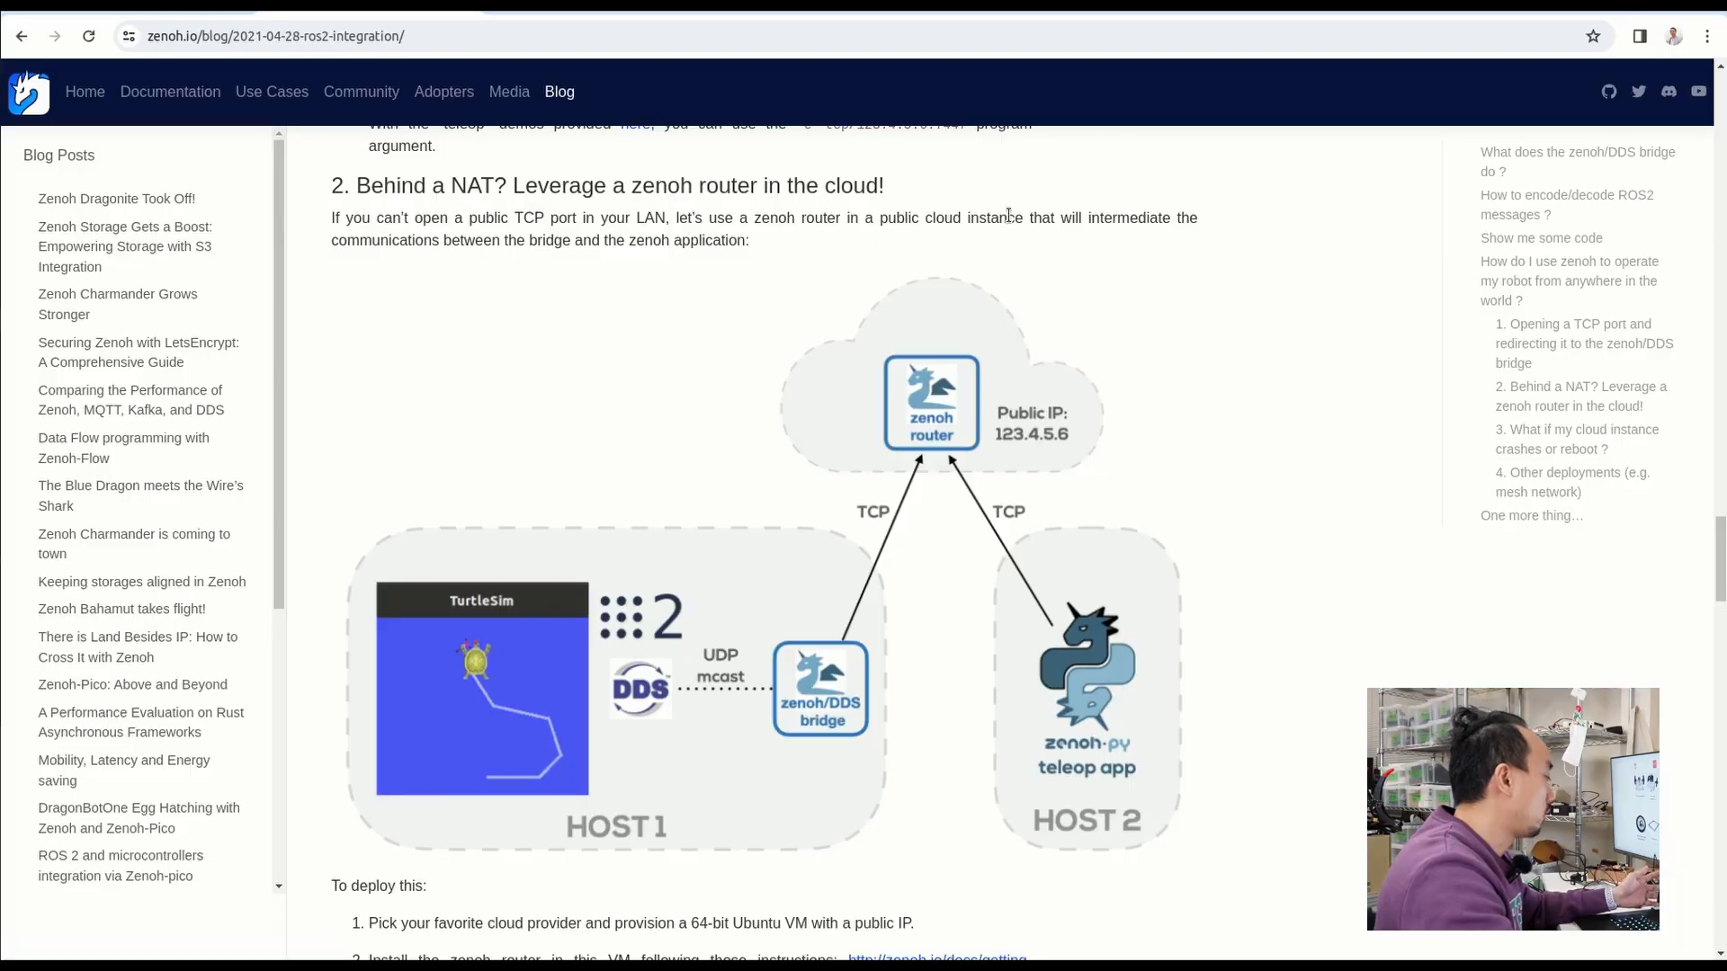
{"action": "mouse_move", "coordinate": [183, 166]}
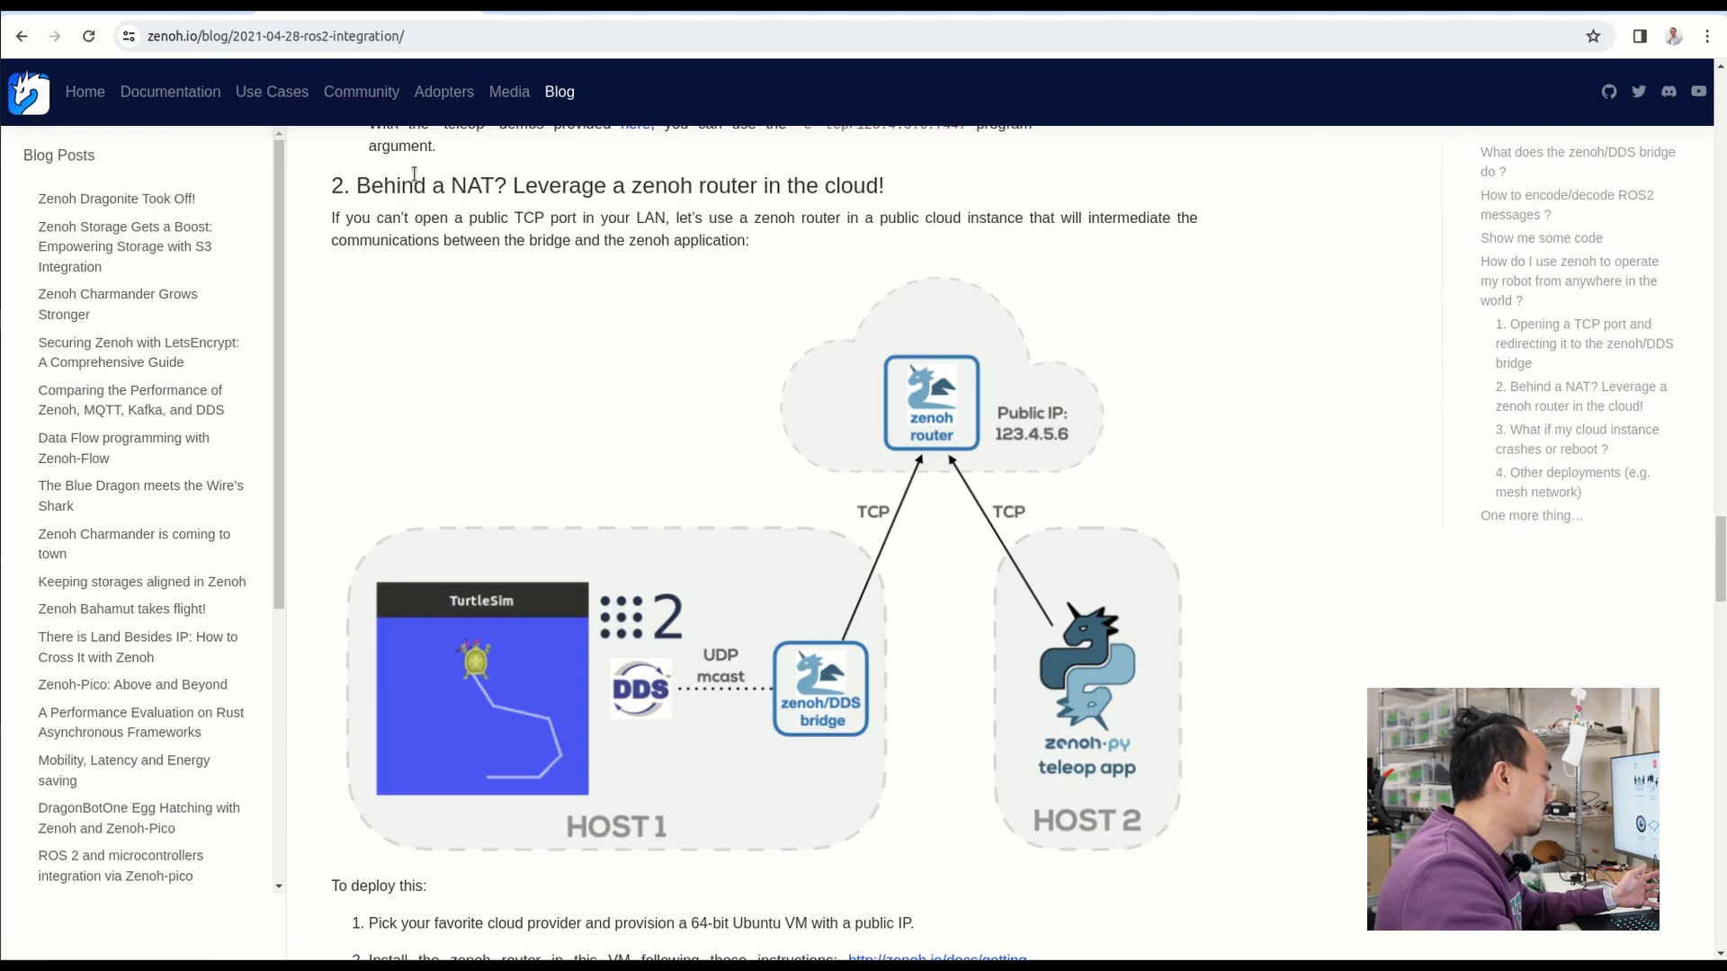
{"action": "mouse_move", "coordinate": [1044, 217]}
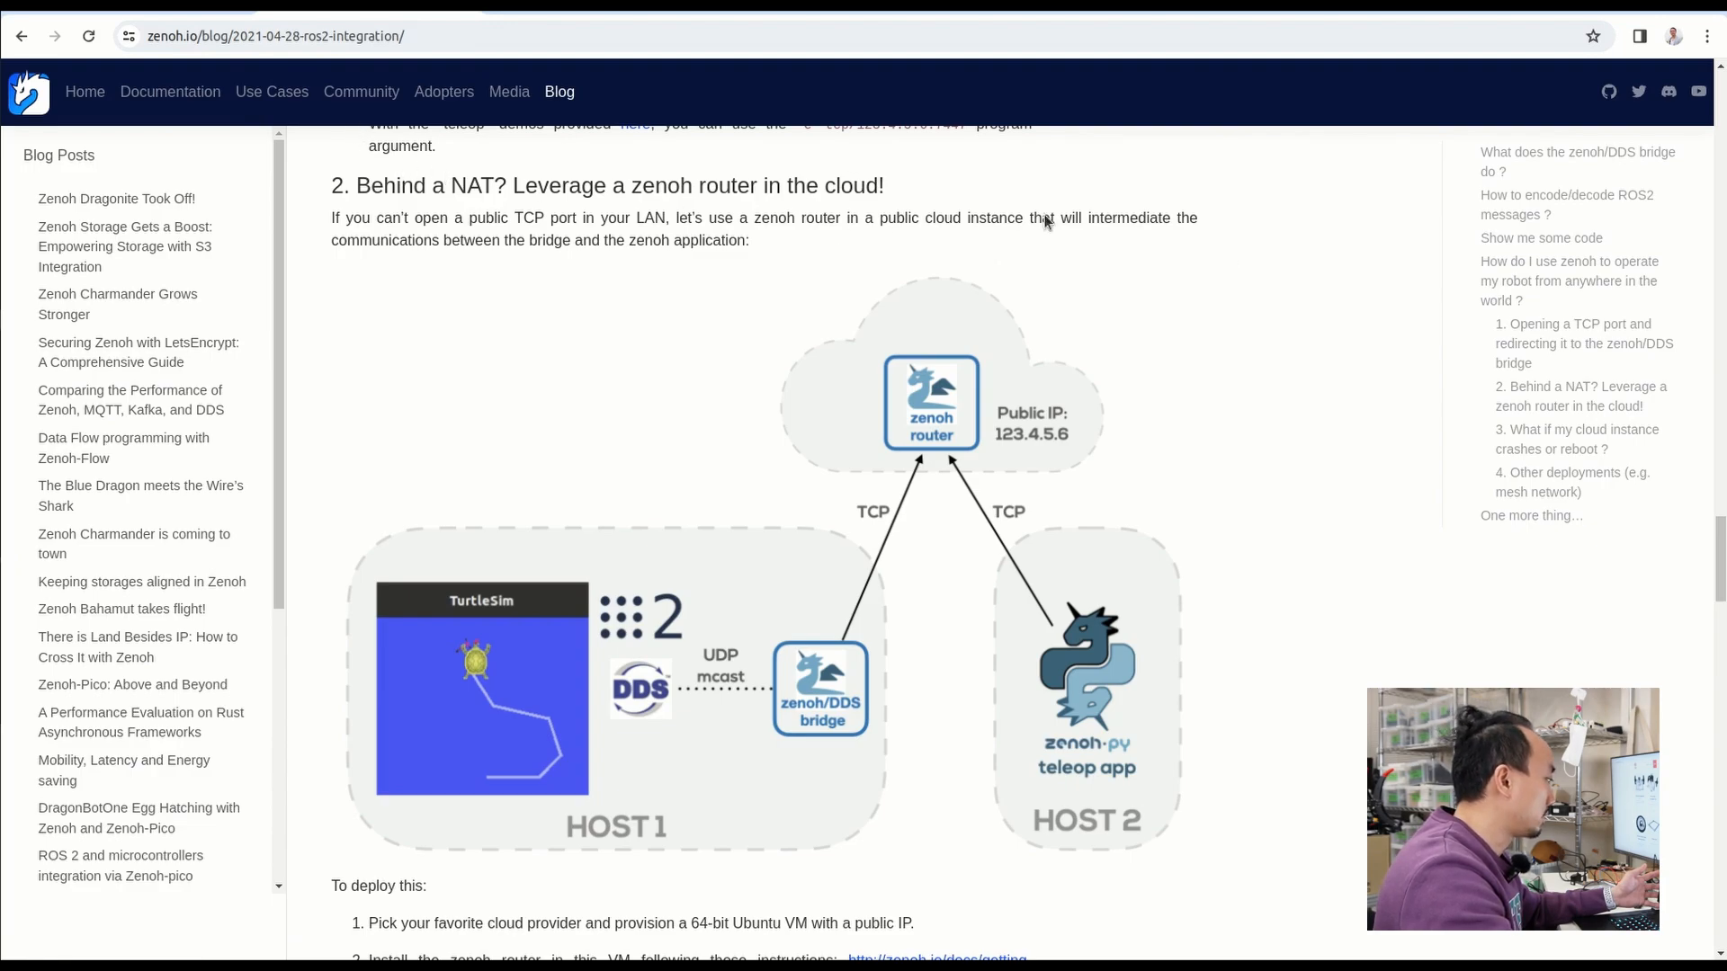
{"action": "mouse_move", "coordinate": [1284, 295]}
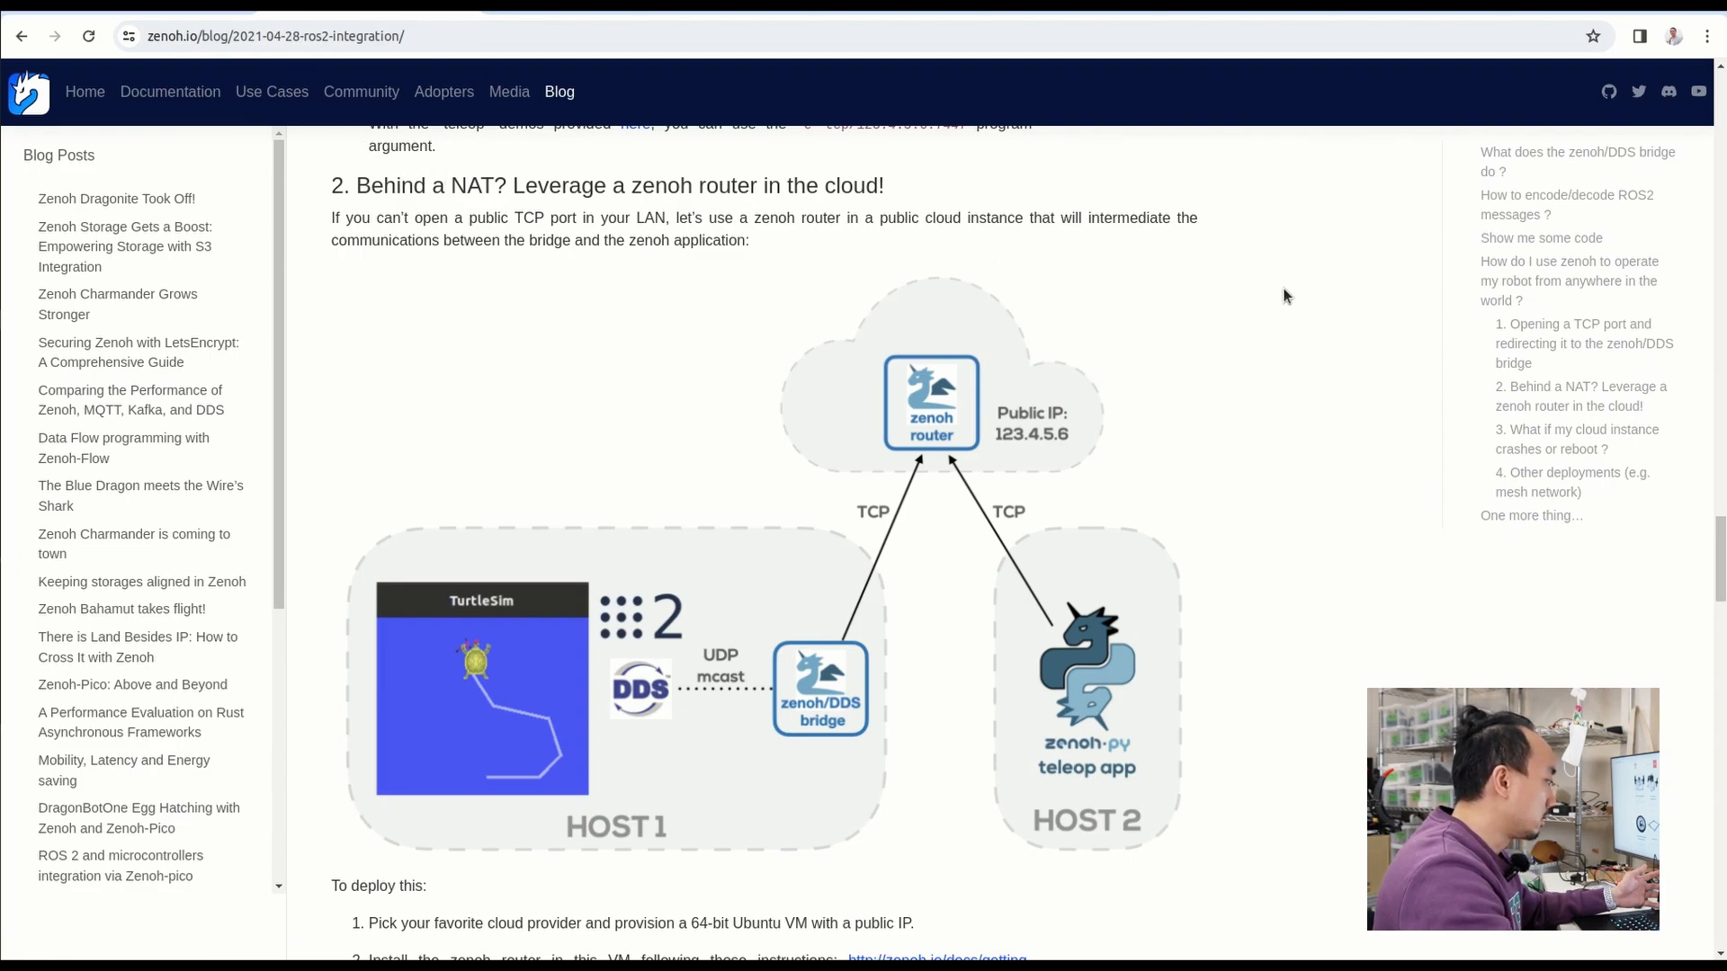
{"action": "scroll", "scroll_direction": "down", "scroll_amount": 3}
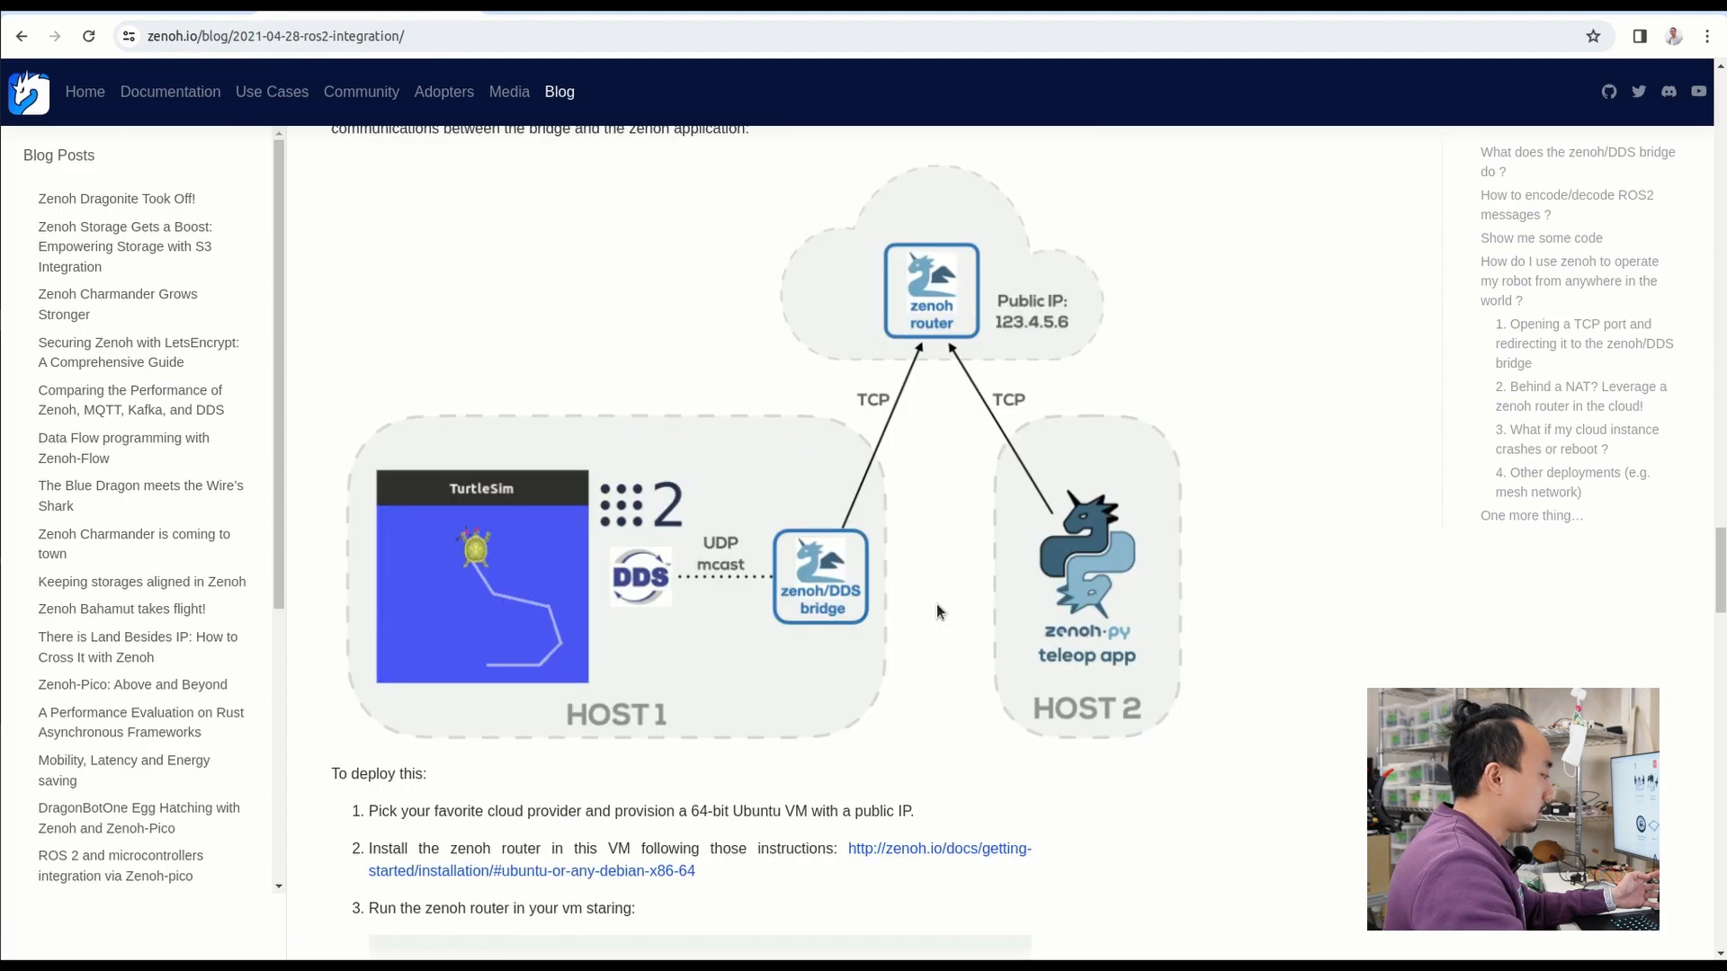
{"action": "mouse_move", "coordinate": [901, 526]}
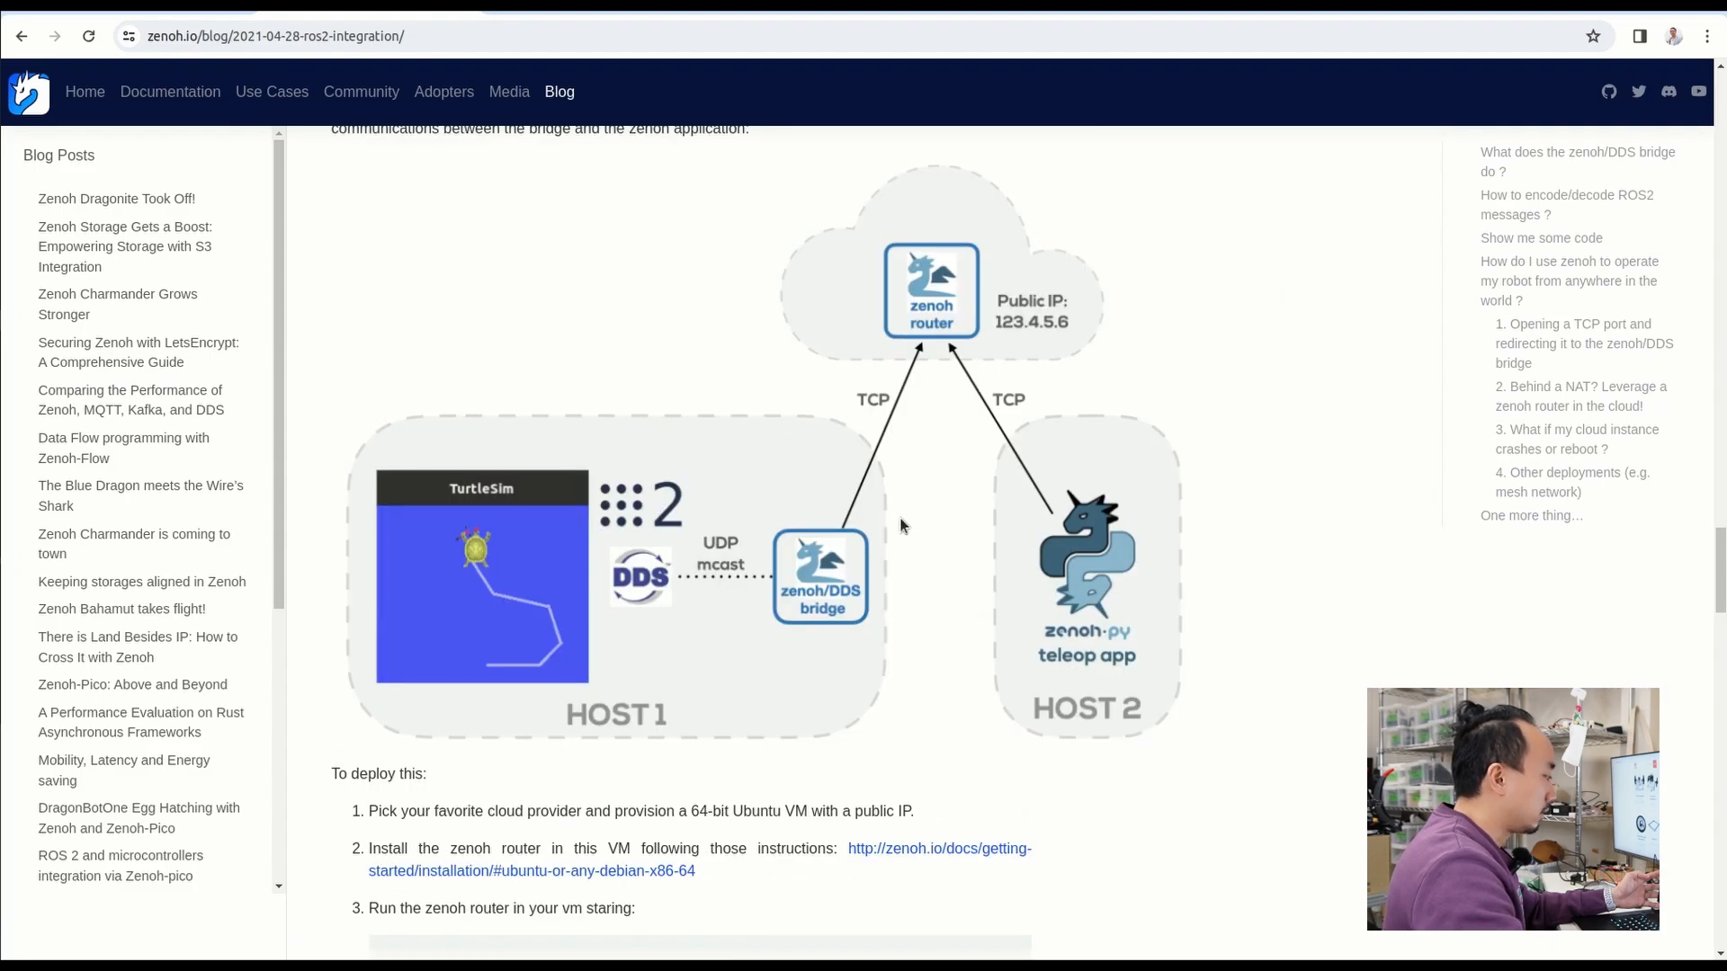
{"action": "mouse_move", "coordinate": [715, 430]}
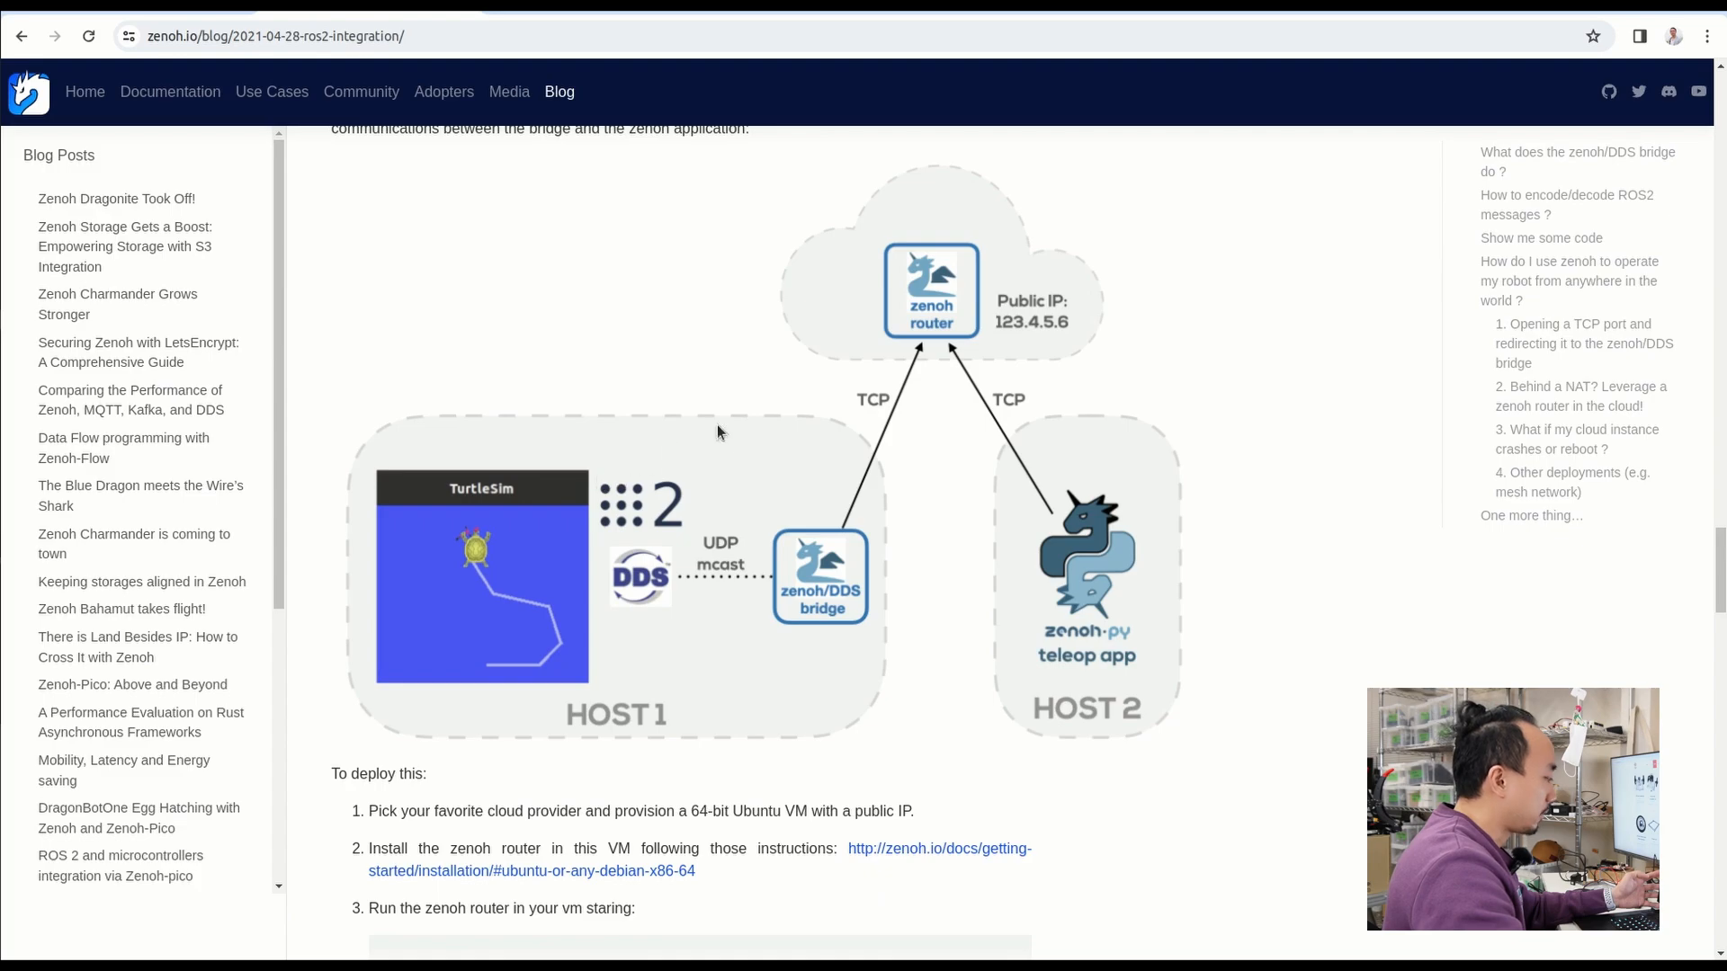
{"action": "mouse_move", "coordinate": [860, 216]}
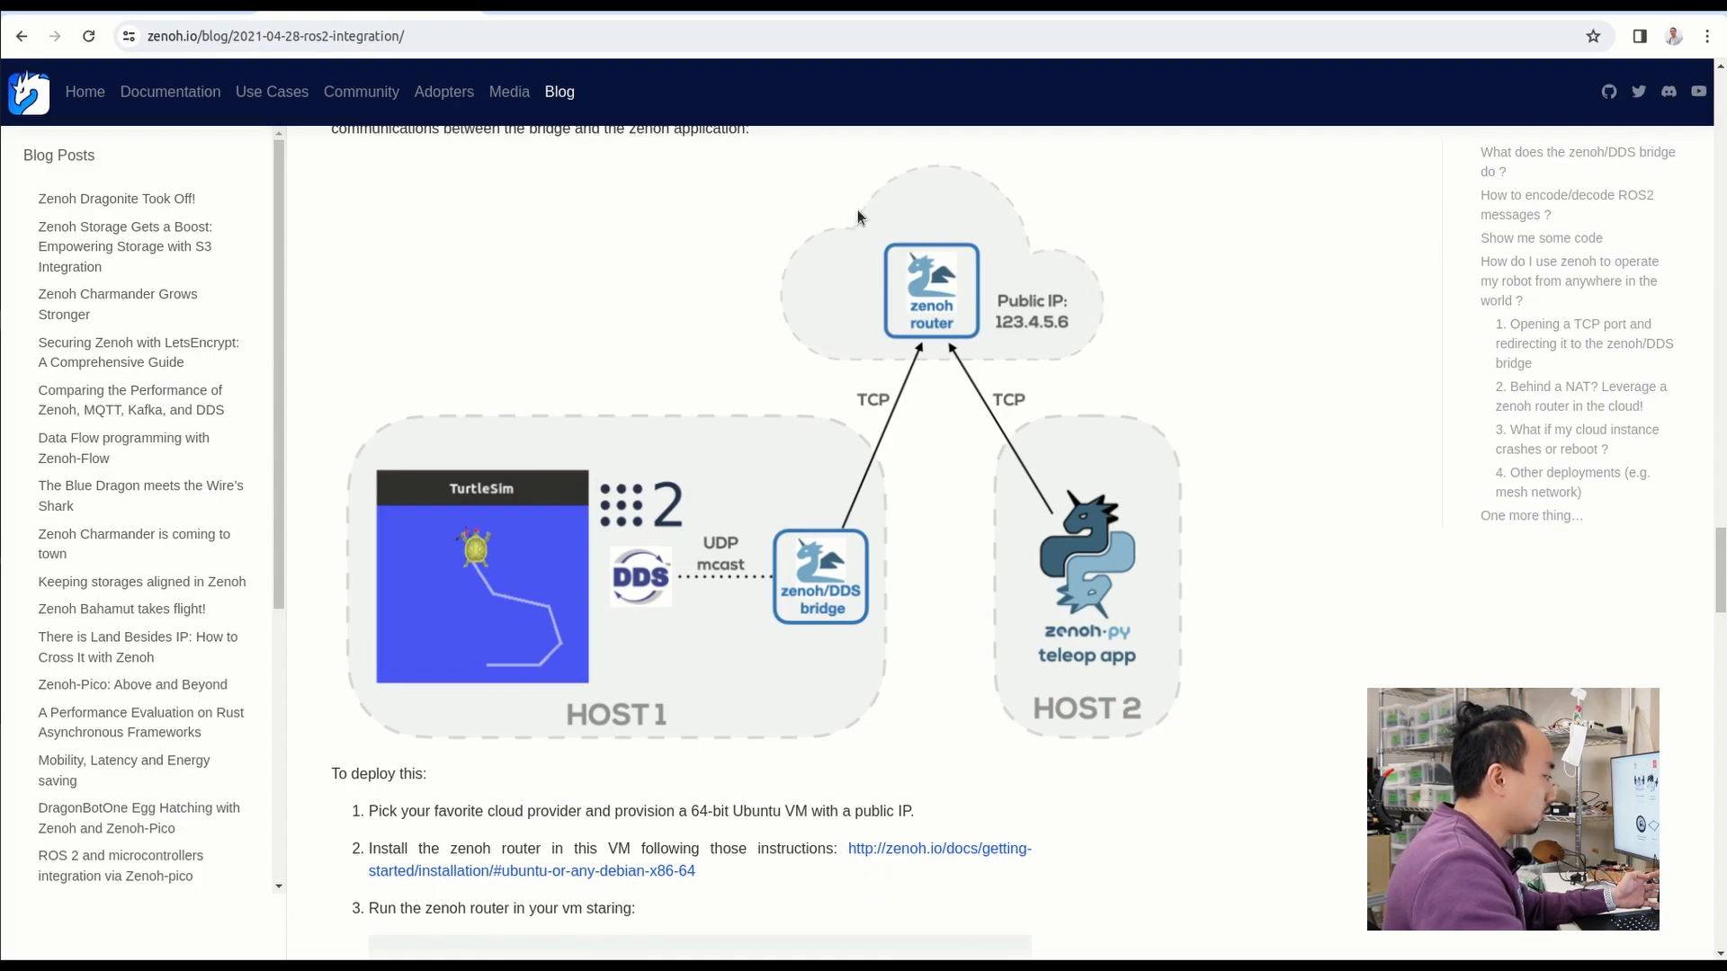
{"action": "mouse_move", "coordinate": [859, 435]}
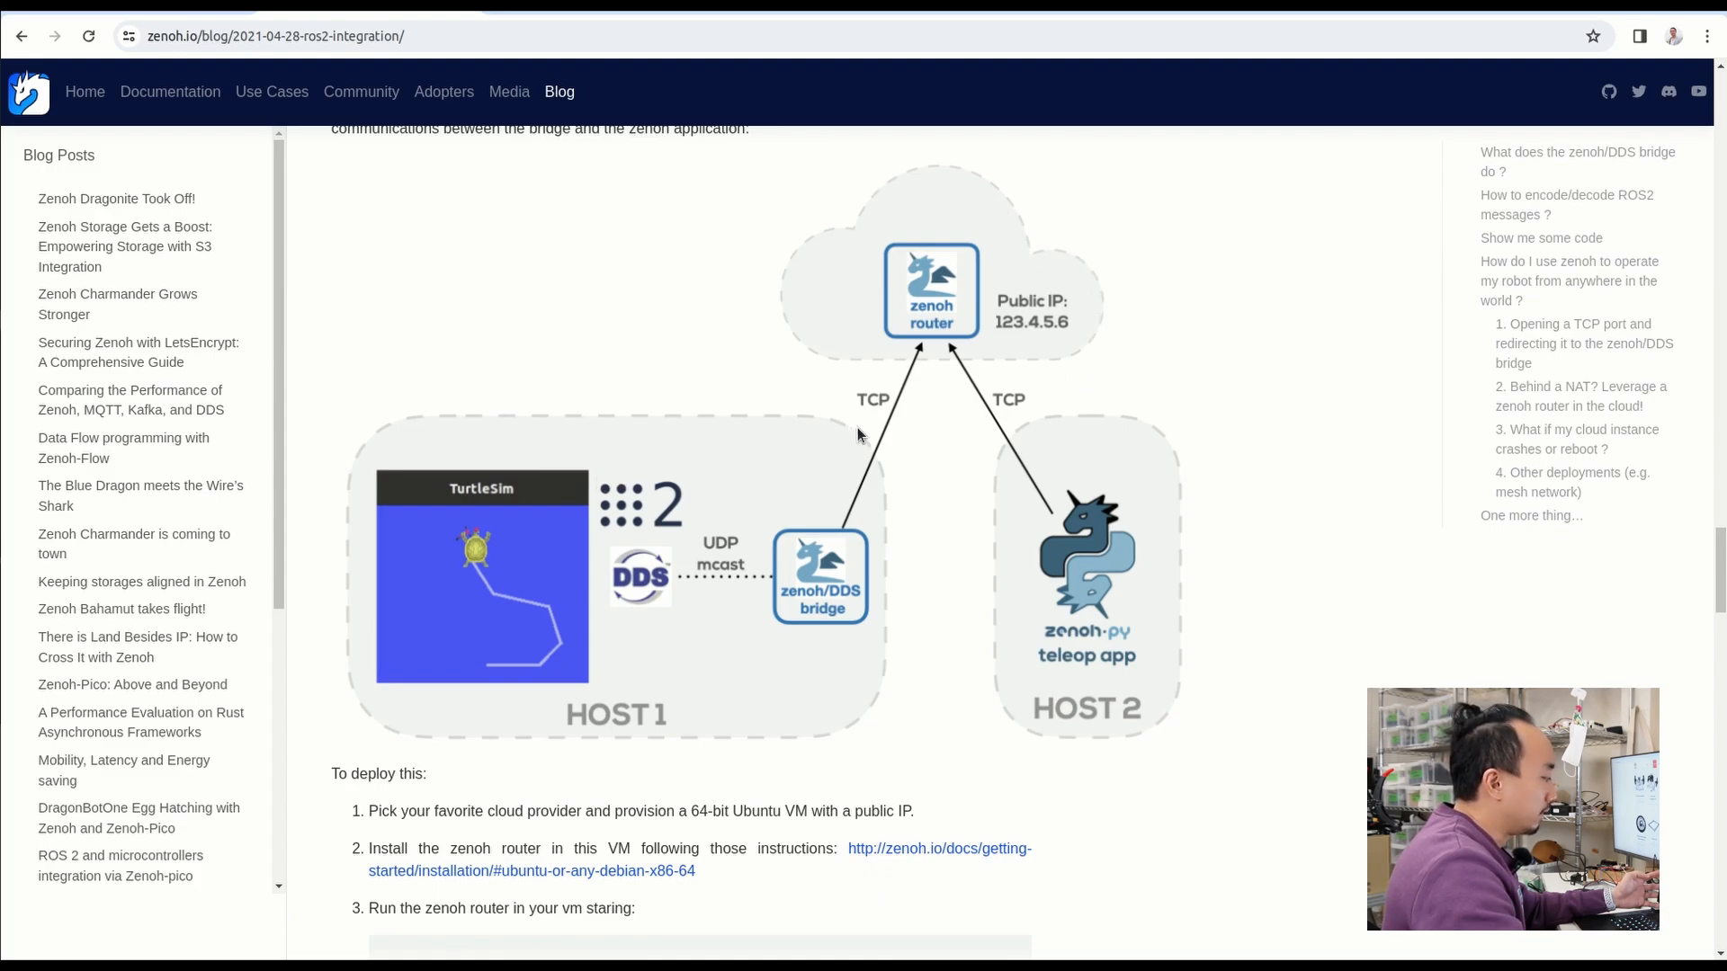
{"action": "mouse_move", "coordinate": [804, 628]}
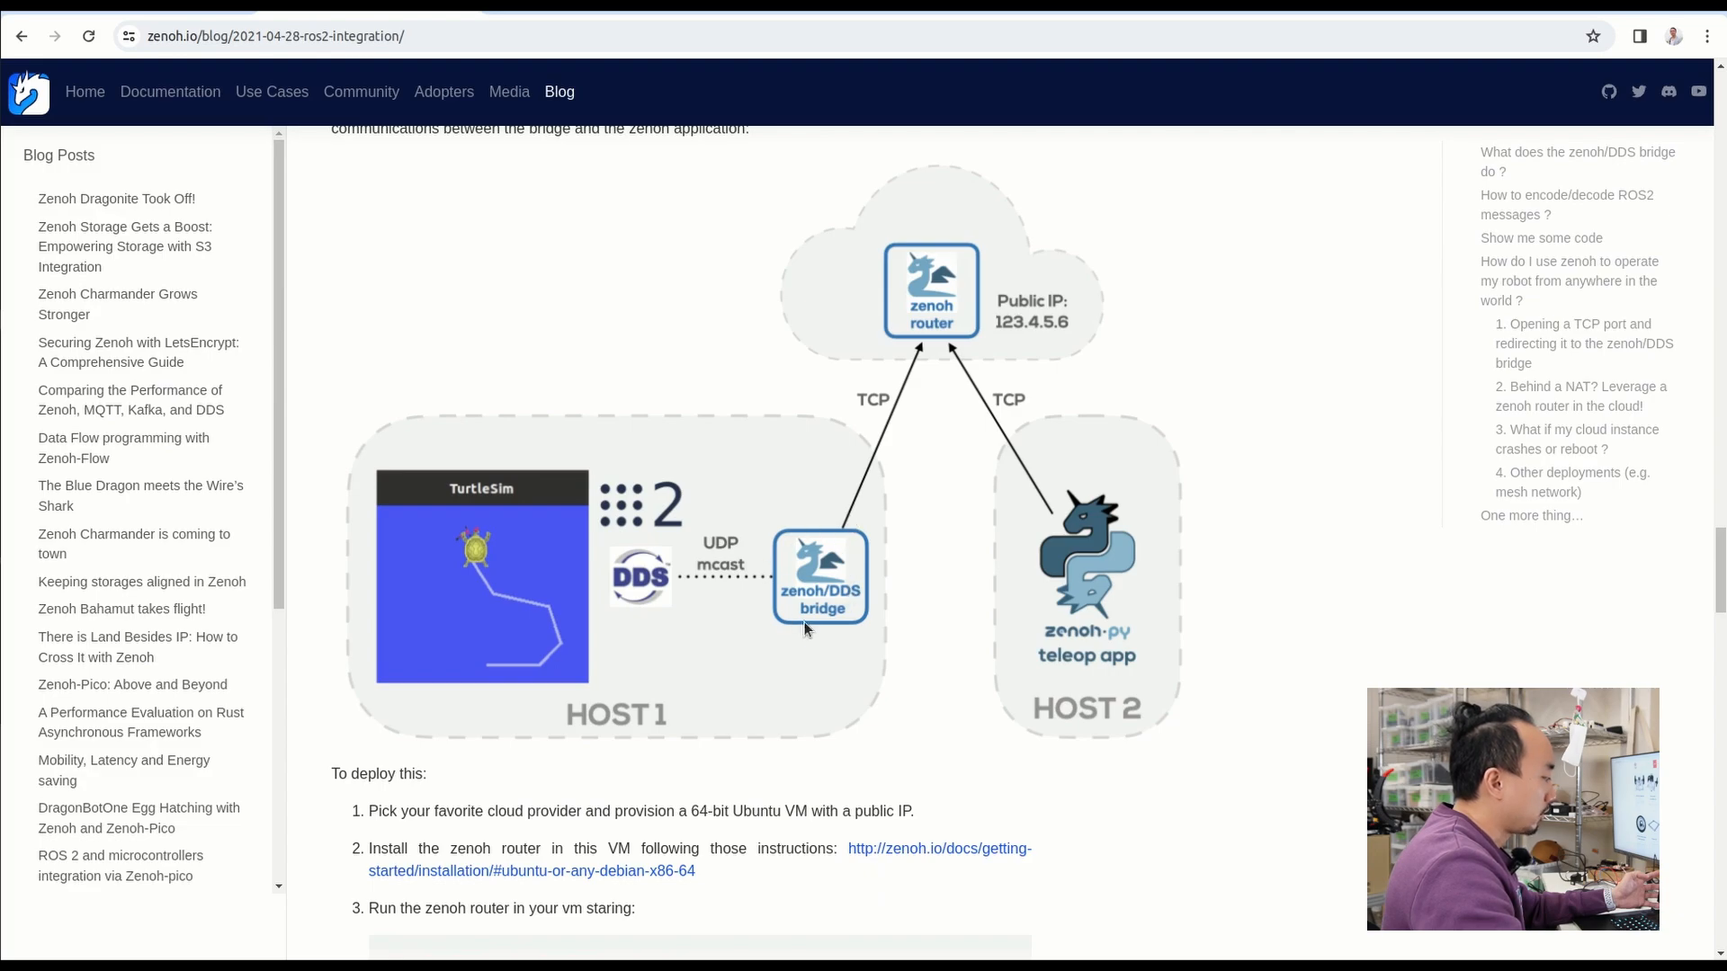
{"action": "mouse_move", "coordinate": [523, 518]}
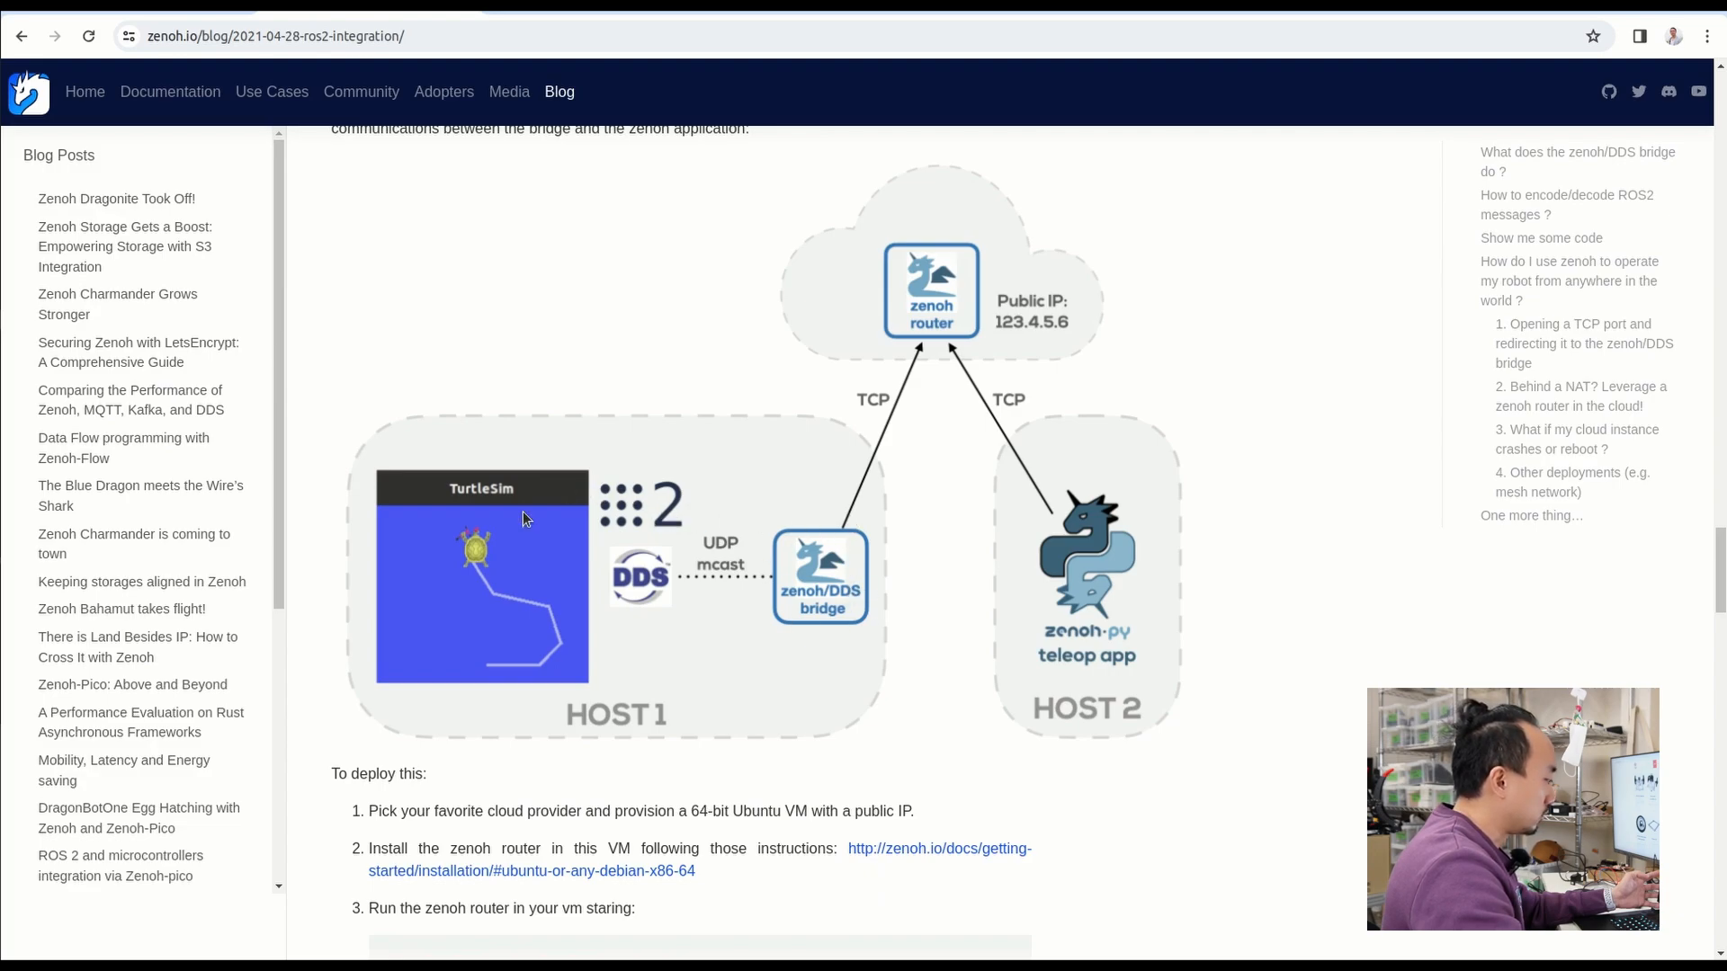
{"action": "mouse_move", "coordinate": [735, 584]}
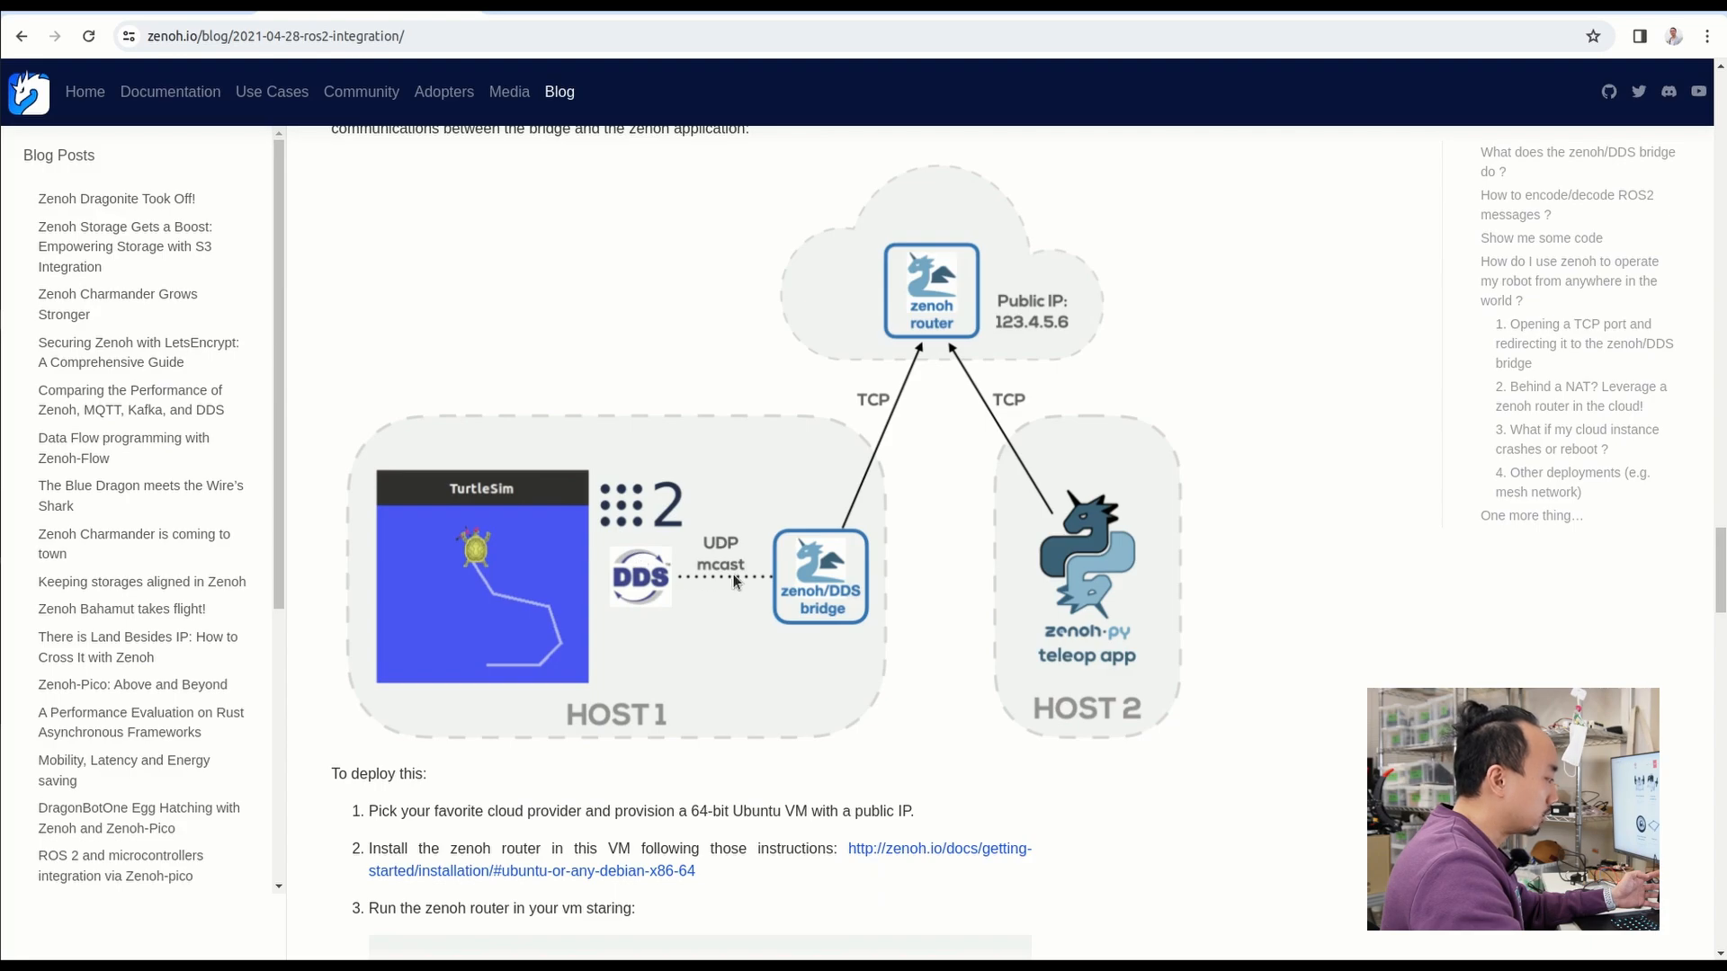
{"action": "mouse_move", "coordinate": [943, 217]}
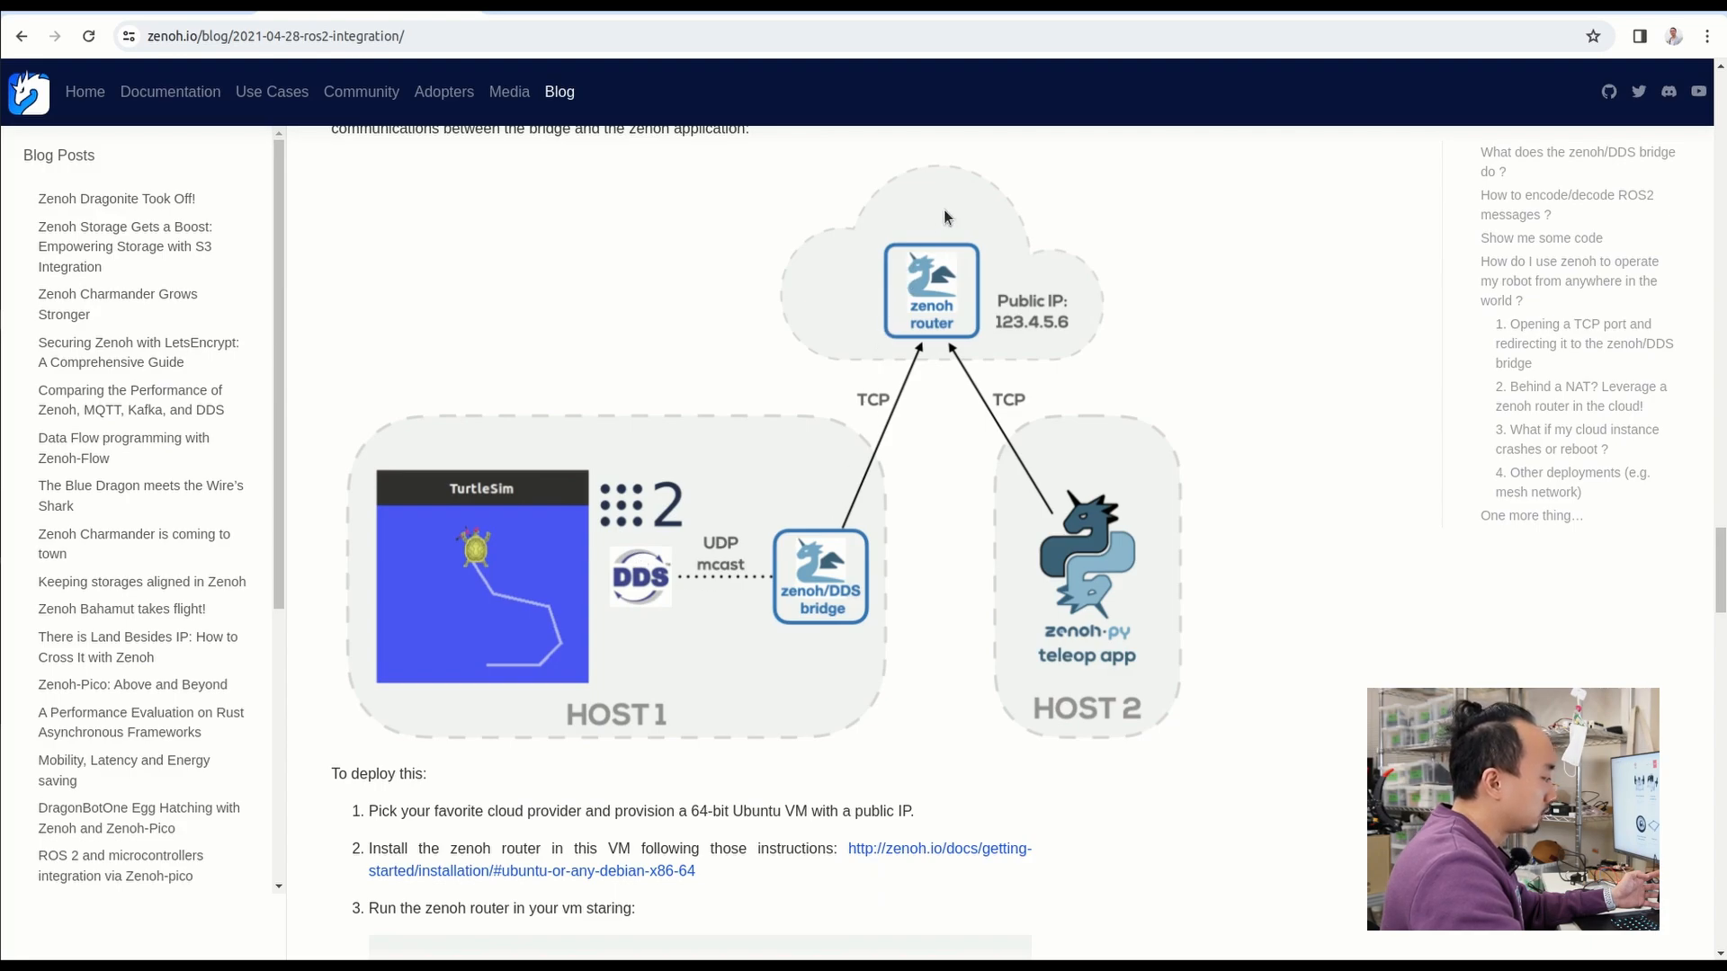
{"action": "mouse_move", "coordinate": [1174, 457]}
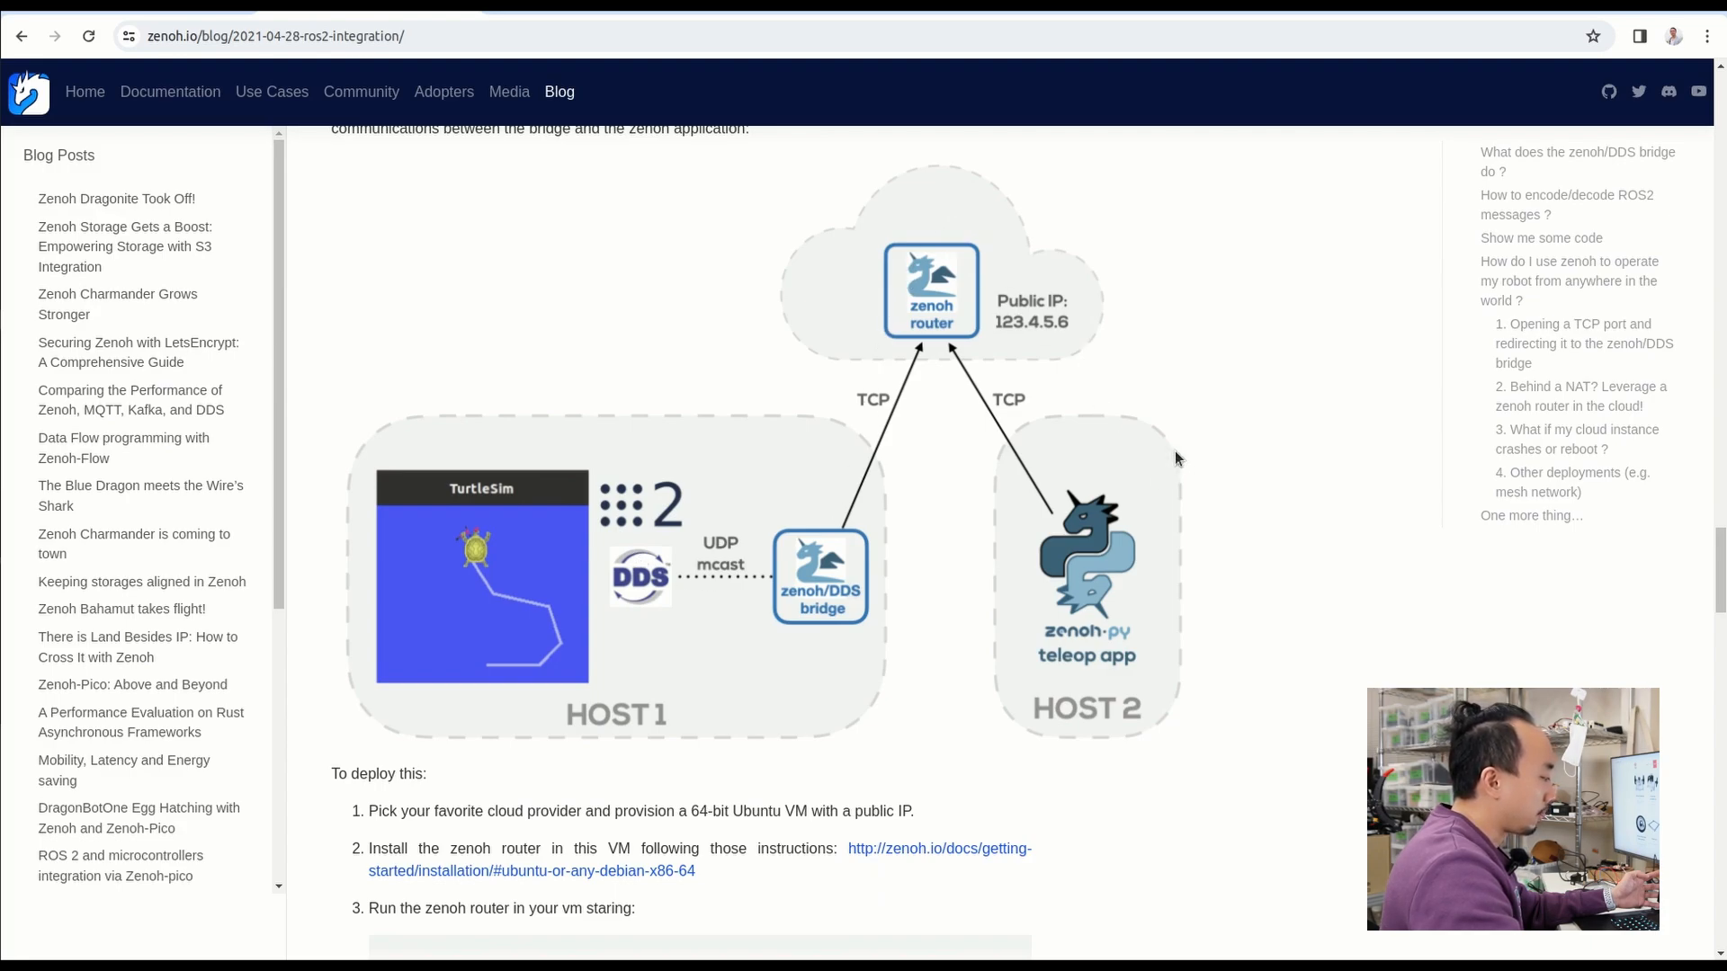
{"action": "mouse_move", "coordinate": [1079, 408]}
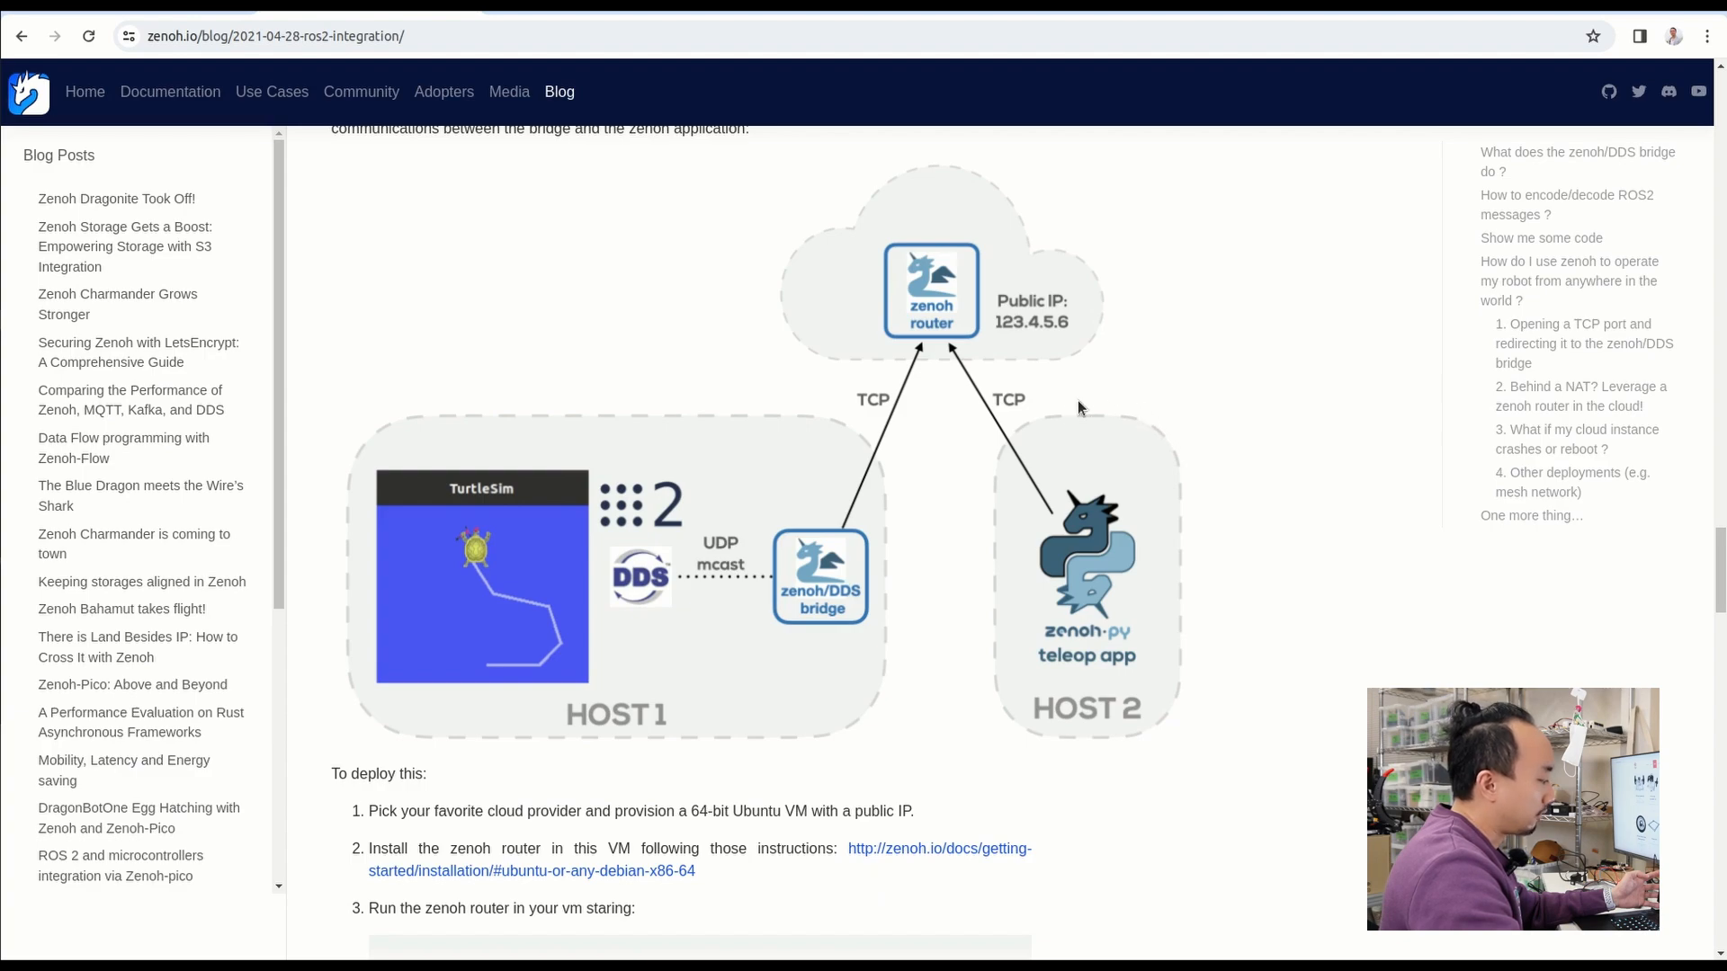
{"action": "mouse_move", "coordinate": [1129, 438]}
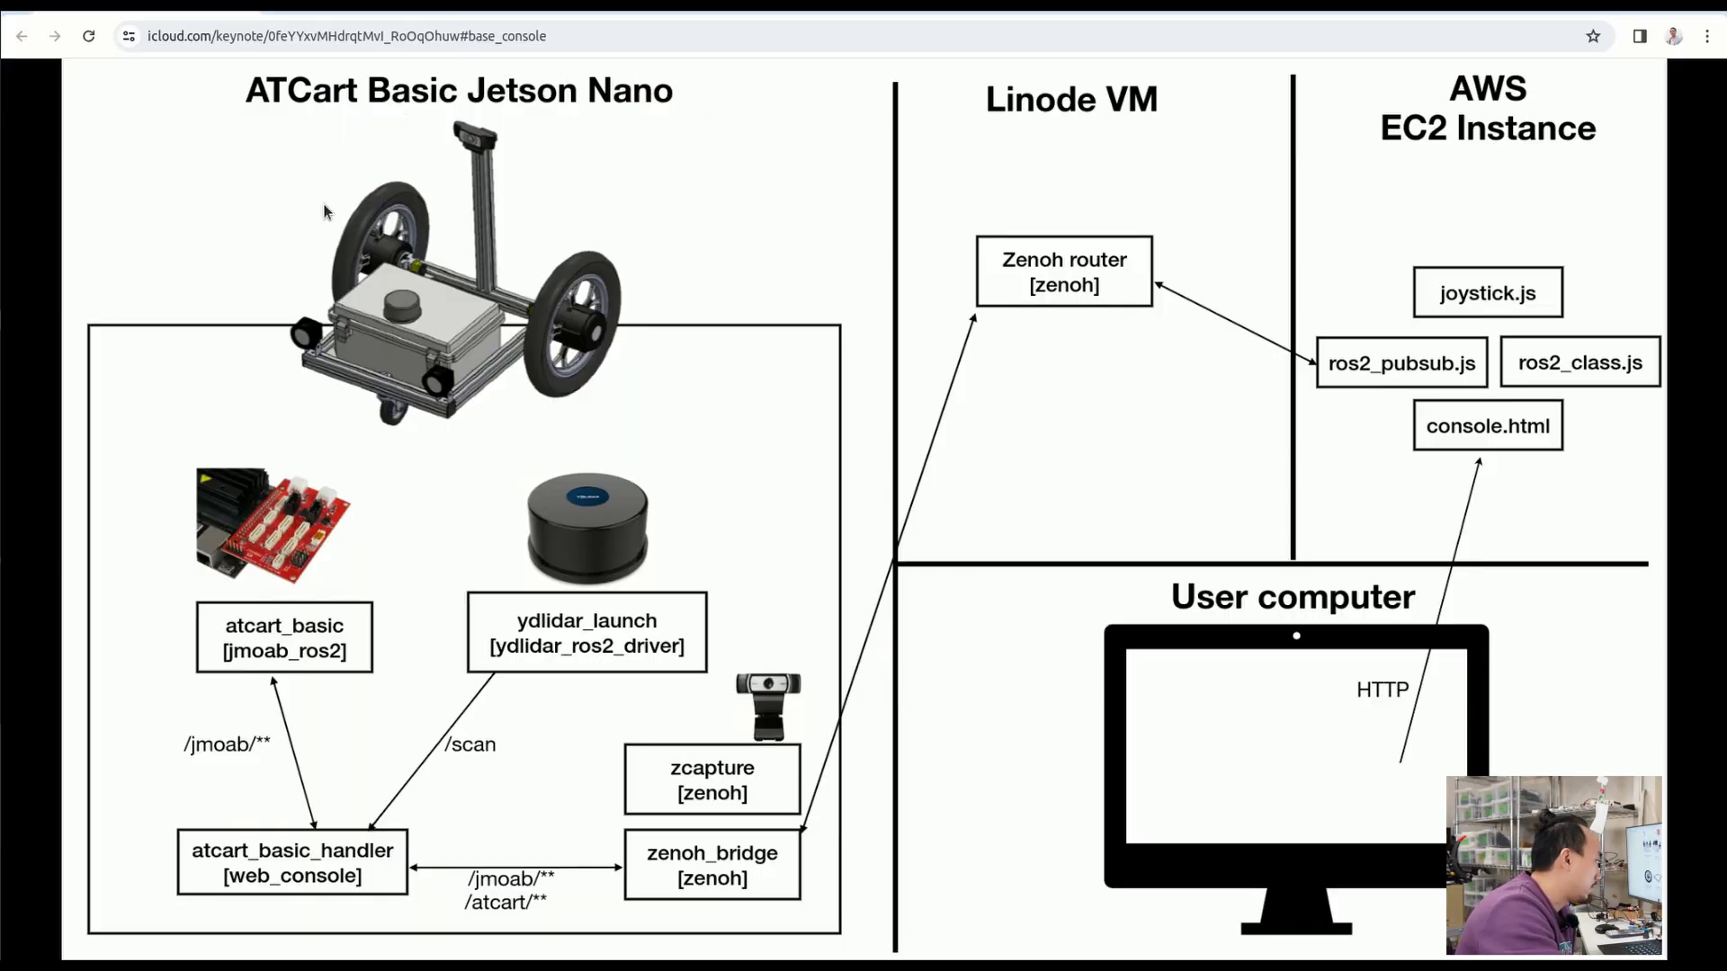
{"action": "mouse_move", "coordinate": [407, 357]}
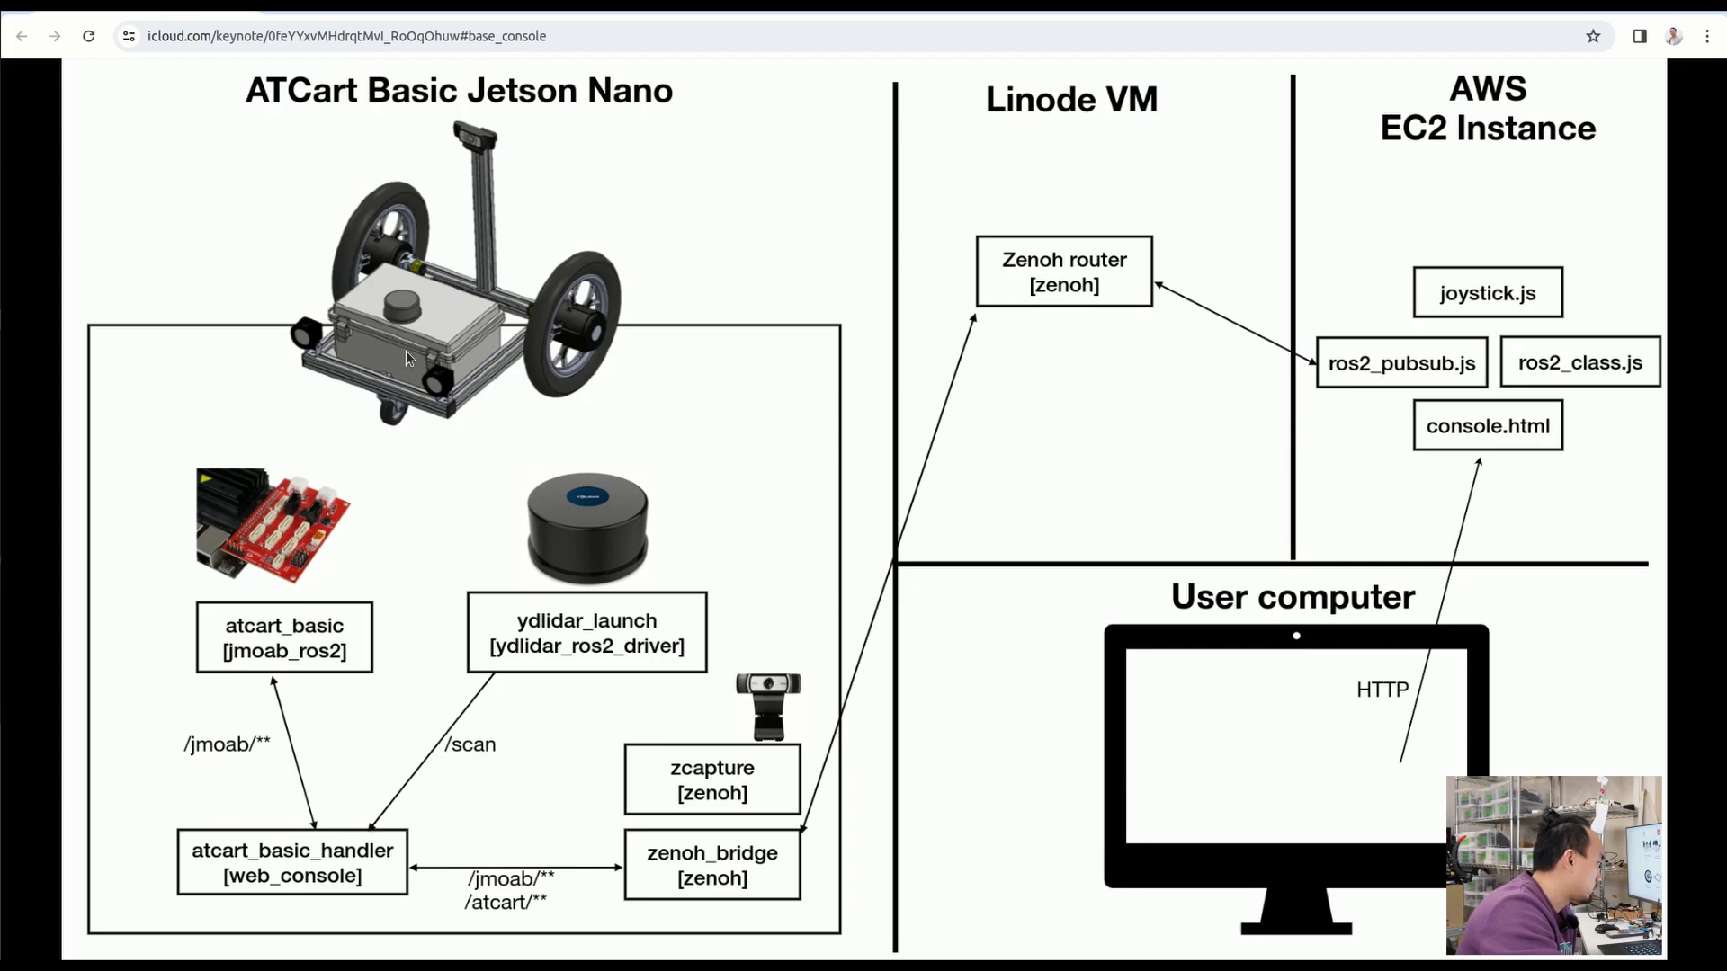
{"action": "mouse_move", "coordinate": [752, 208]}
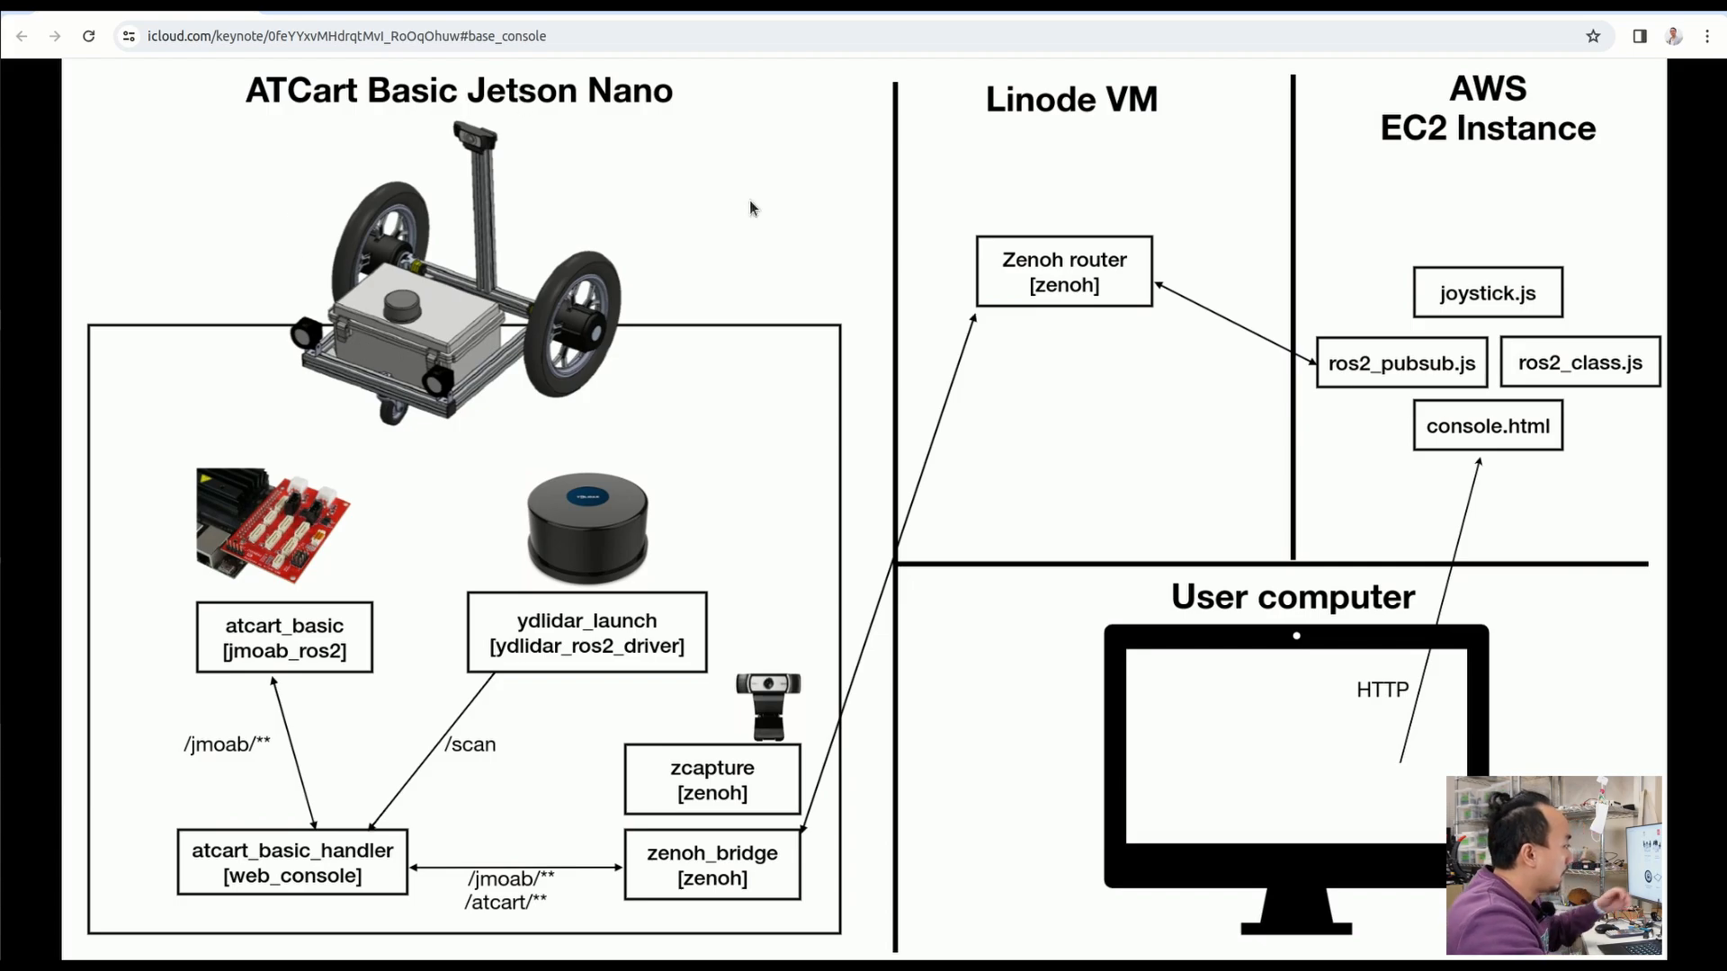
{"action": "mouse_move", "coordinate": [1024, 207]}
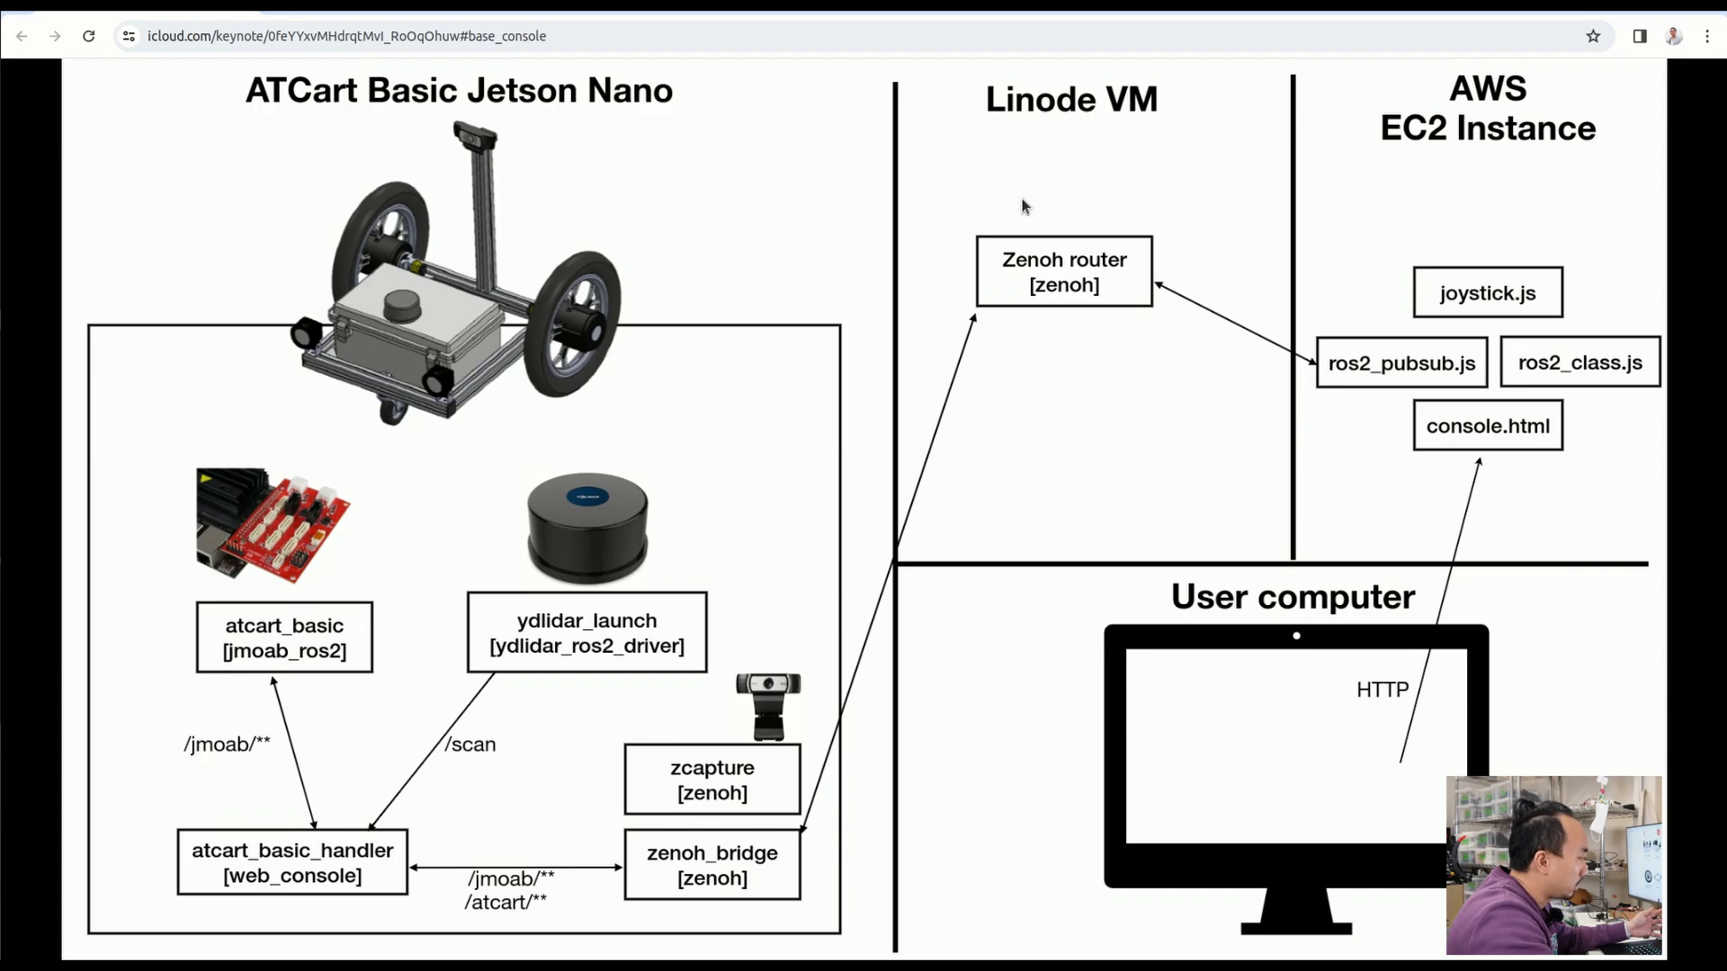
{"action": "mouse_move", "coordinate": [1158, 275]}
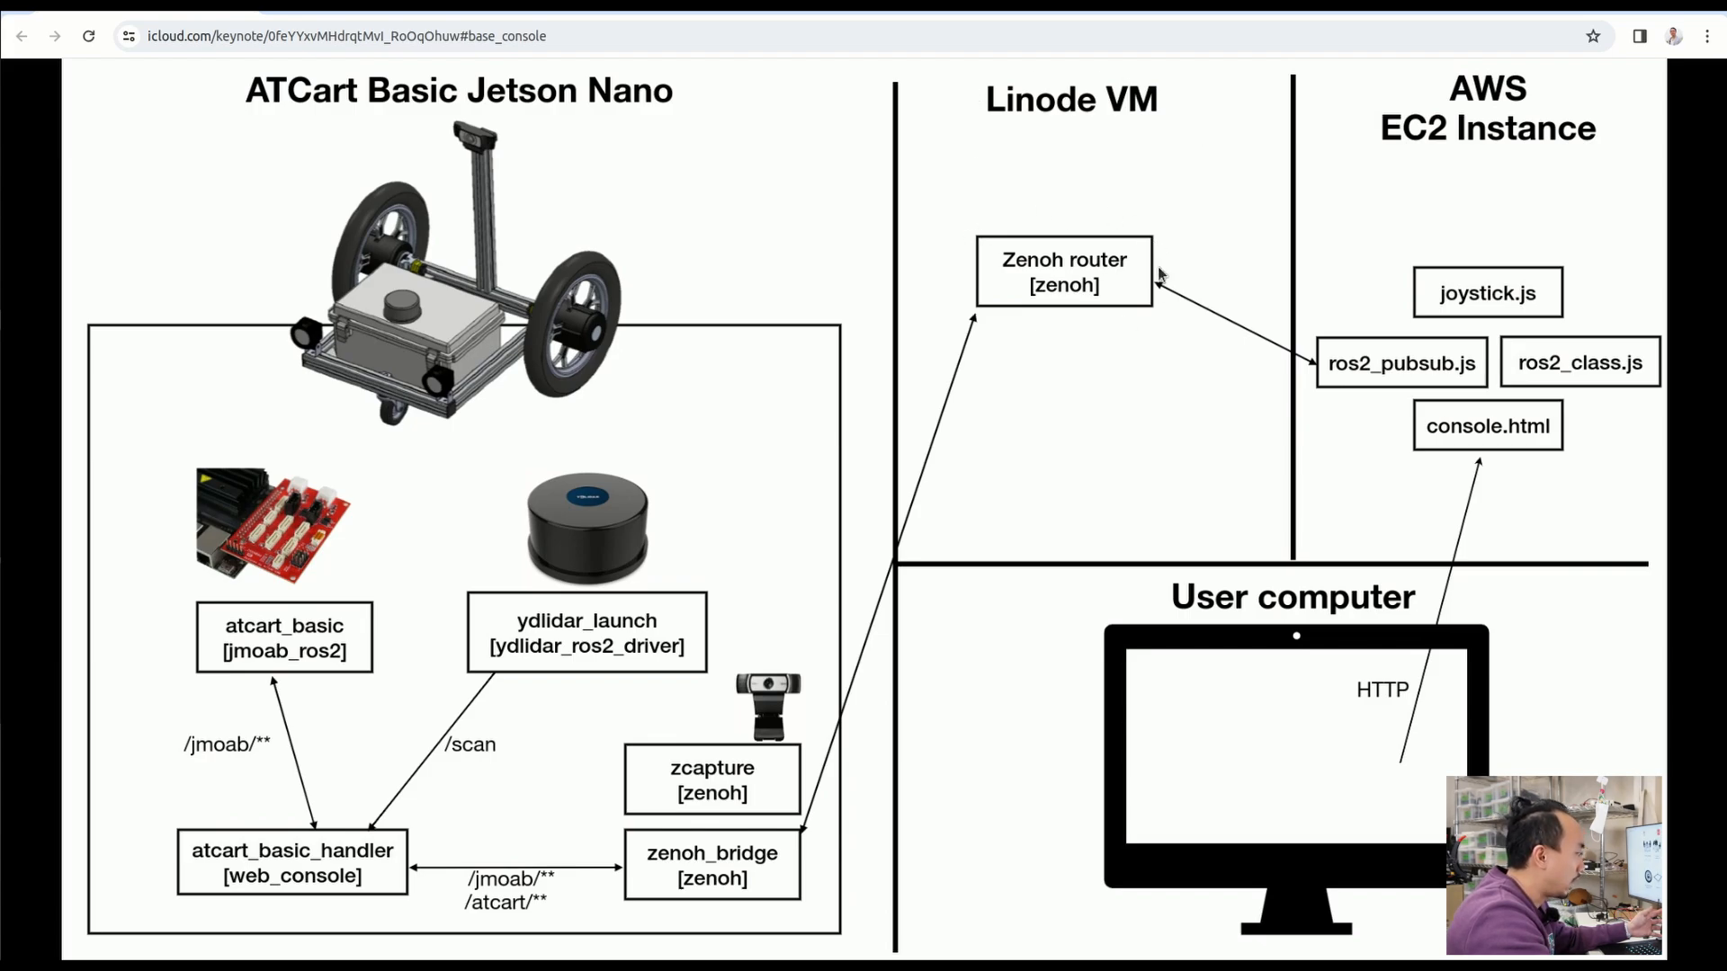
{"action": "mouse_move", "coordinate": [1290, 176]}
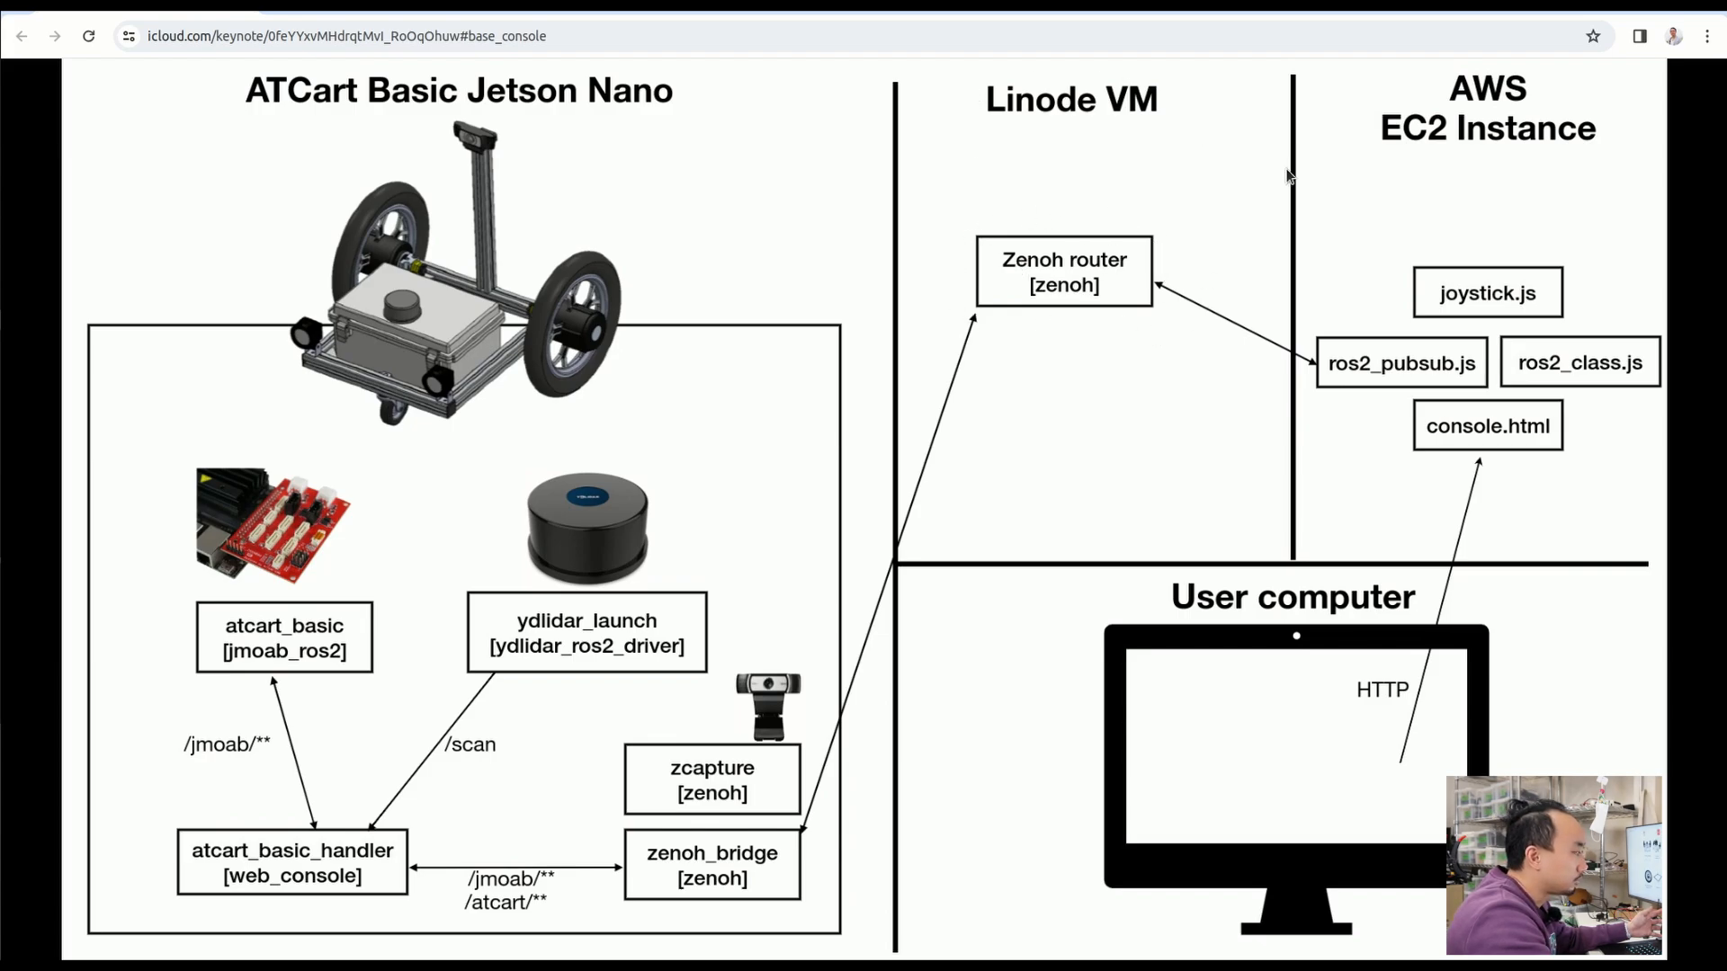
{"action": "mouse_move", "coordinate": [1421, 90]}
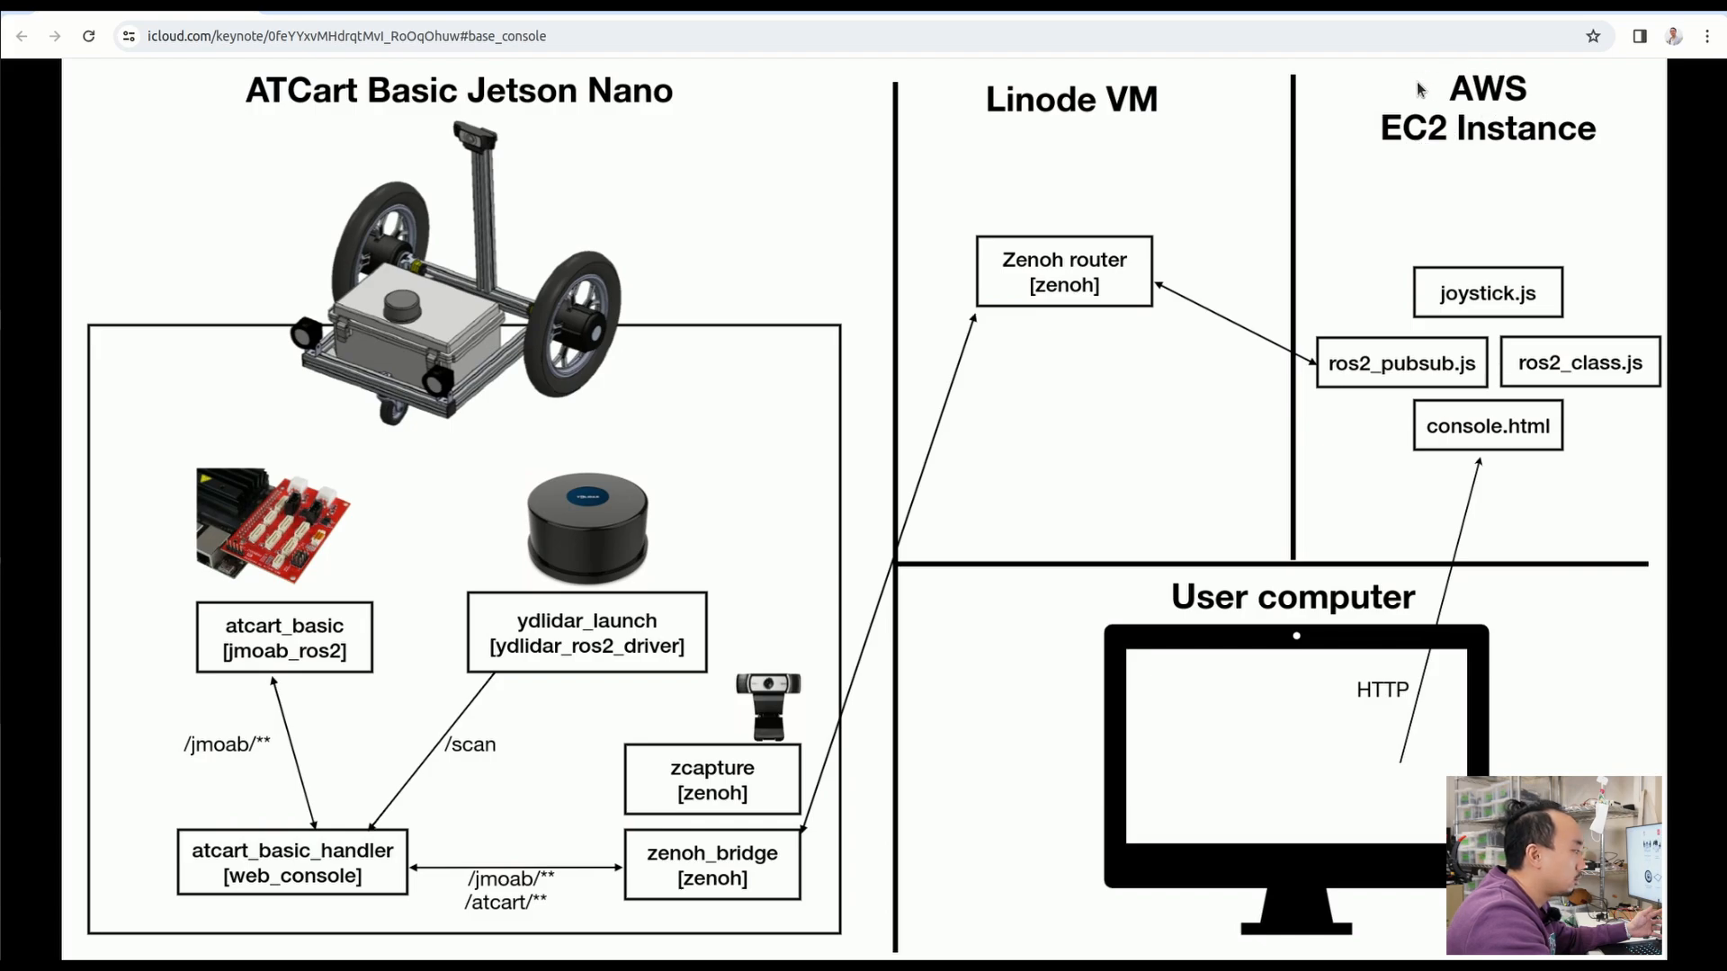
{"action": "mouse_move", "coordinate": [1553, 262]}
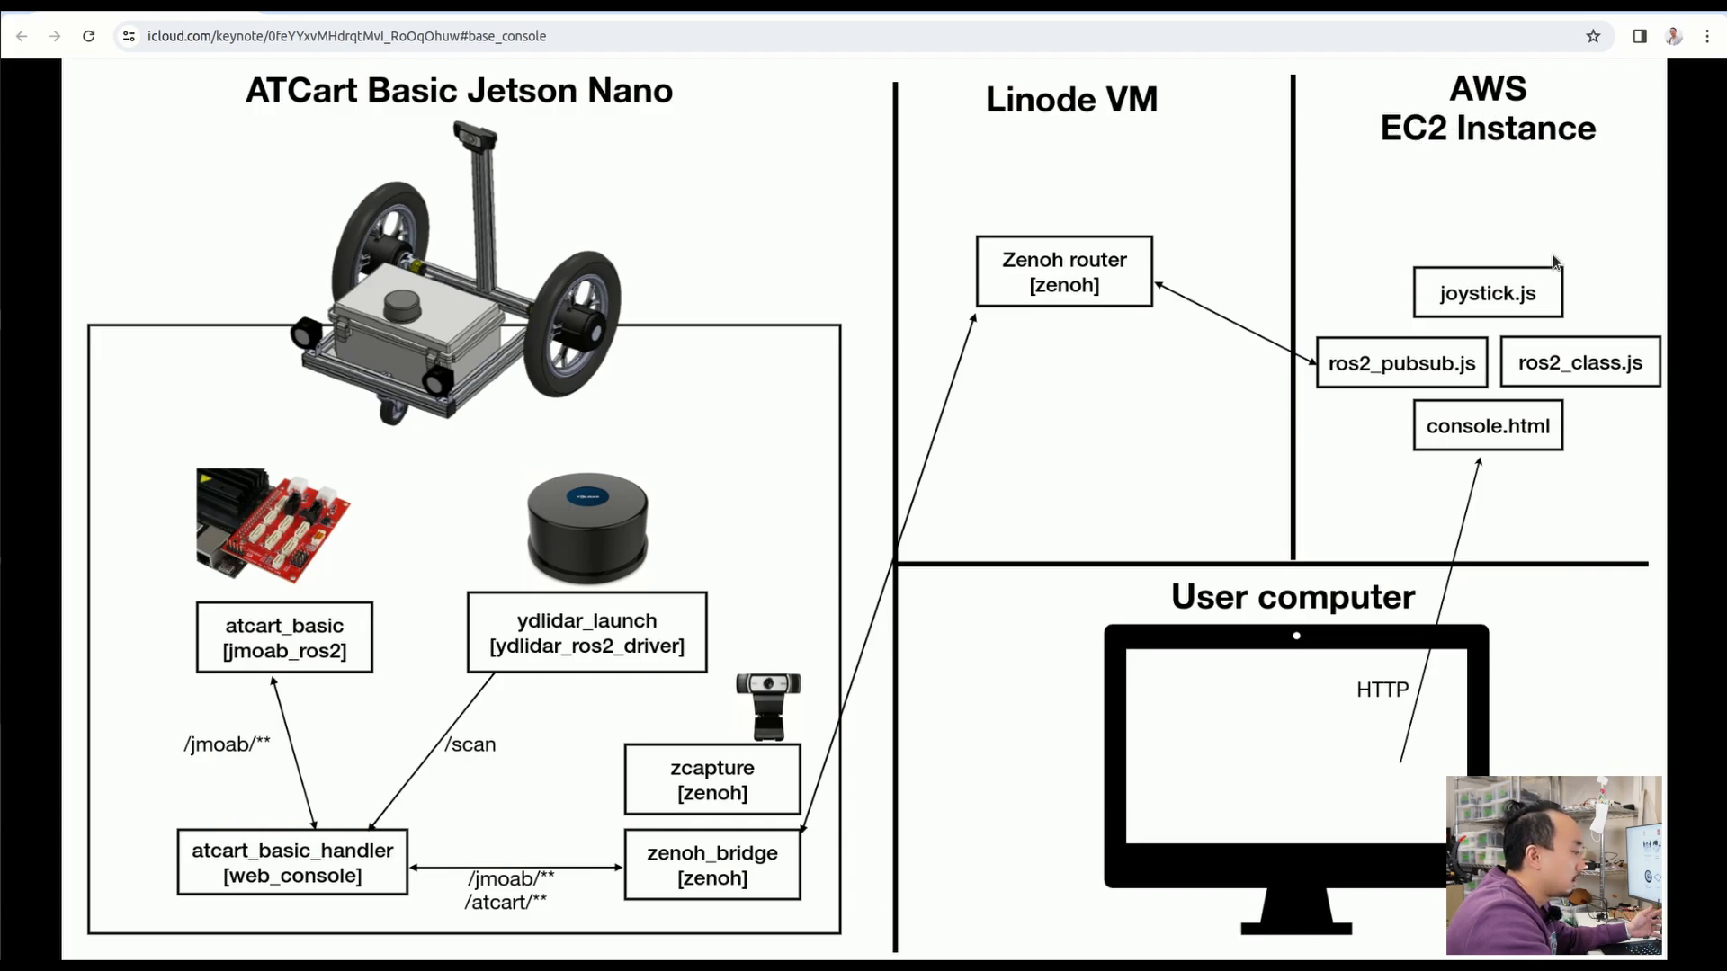
{"action": "mouse_move", "coordinate": [1319, 341]}
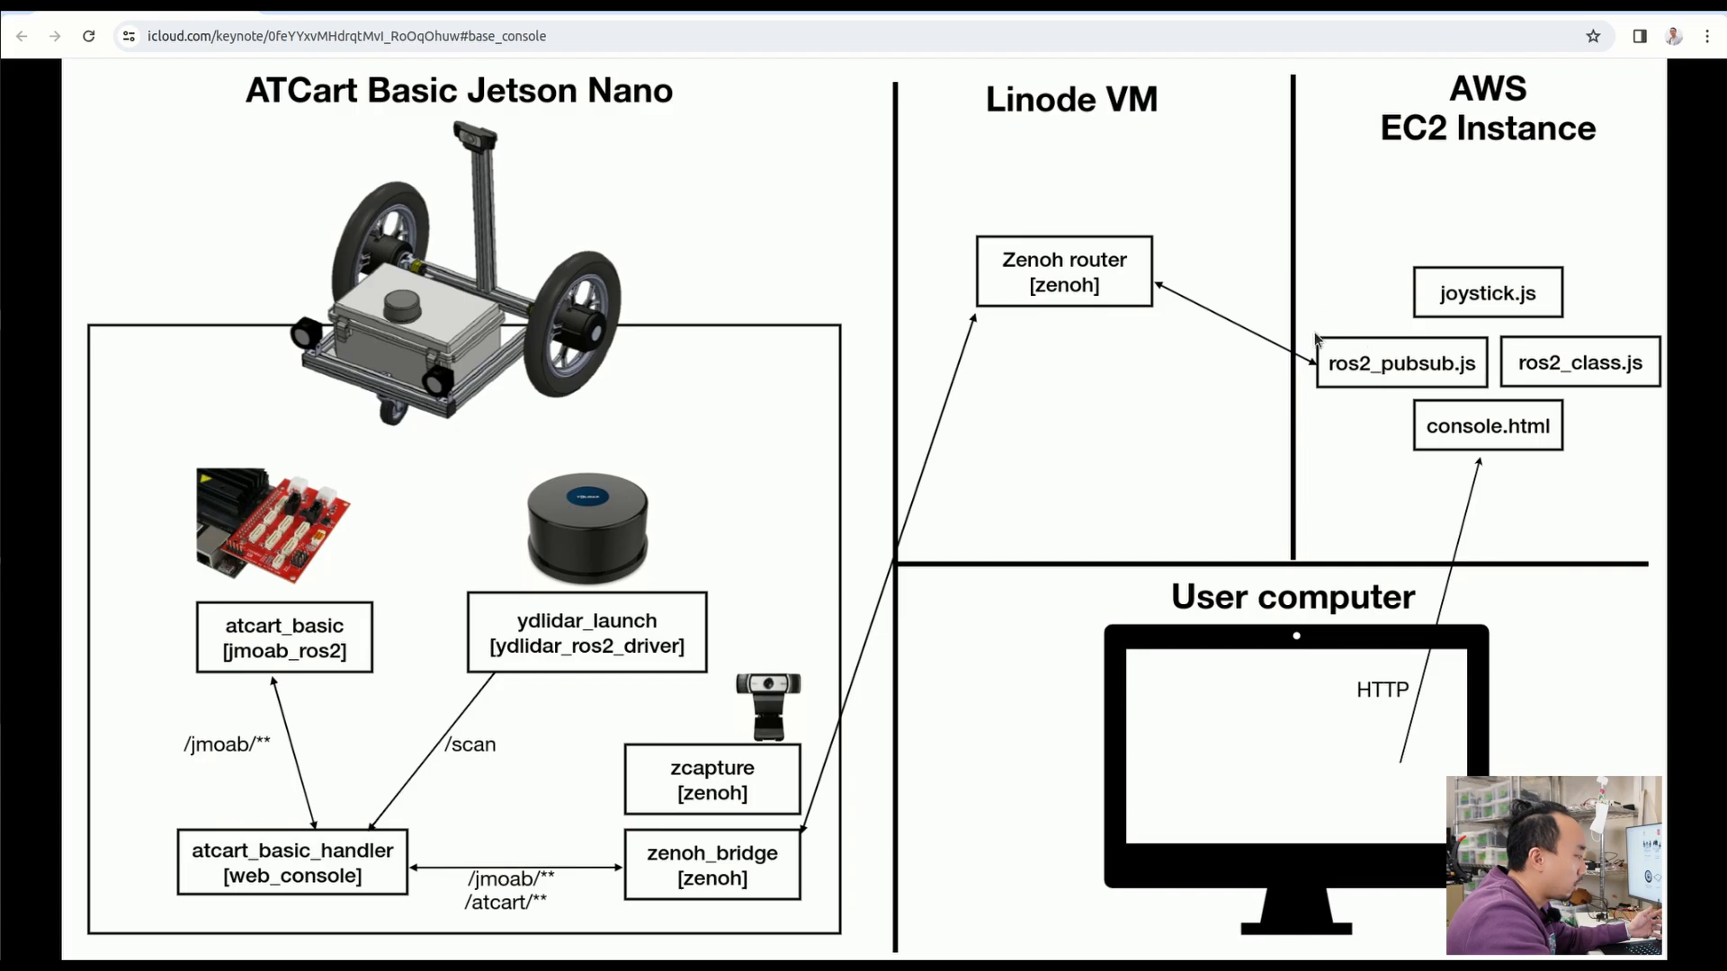
{"action": "mouse_move", "coordinate": [1628, 354]}
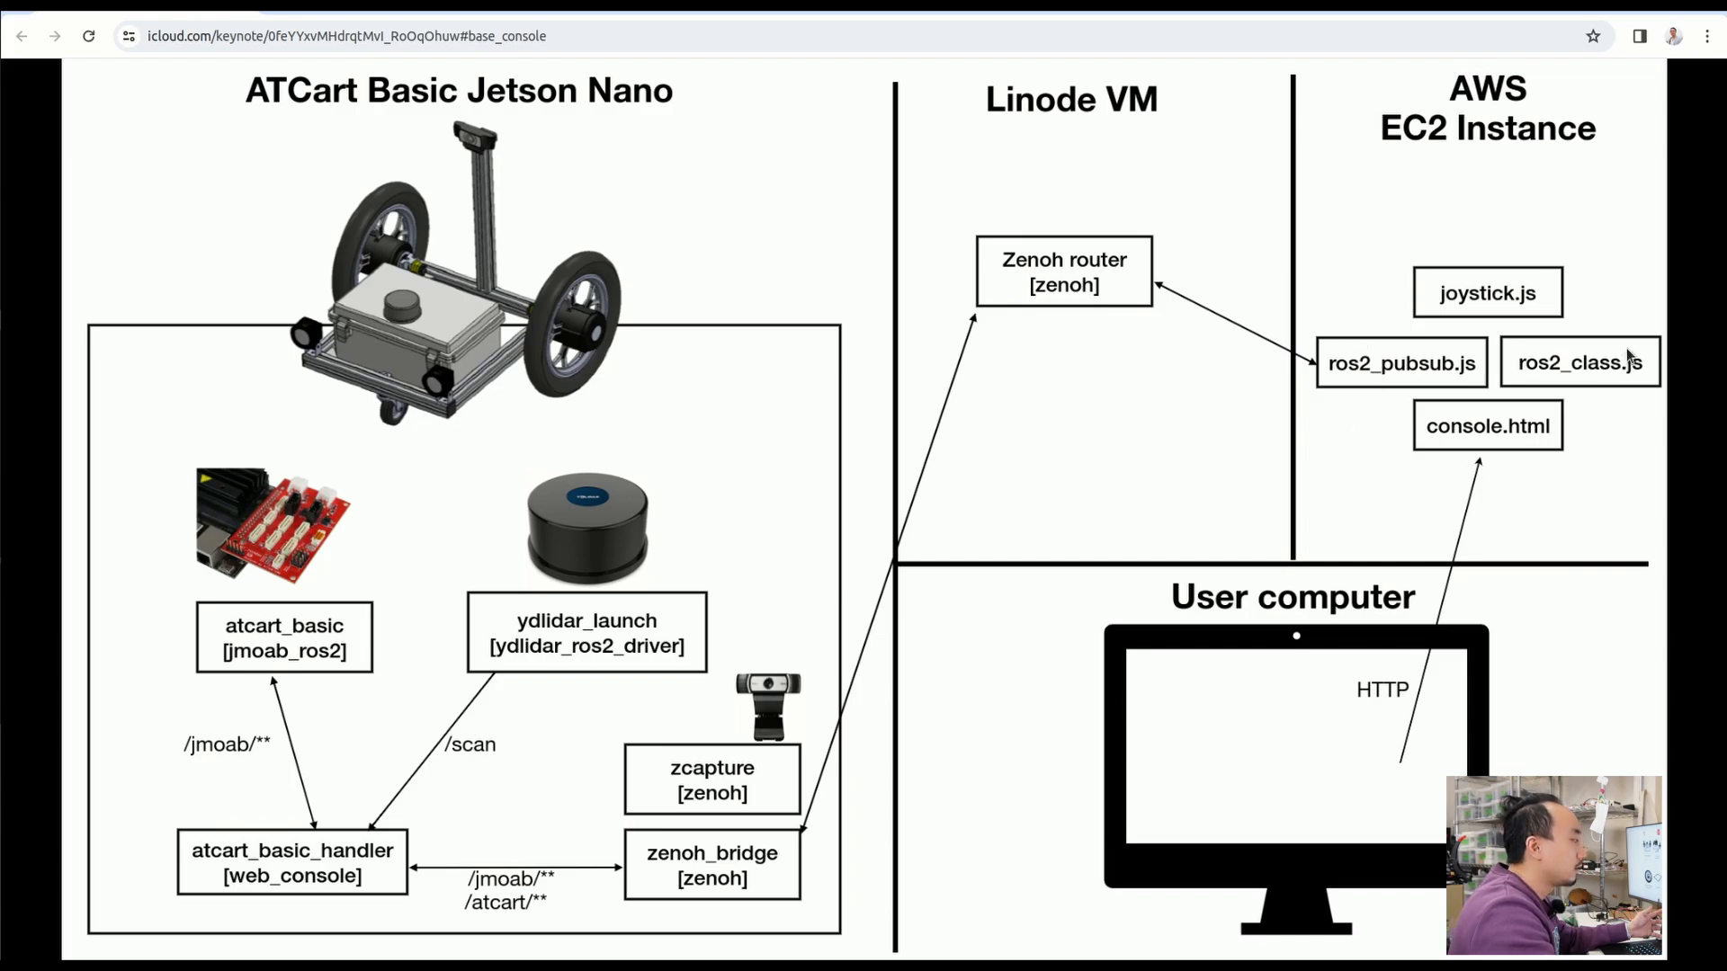
{"action": "mouse_move", "coordinate": [1486, 155]}
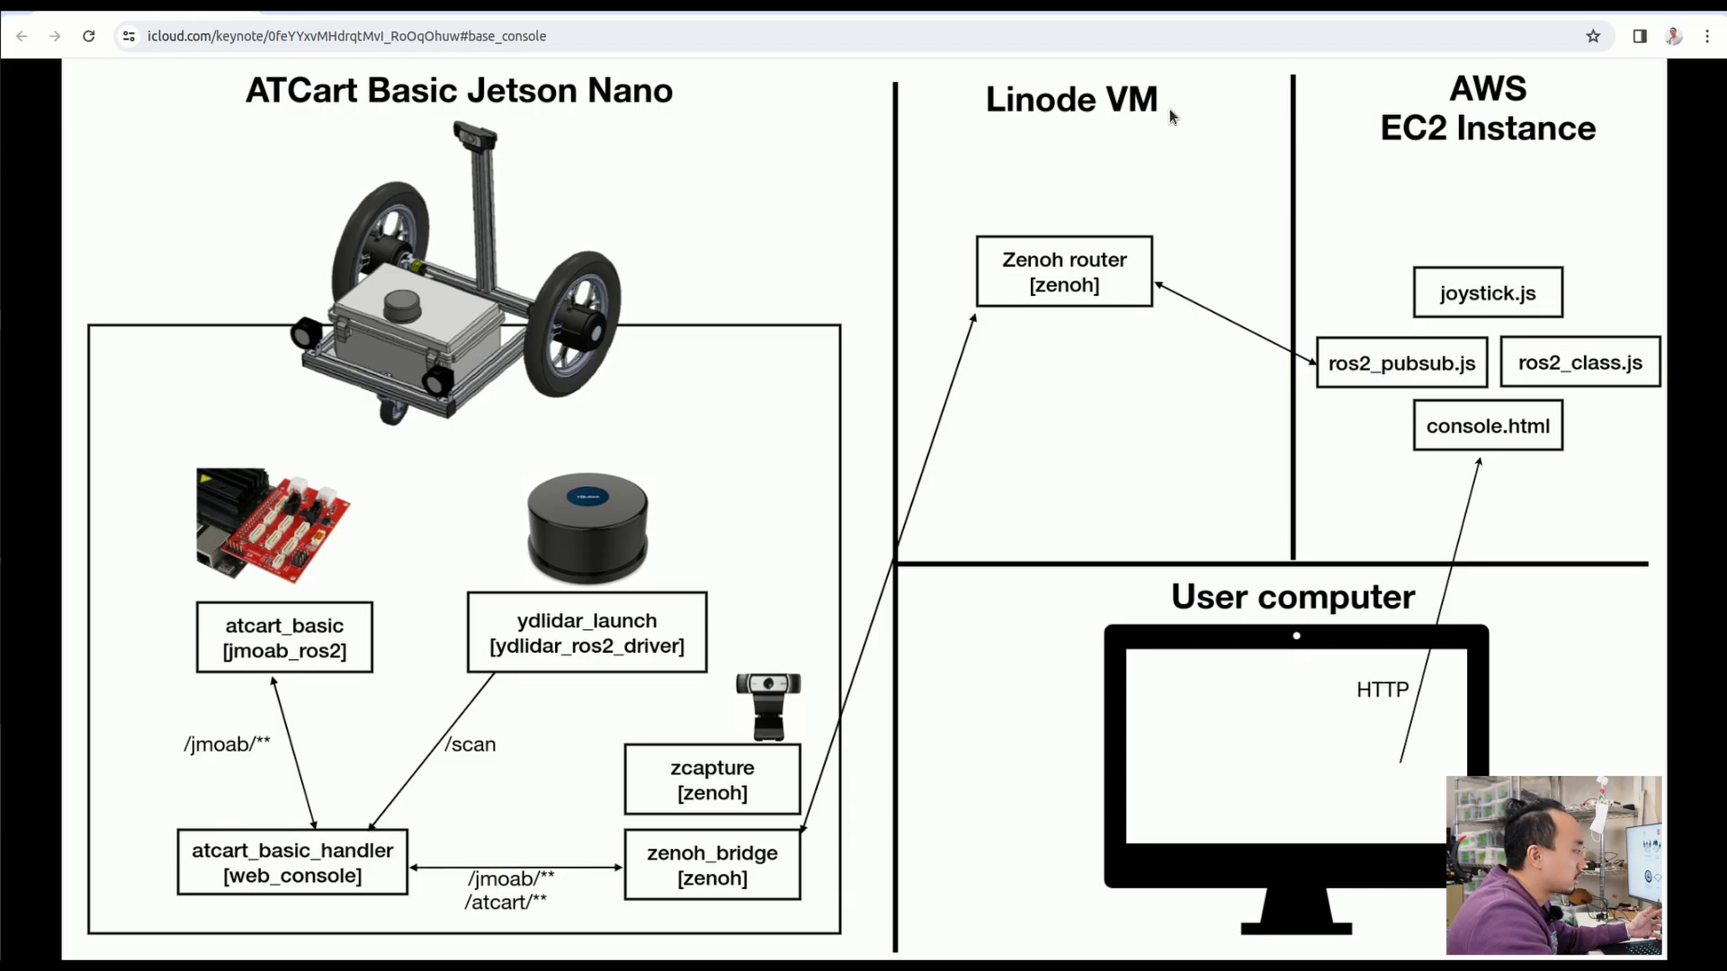
{"action": "mouse_move", "coordinate": [1595, 100]}
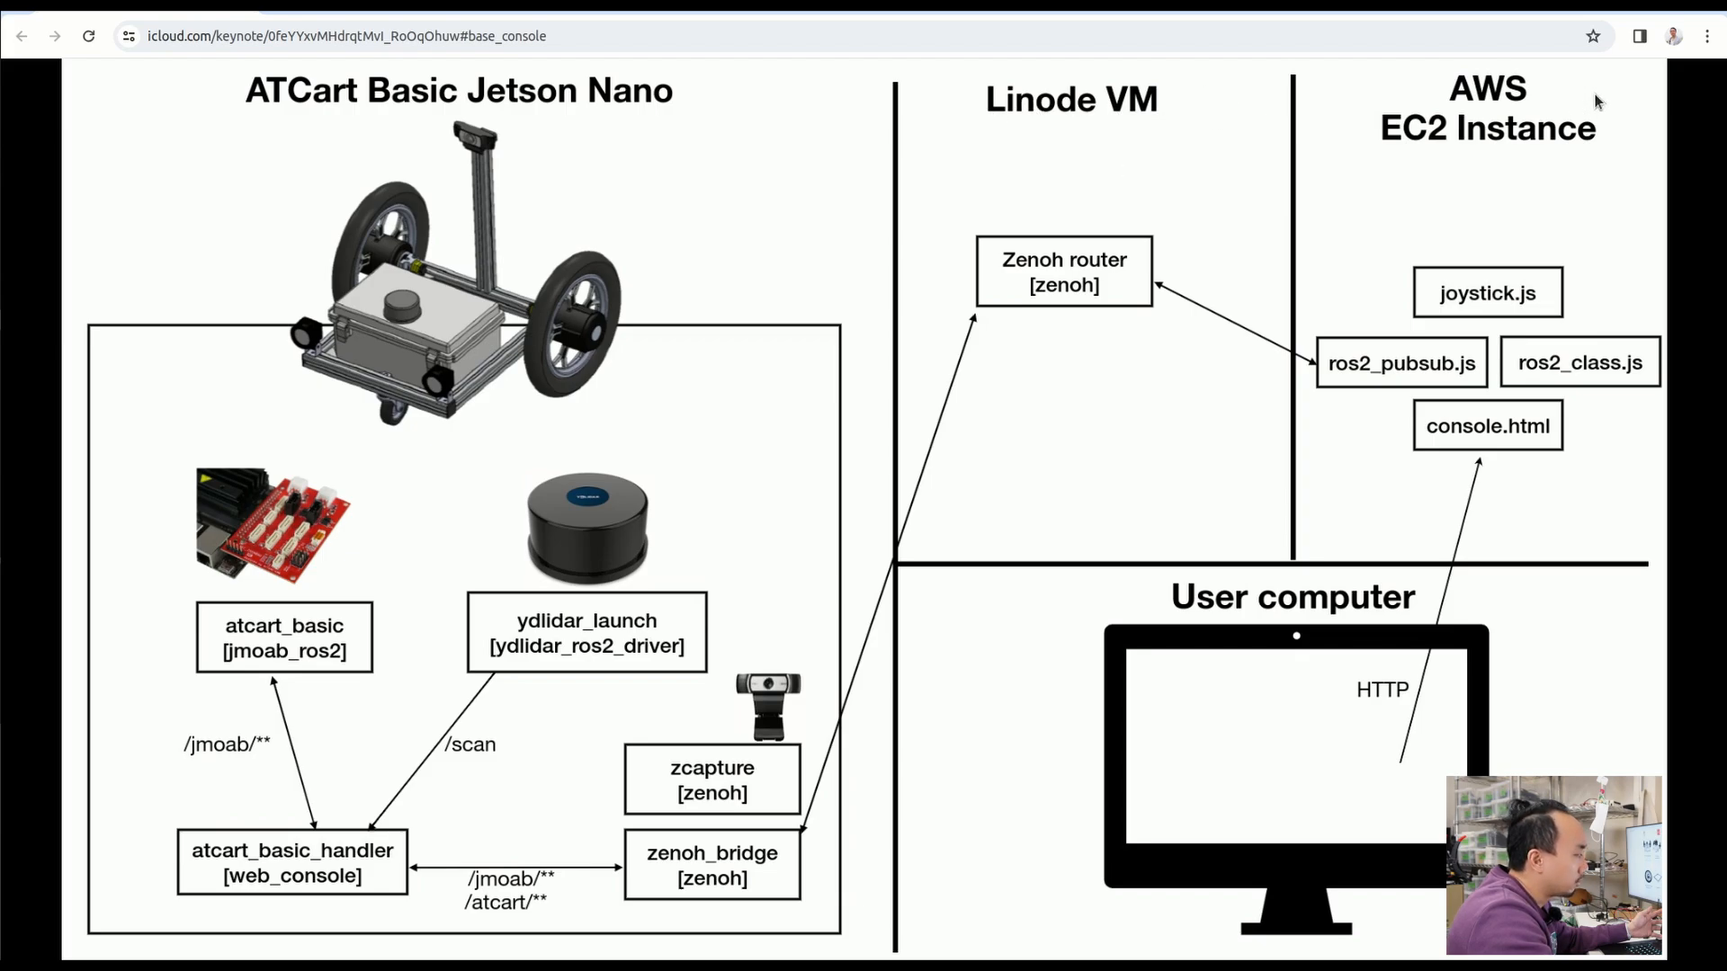
{"action": "mouse_move", "coordinate": [1296, 138]}
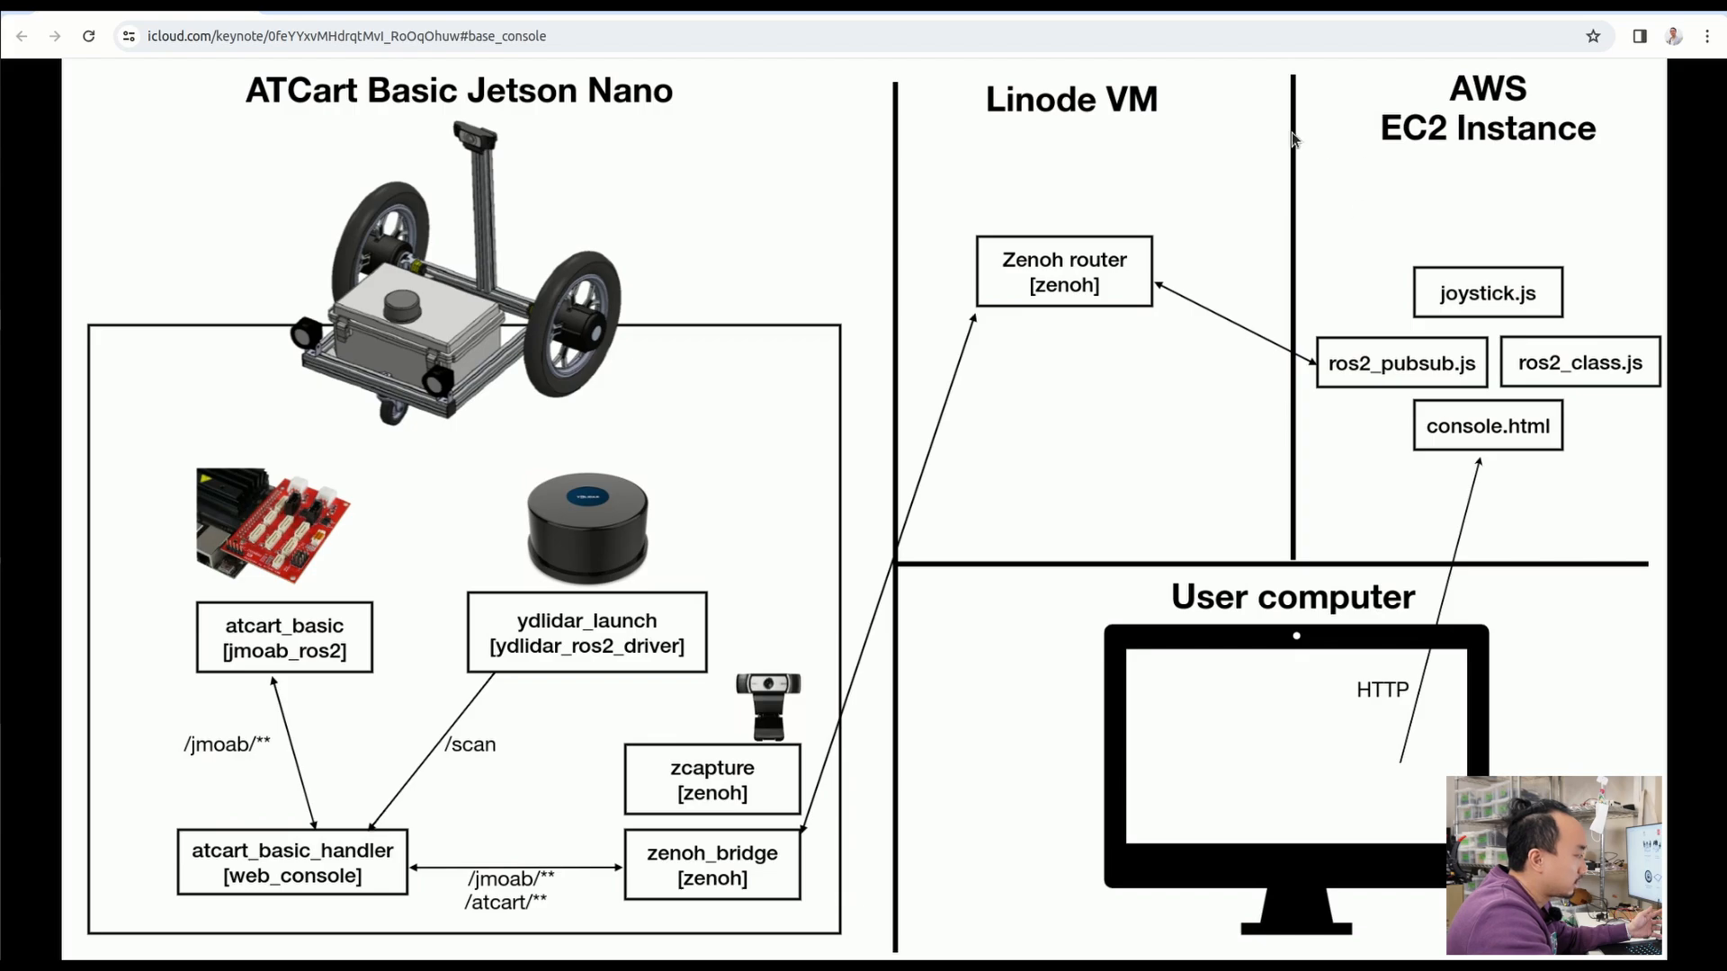
{"action": "mouse_move", "coordinate": [1404, 344]}
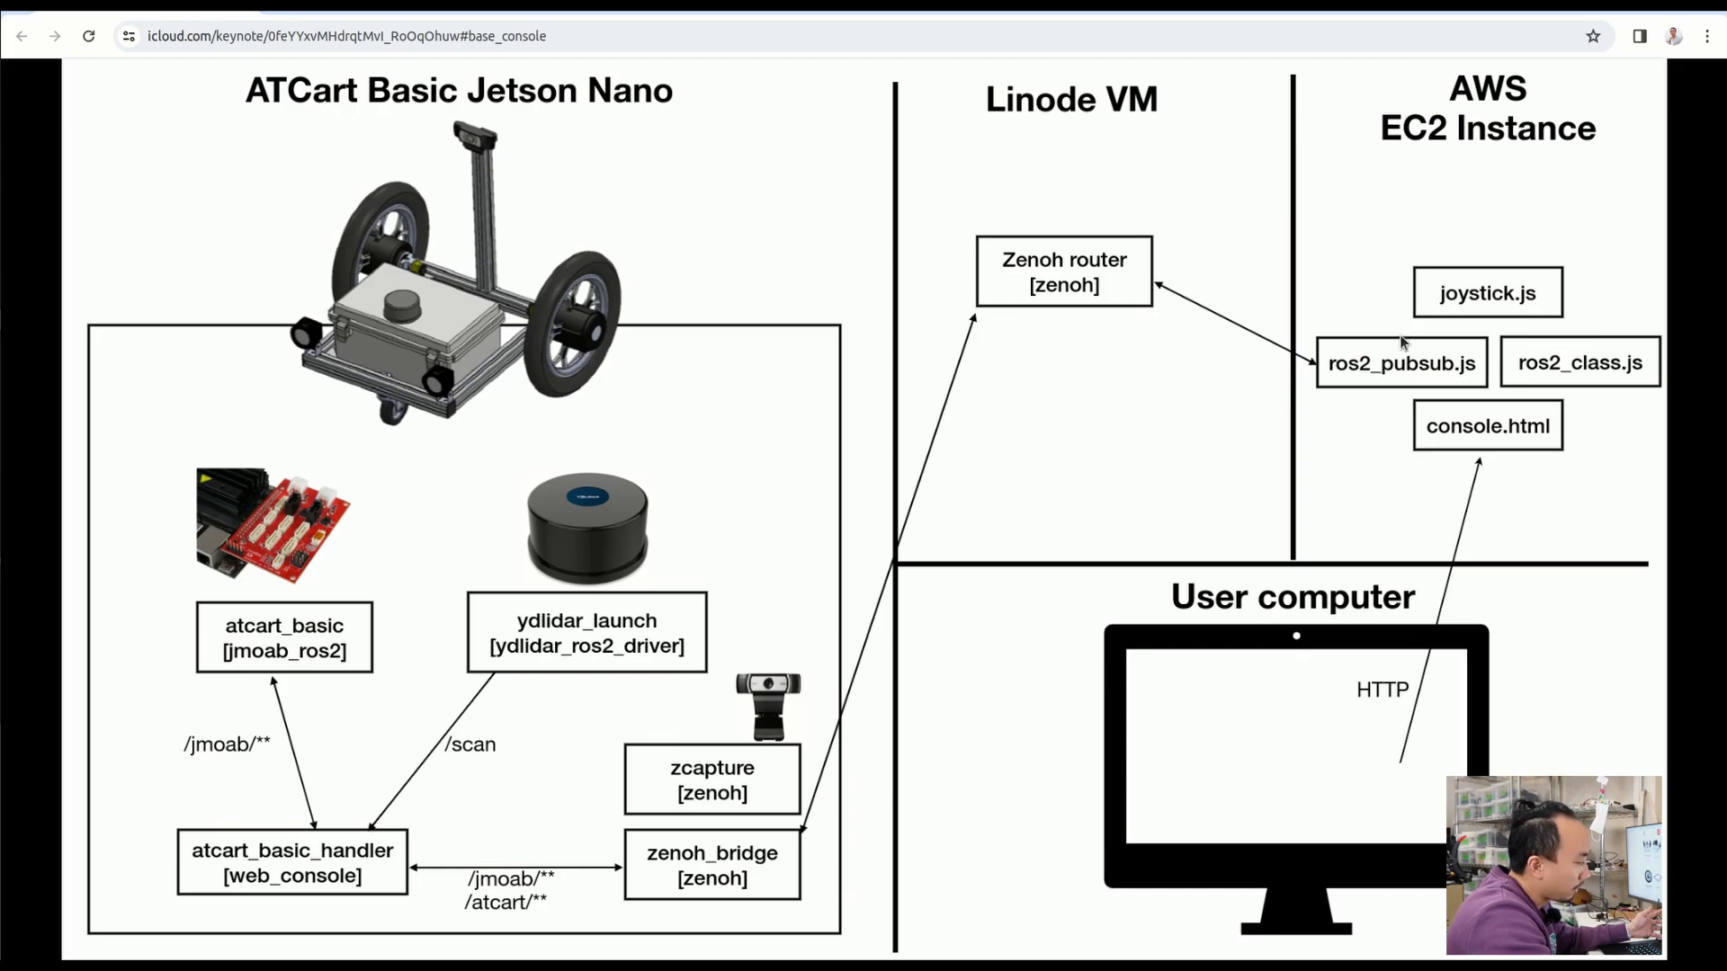
{"action": "mouse_move", "coordinate": [1448, 245]}
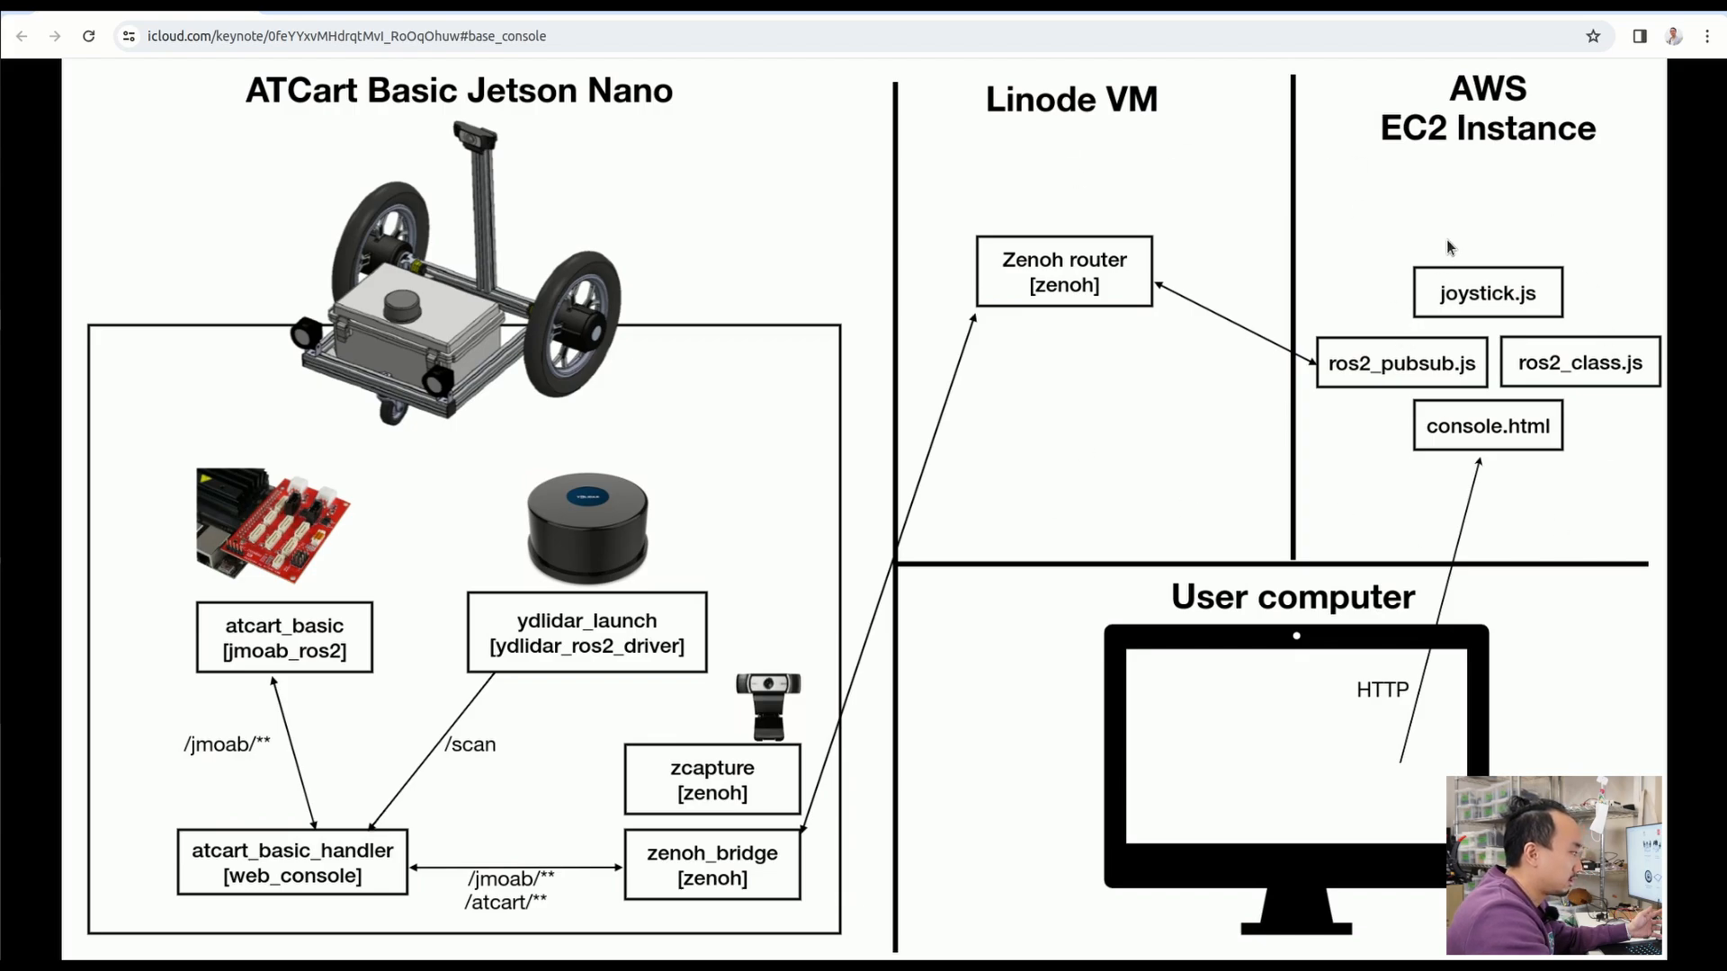
{"action": "mouse_move", "coordinate": [1035, 244]}
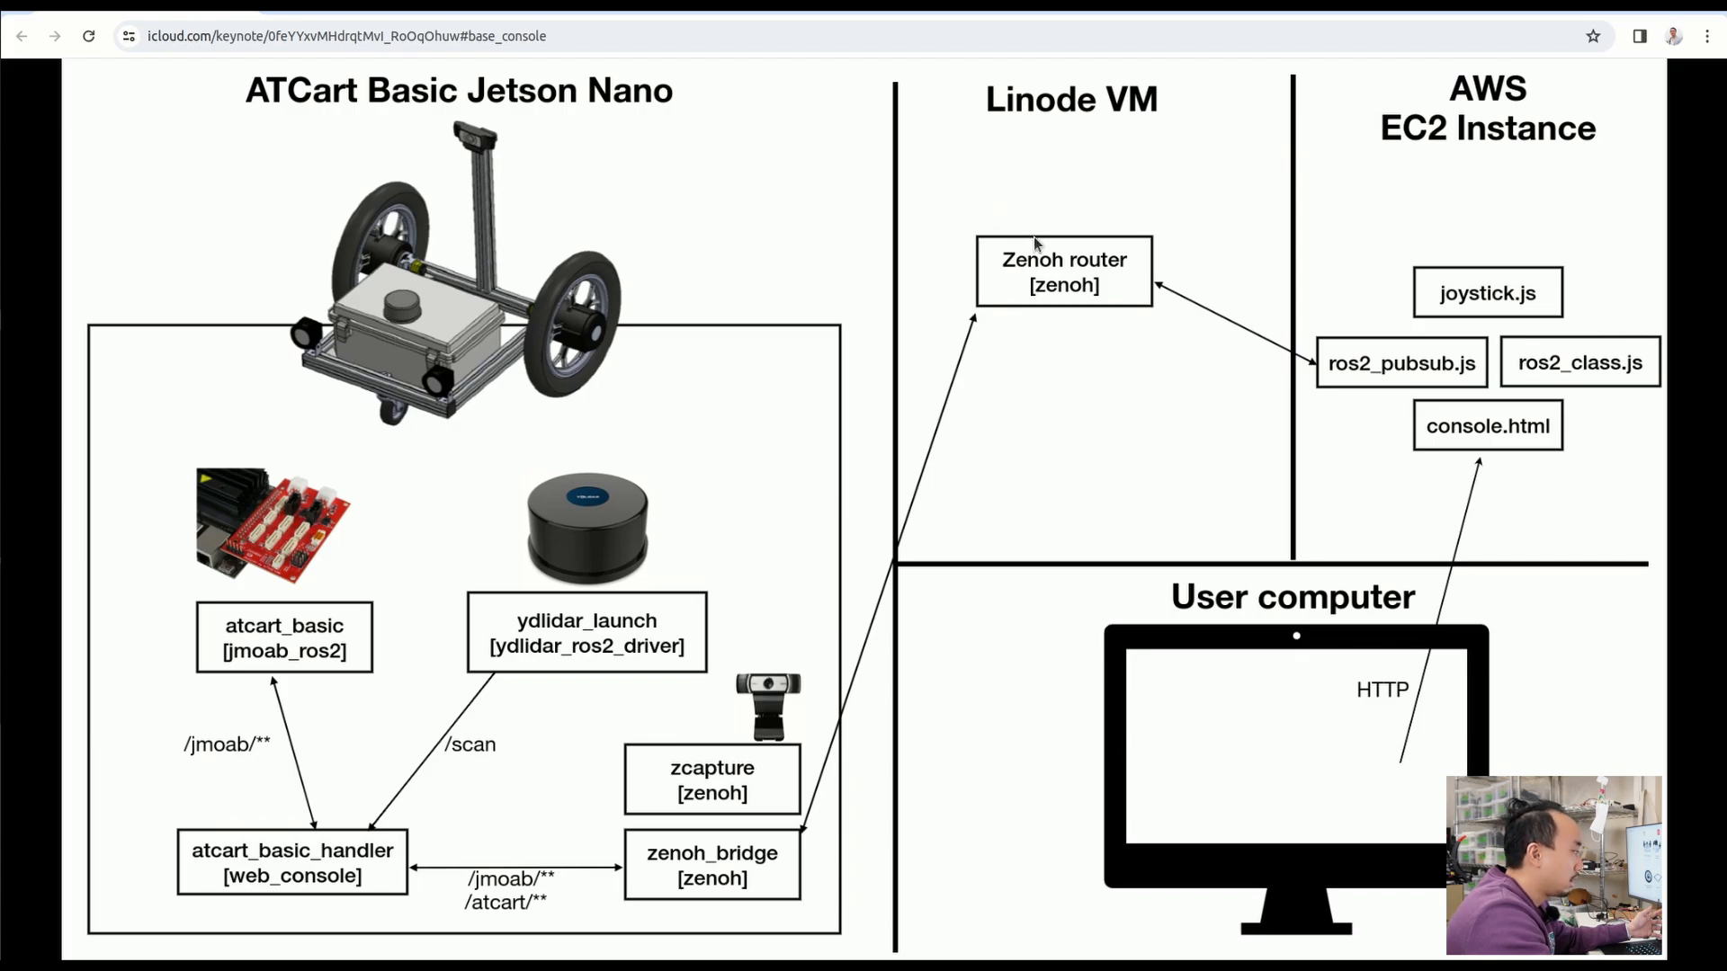
{"action": "mouse_move", "coordinate": [1098, 271]}
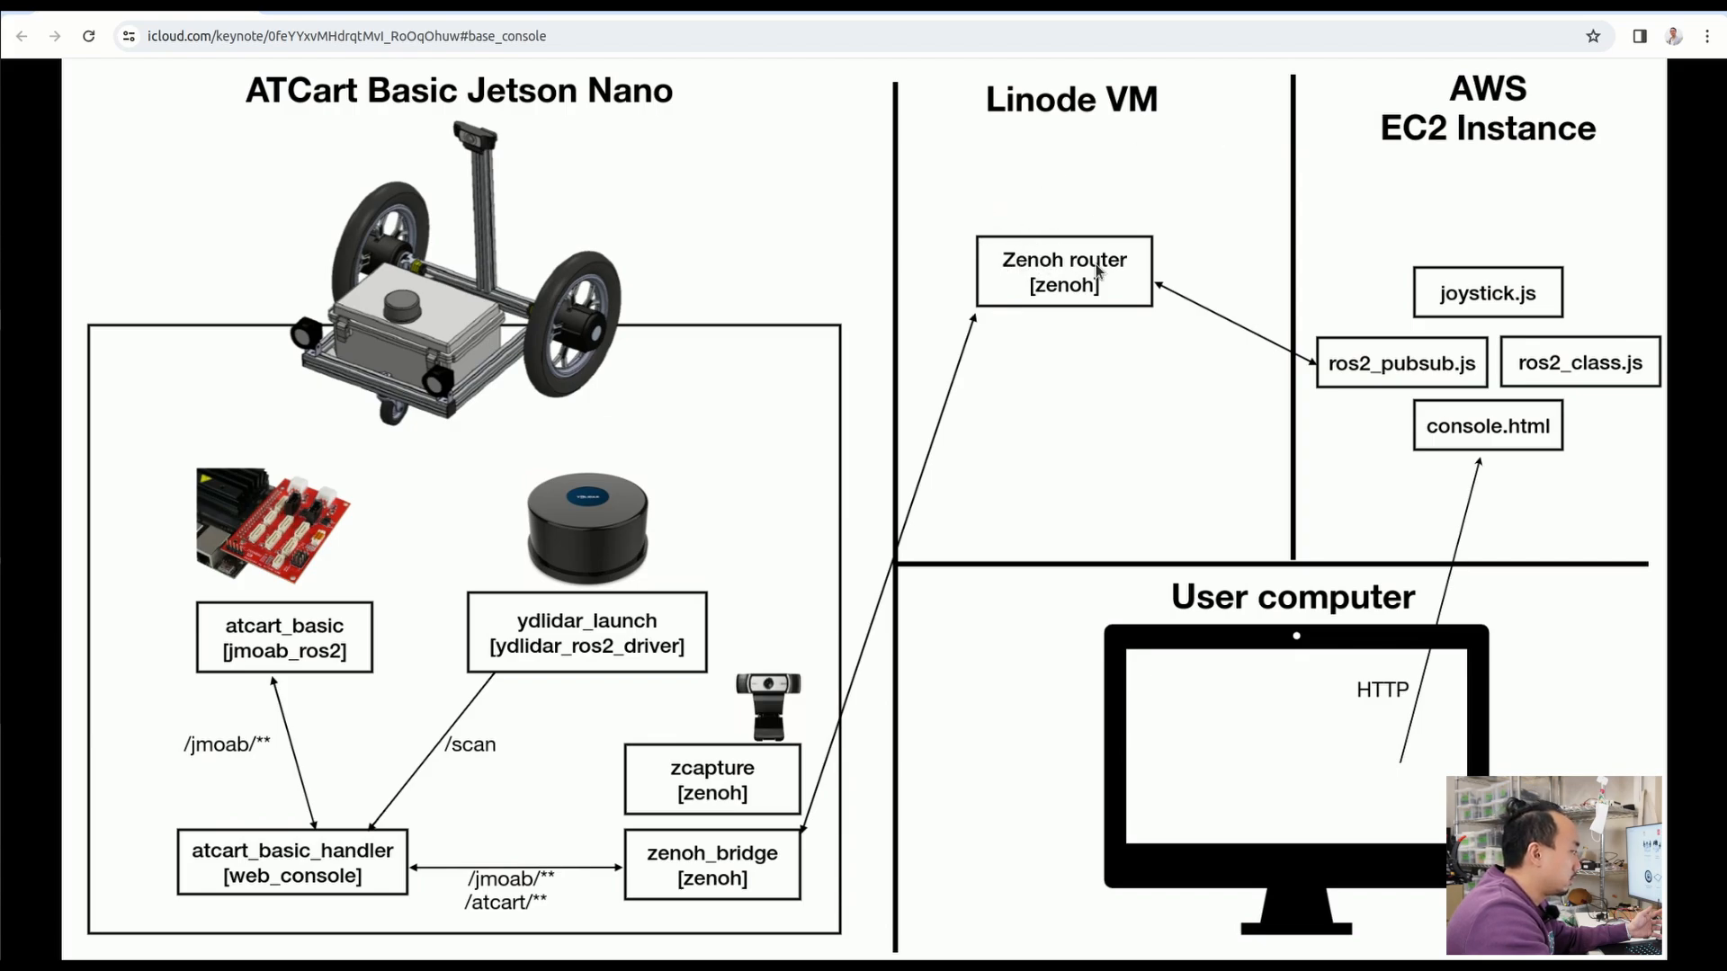
{"action": "mouse_move", "coordinate": [1534, 141]}
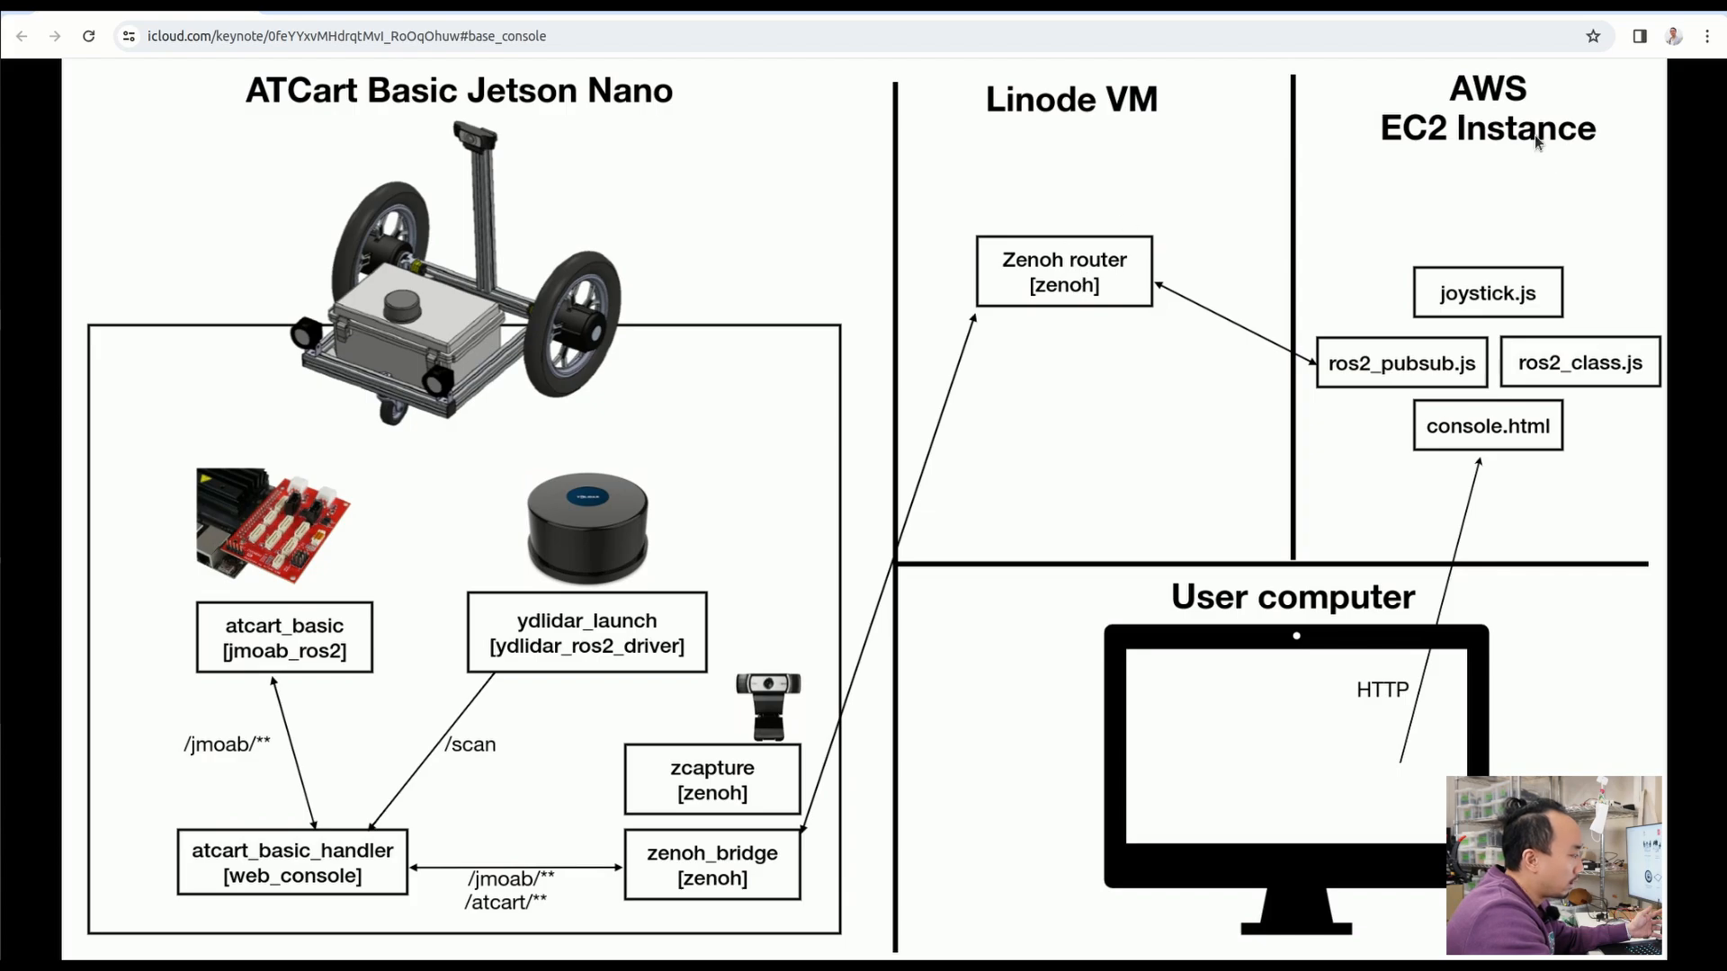
{"action": "mouse_move", "coordinate": [1591, 166]}
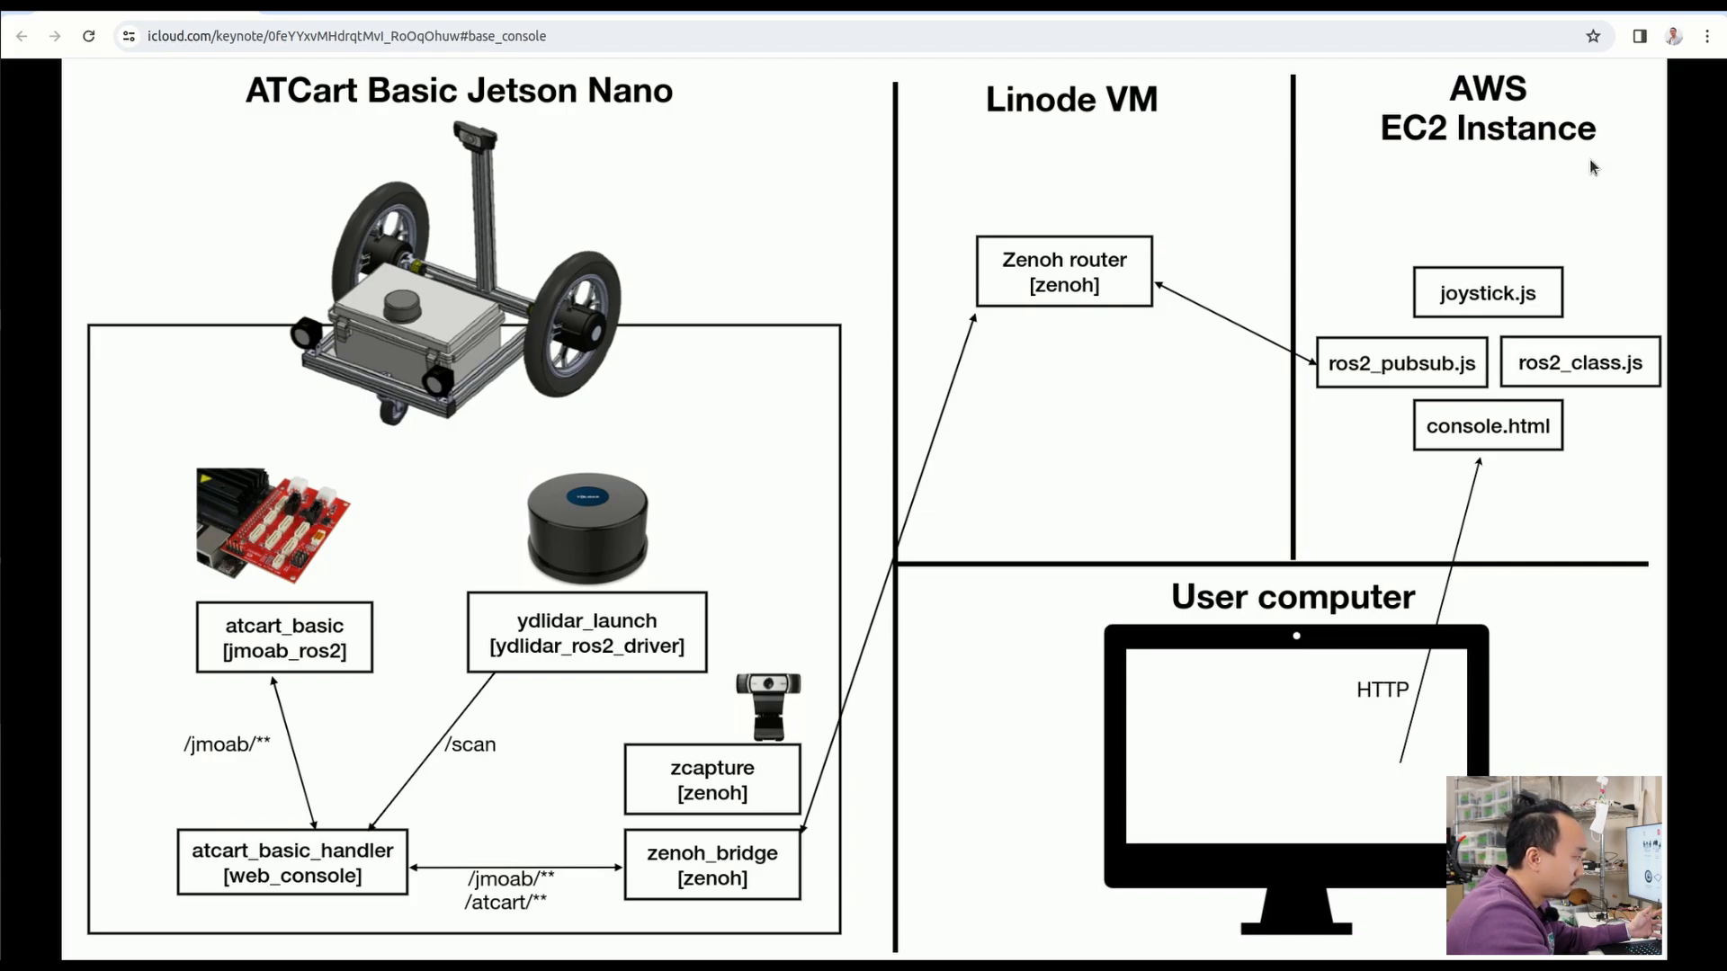
{"action": "mouse_move", "coordinate": [1573, 101]}
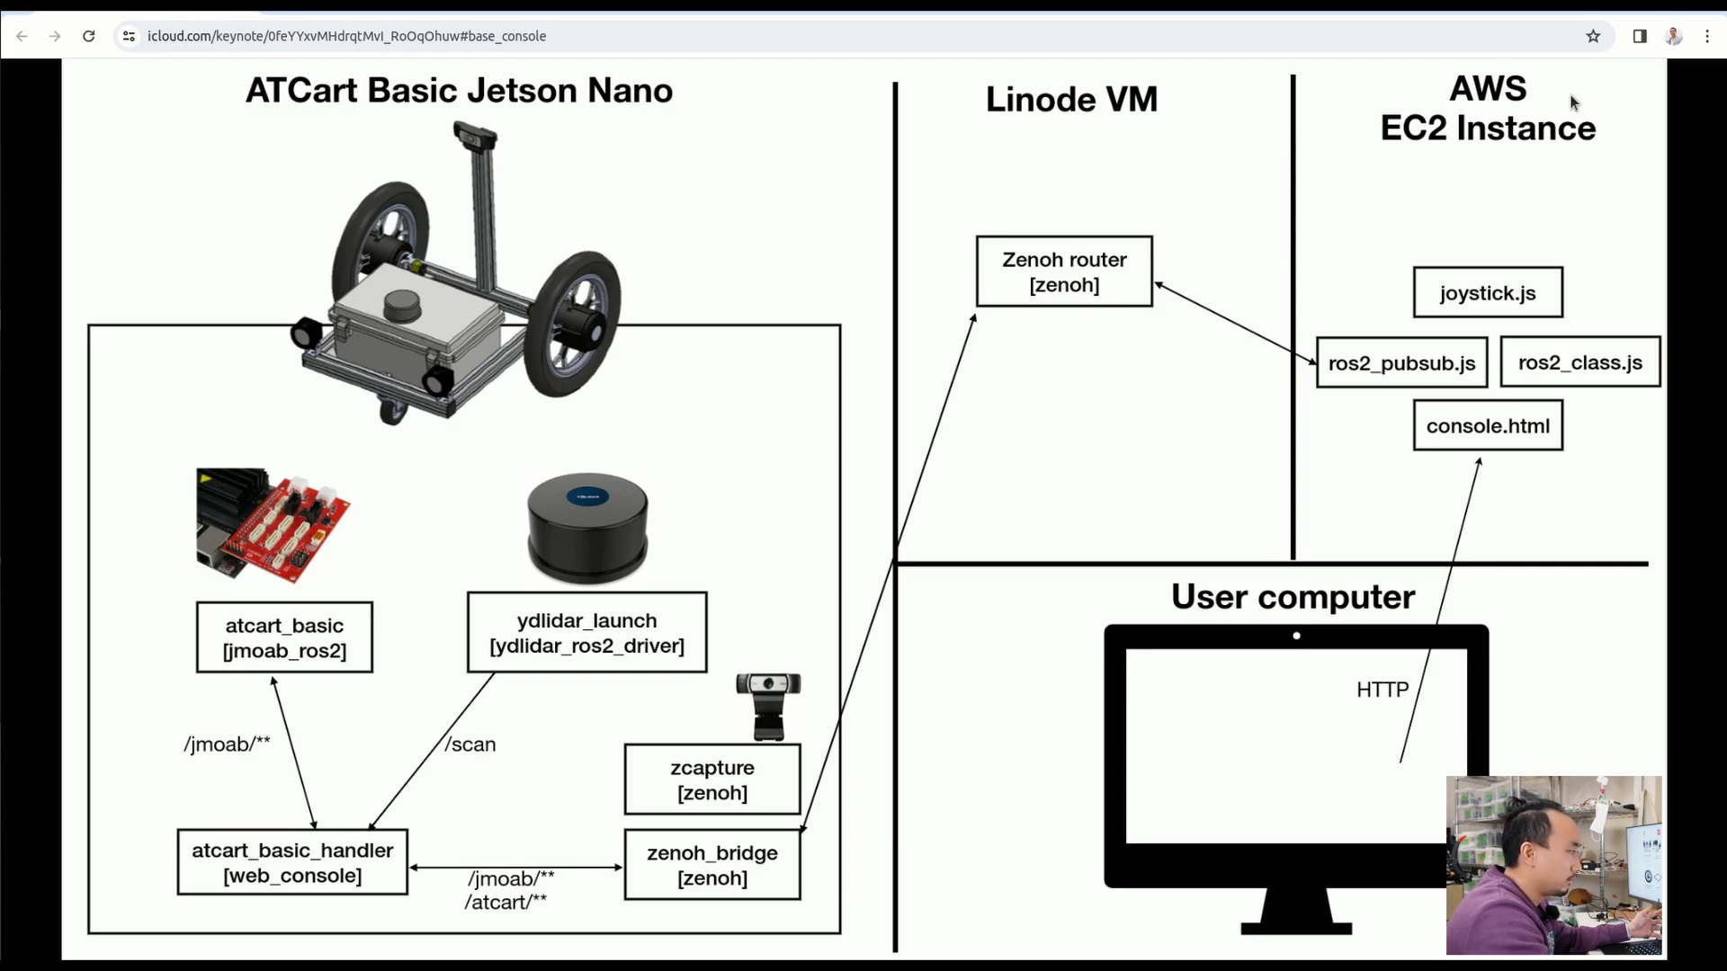
{"action": "mouse_move", "coordinate": [1344, 180]}
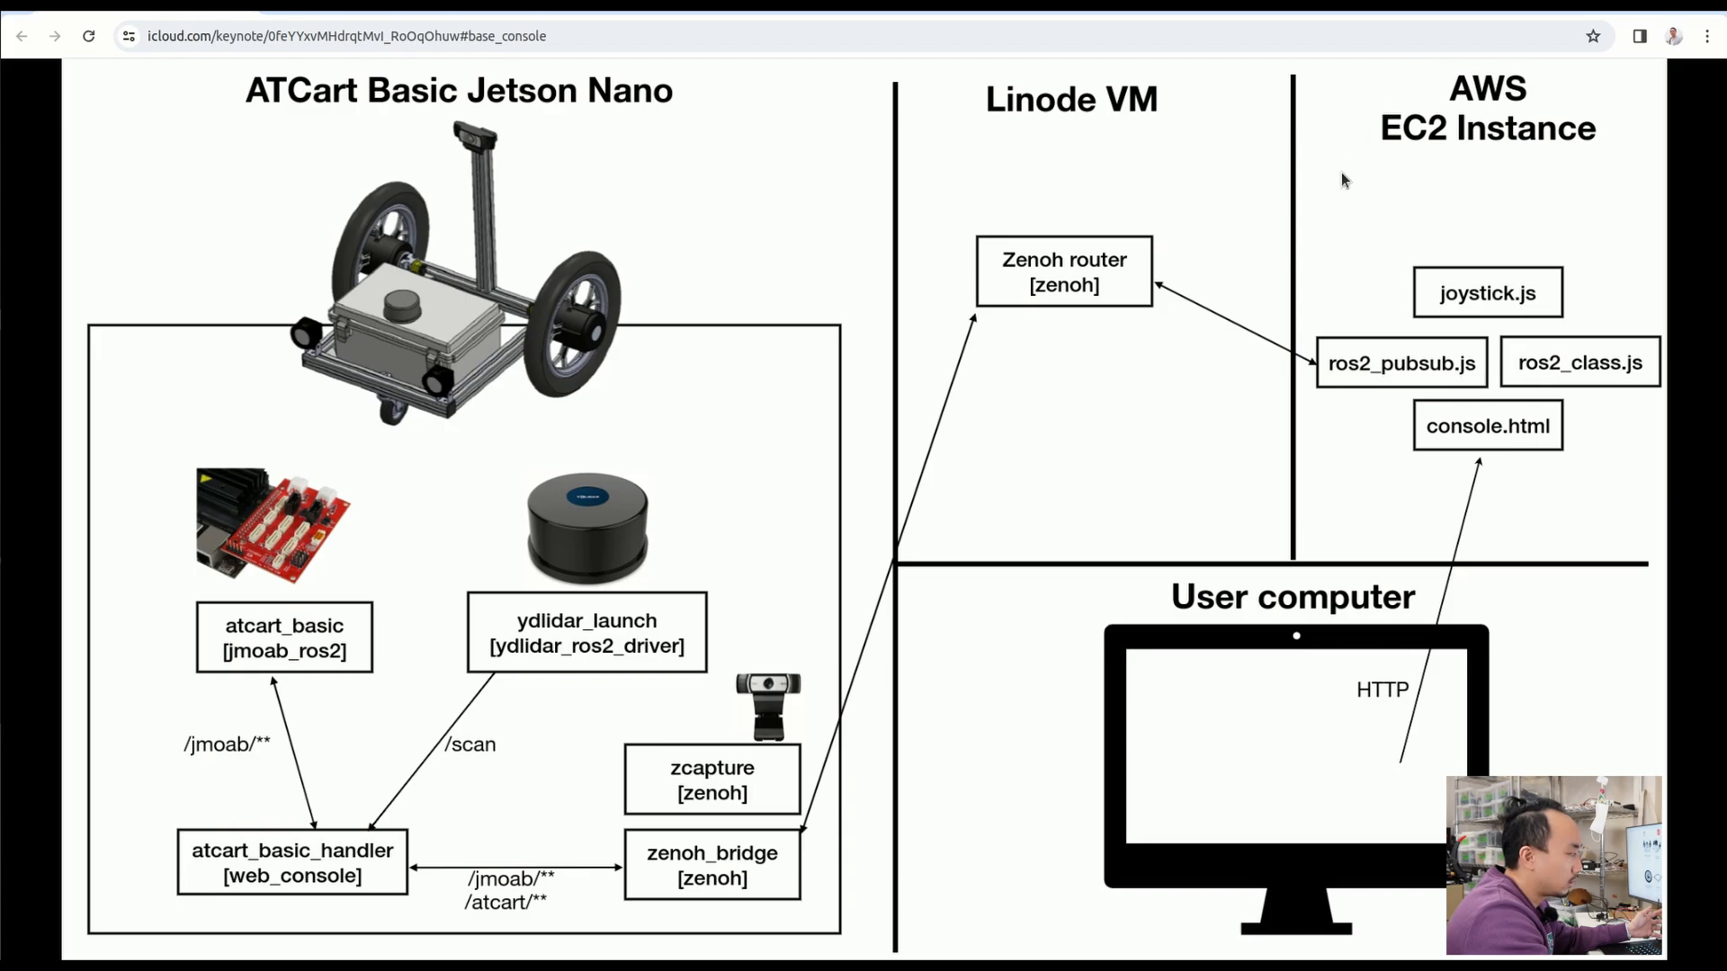
{"action": "mouse_move", "coordinate": [1657, 154]}
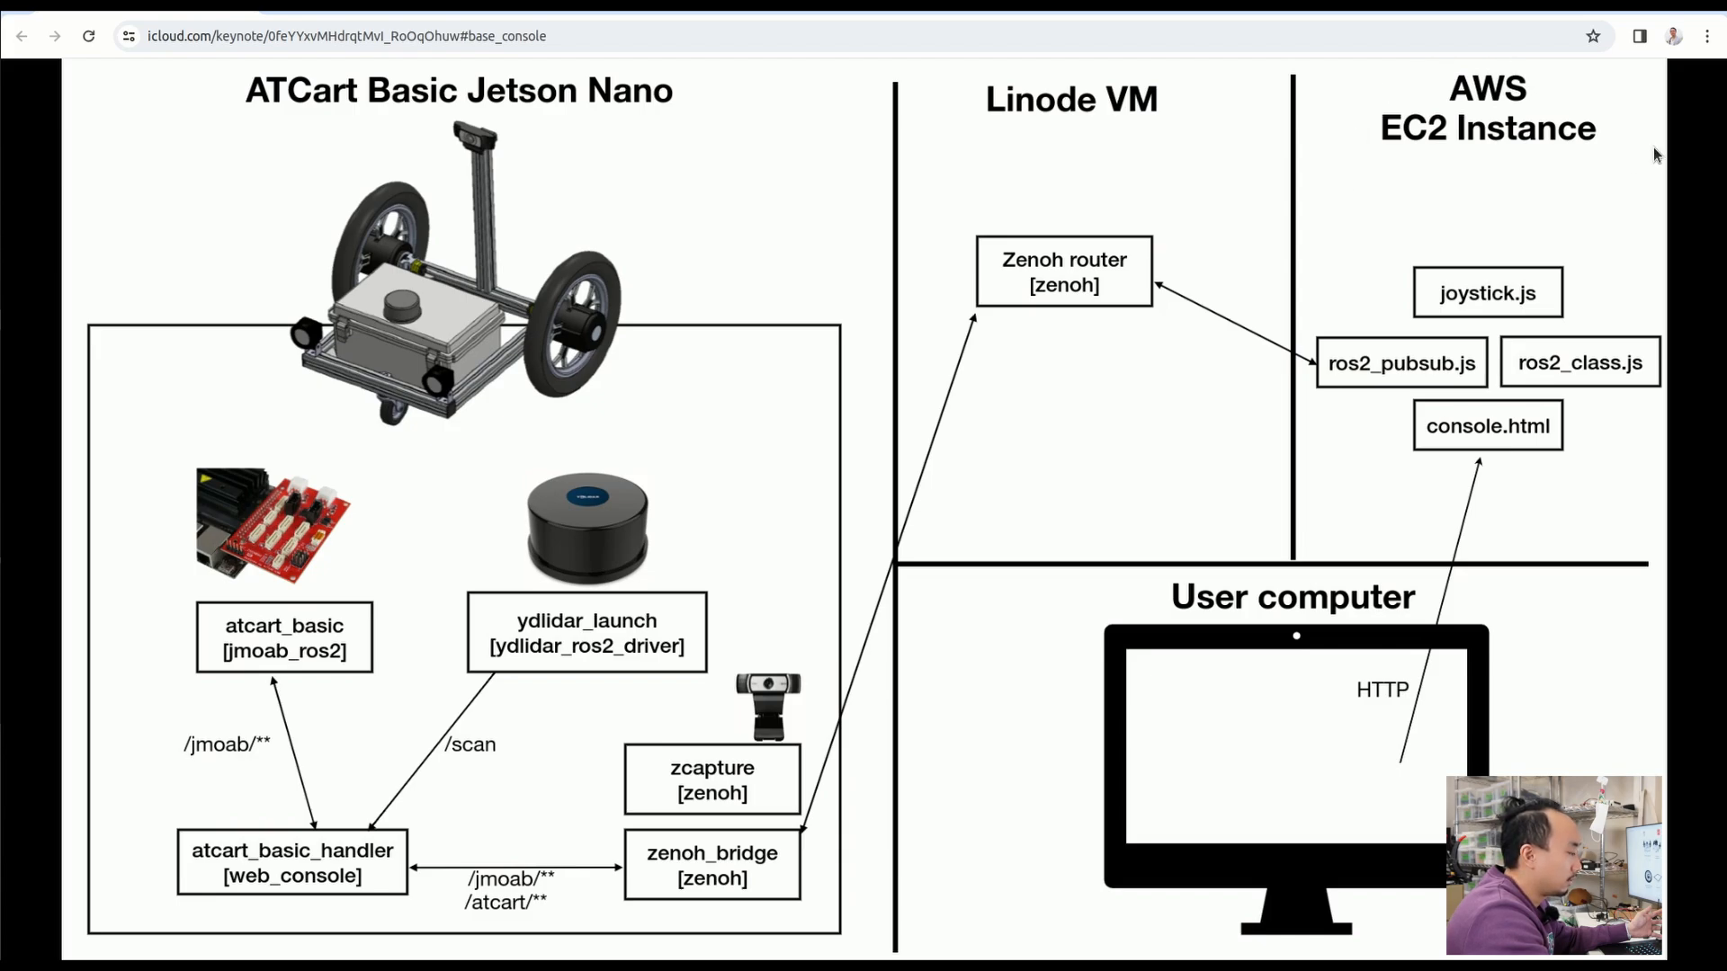
{"action": "mouse_move", "coordinate": [1624, 114]}
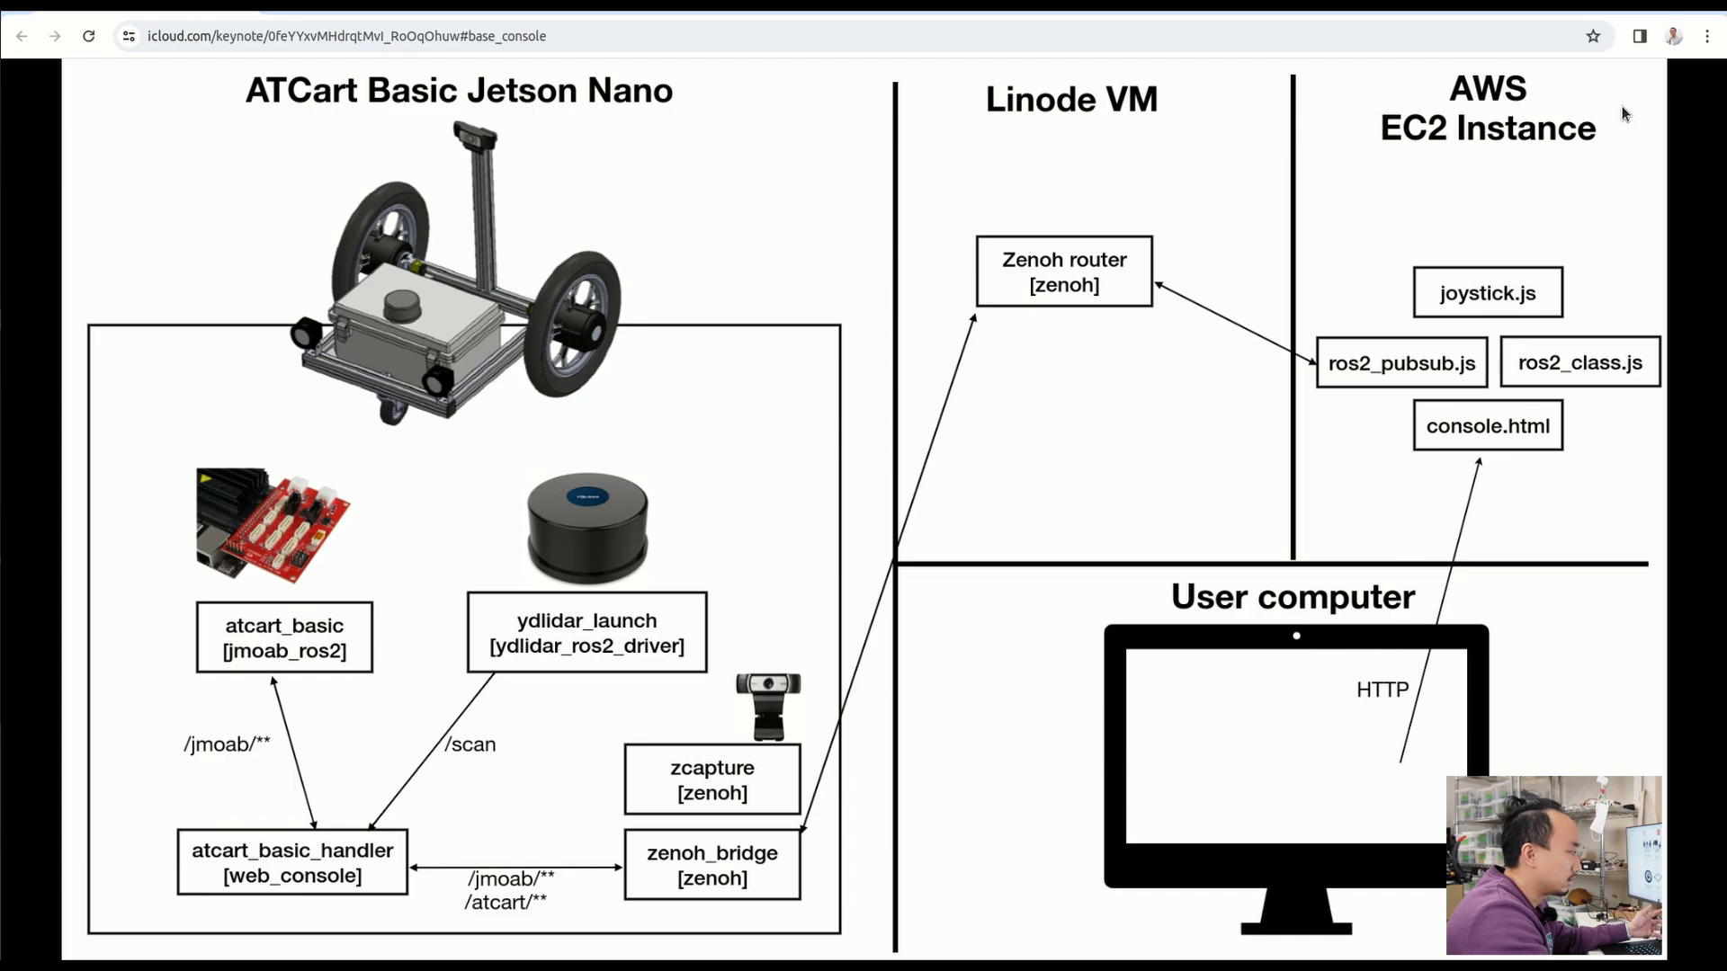
{"action": "mouse_move", "coordinate": [1157, 99]}
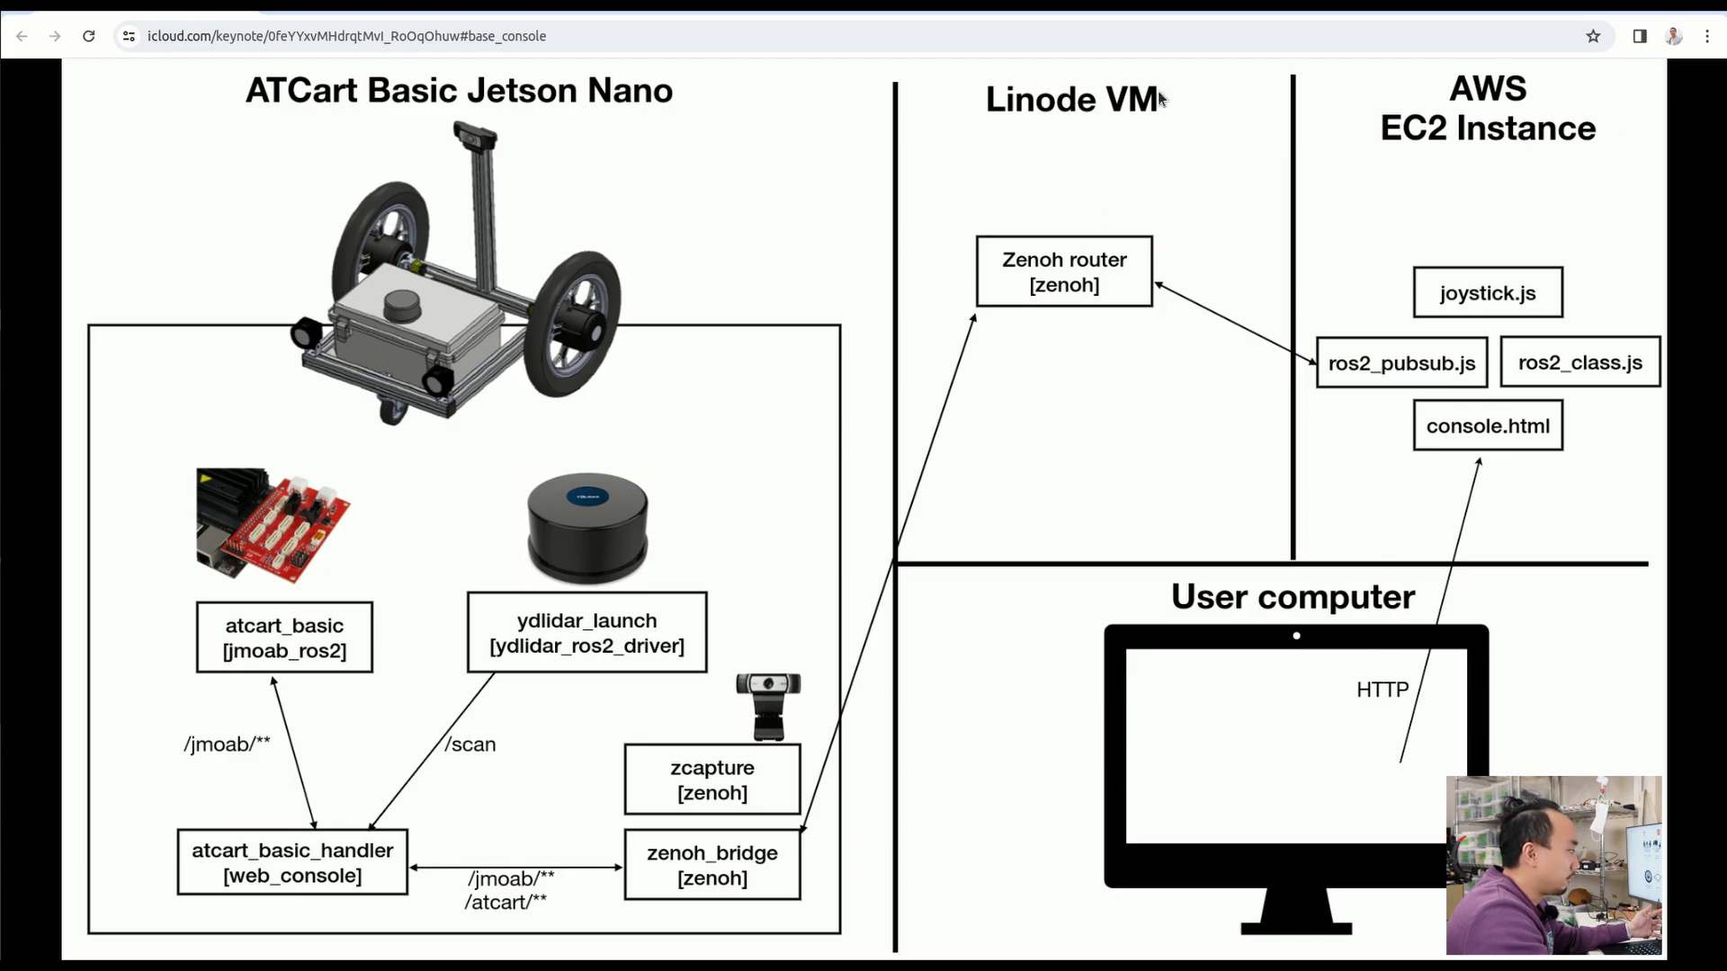
{"action": "mouse_move", "coordinate": [1128, 227]}
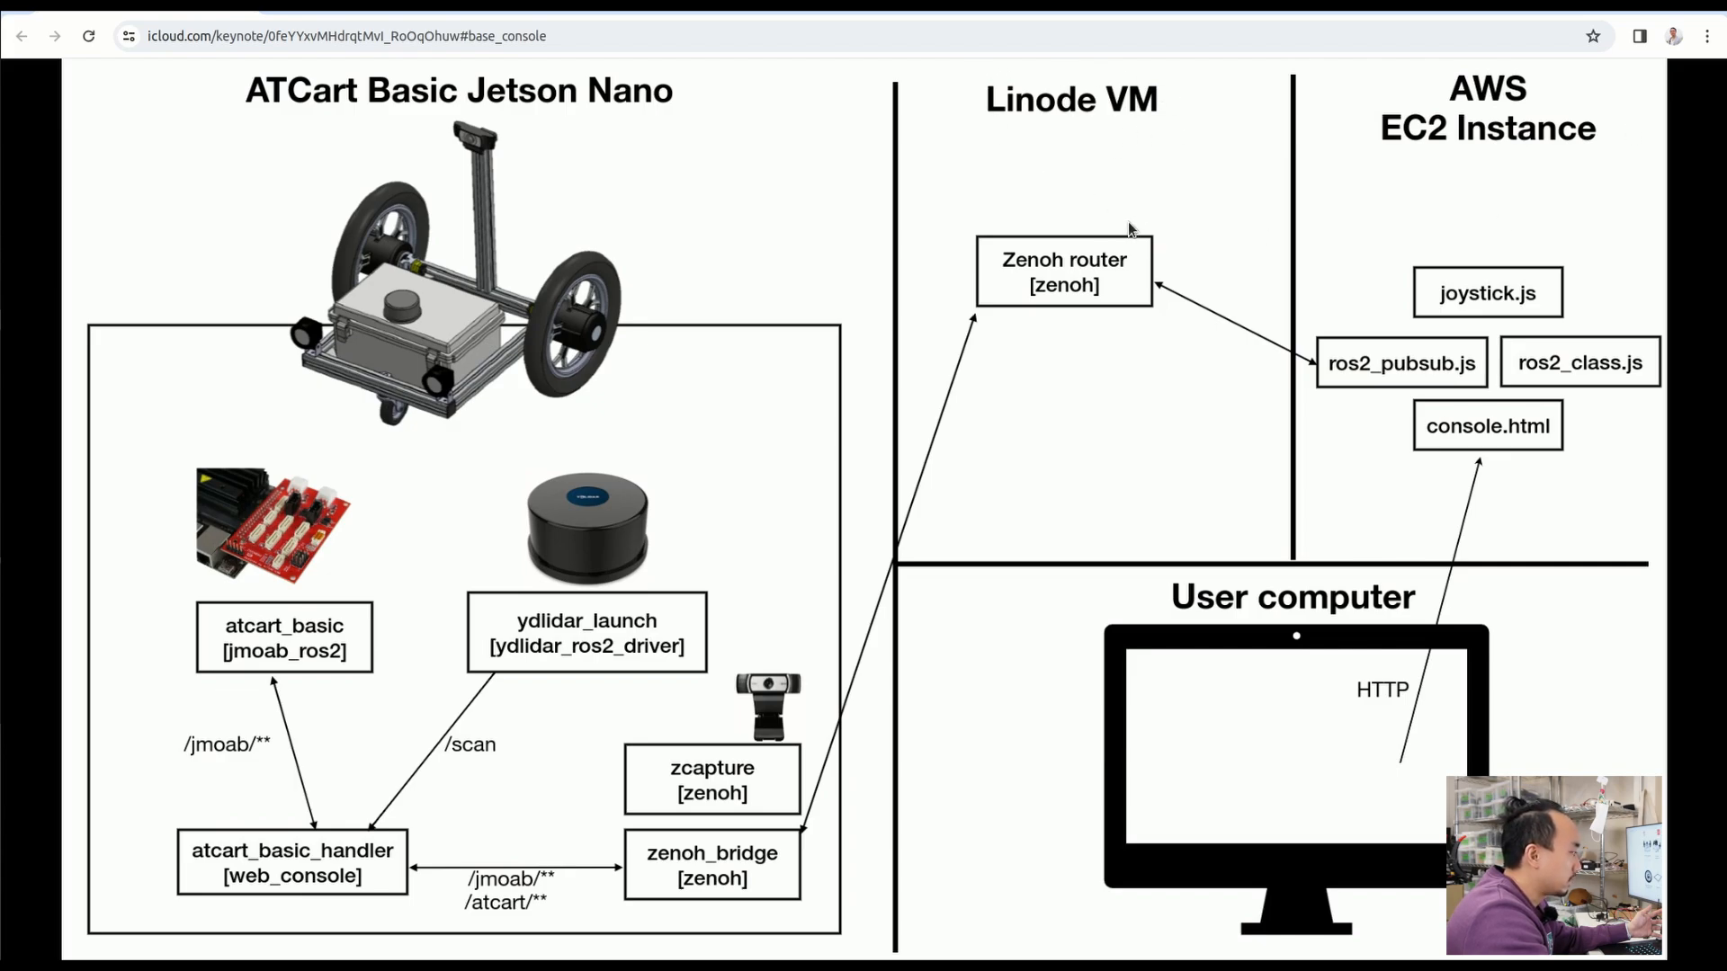
{"action": "mouse_move", "coordinate": [1117, 206]}
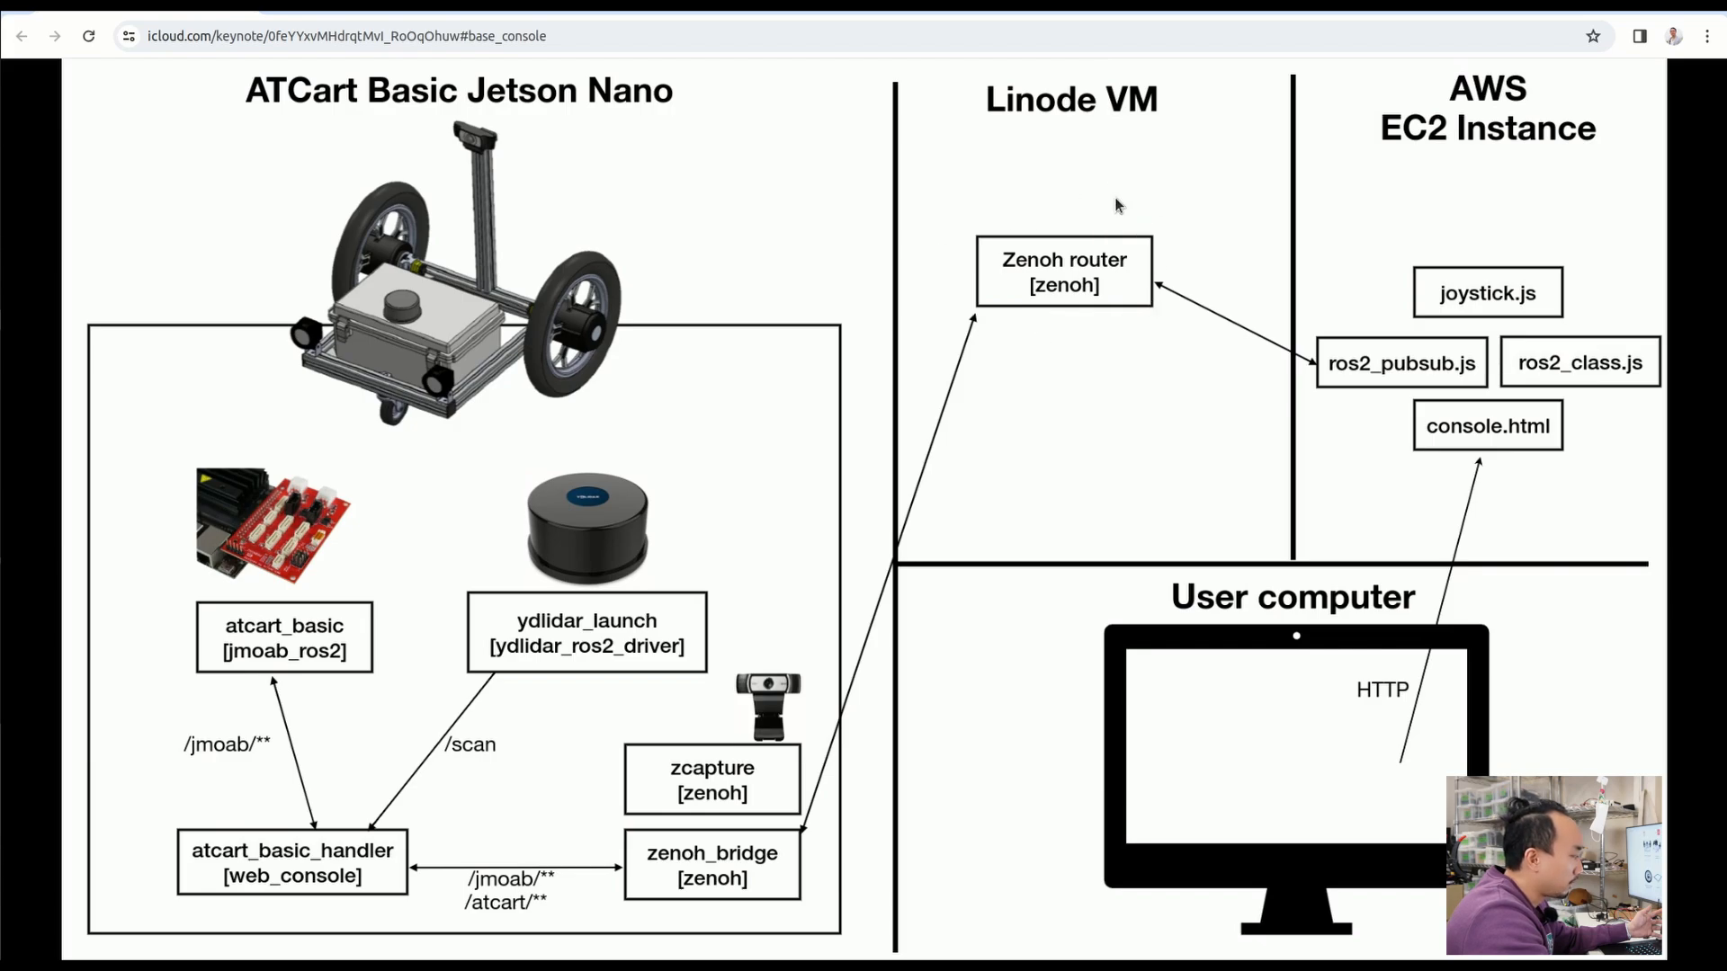
{"action": "mouse_move", "coordinate": [1023, 235]}
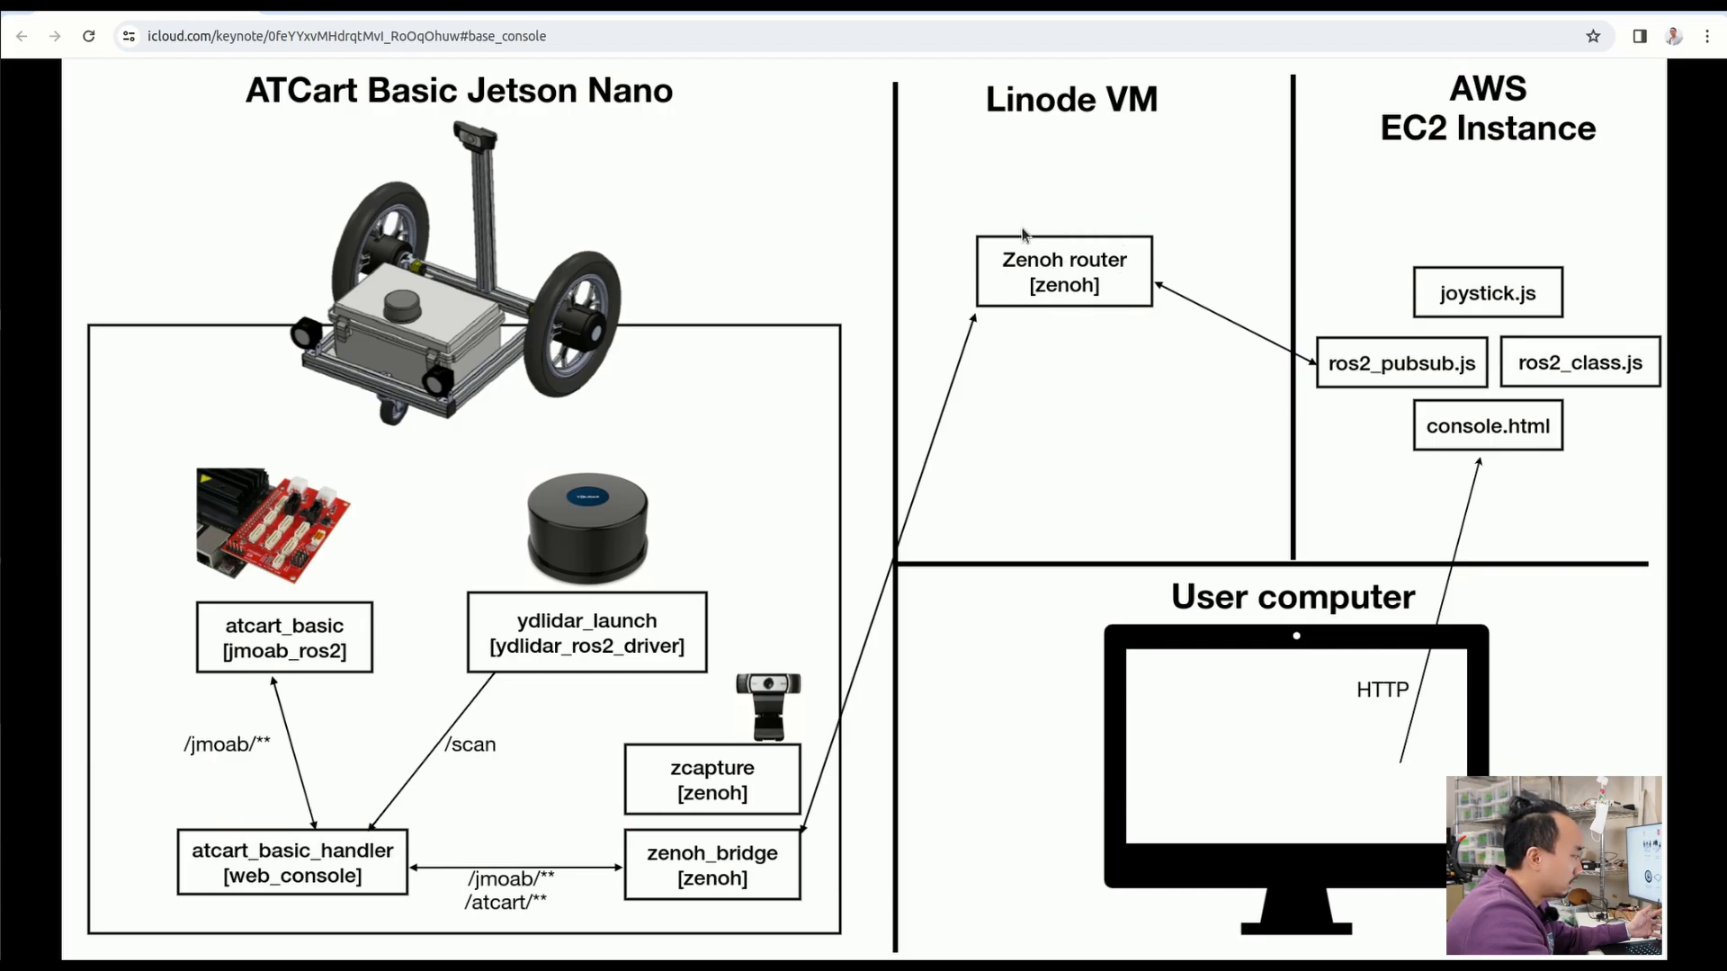
{"action": "mouse_move", "coordinate": [1175, 309]}
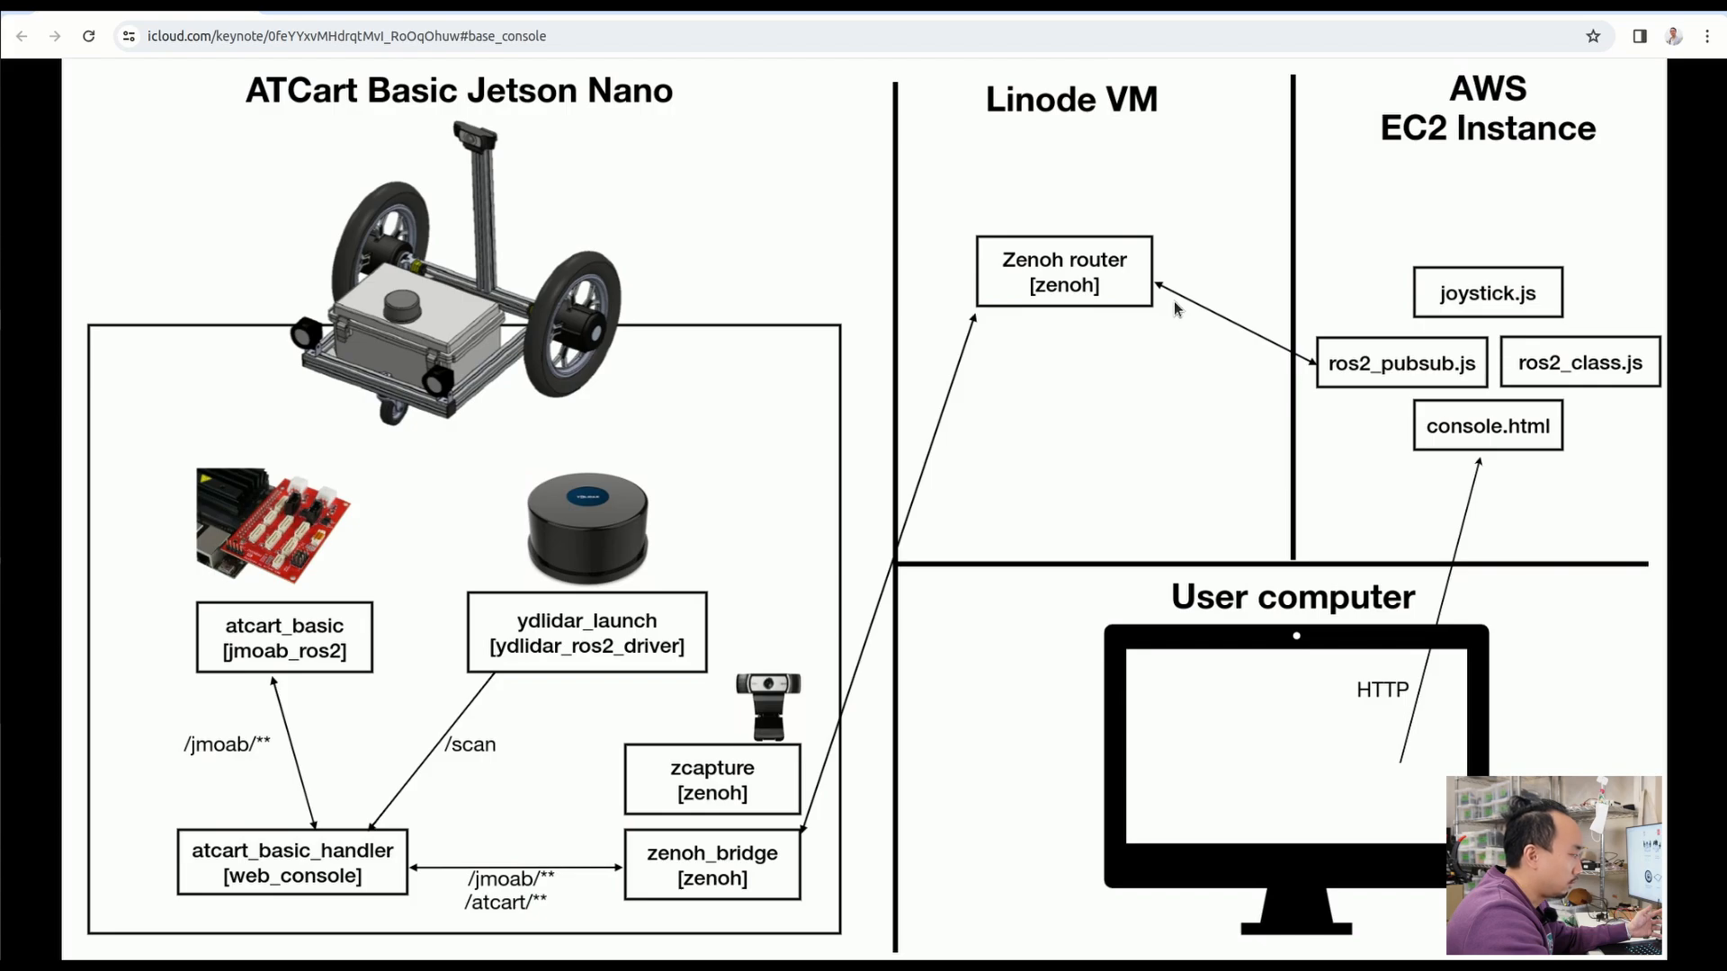
{"action": "mouse_move", "coordinate": [1412, 86]}
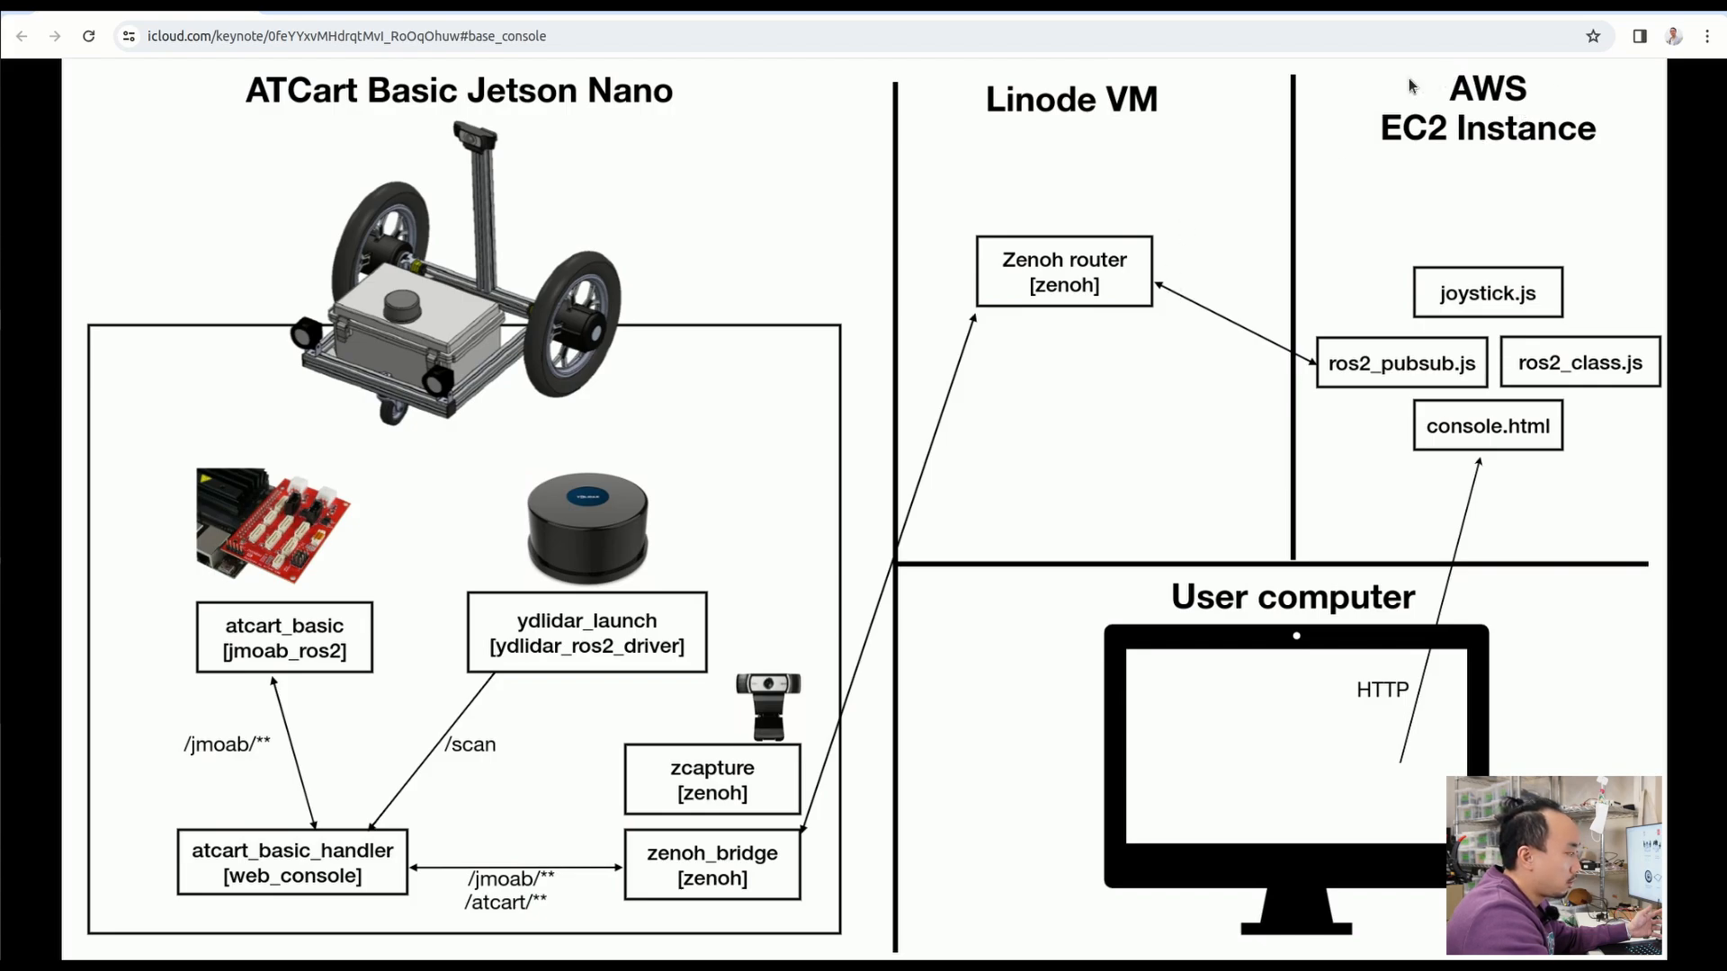
{"action": "mouse_move", "coordinate": [1556, 507]}
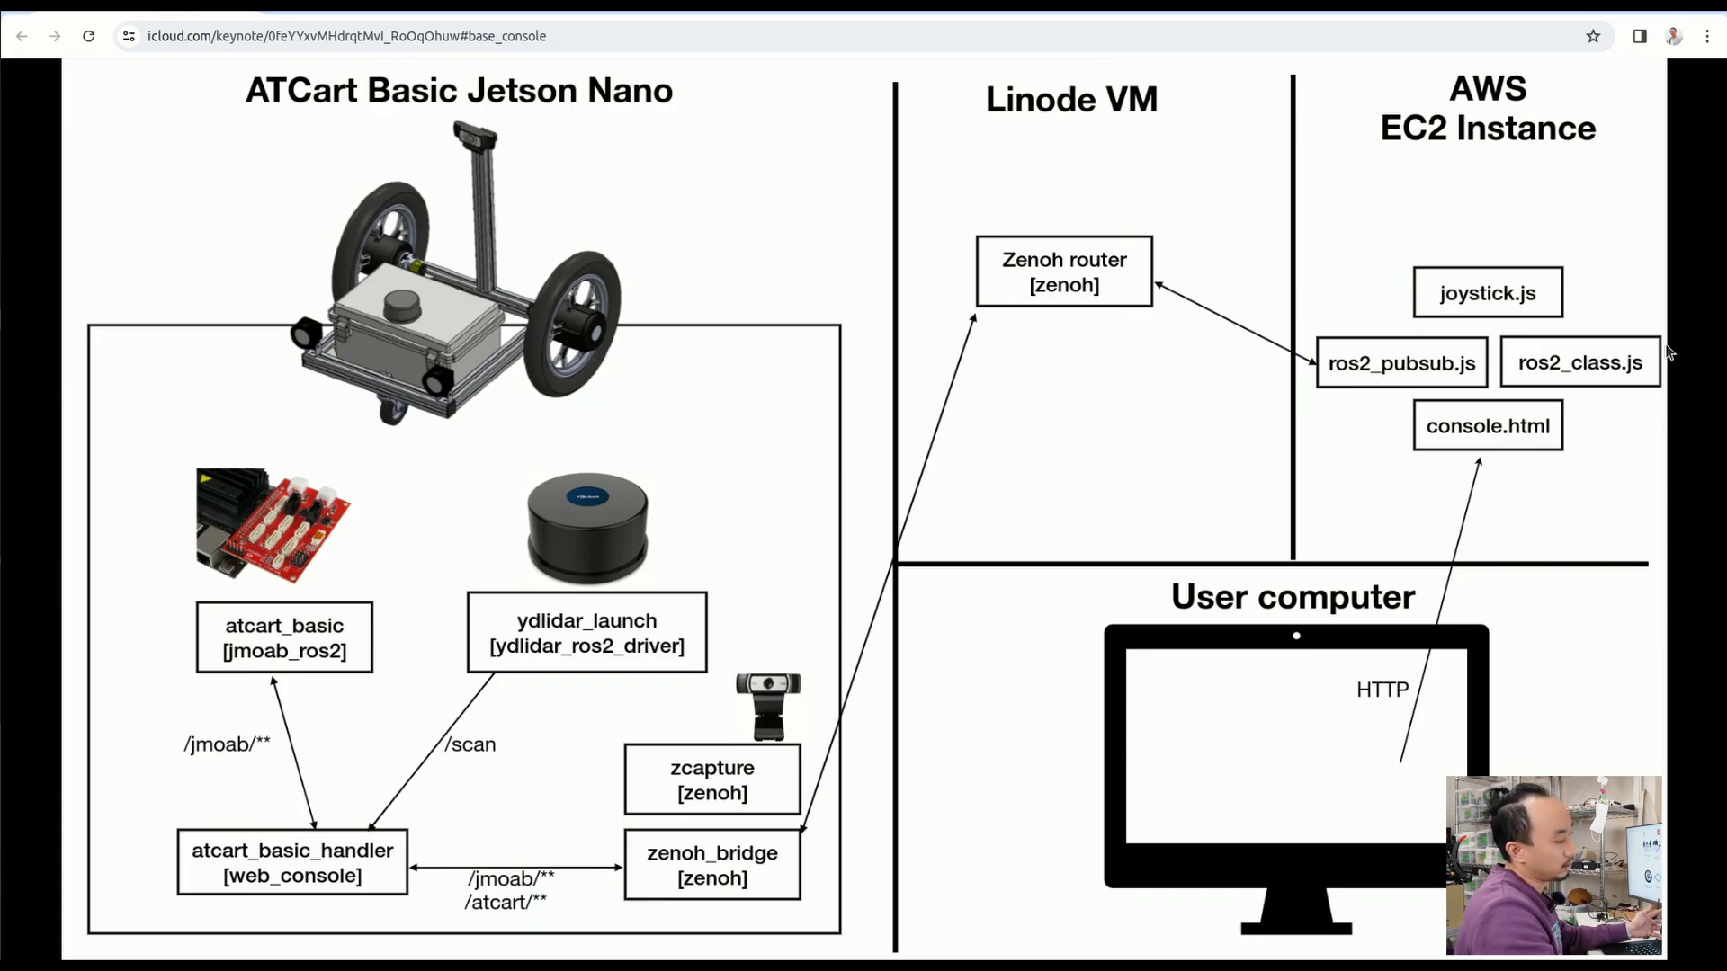
{"action": "mouse_move", "coordinate": [1666, 262]}
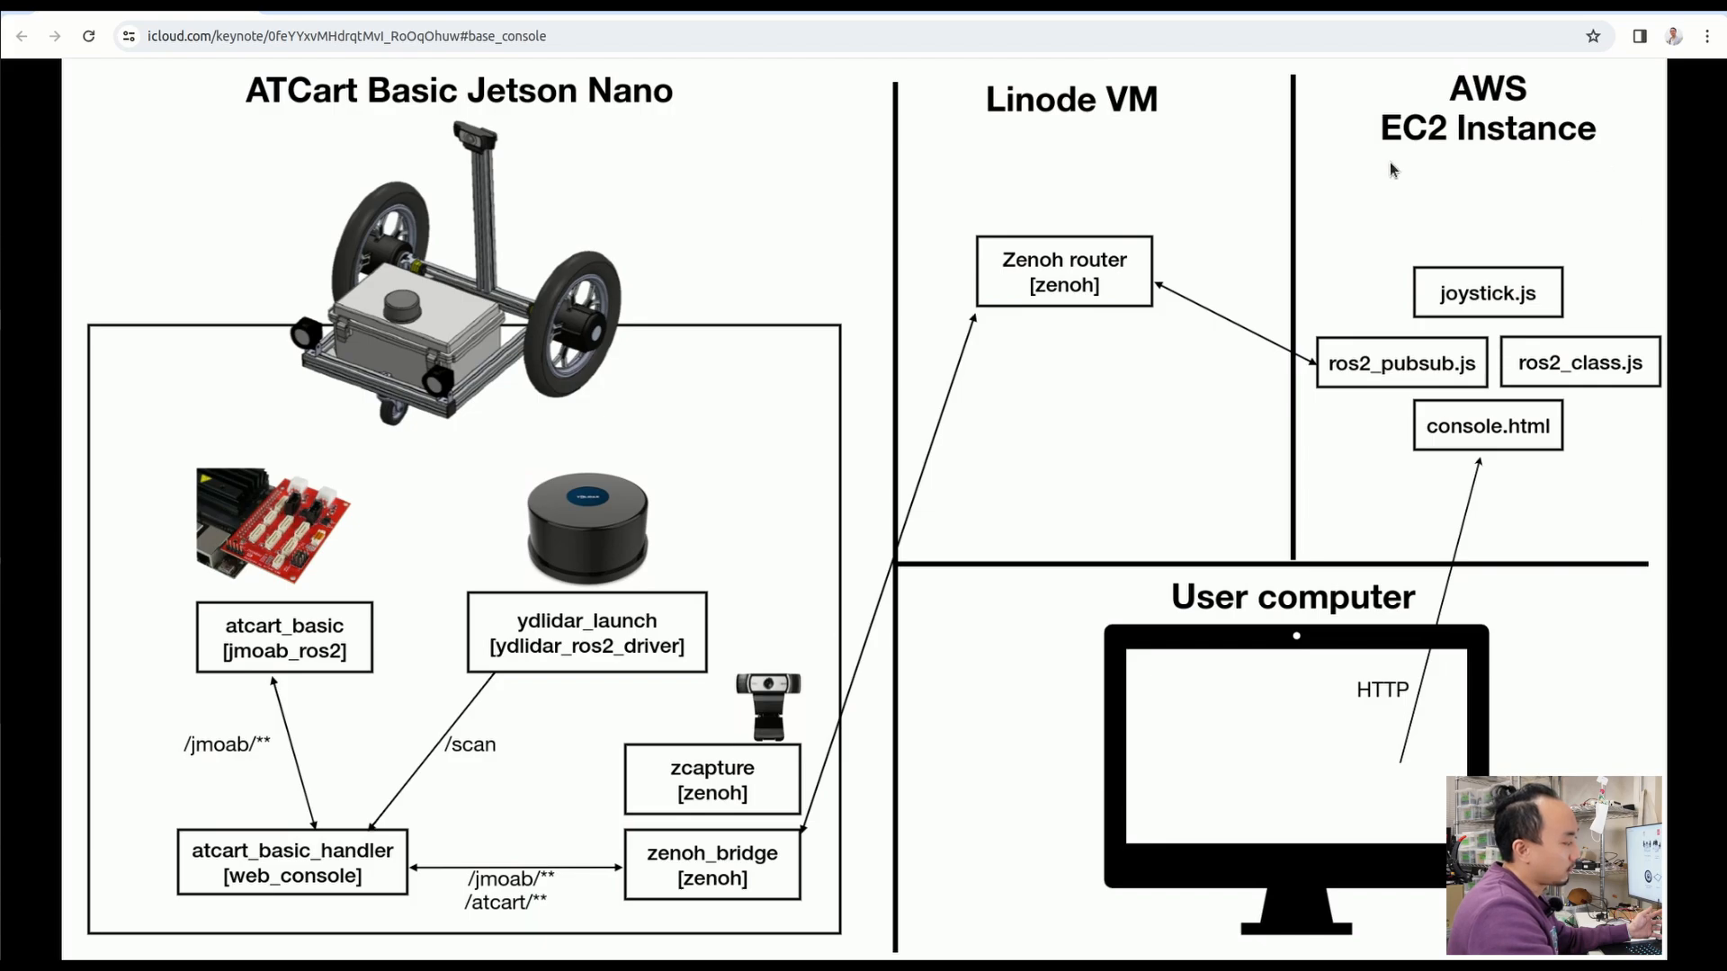
{"action": "mouse_move", "coordinate": [1367, 550]}
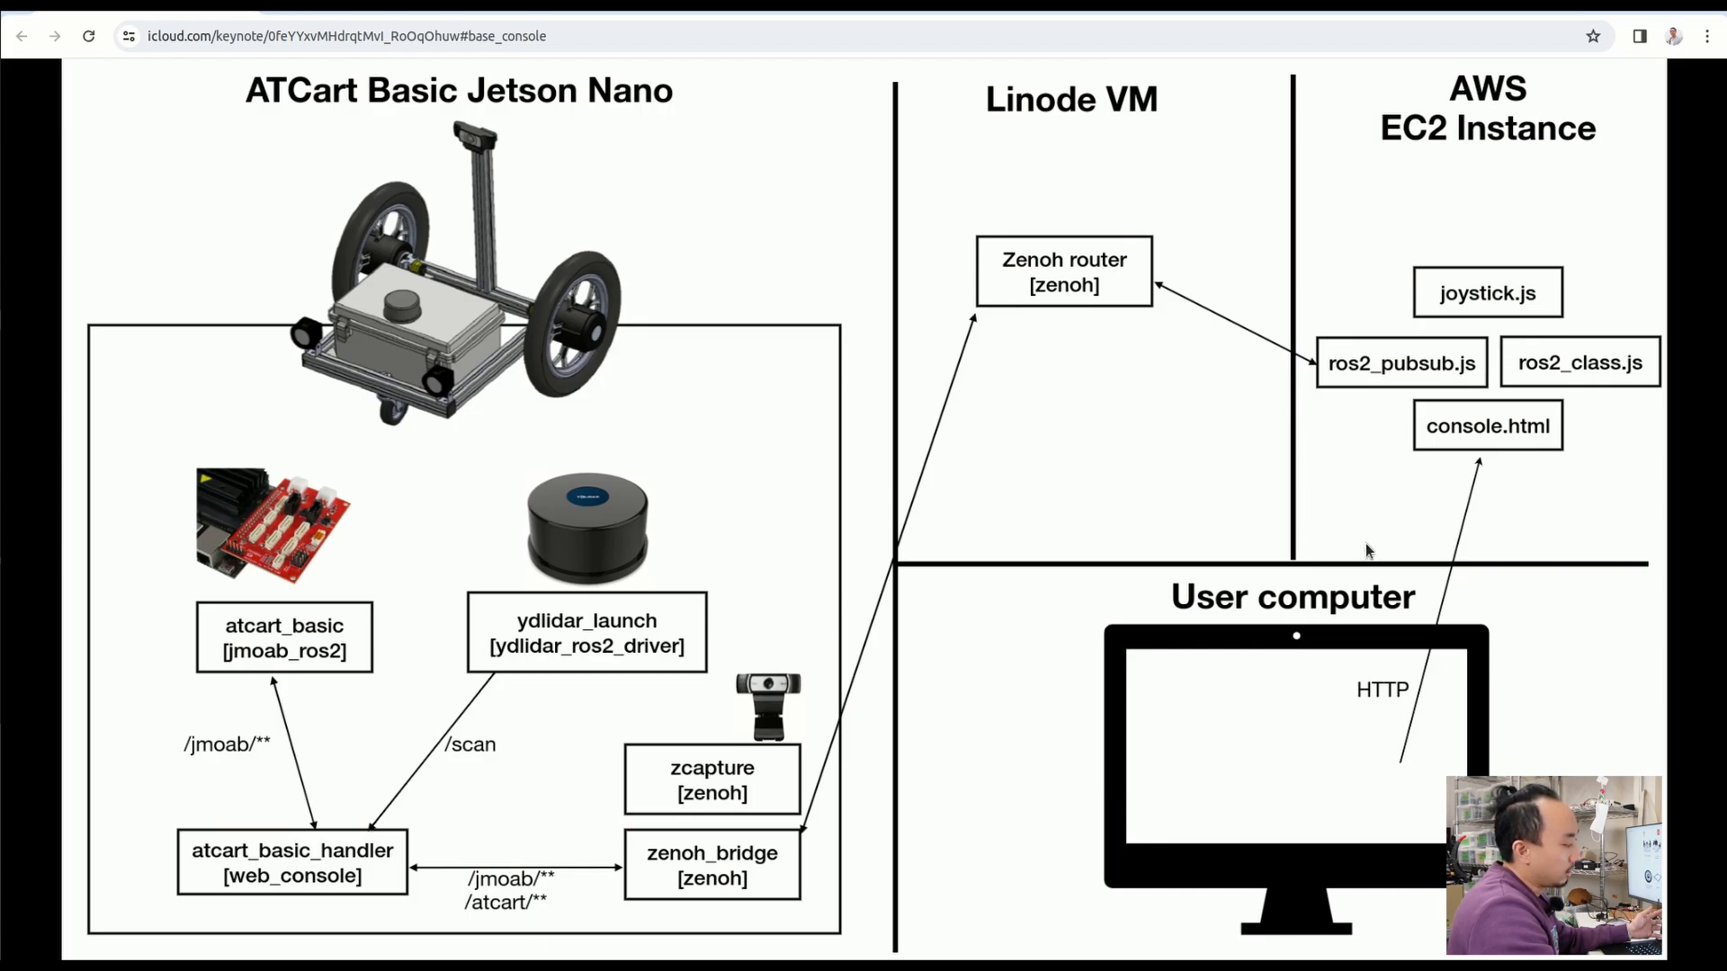
{"action": "mouse_move", "coordinate": [1536, 486]}
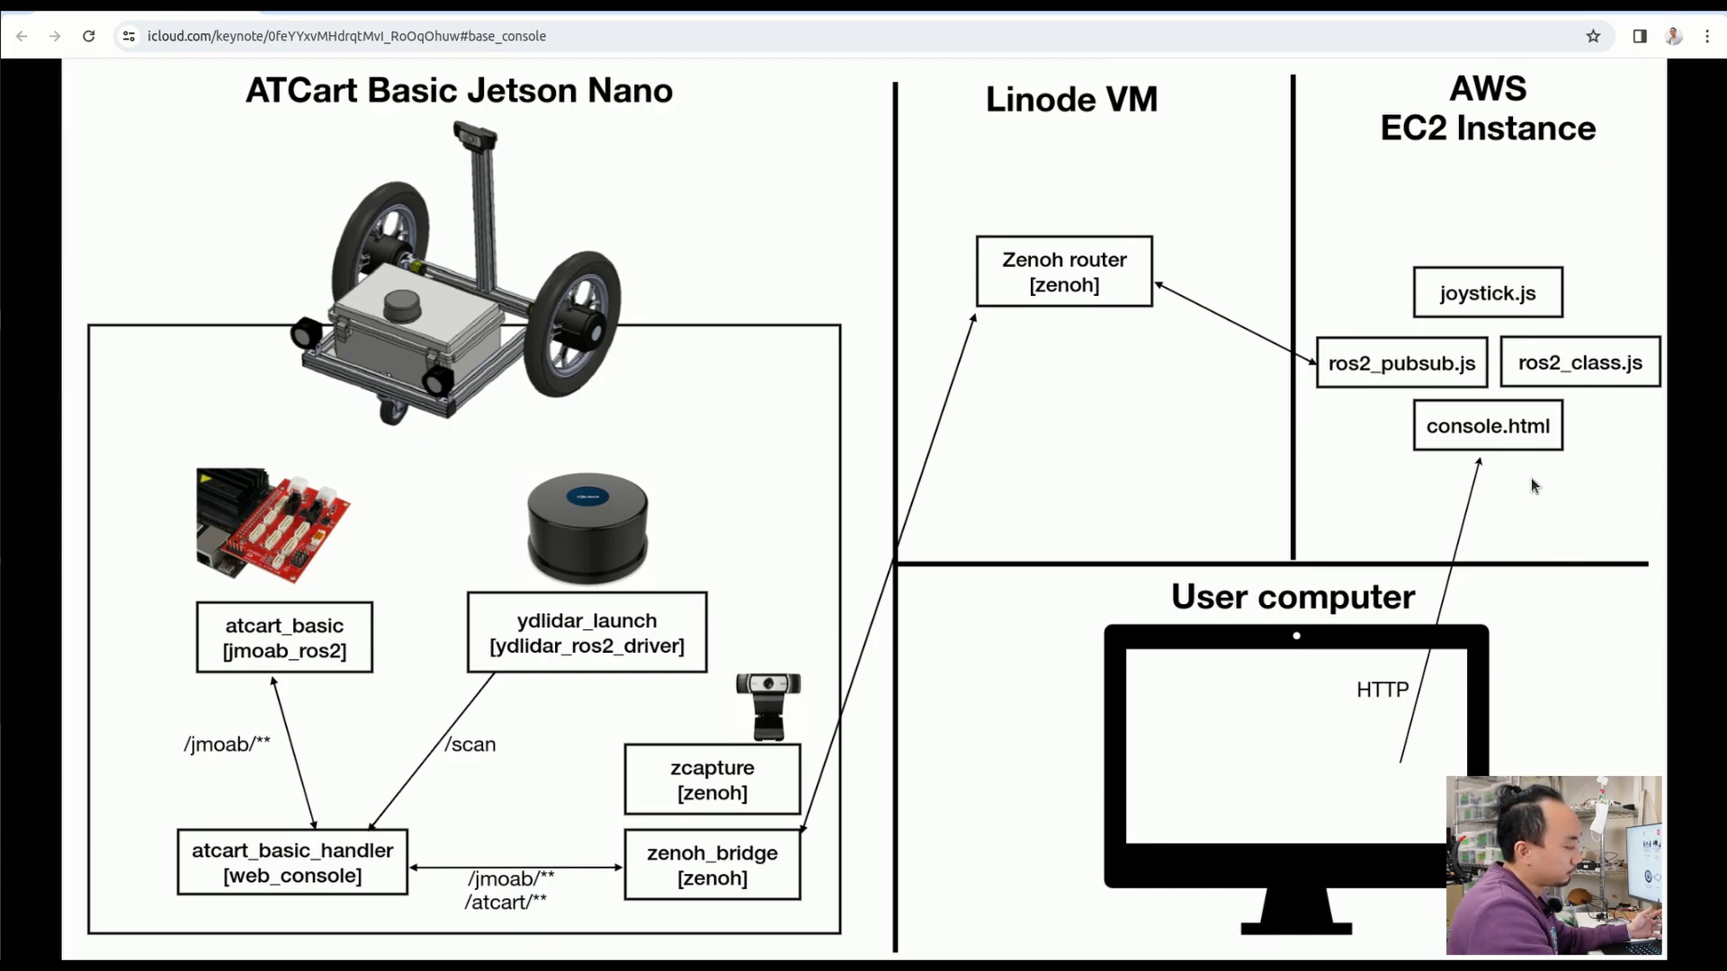
{"action": "mouse_move", "coordinate": [1493, 589]}
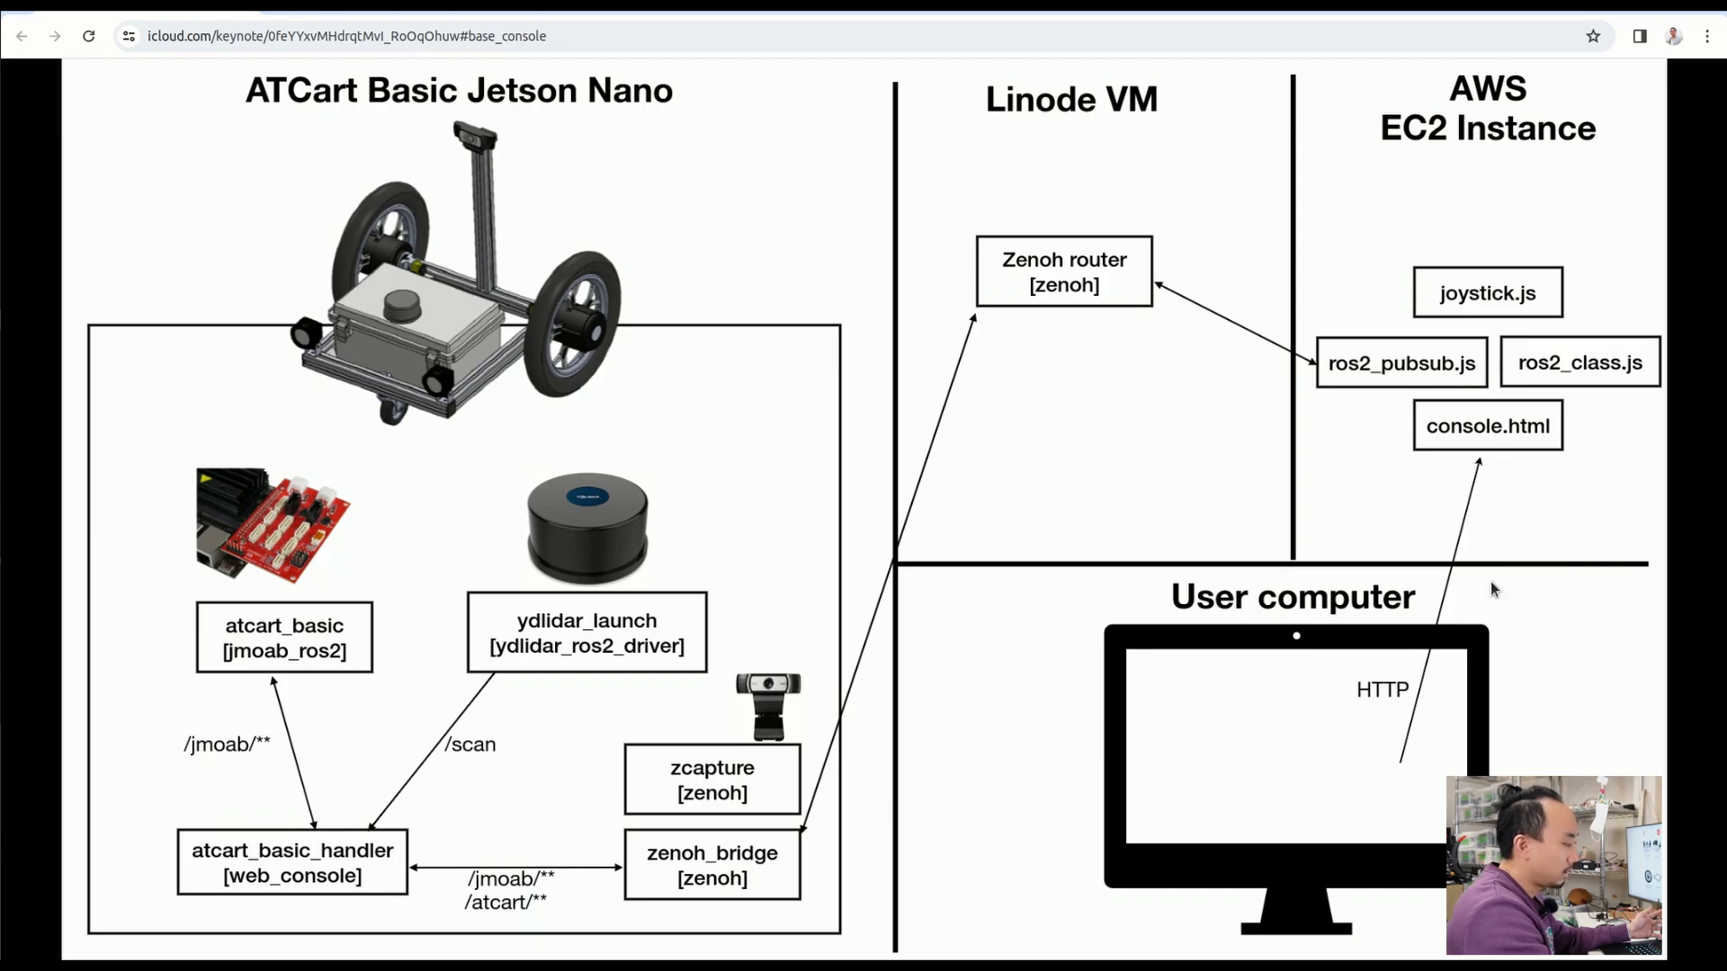
{"action": "mouse_move", "coordinate": [1619, 598]}
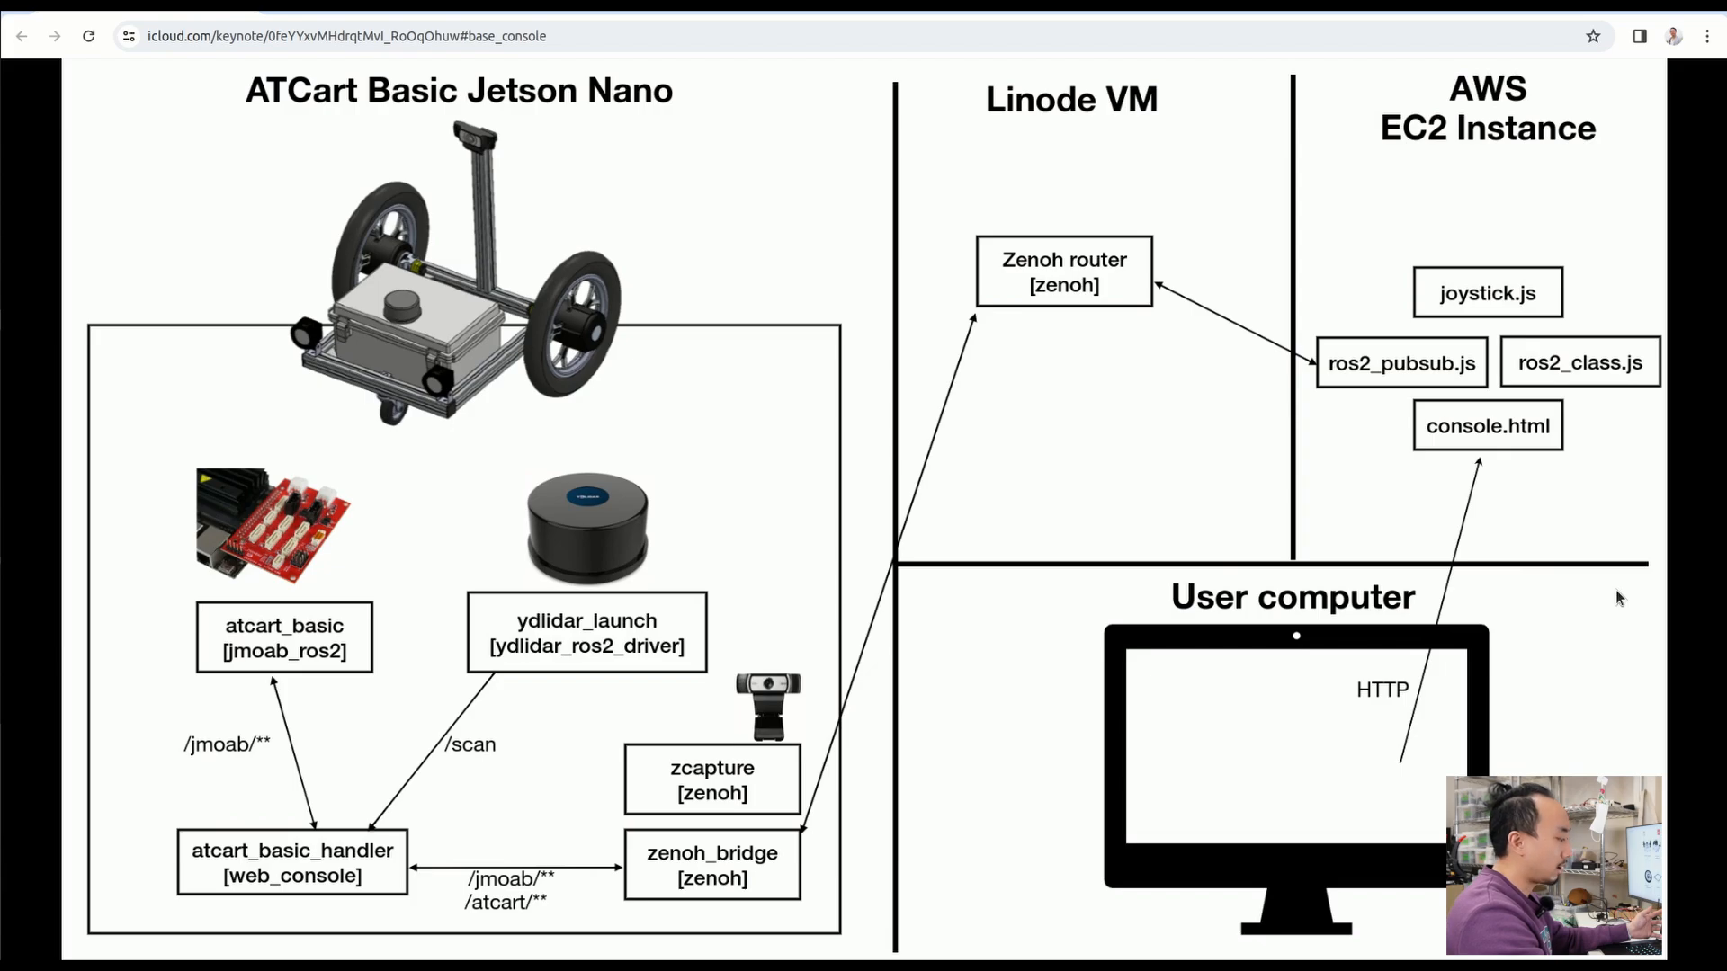
{"action": "mouse_move", "coordinate": [309, 431]}
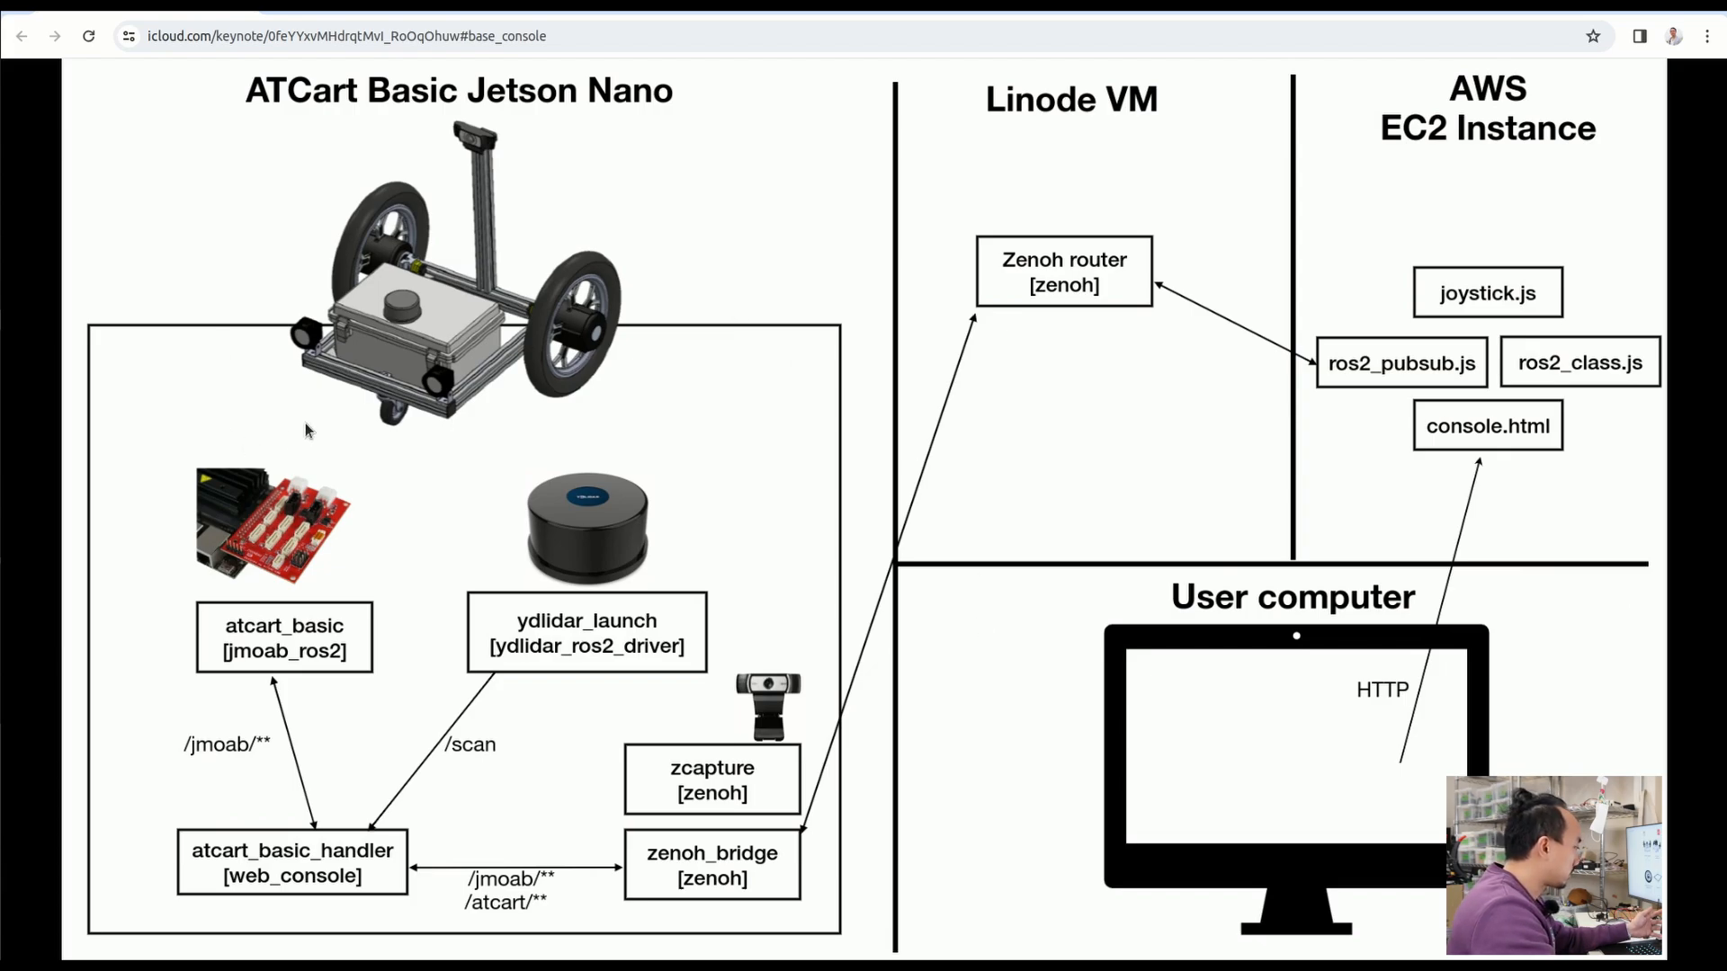
{"action": "mouse_move", "coordinate": [255, 618]}
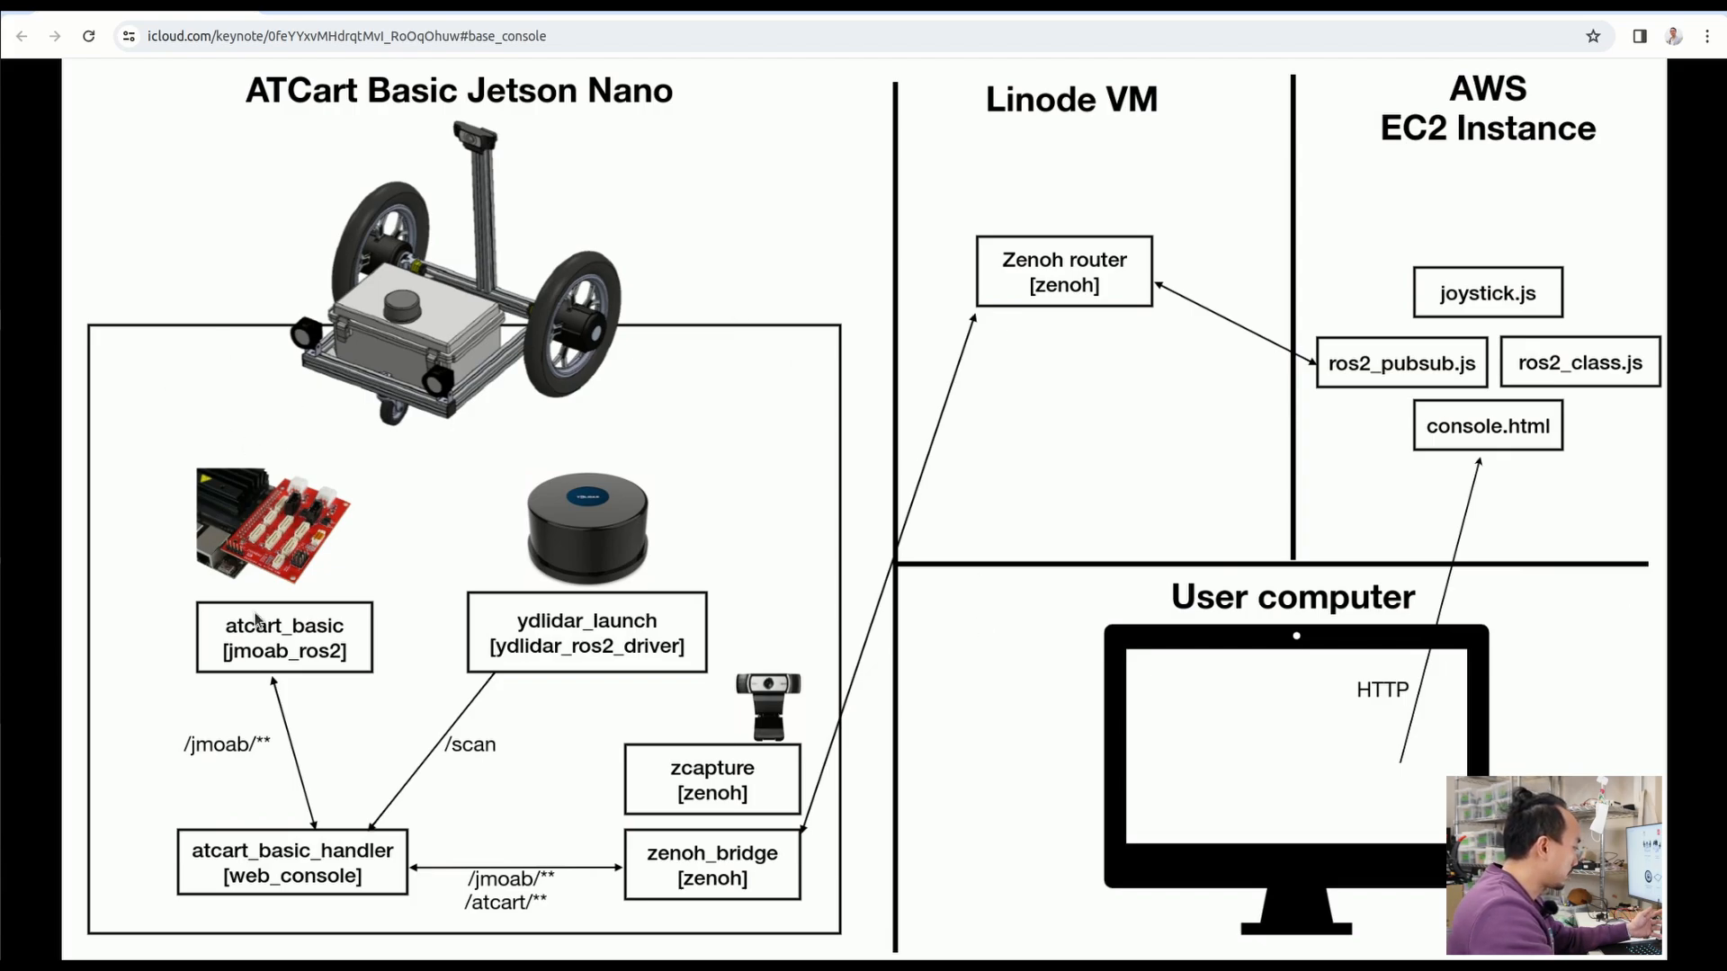
{"action": "mouse_move", "coordinate": [349, 639]}
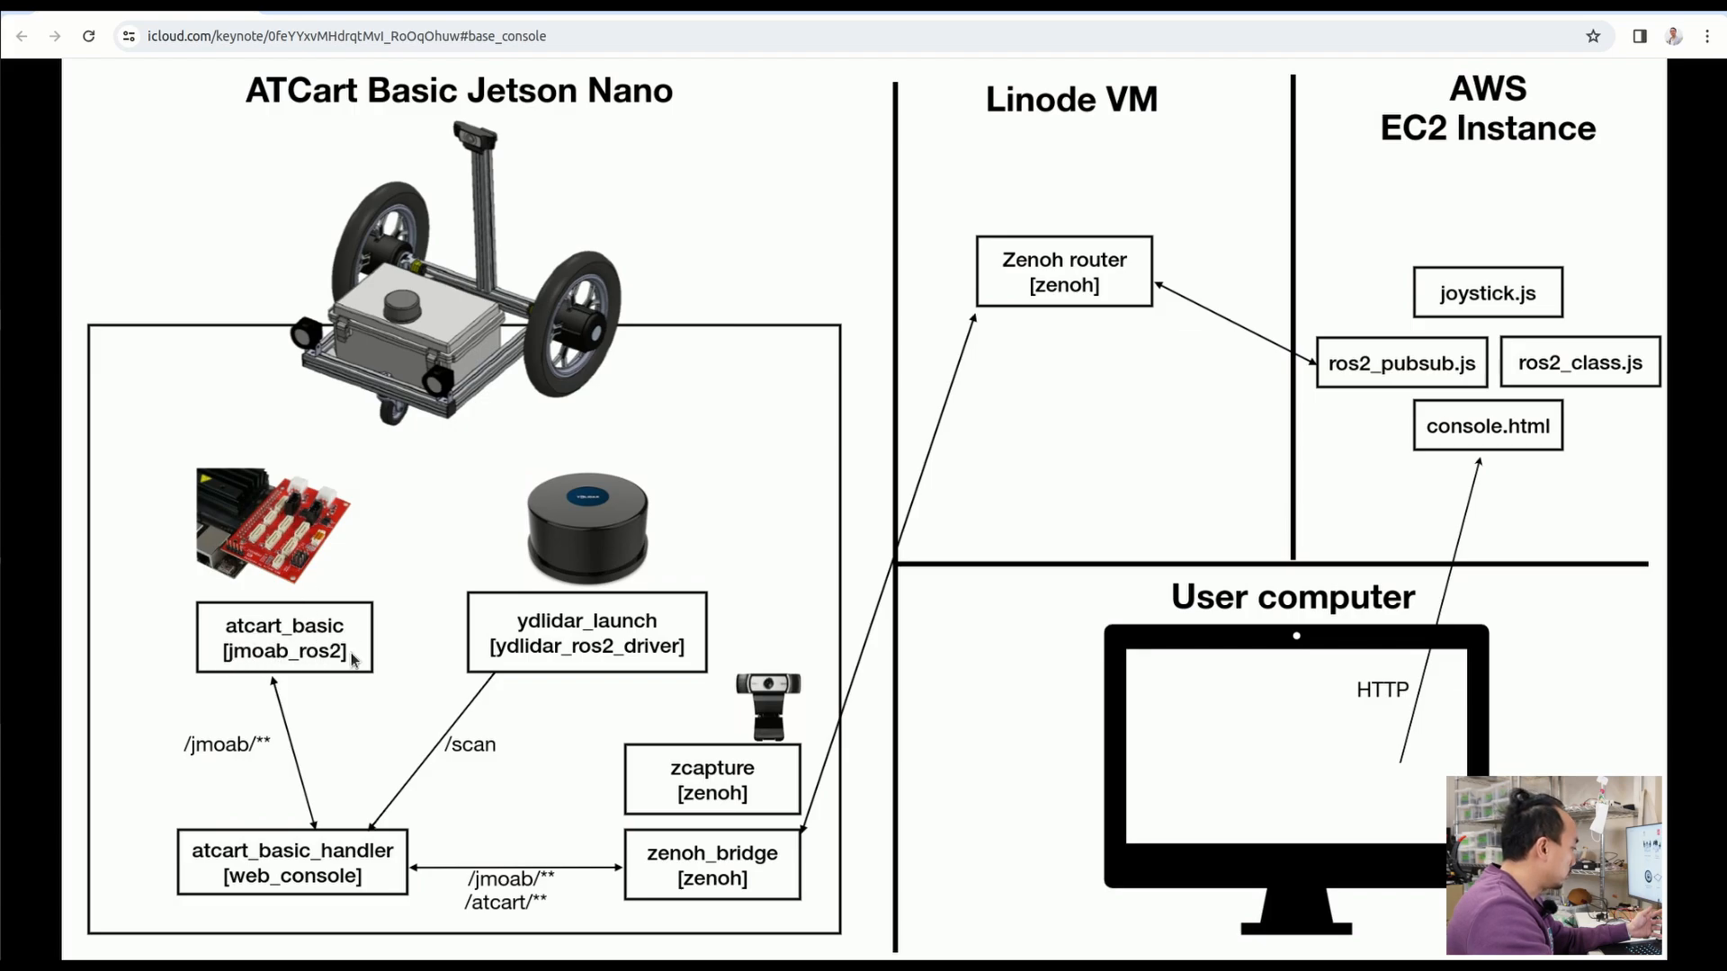
{"action": "mouse_move", "coordinate": [393, 268]}
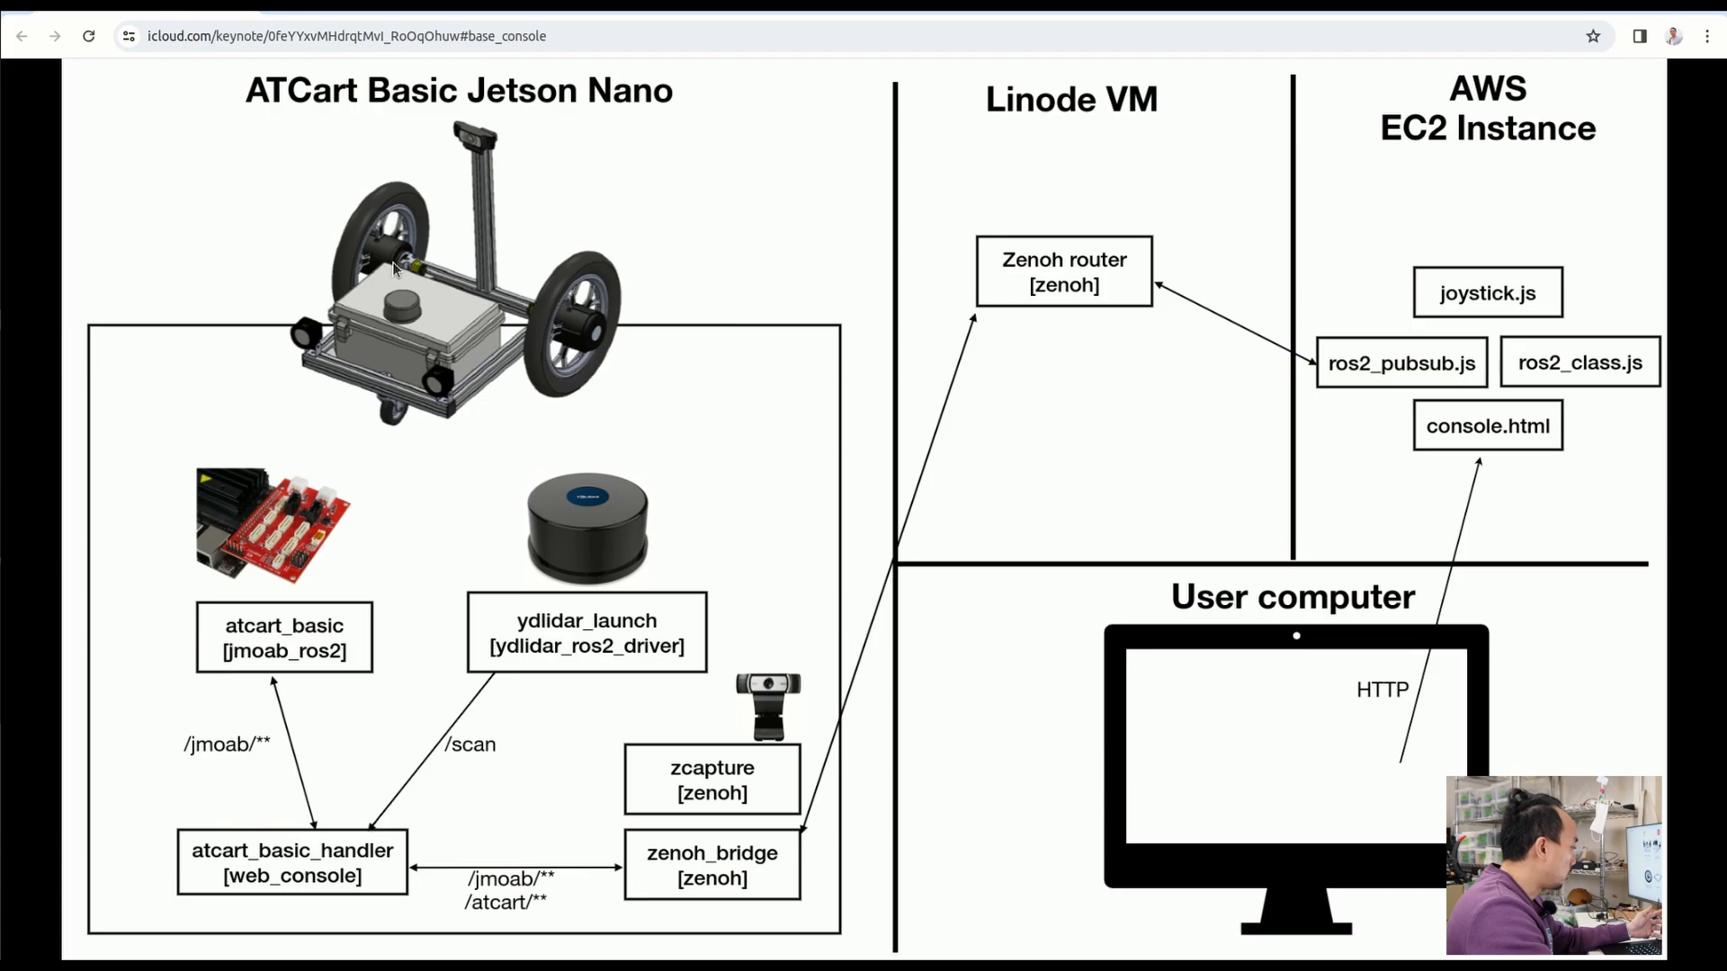
{"action": "mouse_move", "coordinate": [668, 628]}
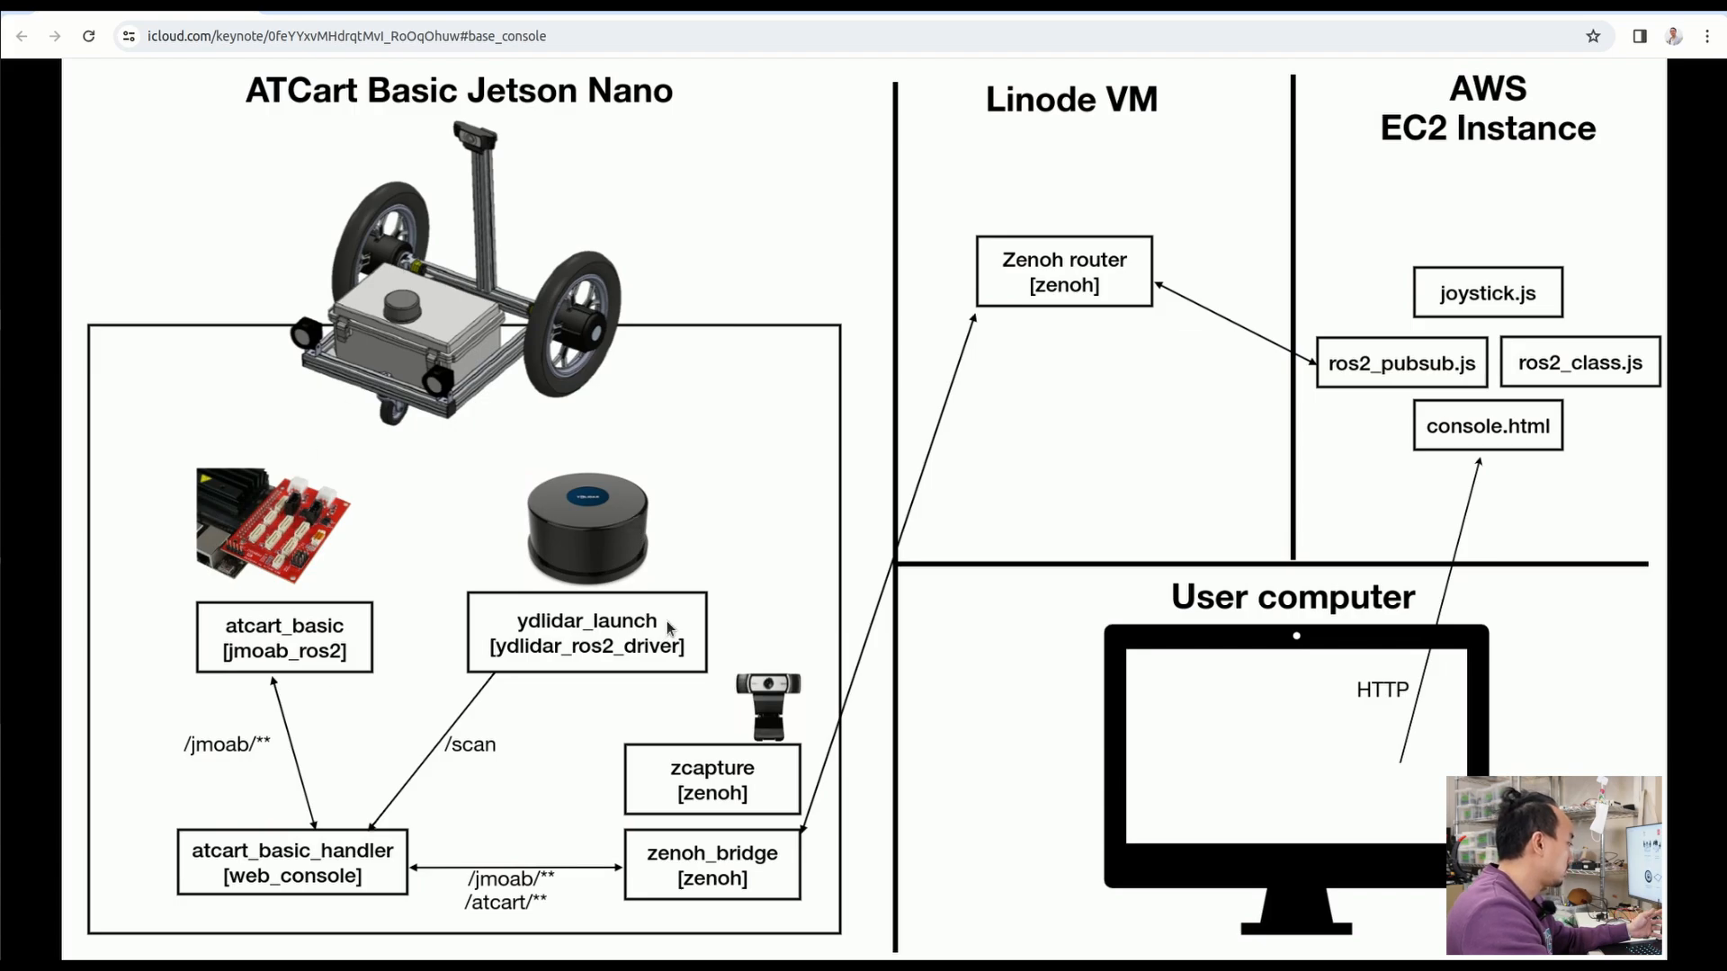
{"action": "mouse_move", "coordinate": [584, 661]}
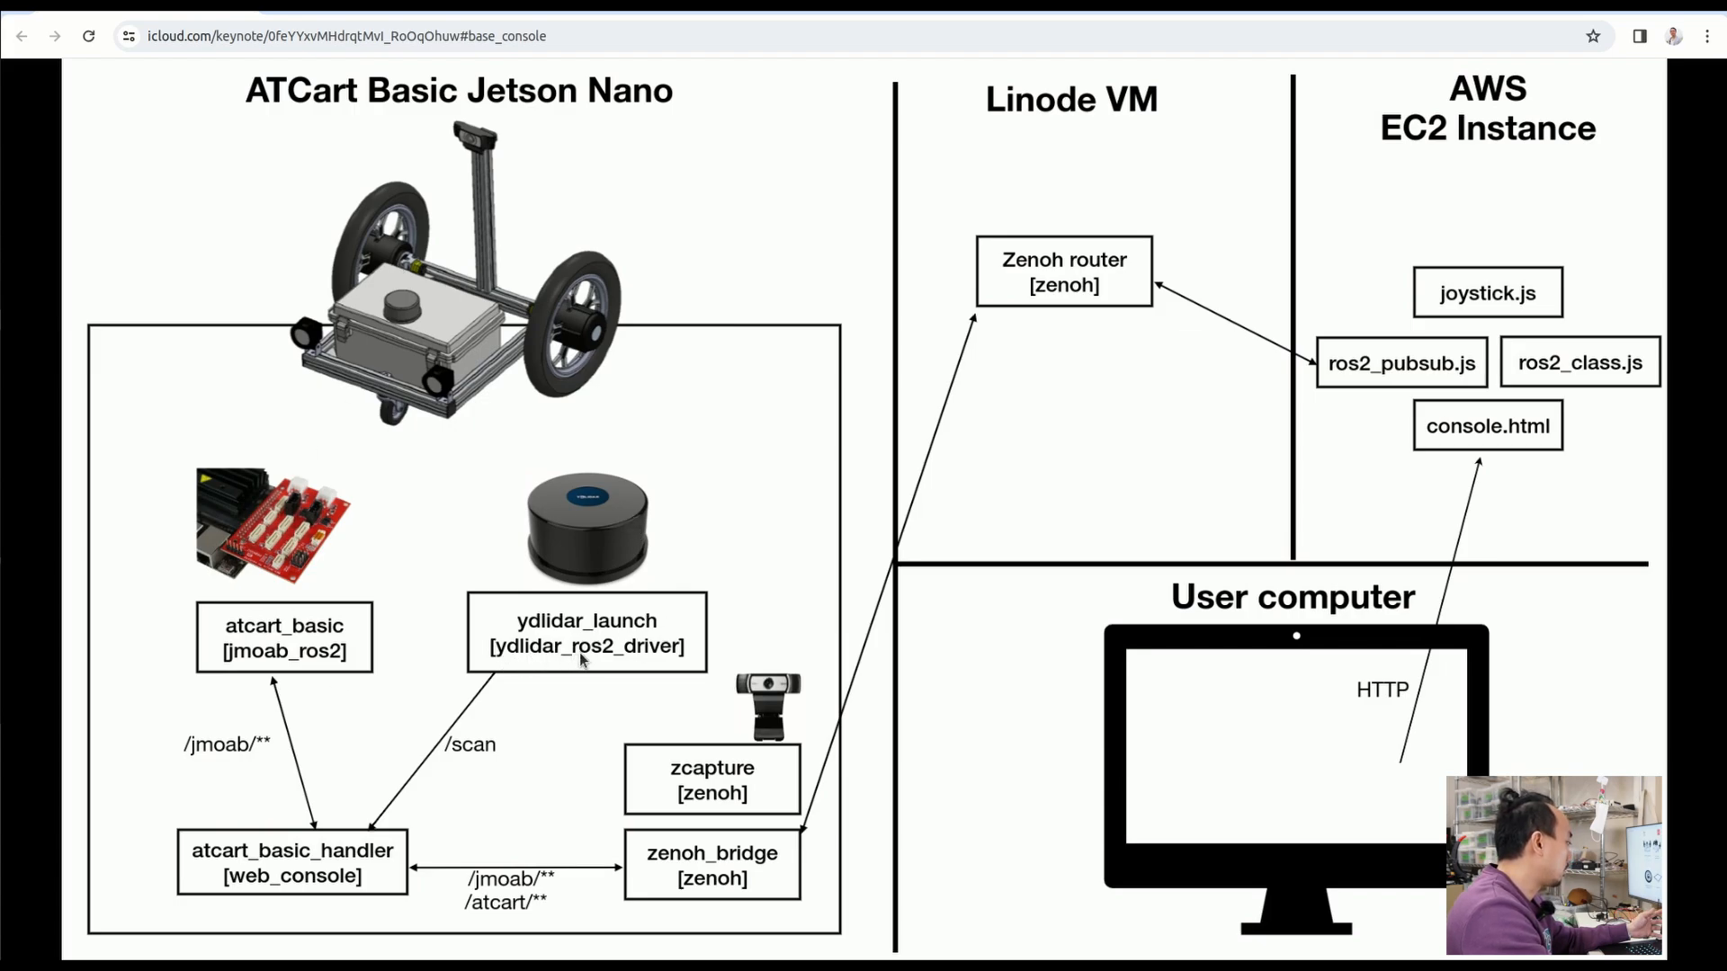
{"action": "mouse_move", "coordinate": [593, 479]}
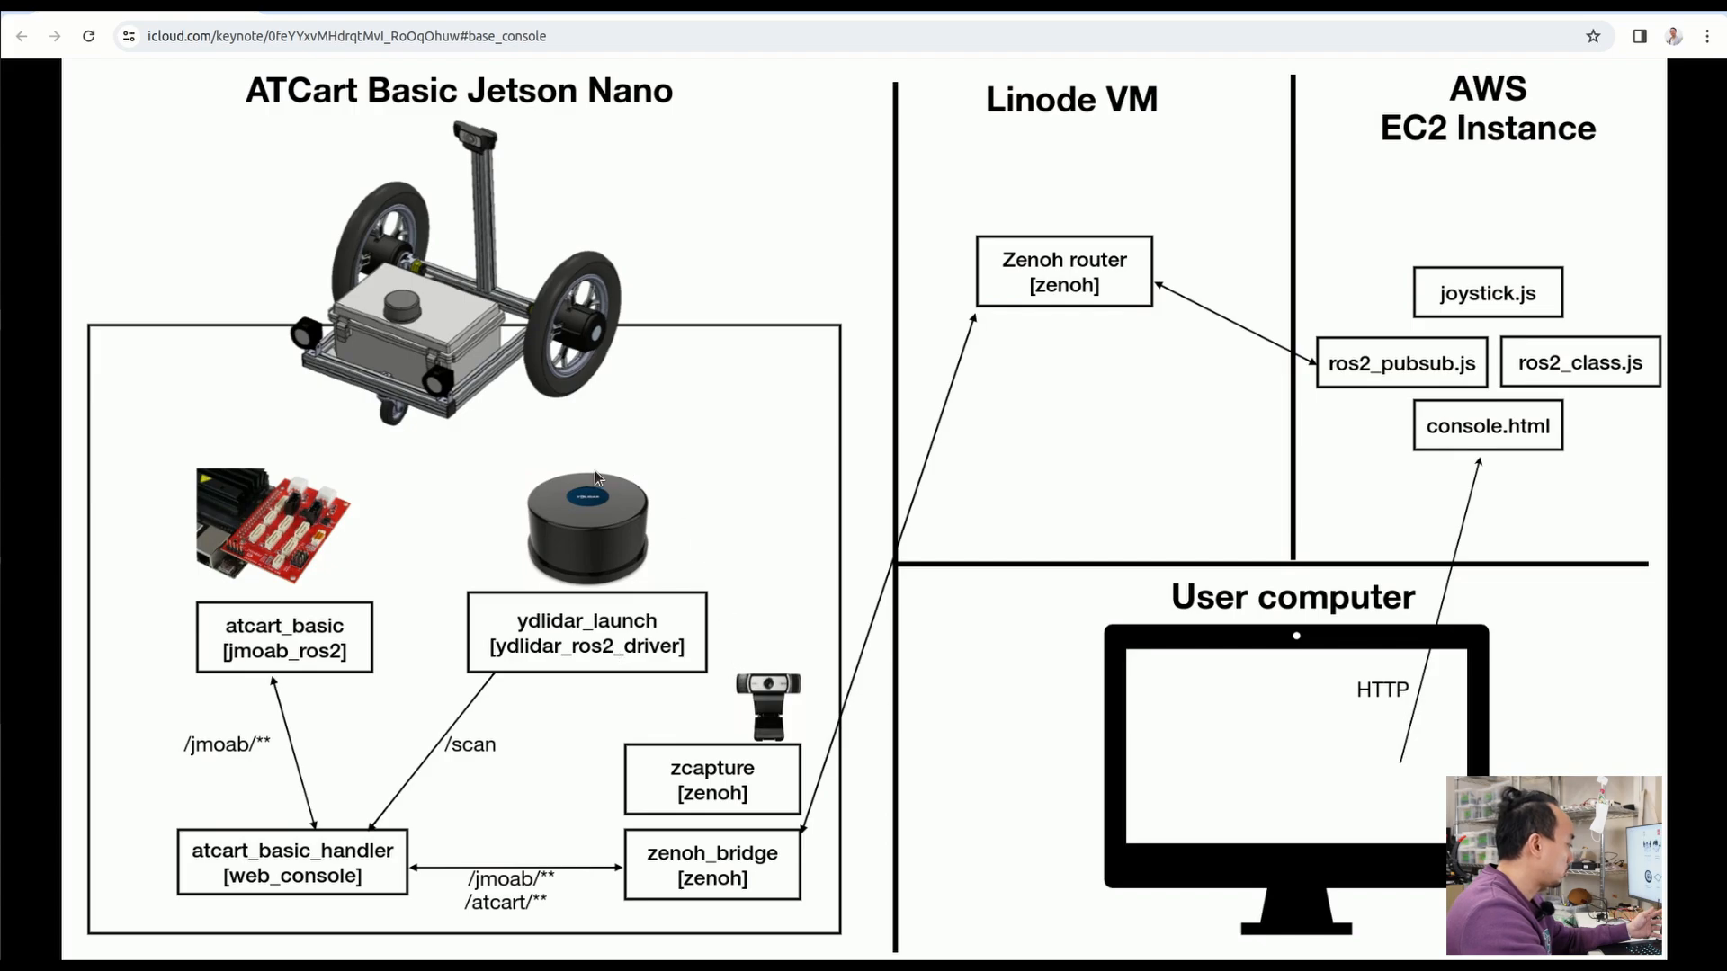
{"action": "mouse_move", "coordinate": [567, 594]}
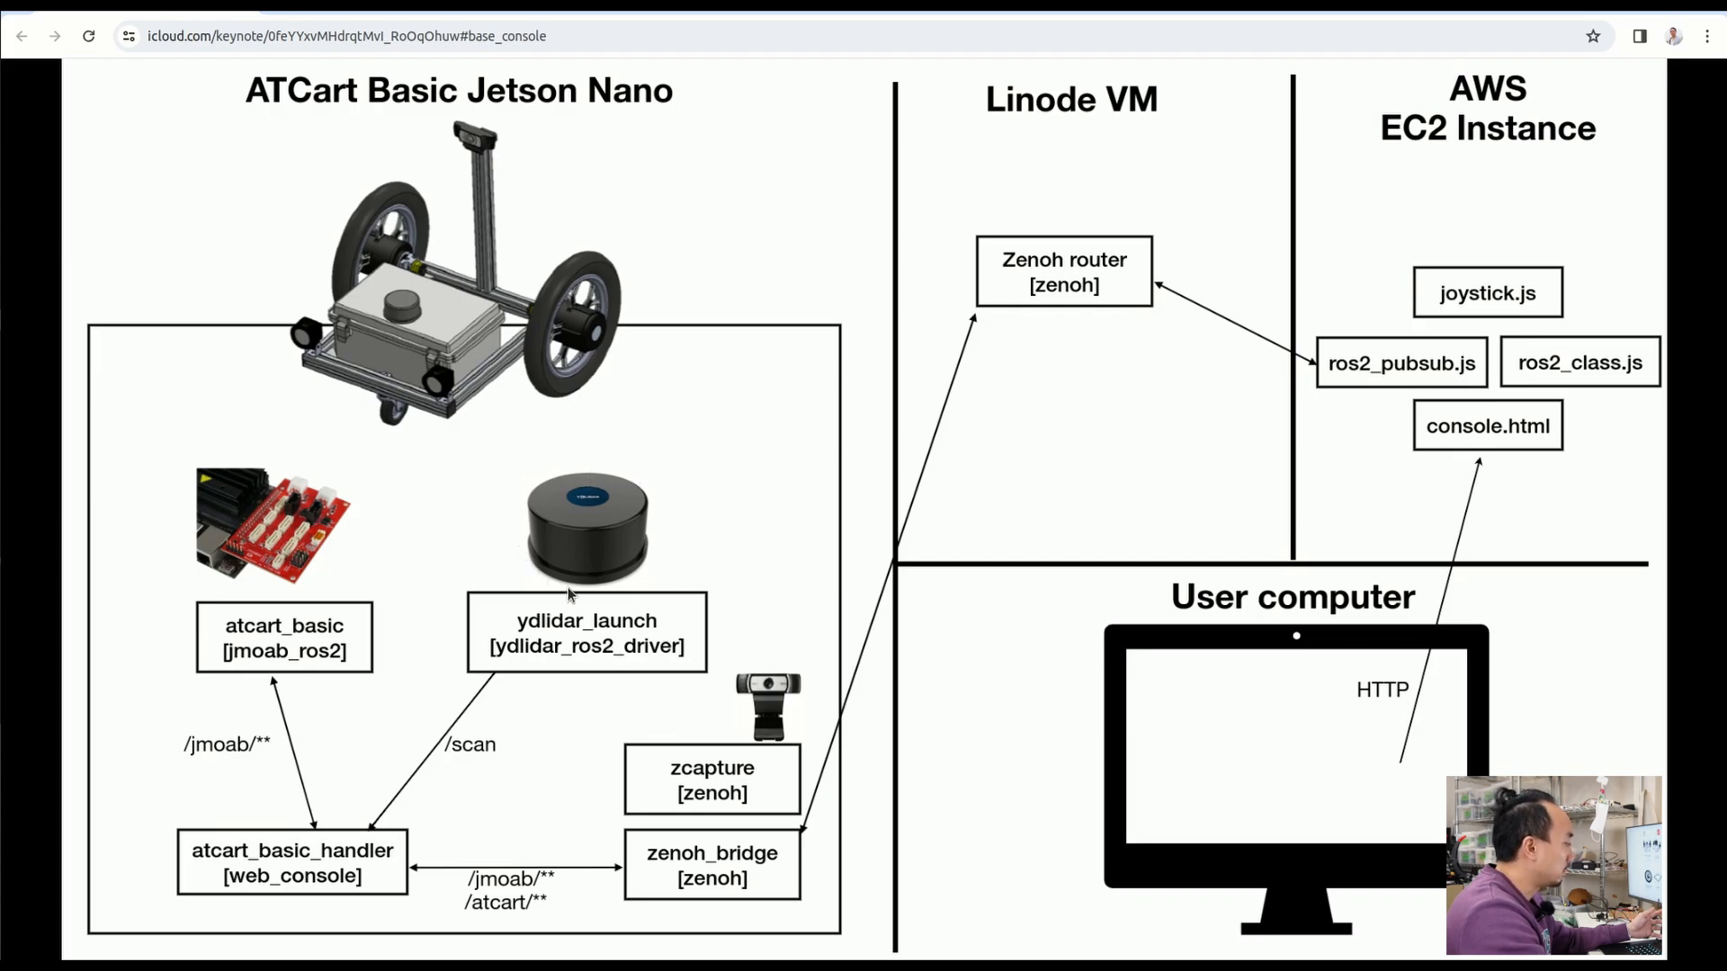
{"action": "mouse_move", "coordinate": [452, 725]}
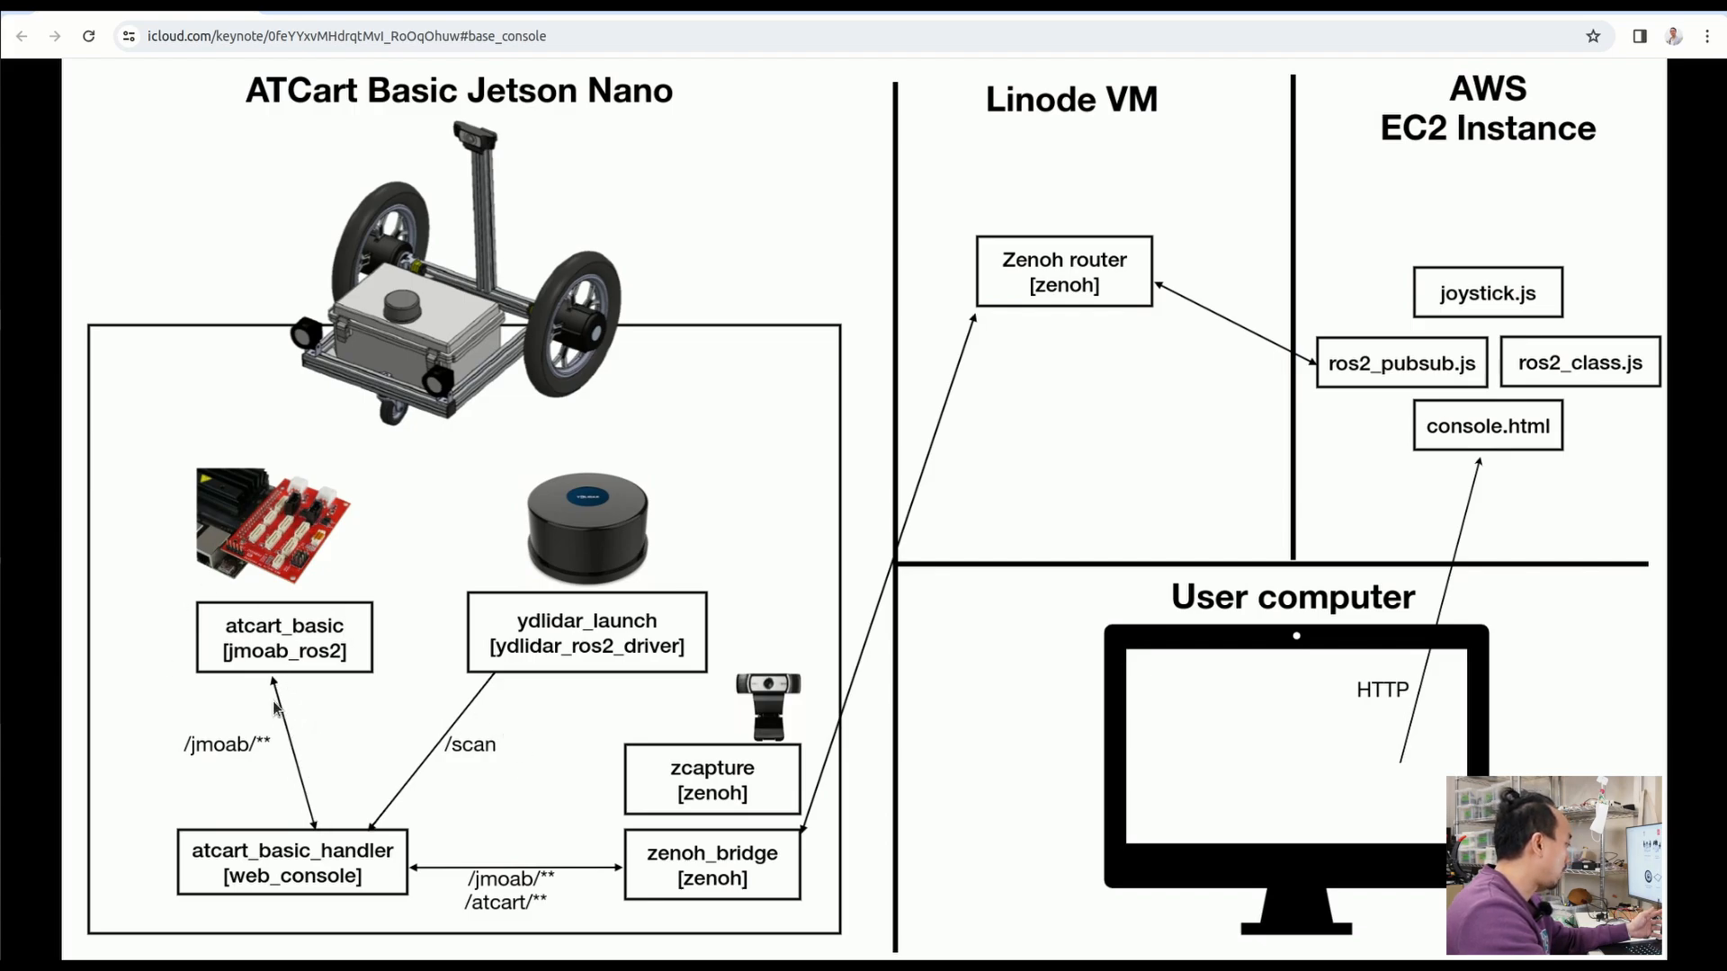
{"action": "mouse_move", "coordinate": [355, 767]}
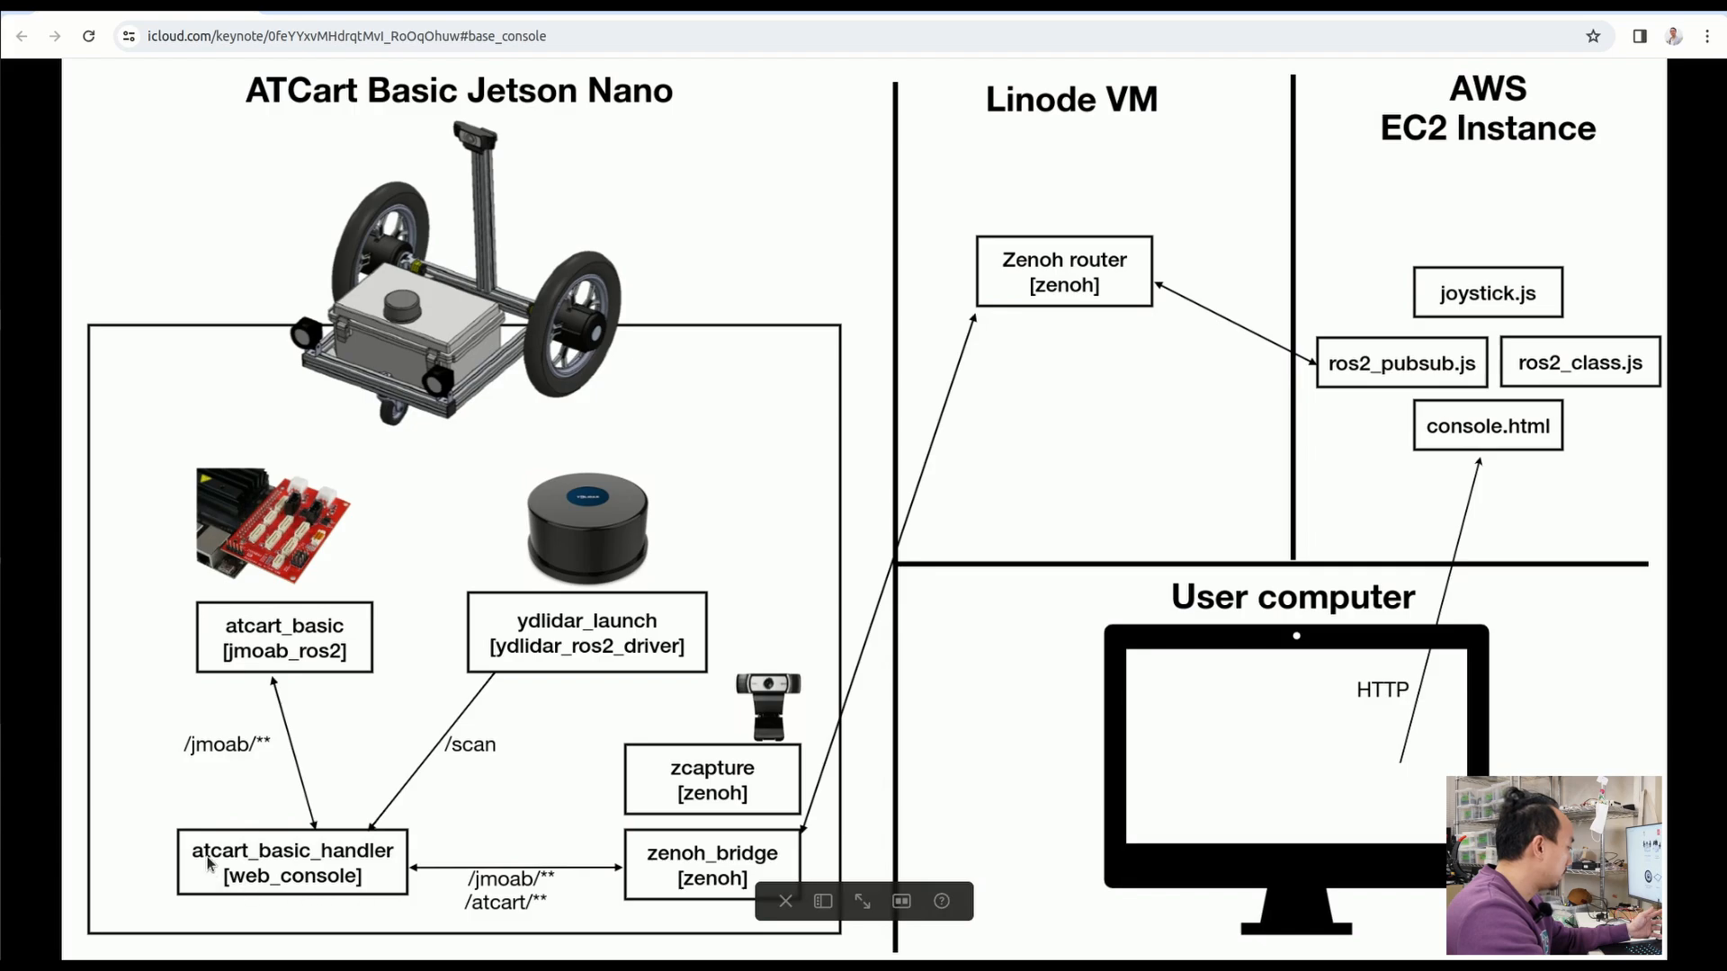
{"action": "mouse_move", "coordinate": [801, 685]}
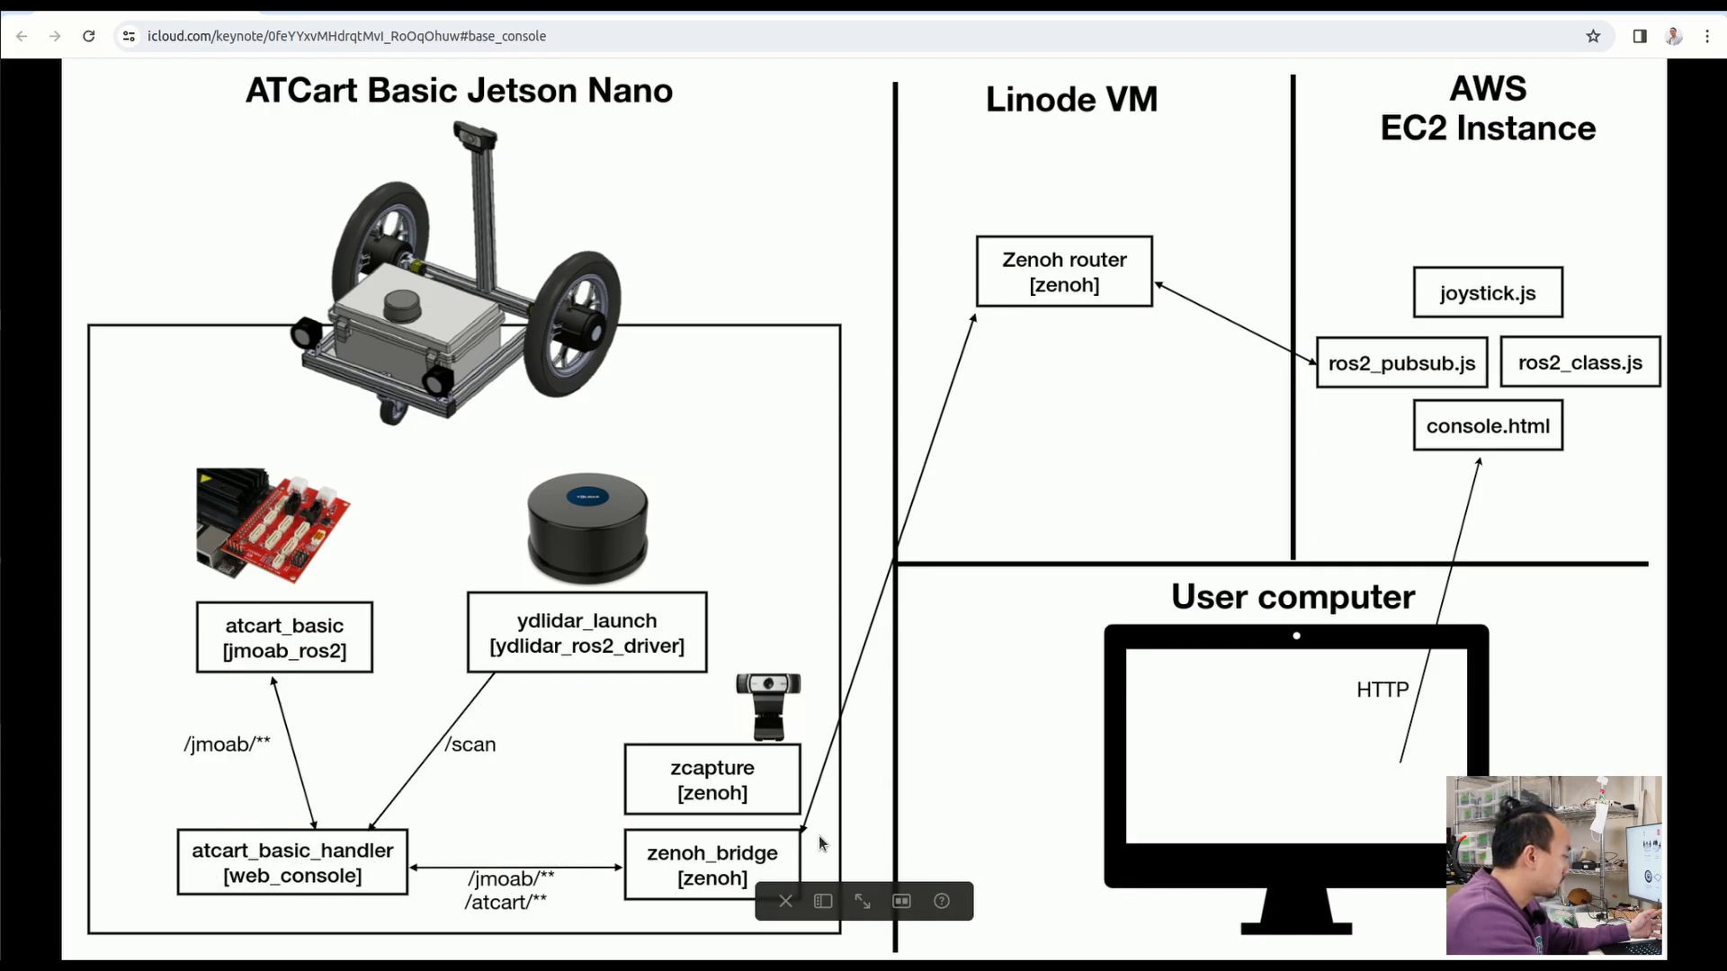
{"action": "mouse_move", "coordinate": [864, 782]}
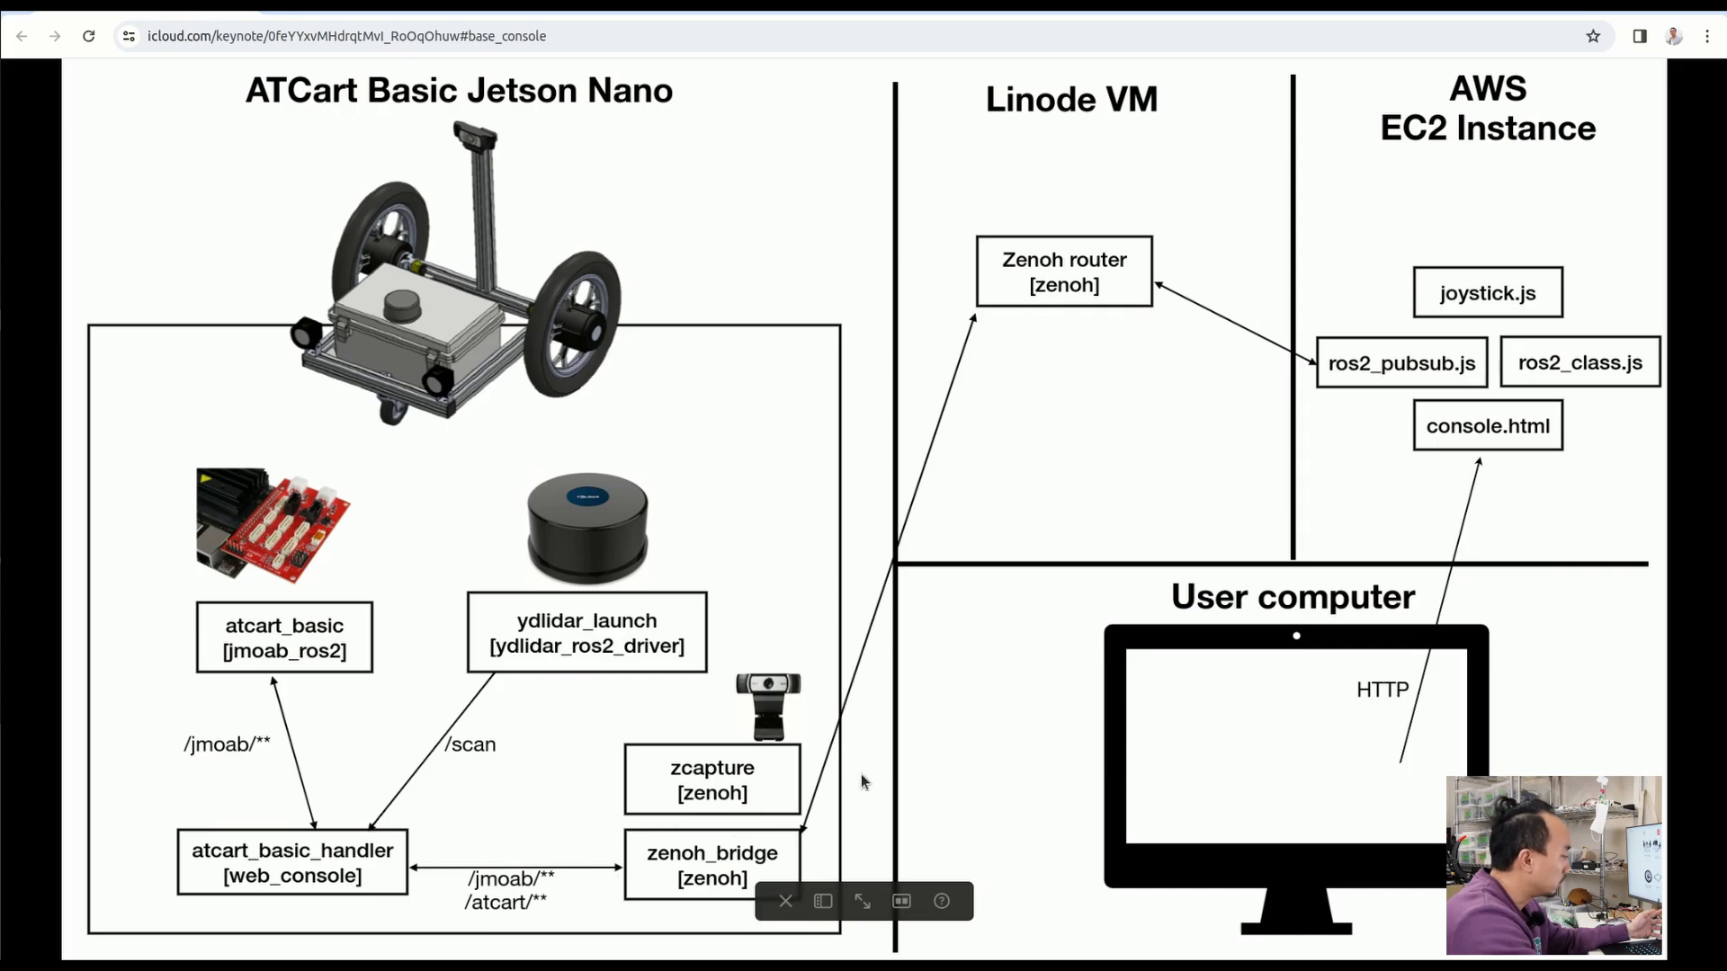
{"action": "mouse_move", "coordinate": [875, 545]}
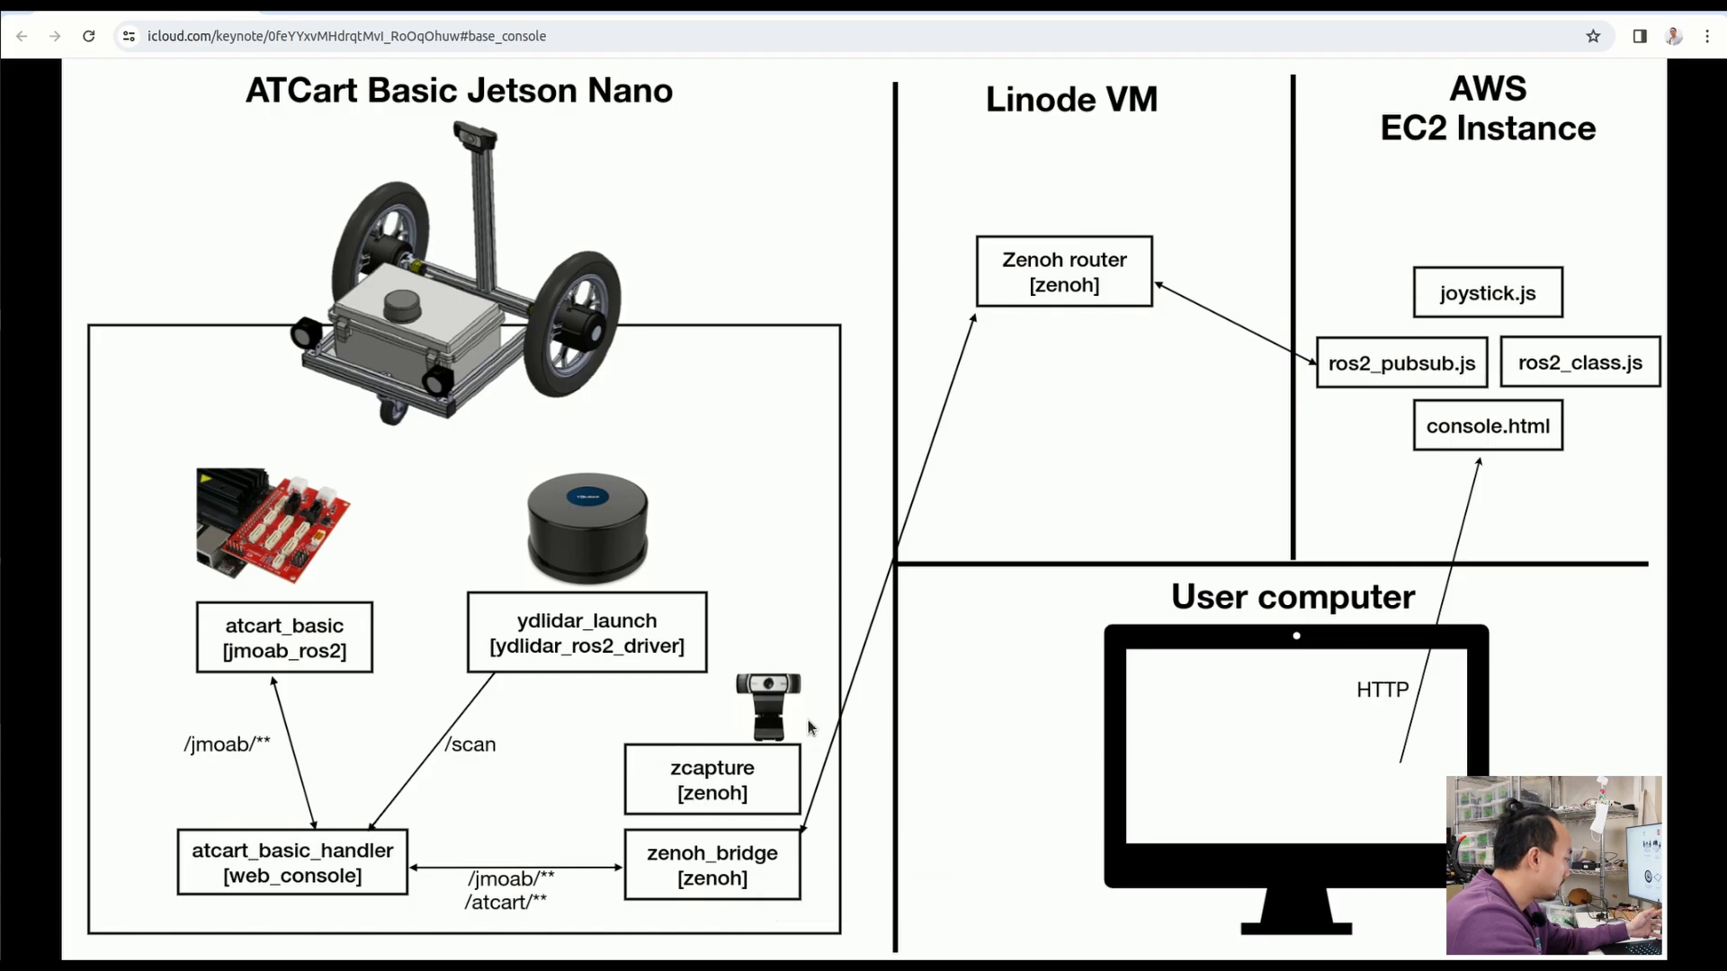
{"action": "mouse_move", "coordinate": [821, 20]}
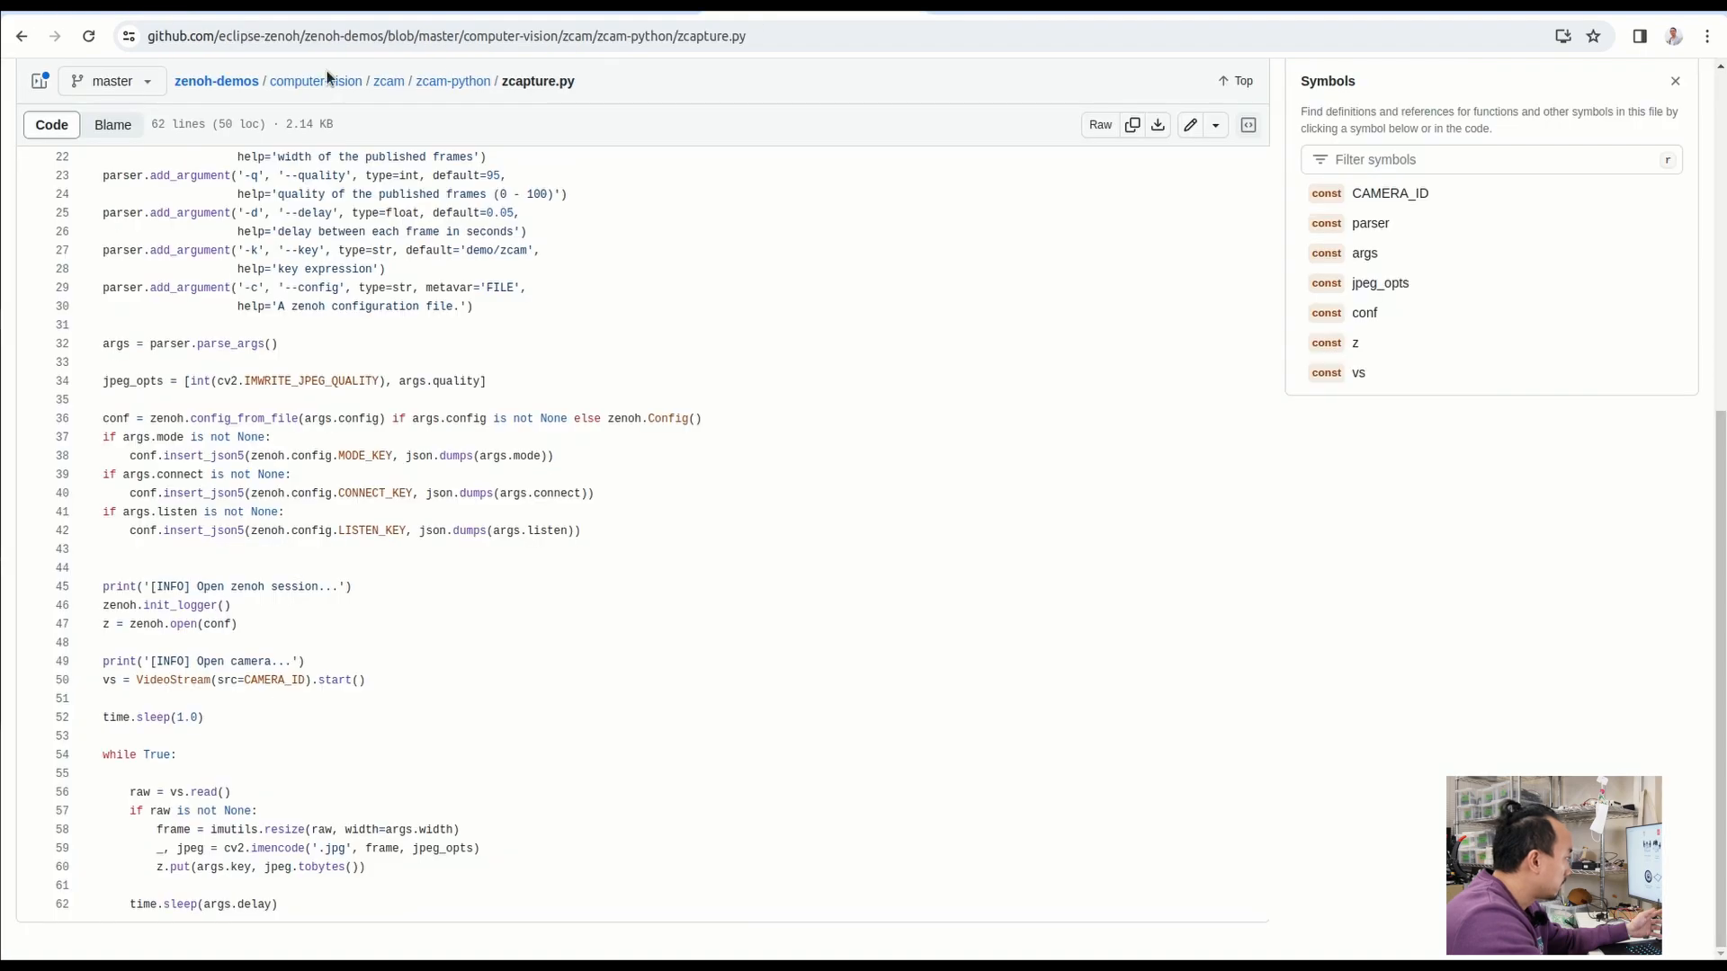
{"action": "mouse_move", "coordinate": [215, 80]}
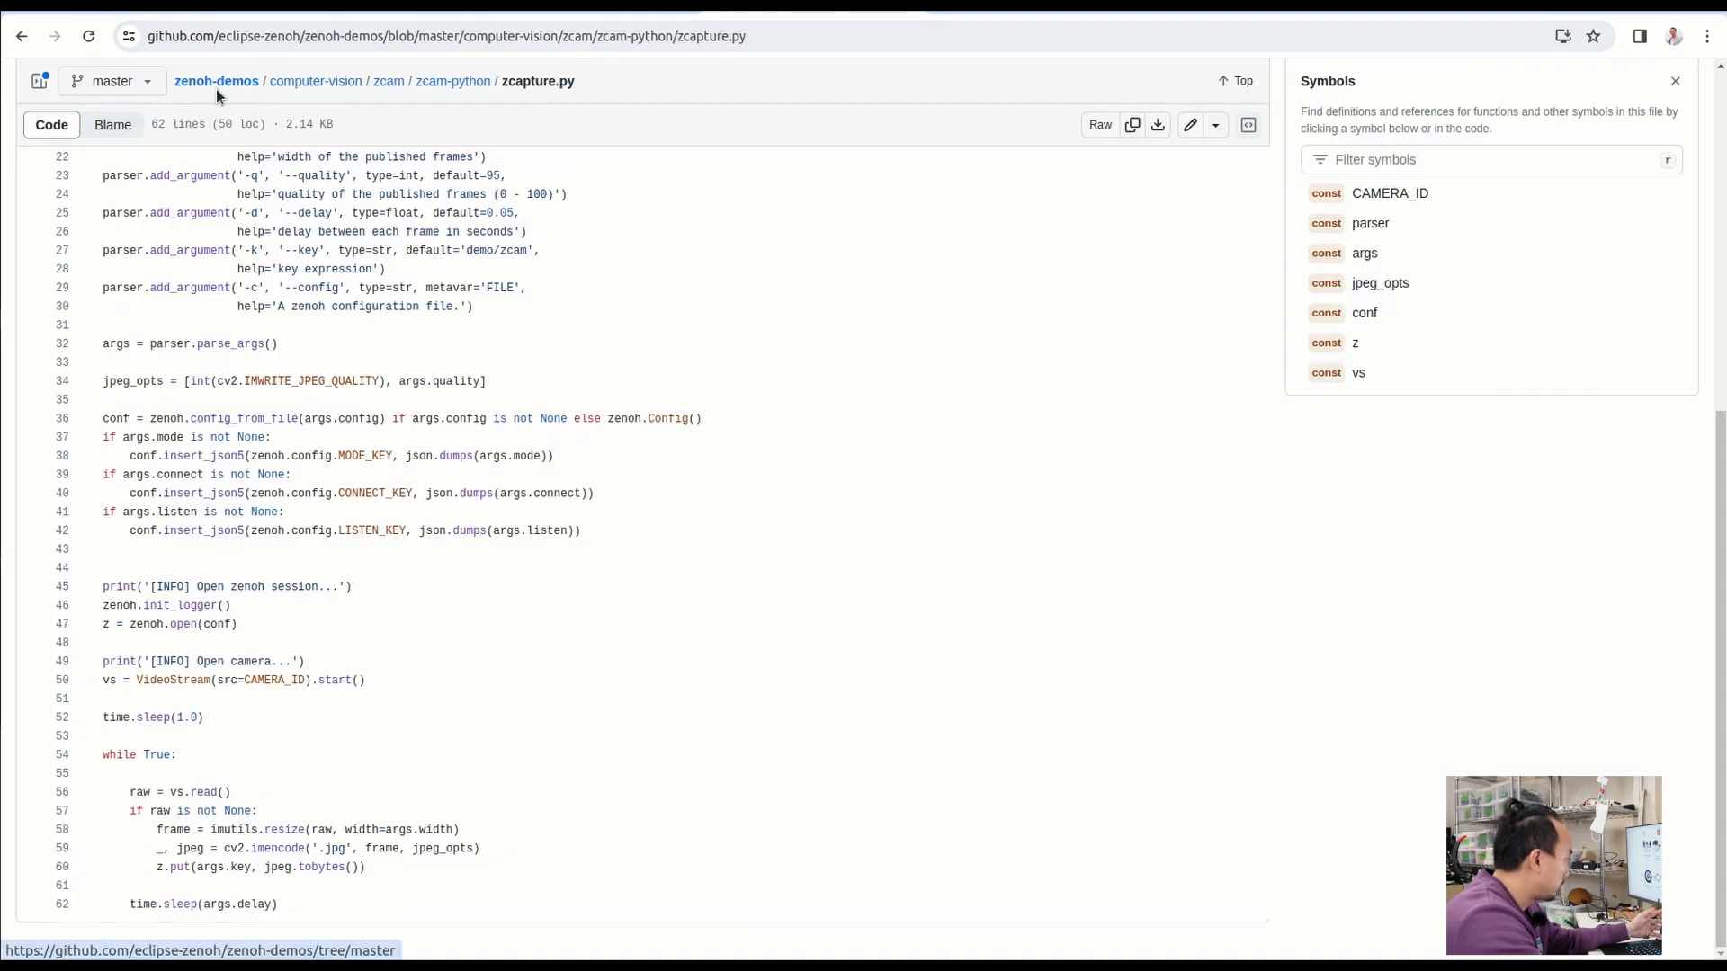
{"action": "scroll", "scroll_direction": "up", "scroll_amount": 3}
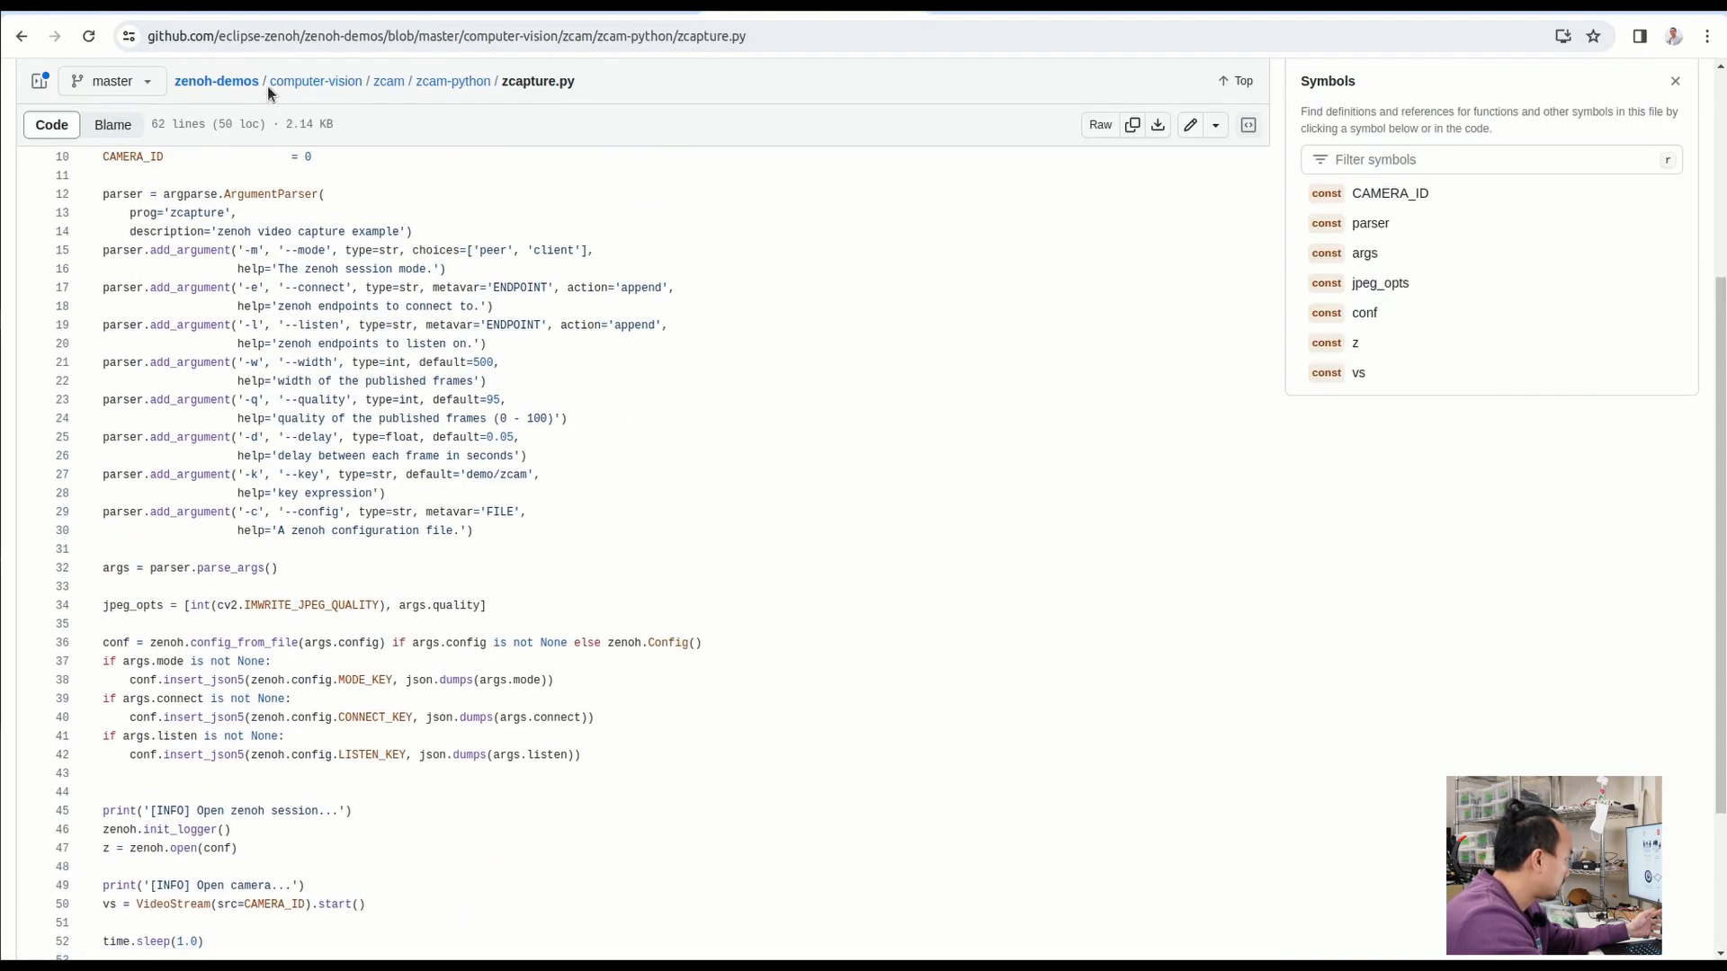
{"action": "mouse_move", "coordinate": [388, 80]}
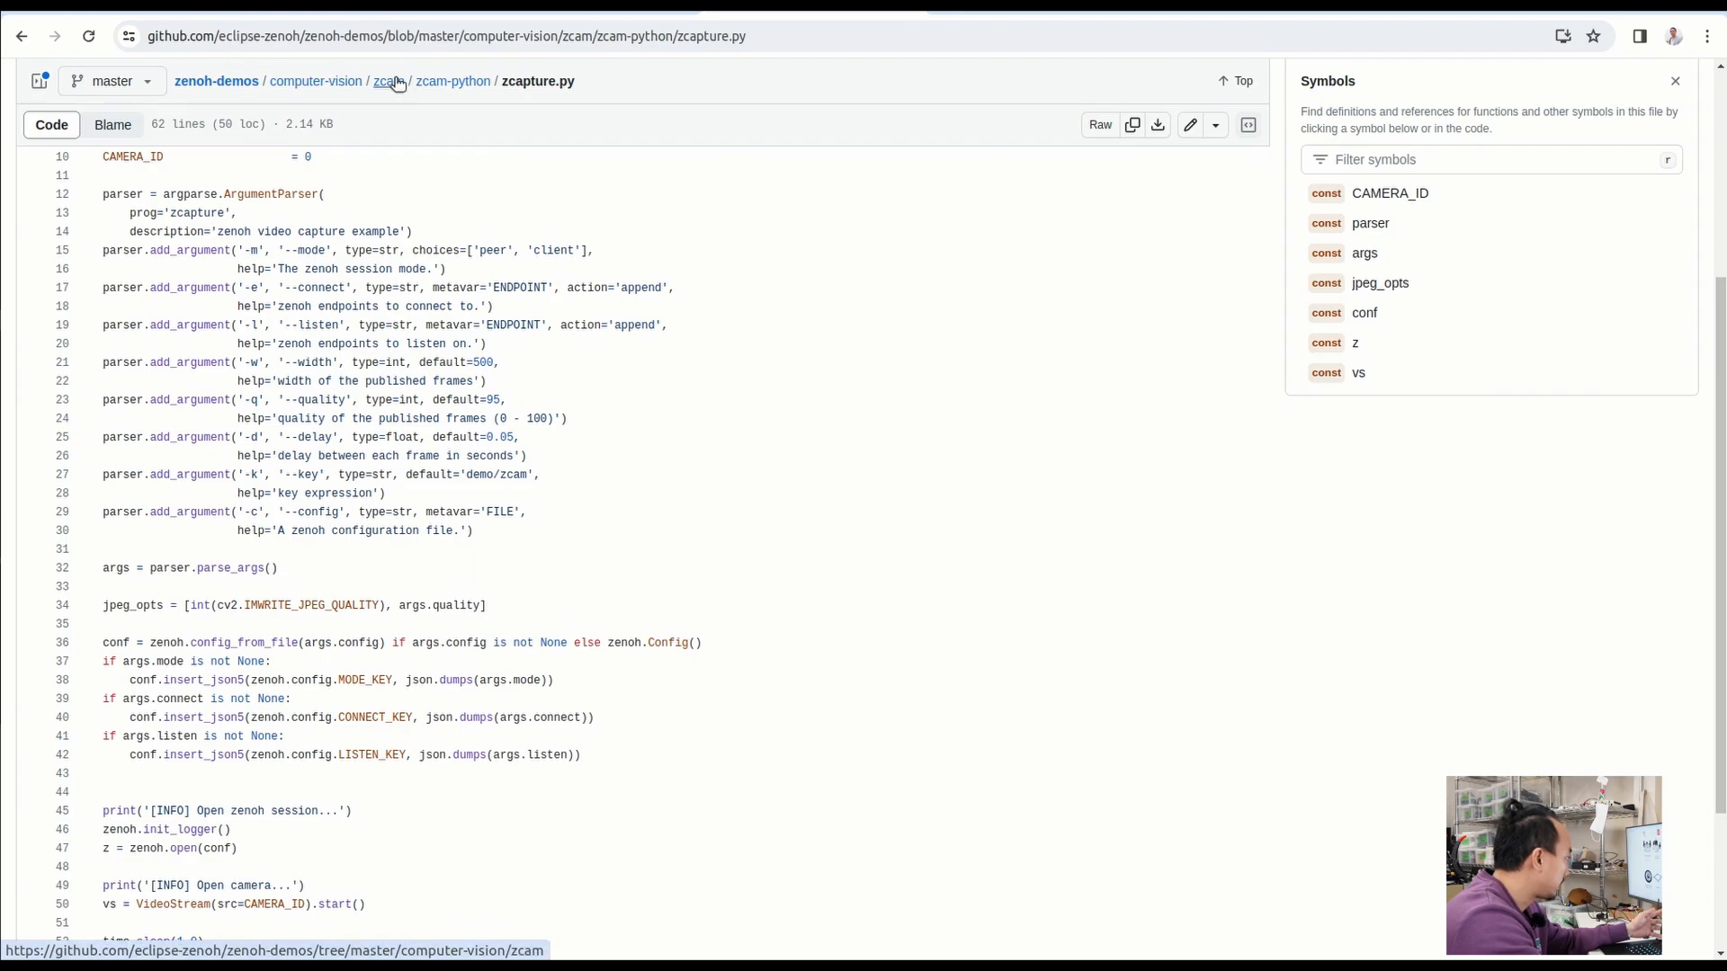
{"action": "mouse_move", "coordinate": [451, 80]}
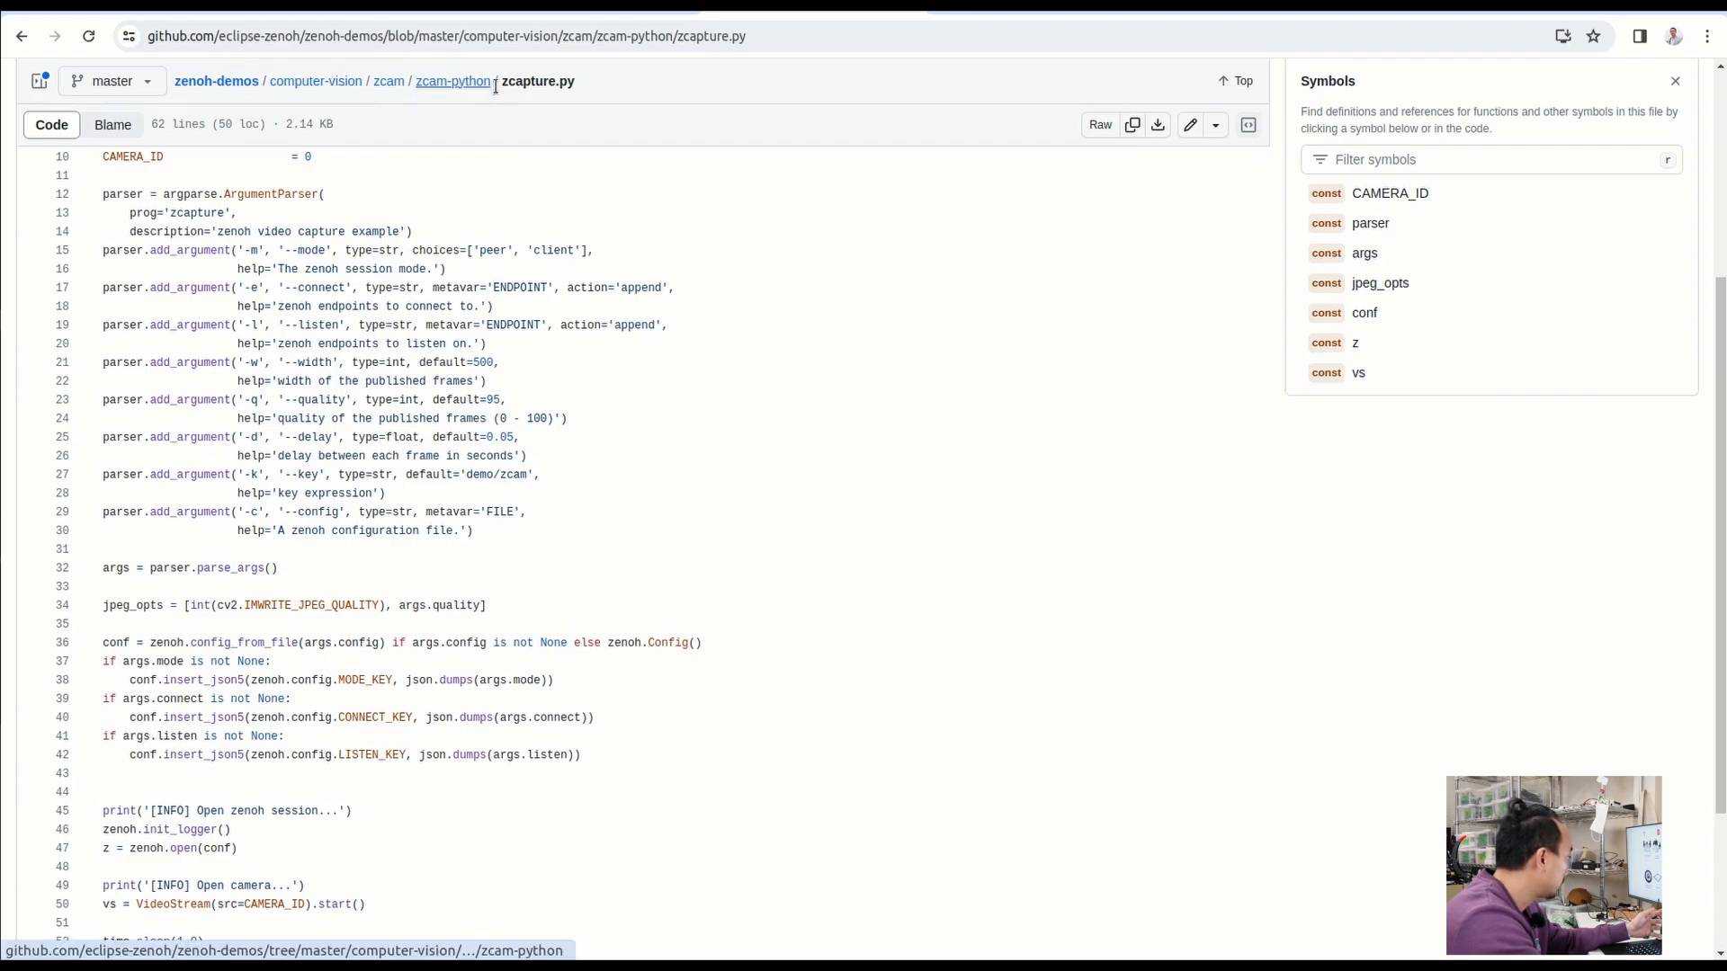
{"action": "mouse_move", "coordinate": [480, 187]}
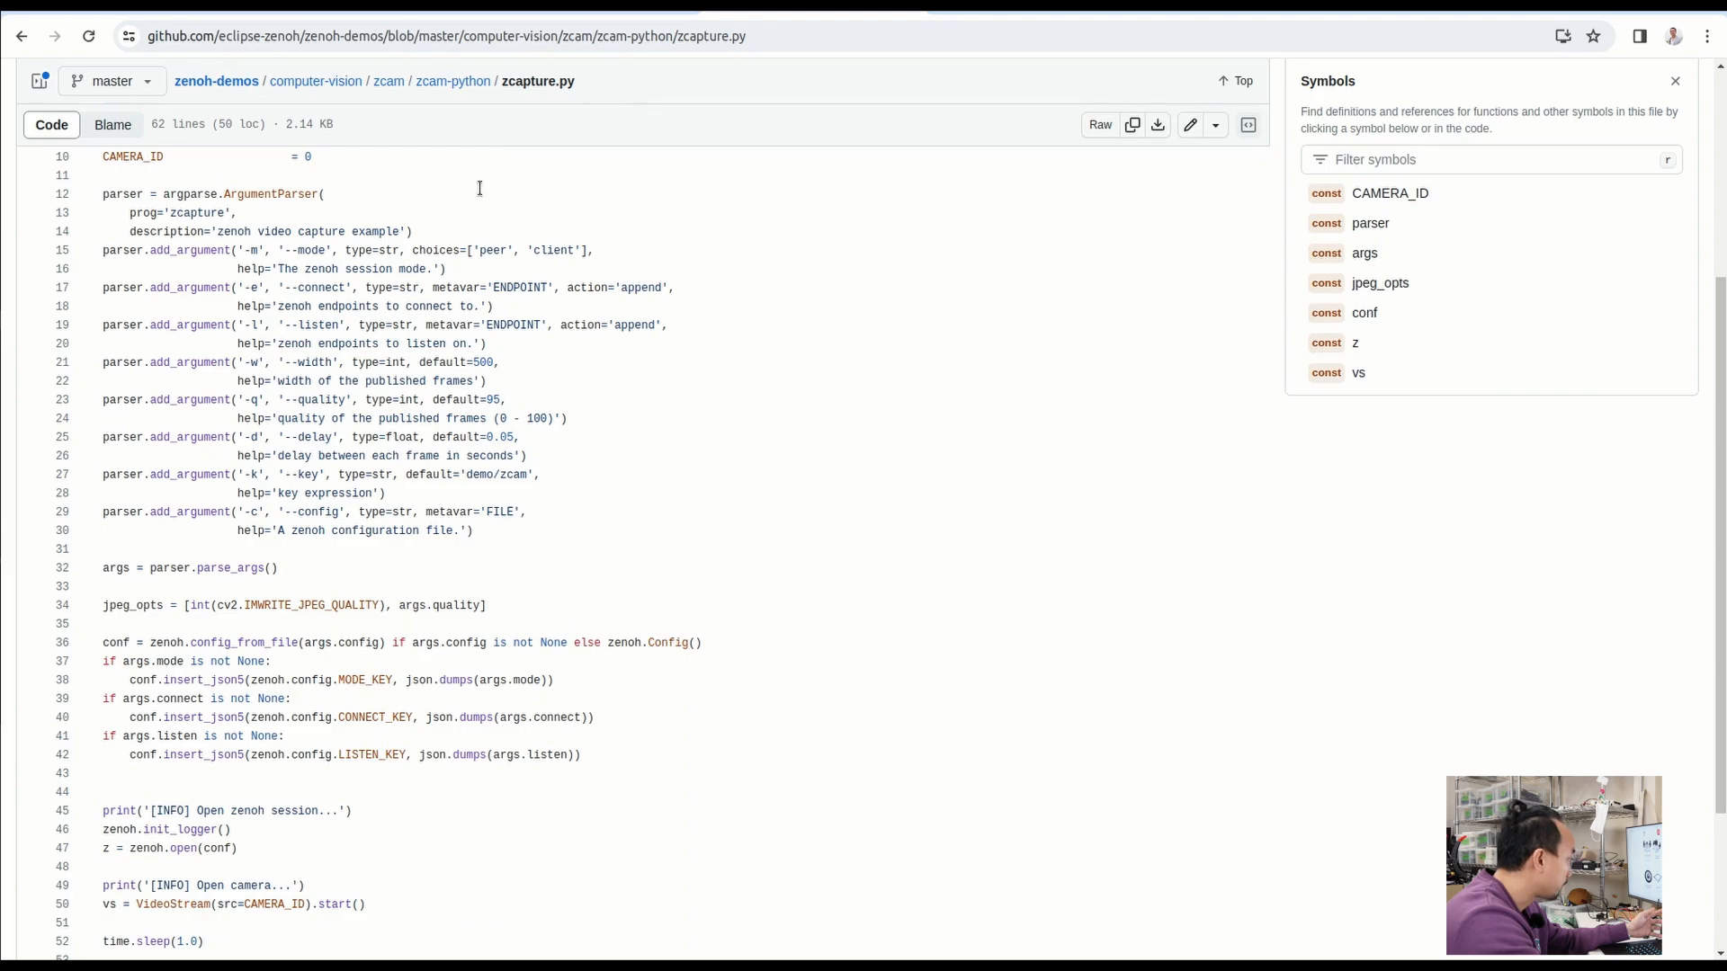
{"action": "scroll", "scroll_direction": "down", "scroll_amount": 3}
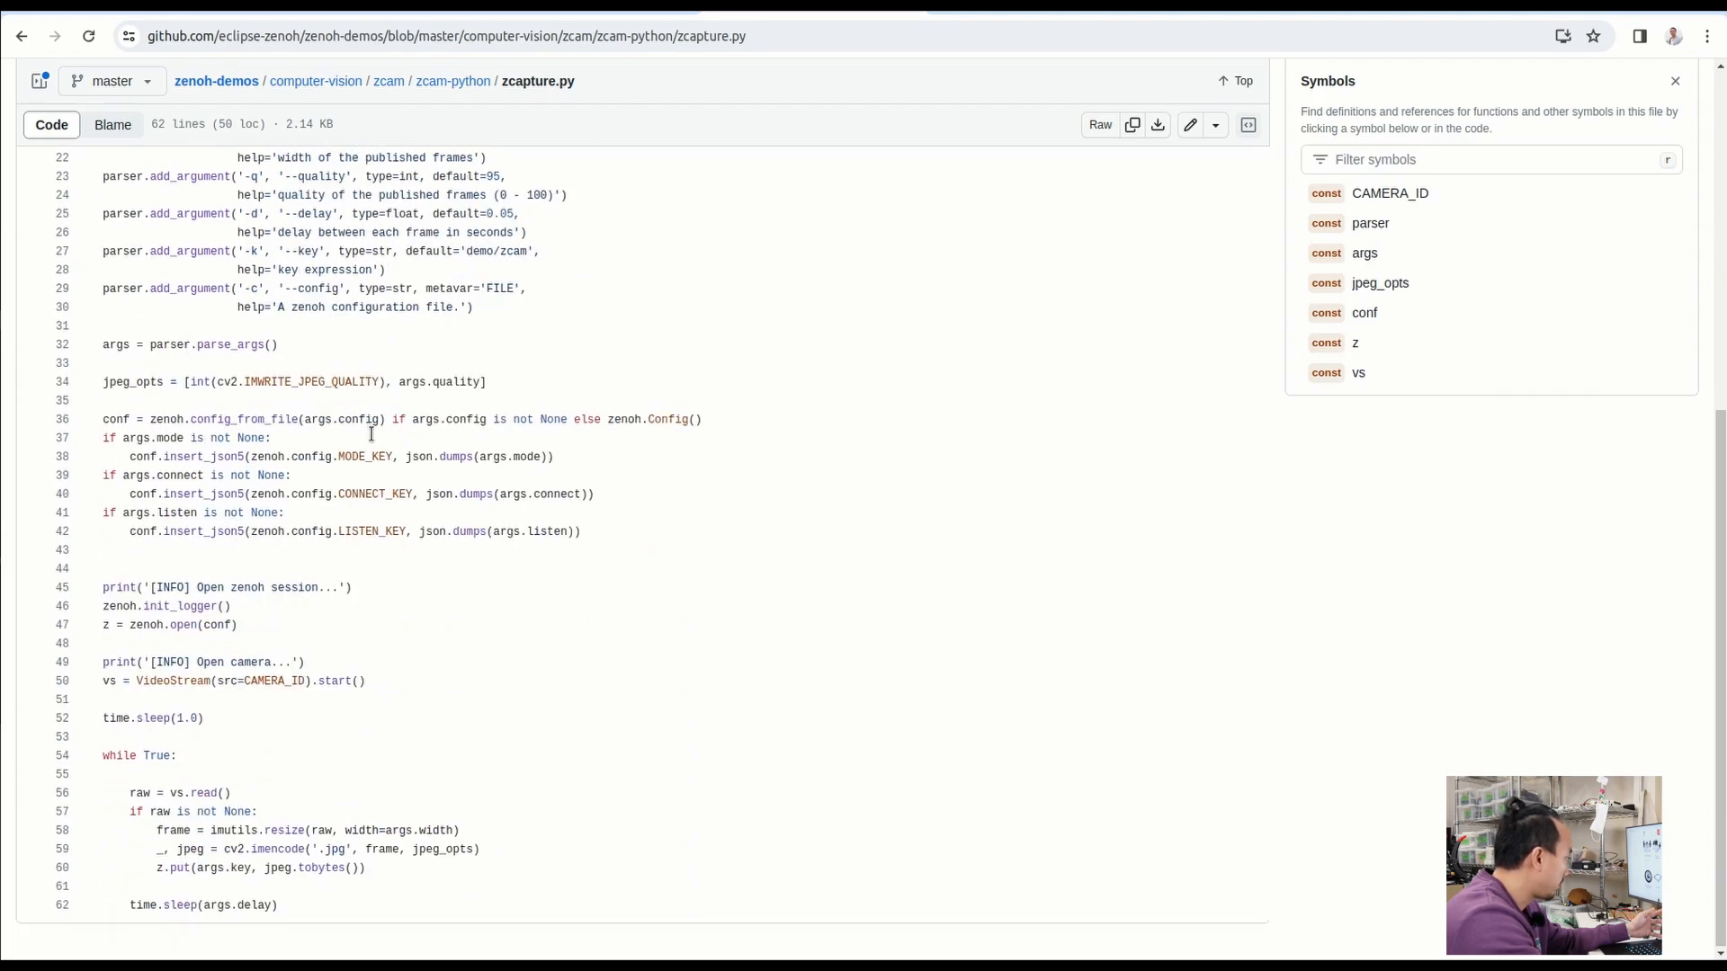
{"action": "scroll", "scroll_direction": "up", "scroll_amount": 3}
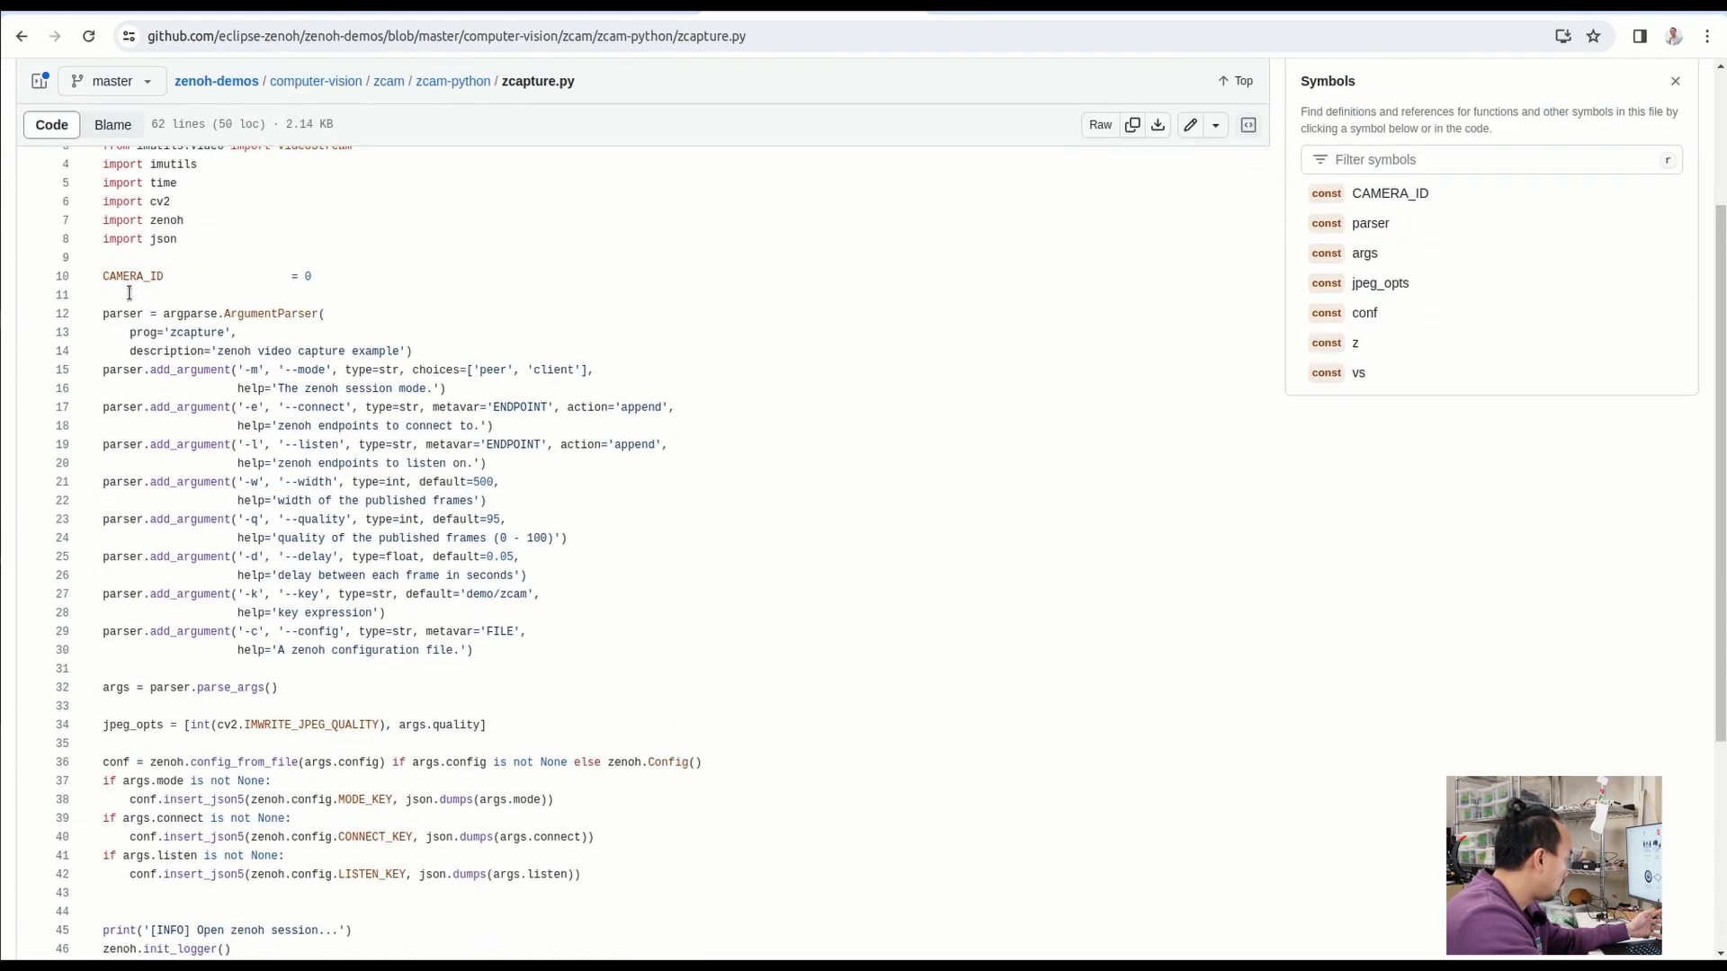
{"action": "scroll", "scroll_direction": "down", "scroll_amount": 3}
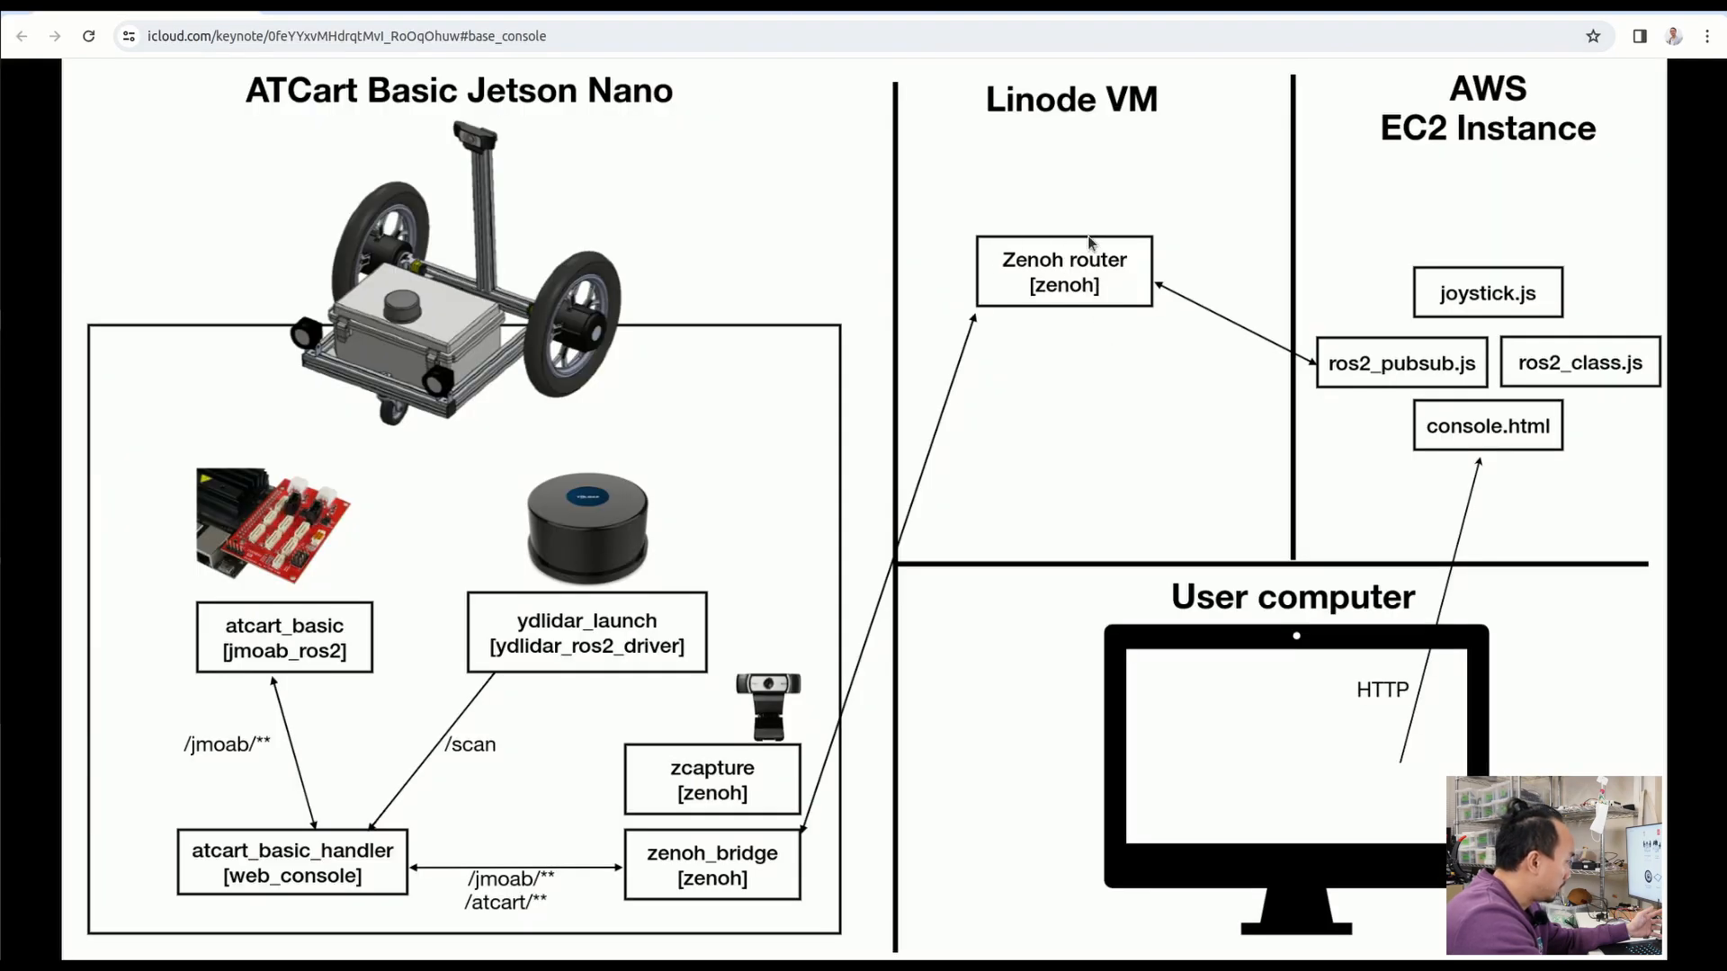
{"action": "mouse_move", "coordinate": [1005, 62]}
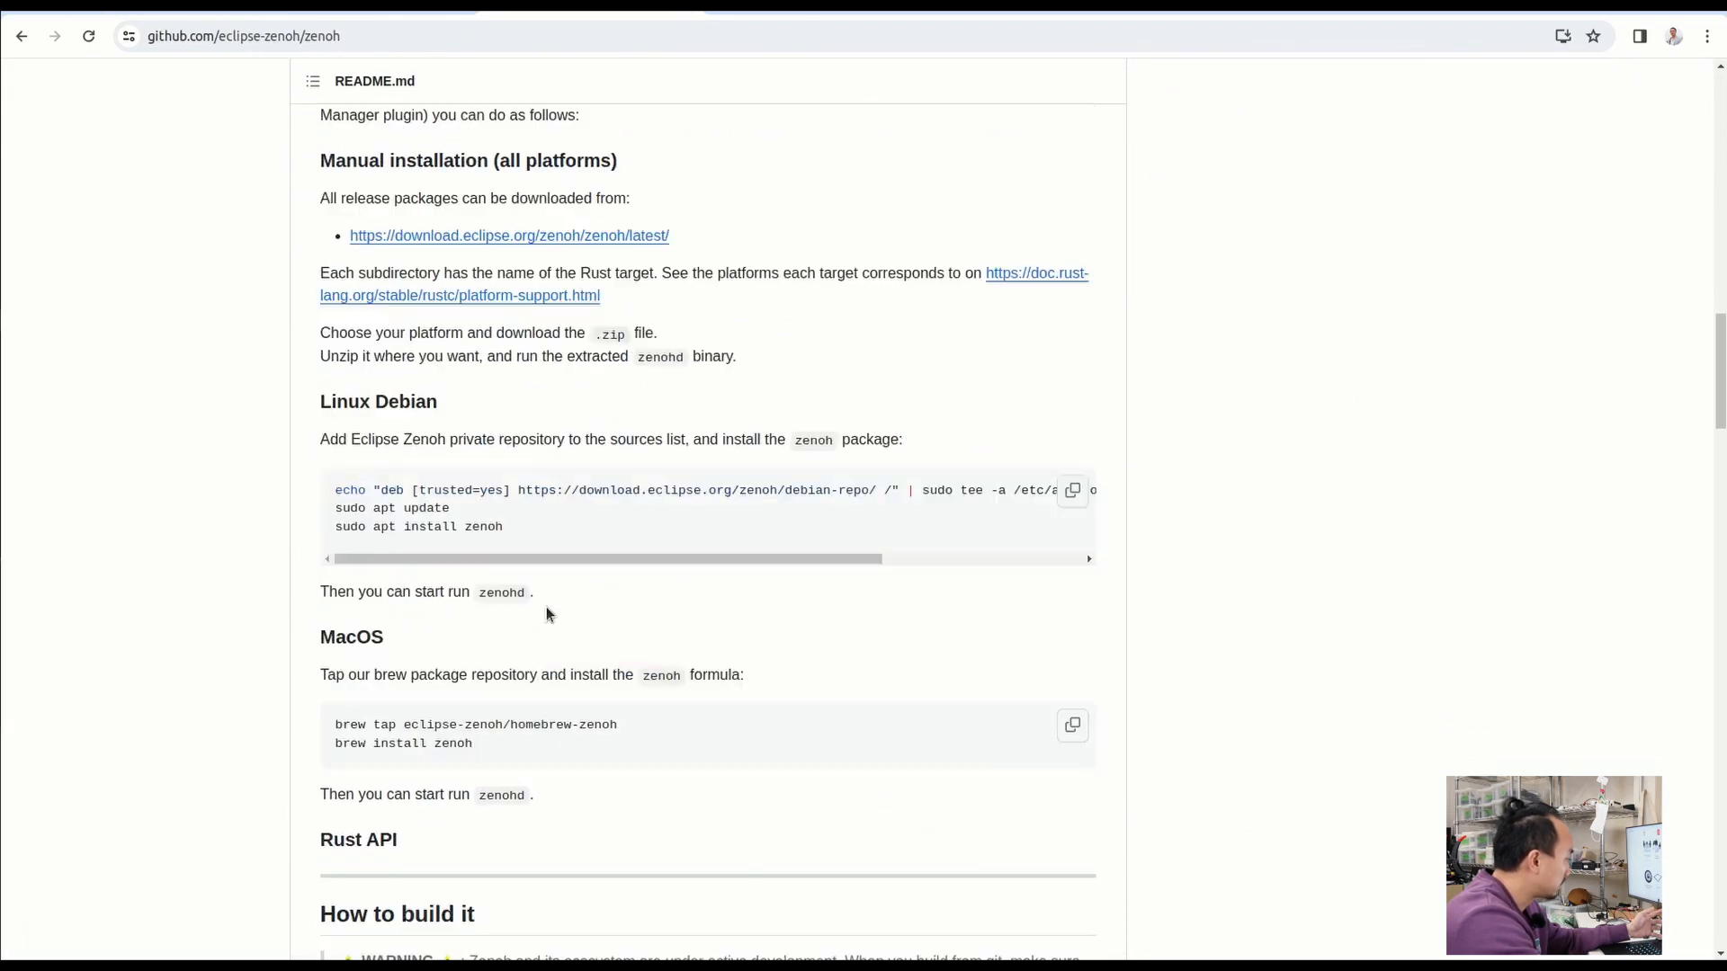
{"action": "scroll", "scroll_direction": "down", "scroll_amount": 3}
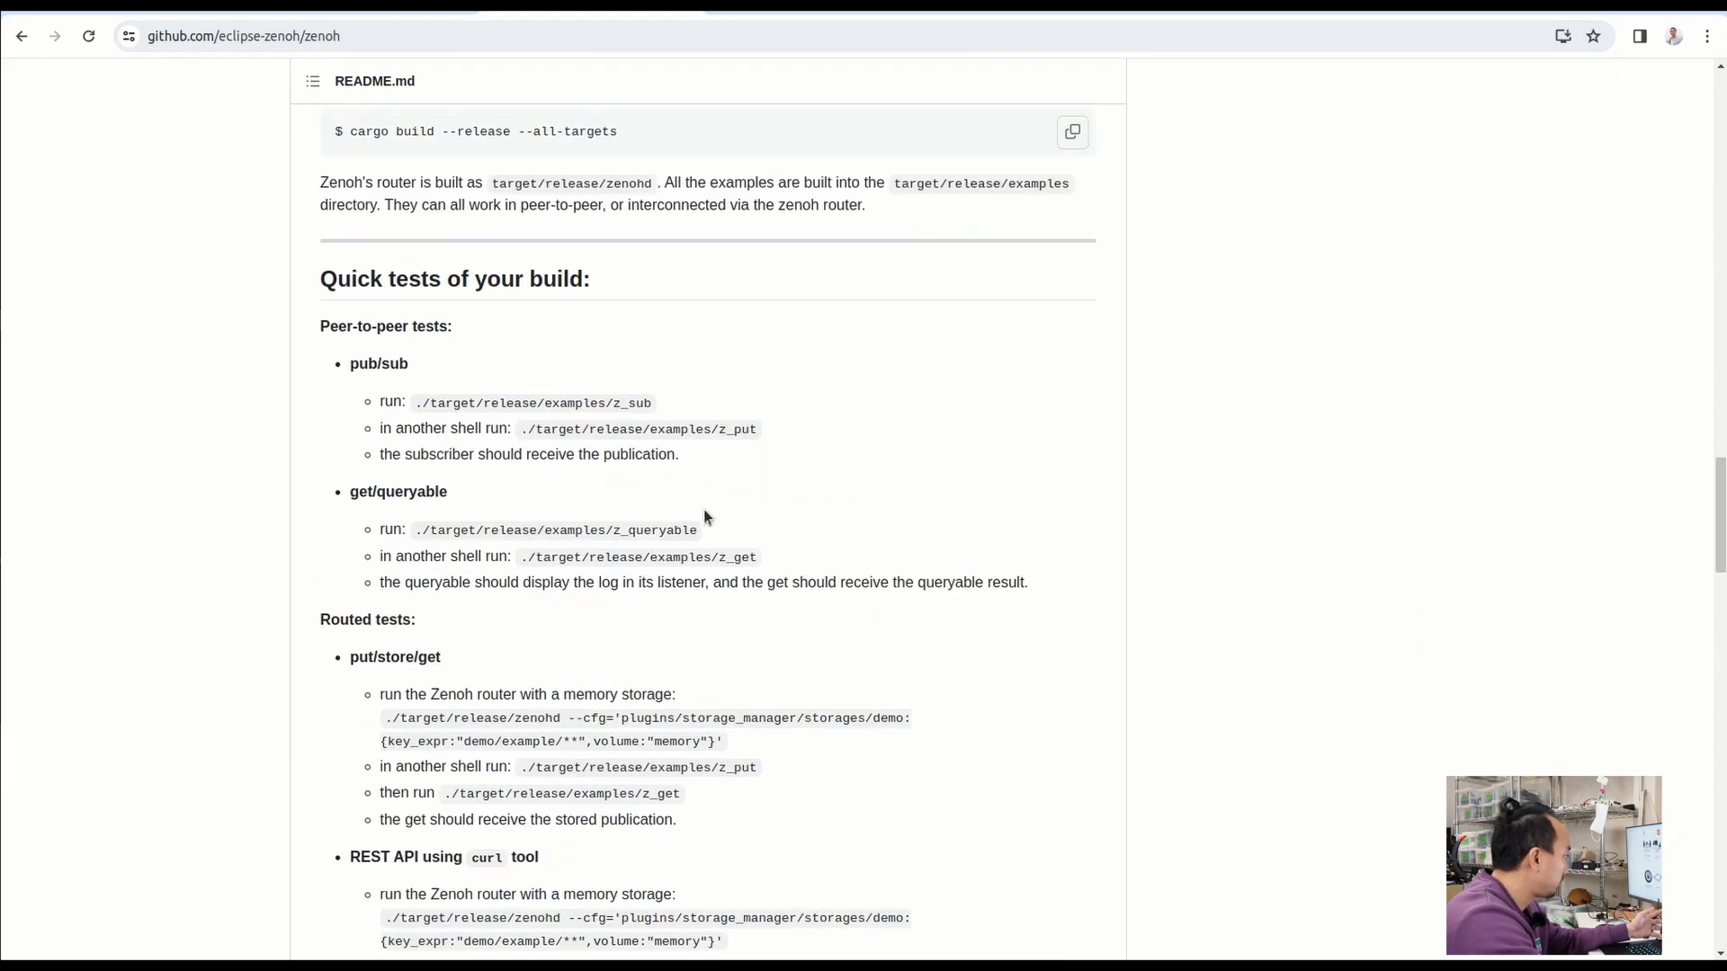
{"action": "scroll", "scroll_direction": "down", "scroll_amount": 3}
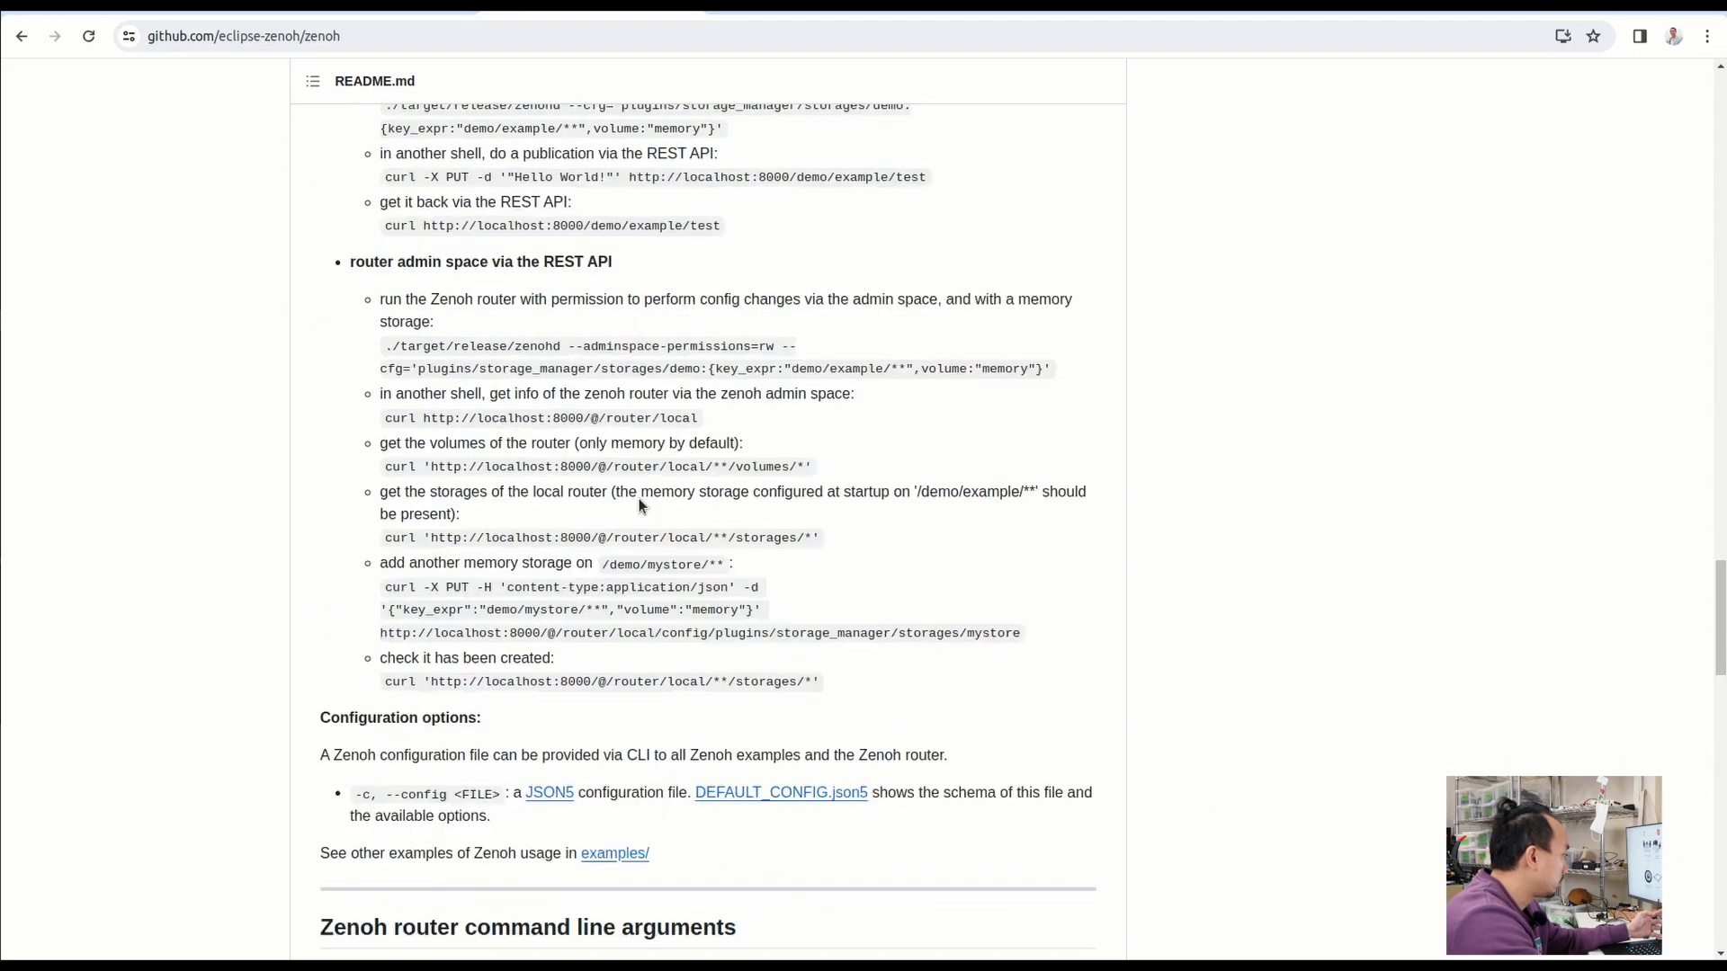
{"action": "scroll", "scroll_direction": "down", "scroll_amount": 3}
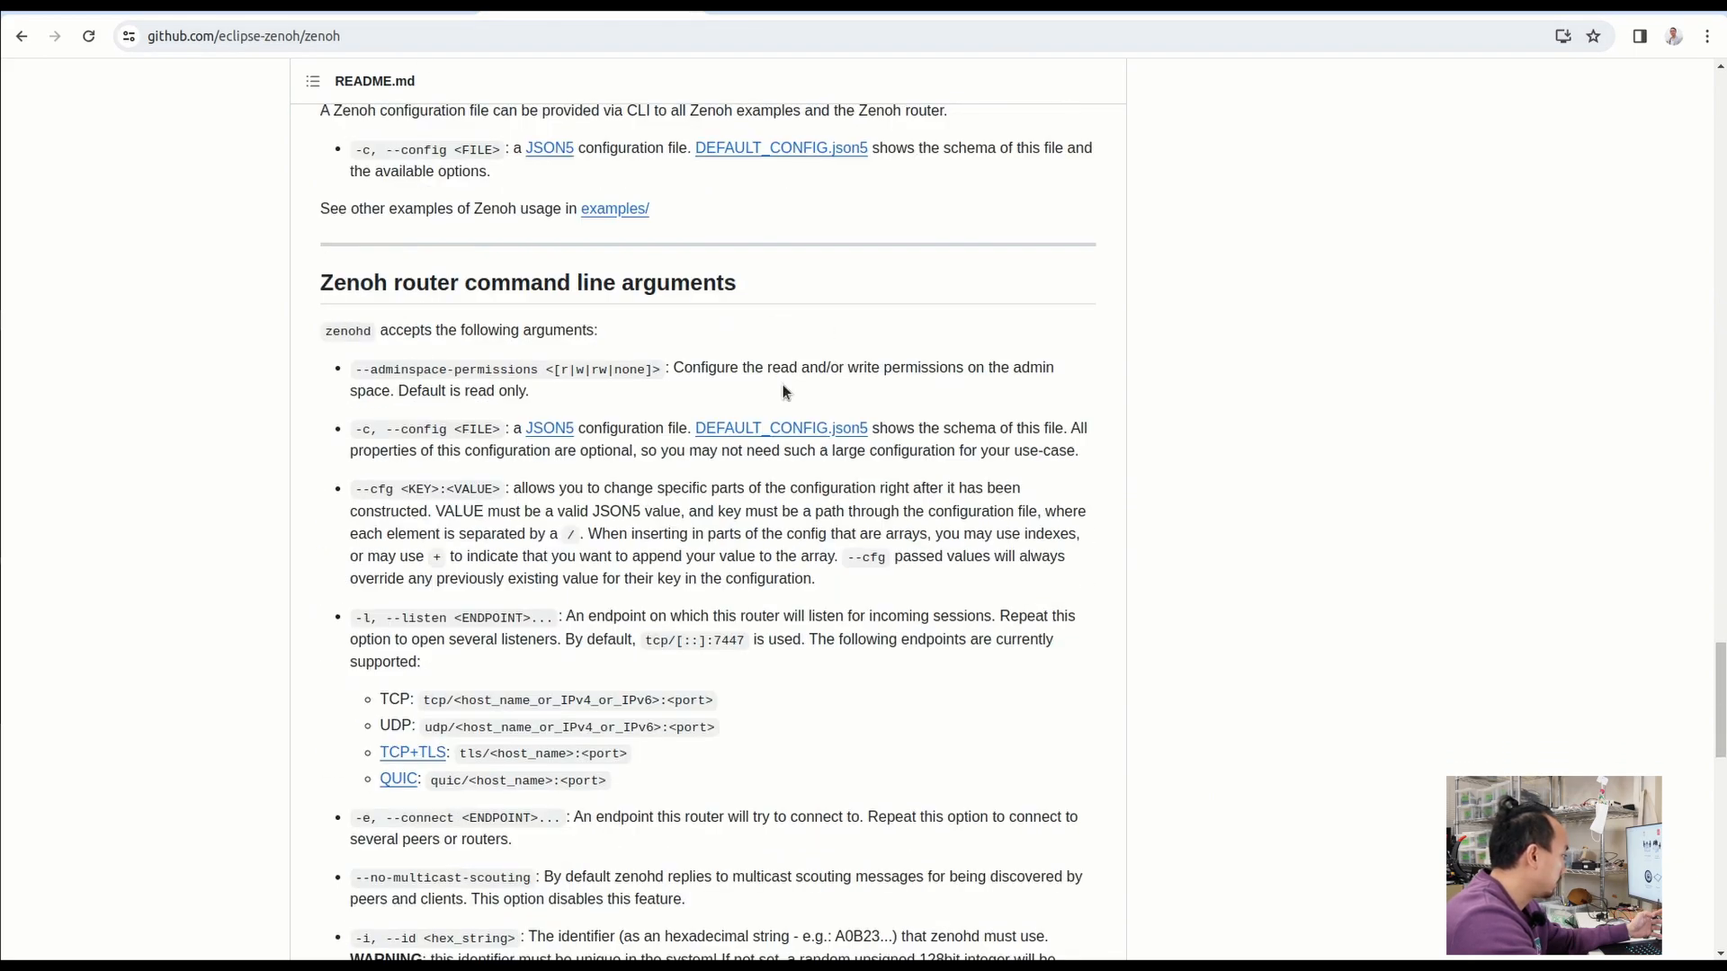
{"action": "scroll", "scroll_direction": "down", "scroll_amount": 3}
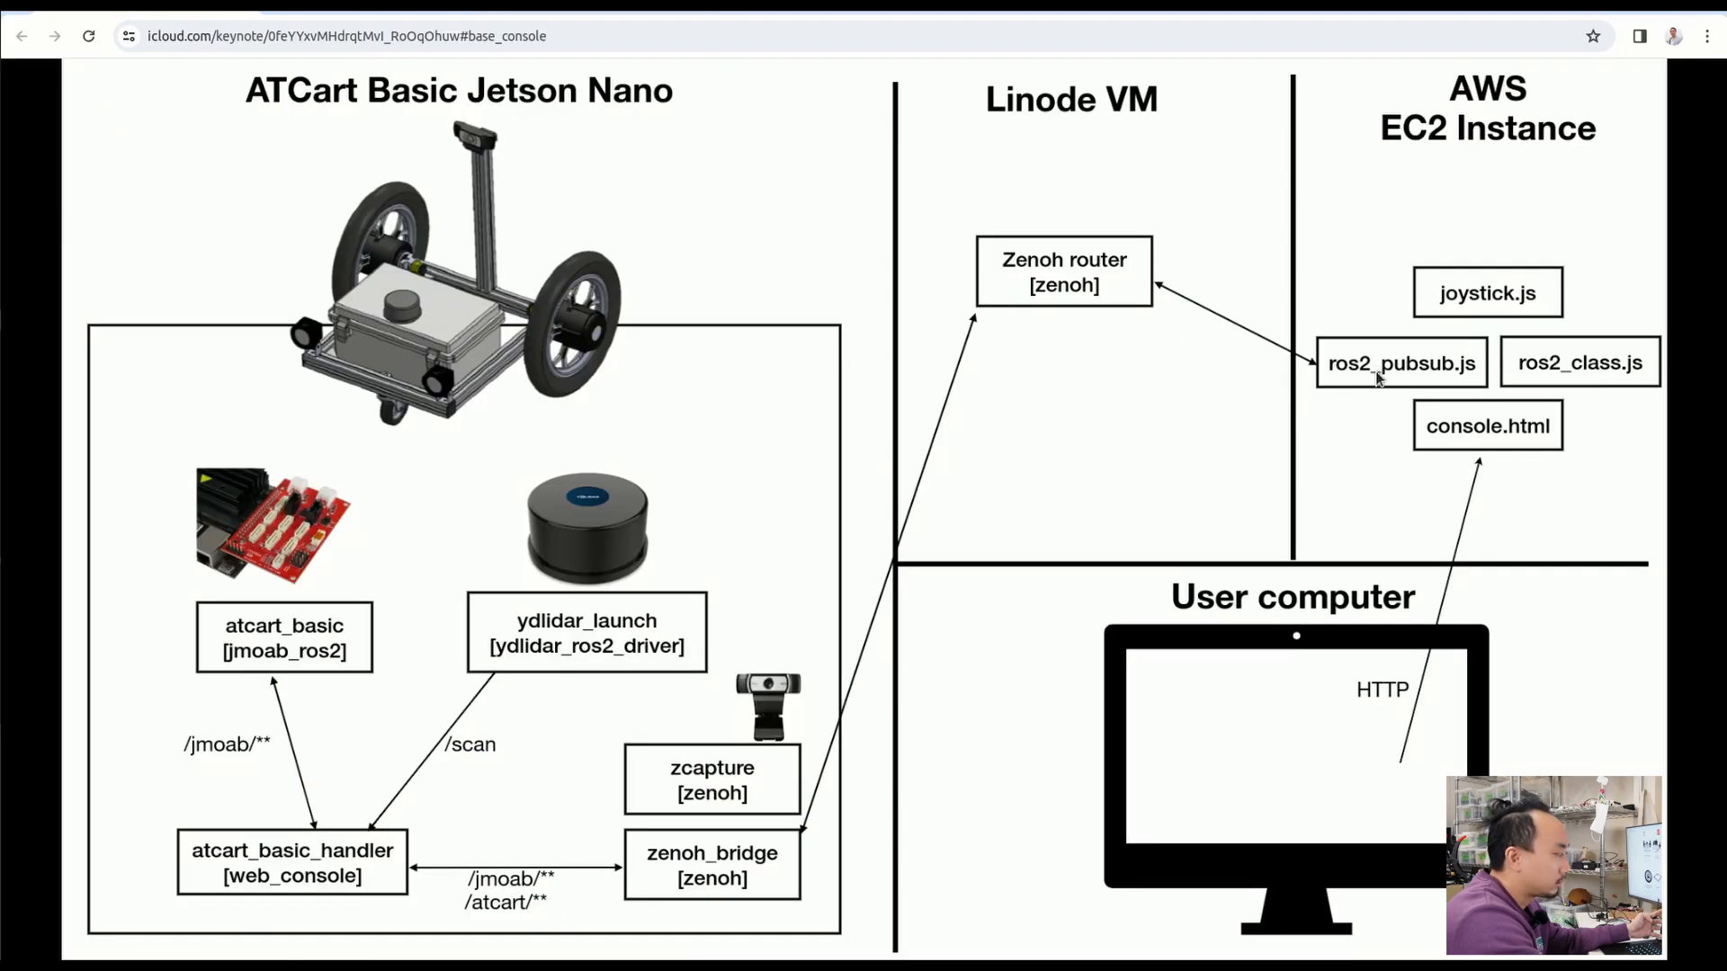
{"action": "mouse_move", "coordinate": [1605, 539]}
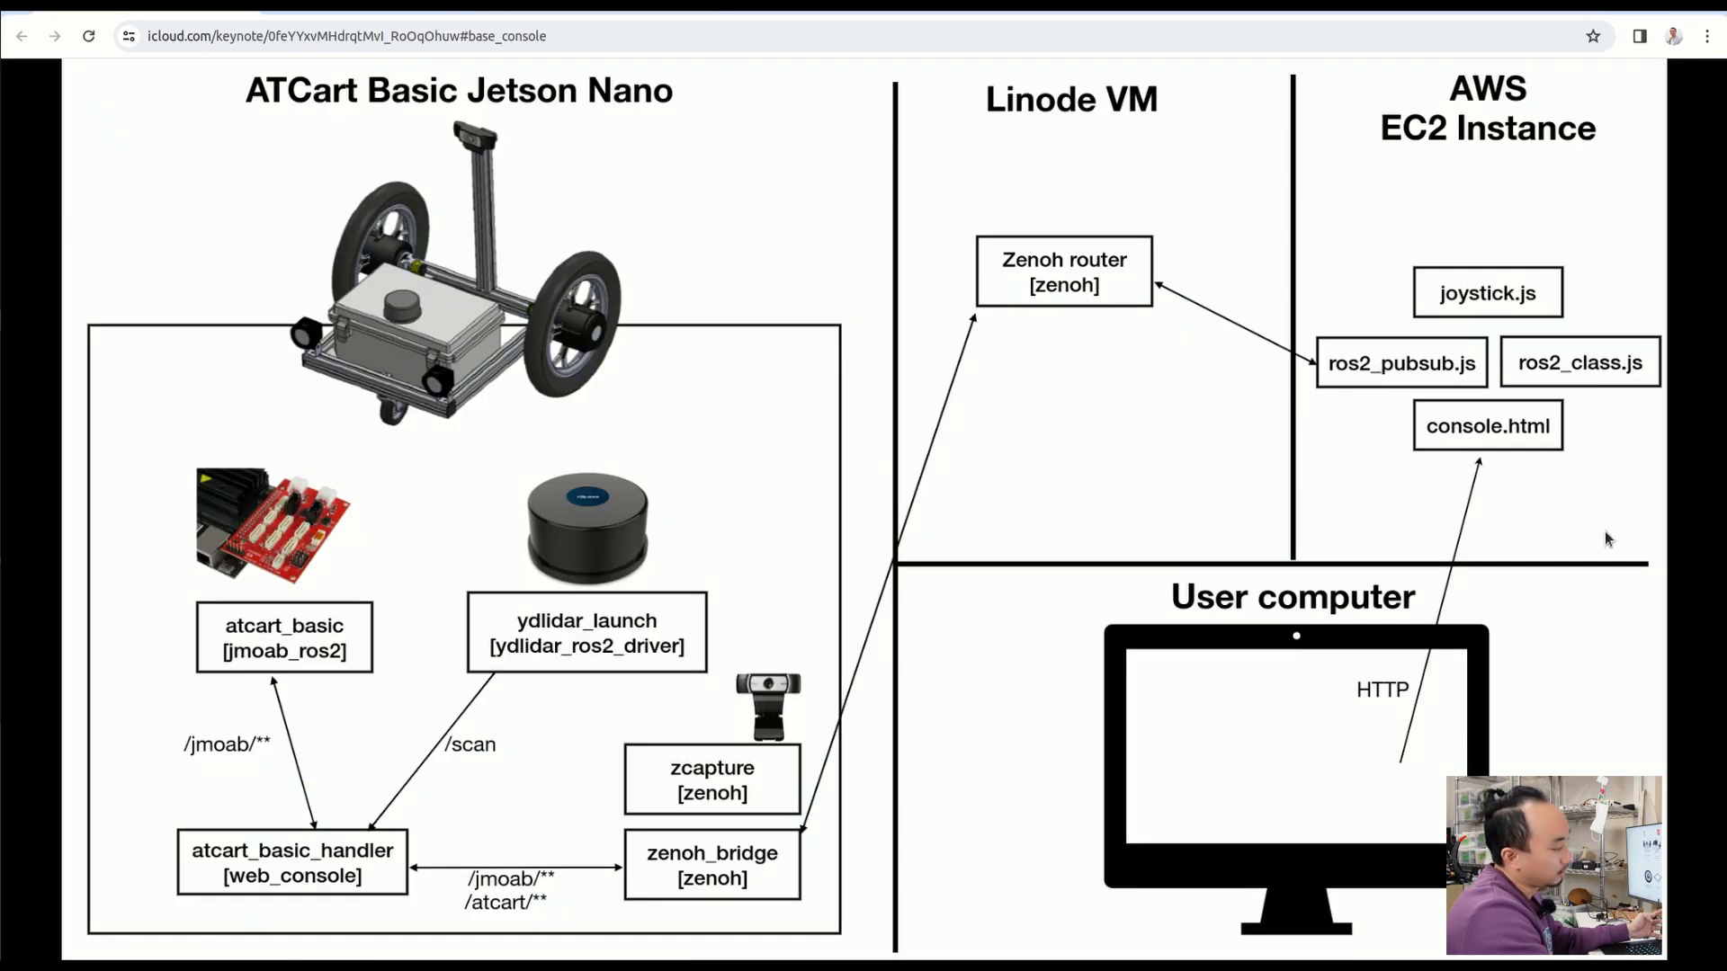
{"action": "mouse_move", "coordinate": [1333, 418]}
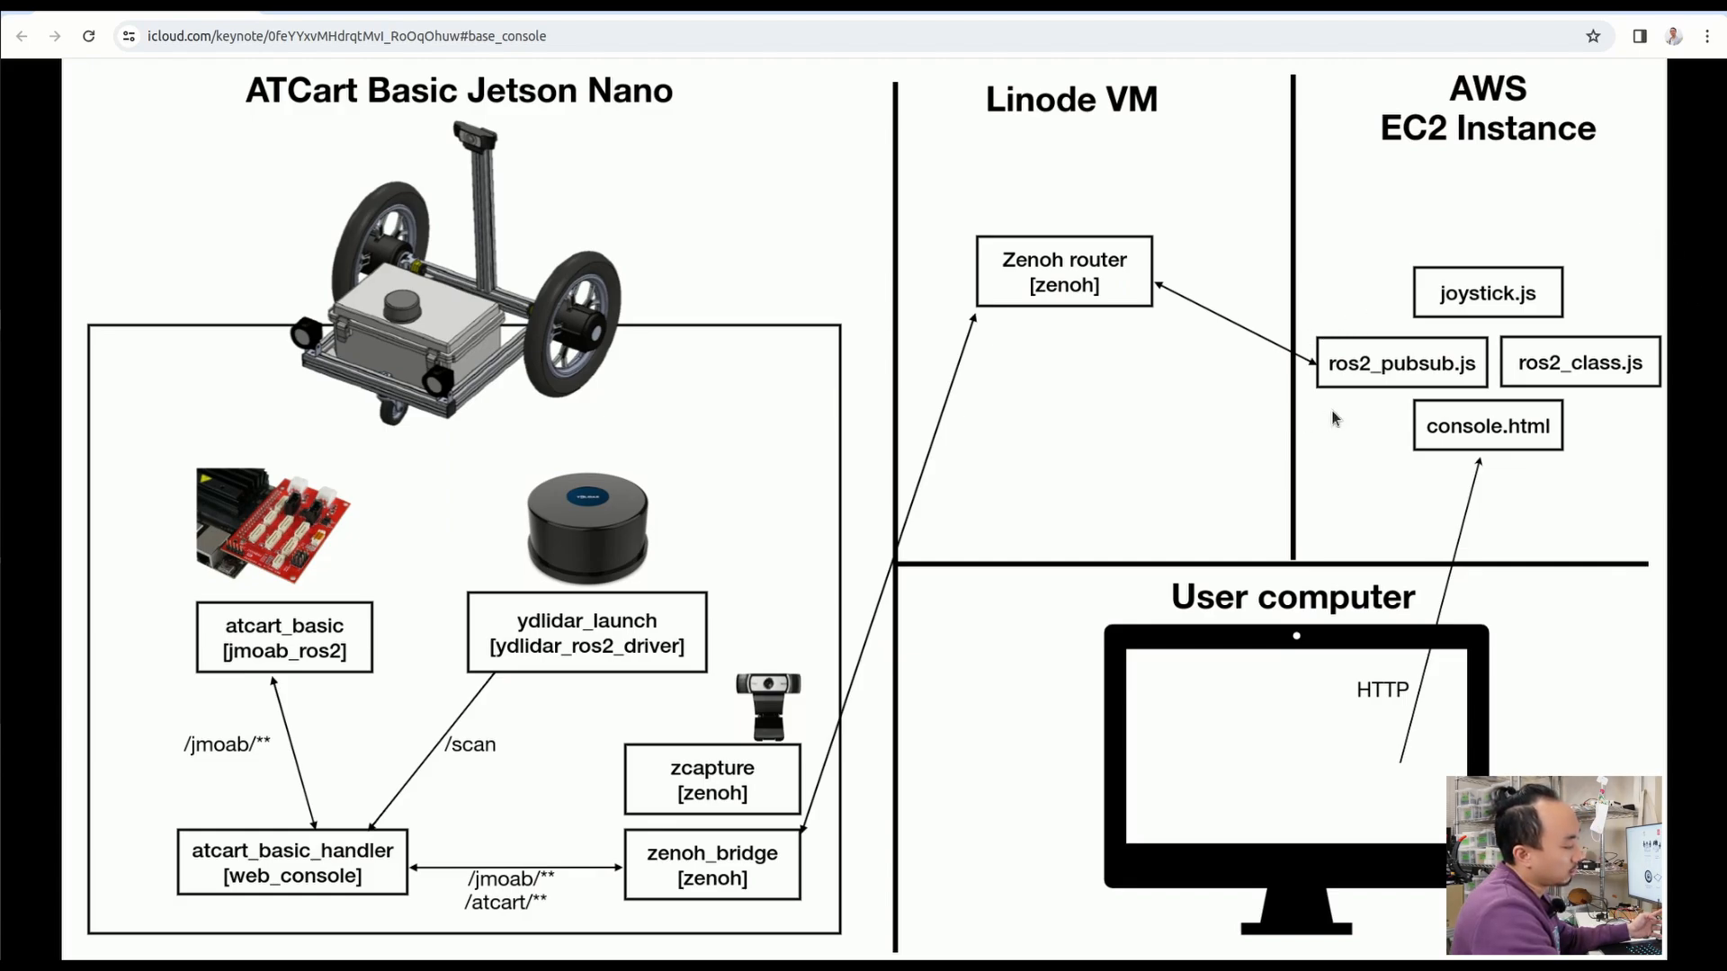
{"action": "mouse_move", "coordinate": [1414, 372]}
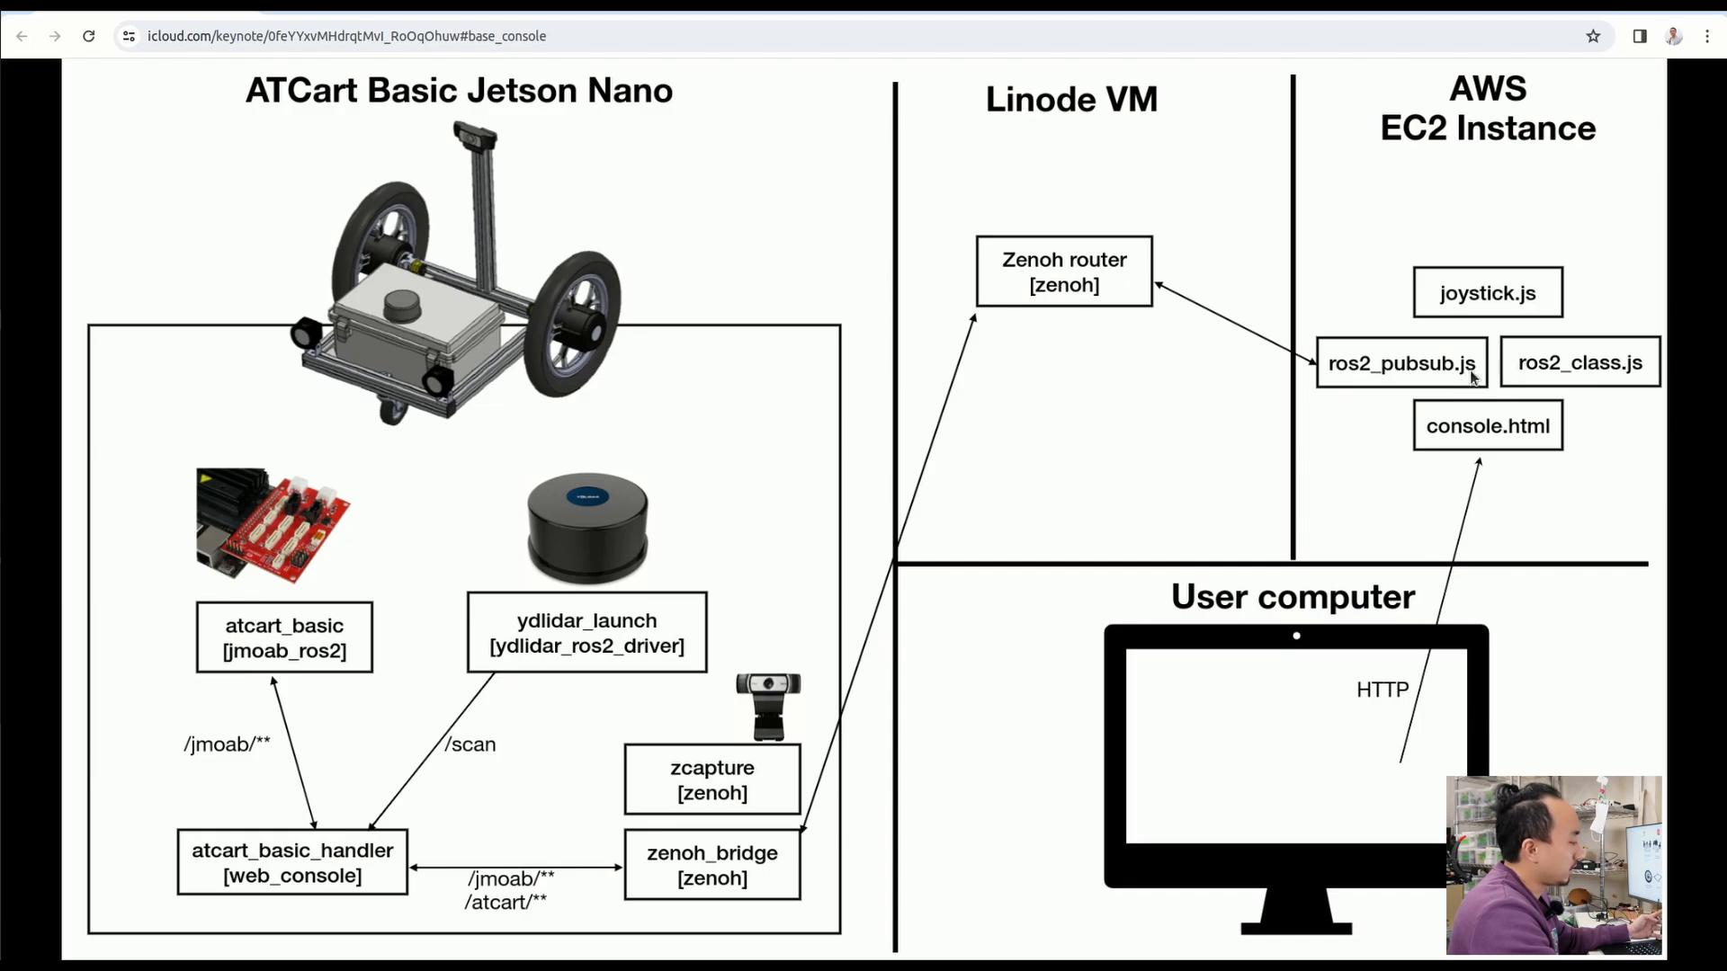
{"action": "mouse_move", "coordinate": [1289, 358]}
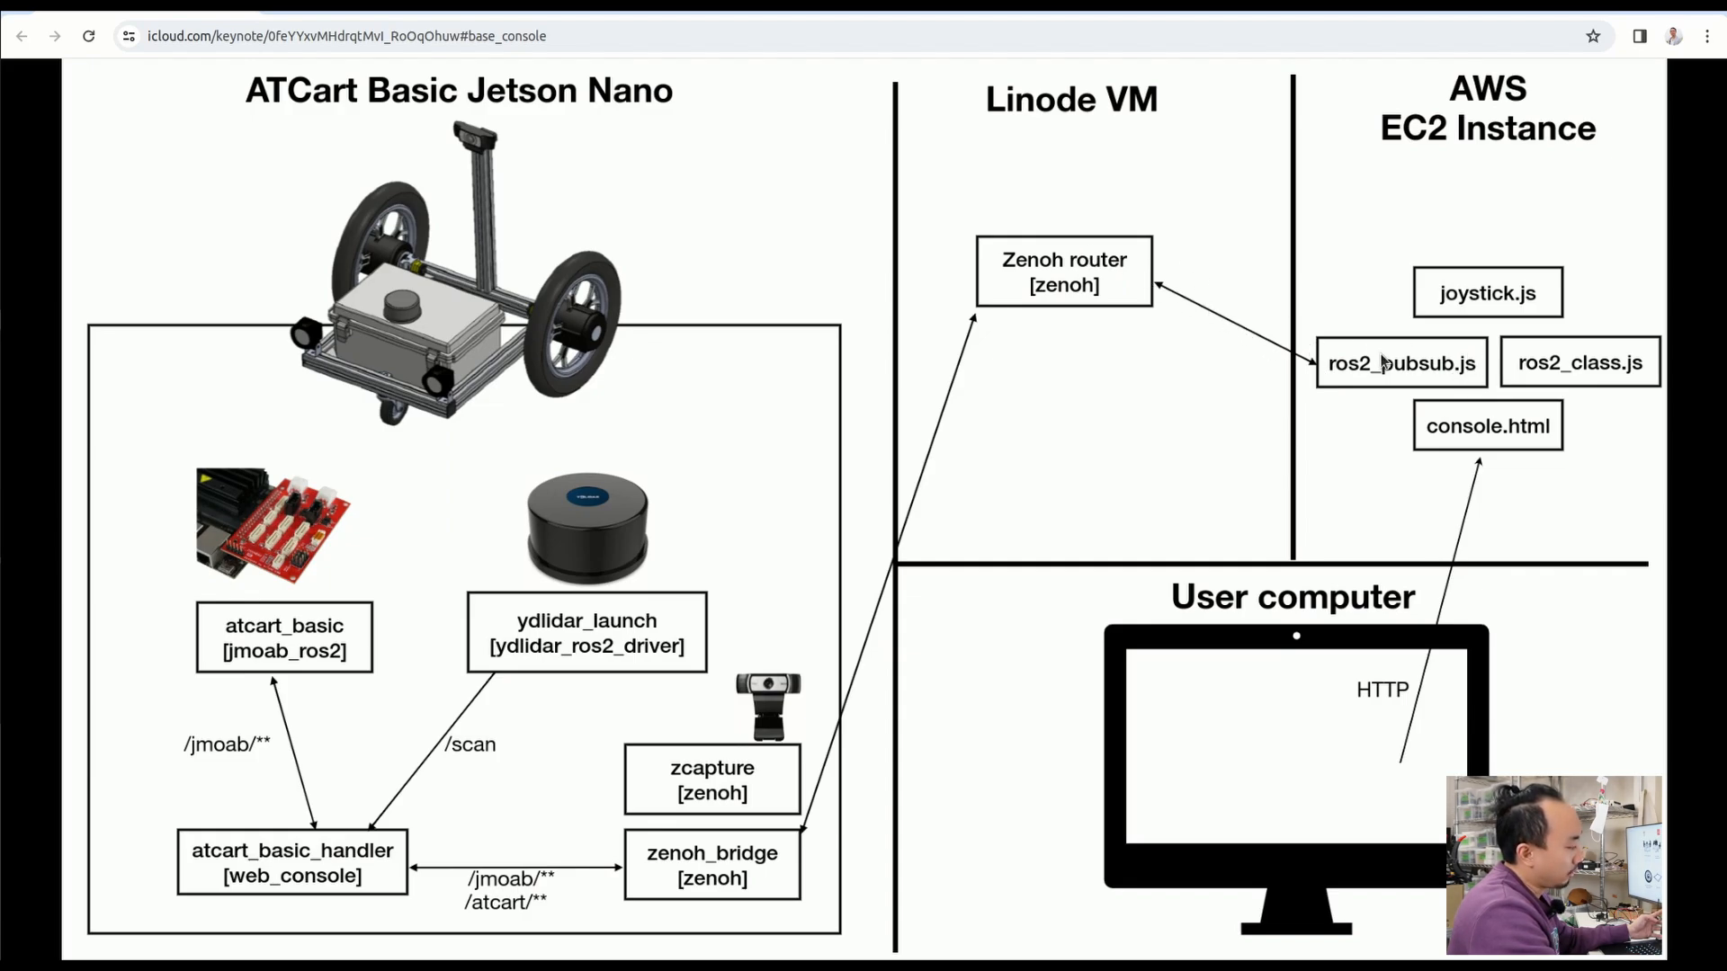
{"action": "mouse_move", "coordinate": [1297, 329]}
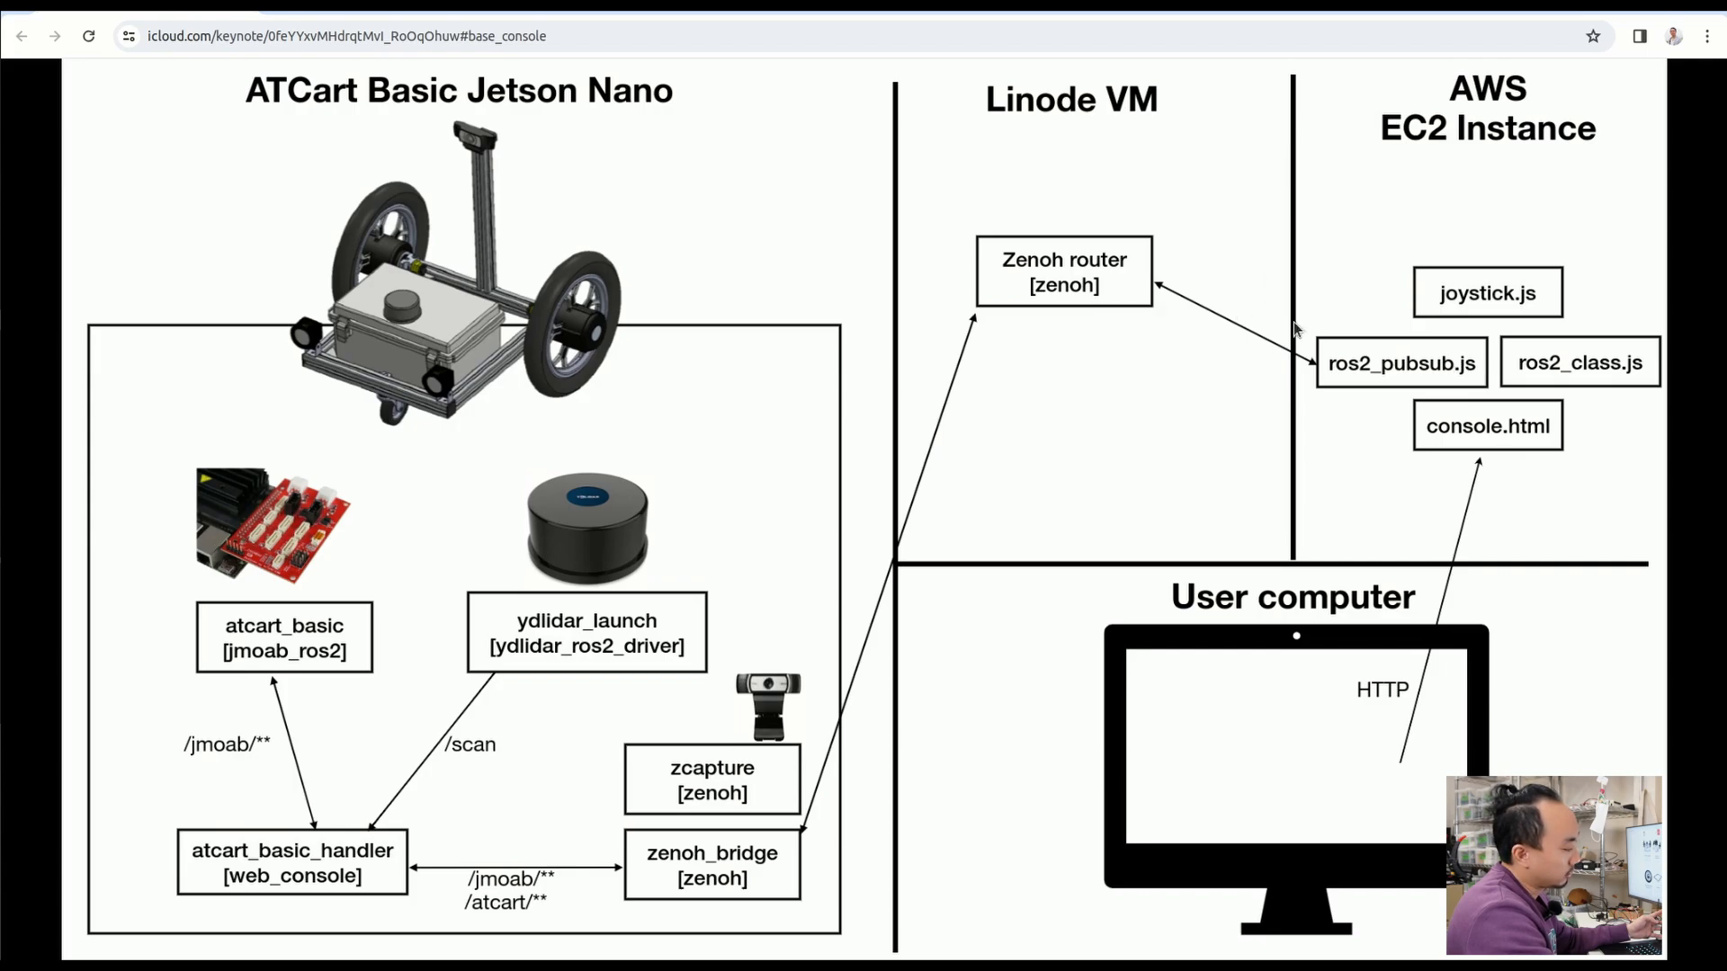
{"action": "mouse_move", "coordinate": [1388, 343]}
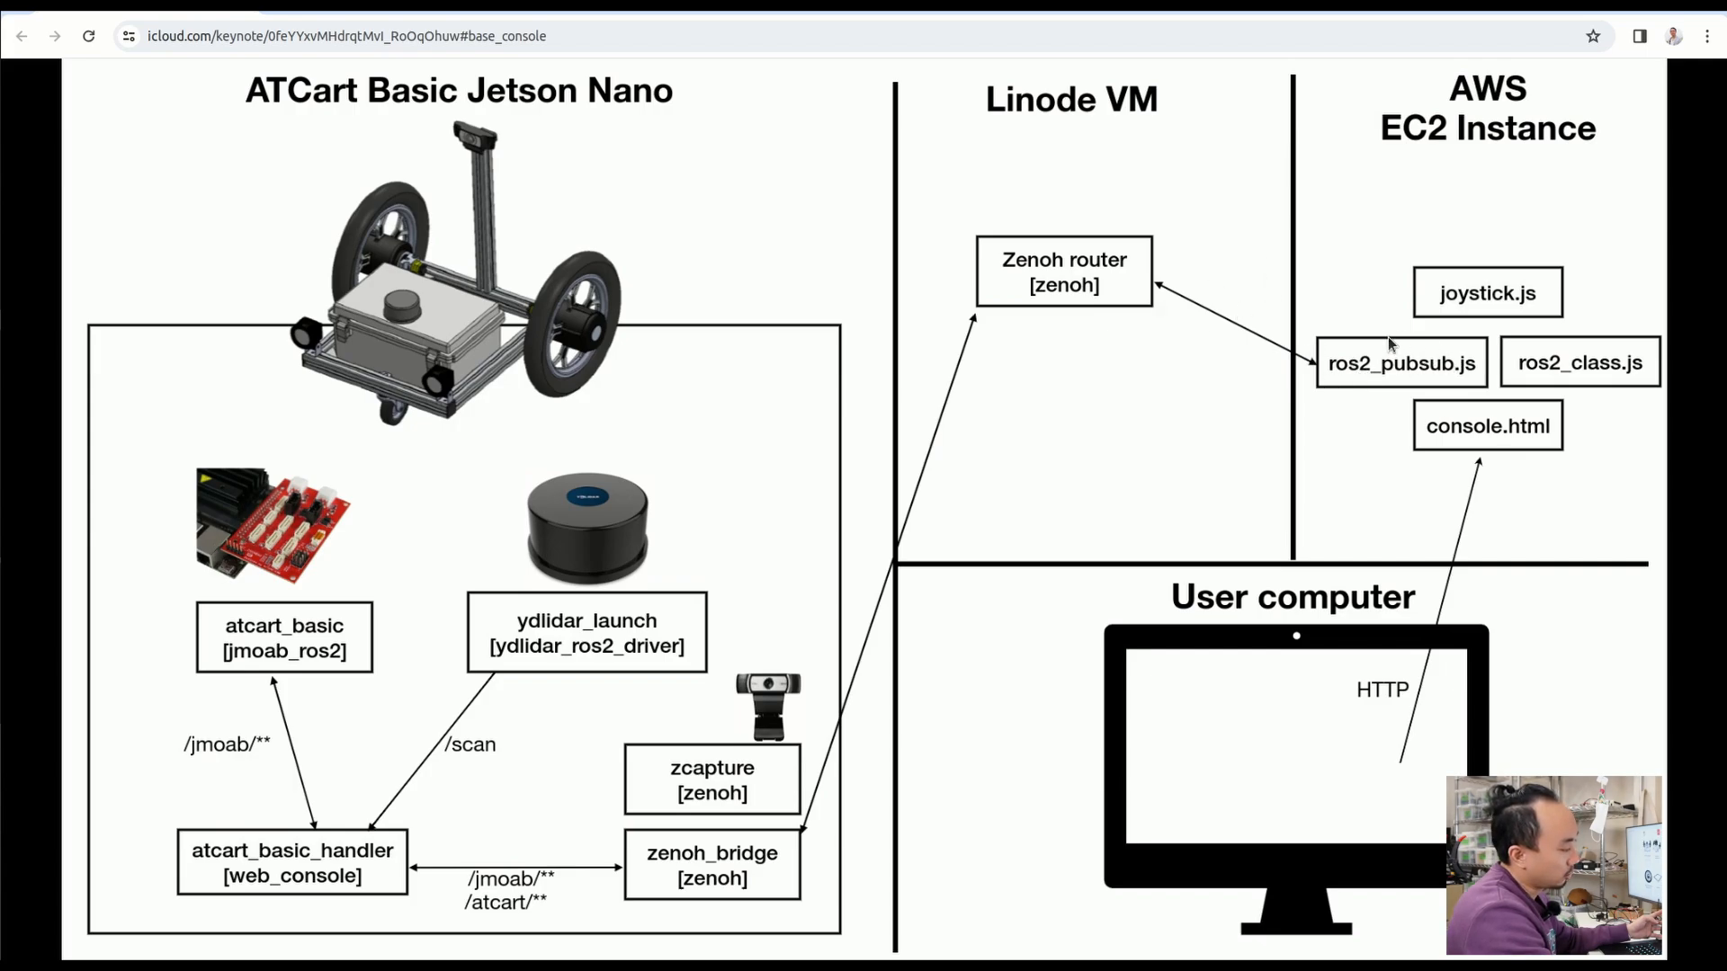
{"action": "mouse_move", "coordinate": [1553, 413]}
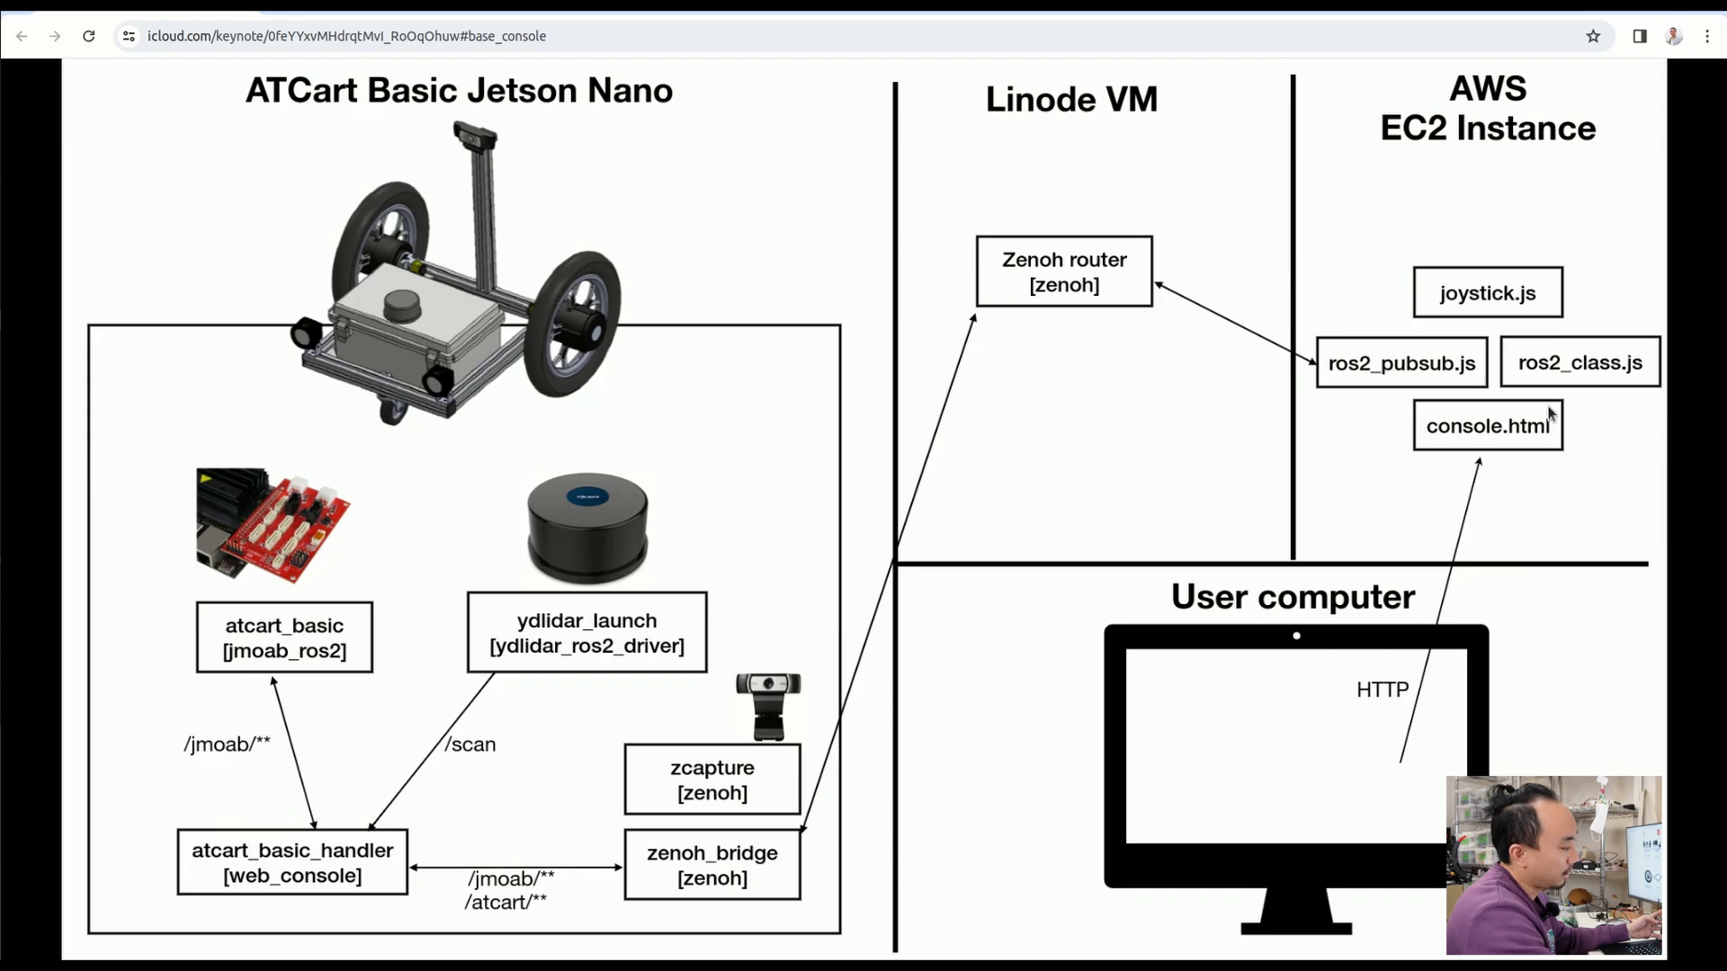
{"action": "mouse_move", "coordinate": [1177, 671]}
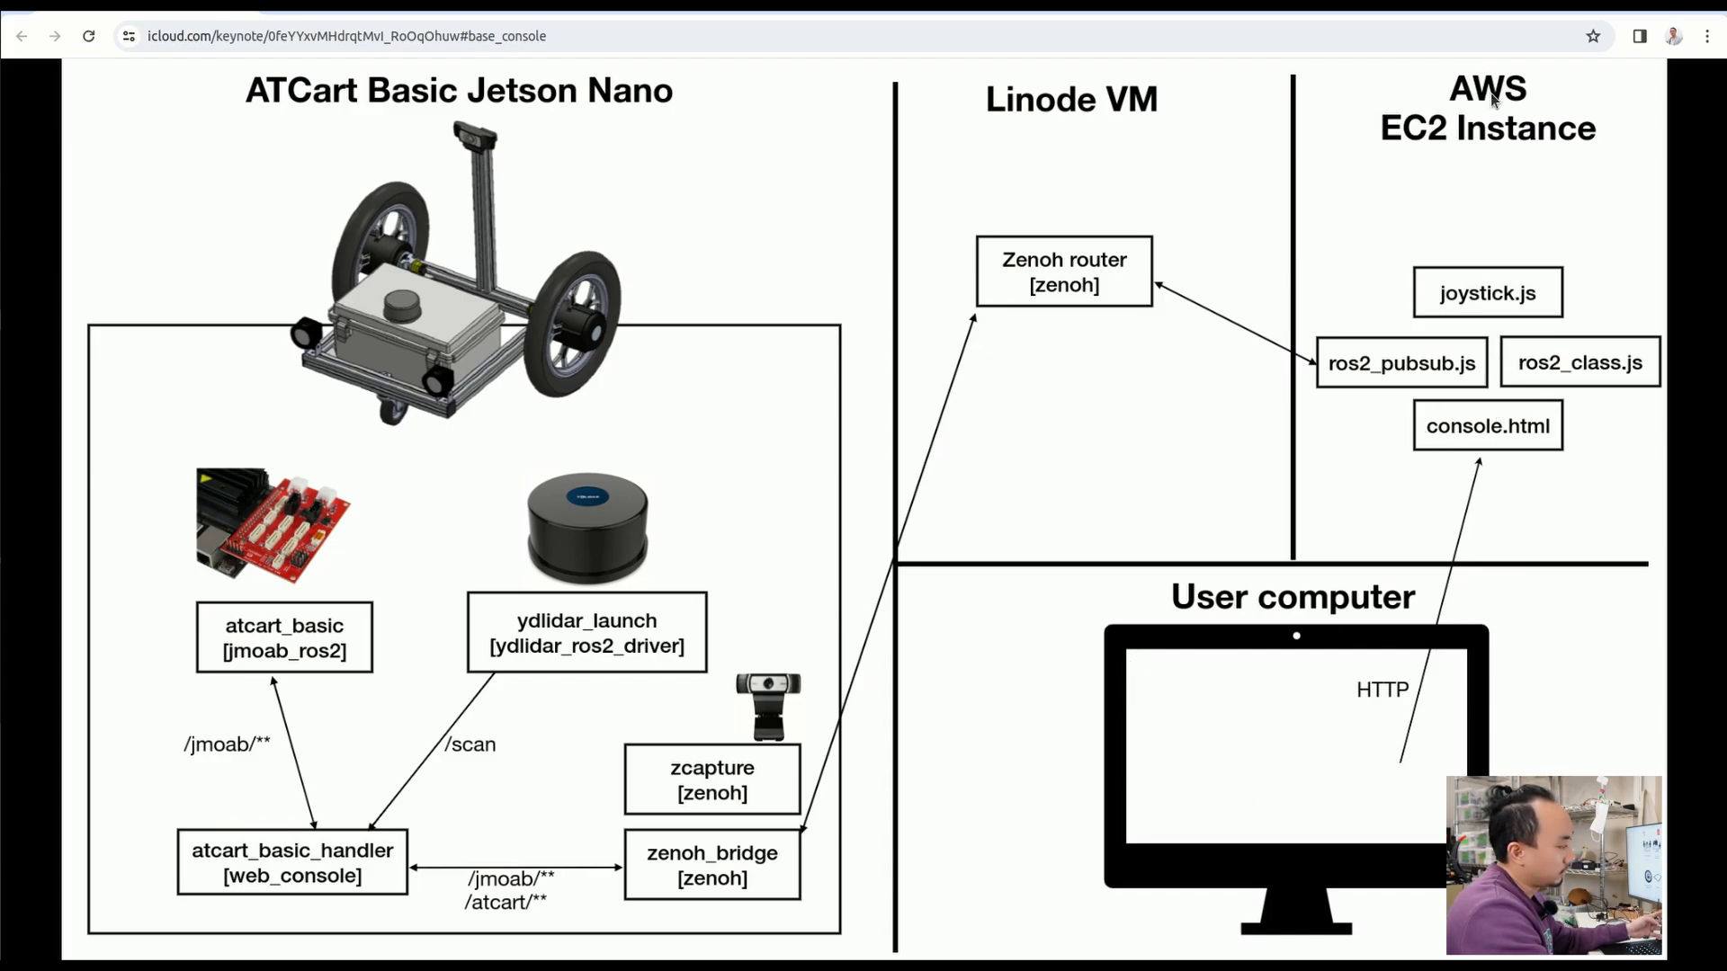
{"action": "mouse_move", "coordinate": [970, 714]}
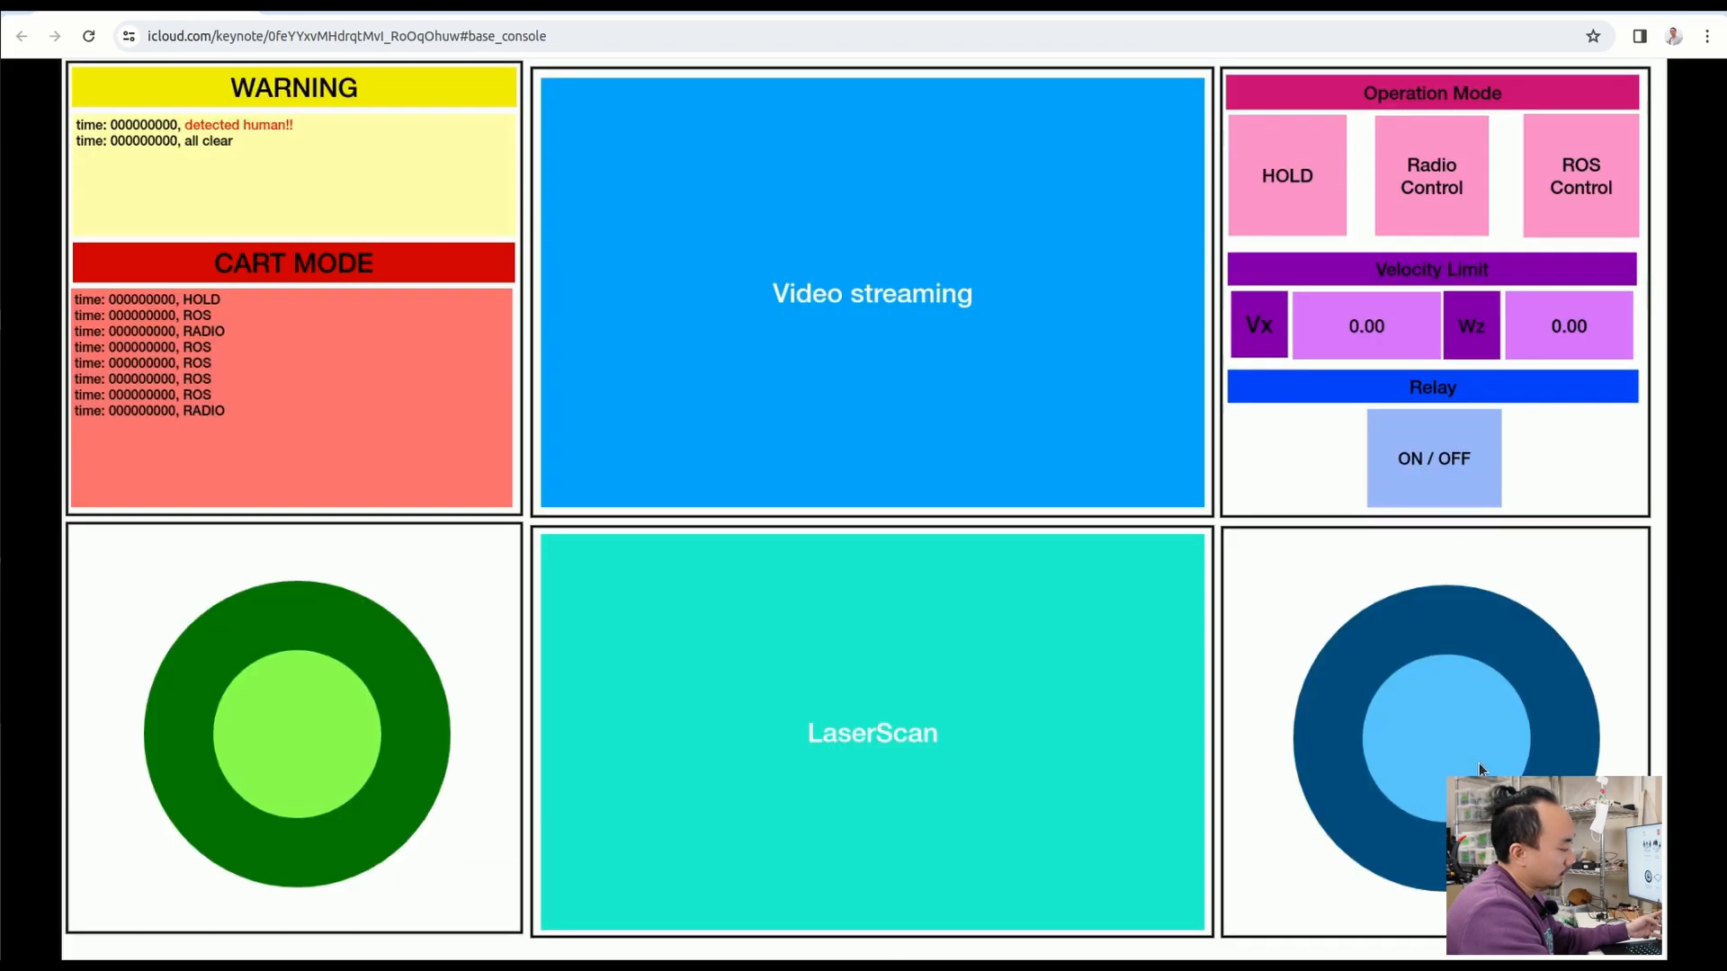
{"action": "mouse_move", "coordinate": [767, 658]}
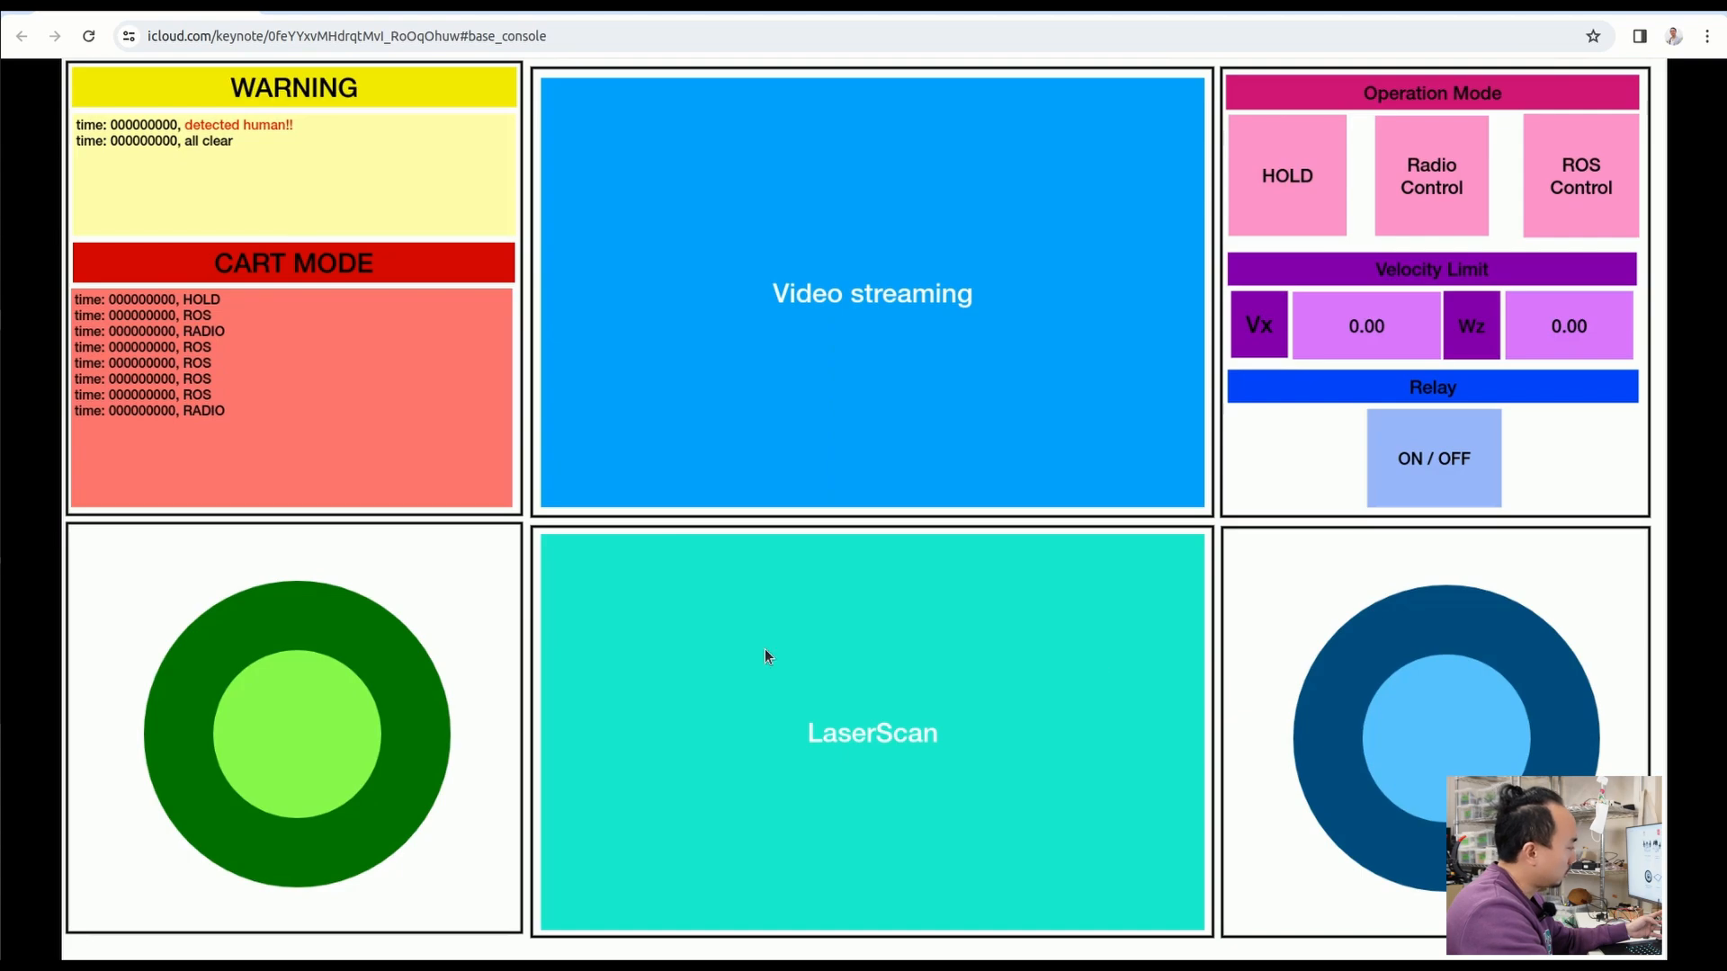
{"action": "mouse_move", "coordinate": [529, 134]}
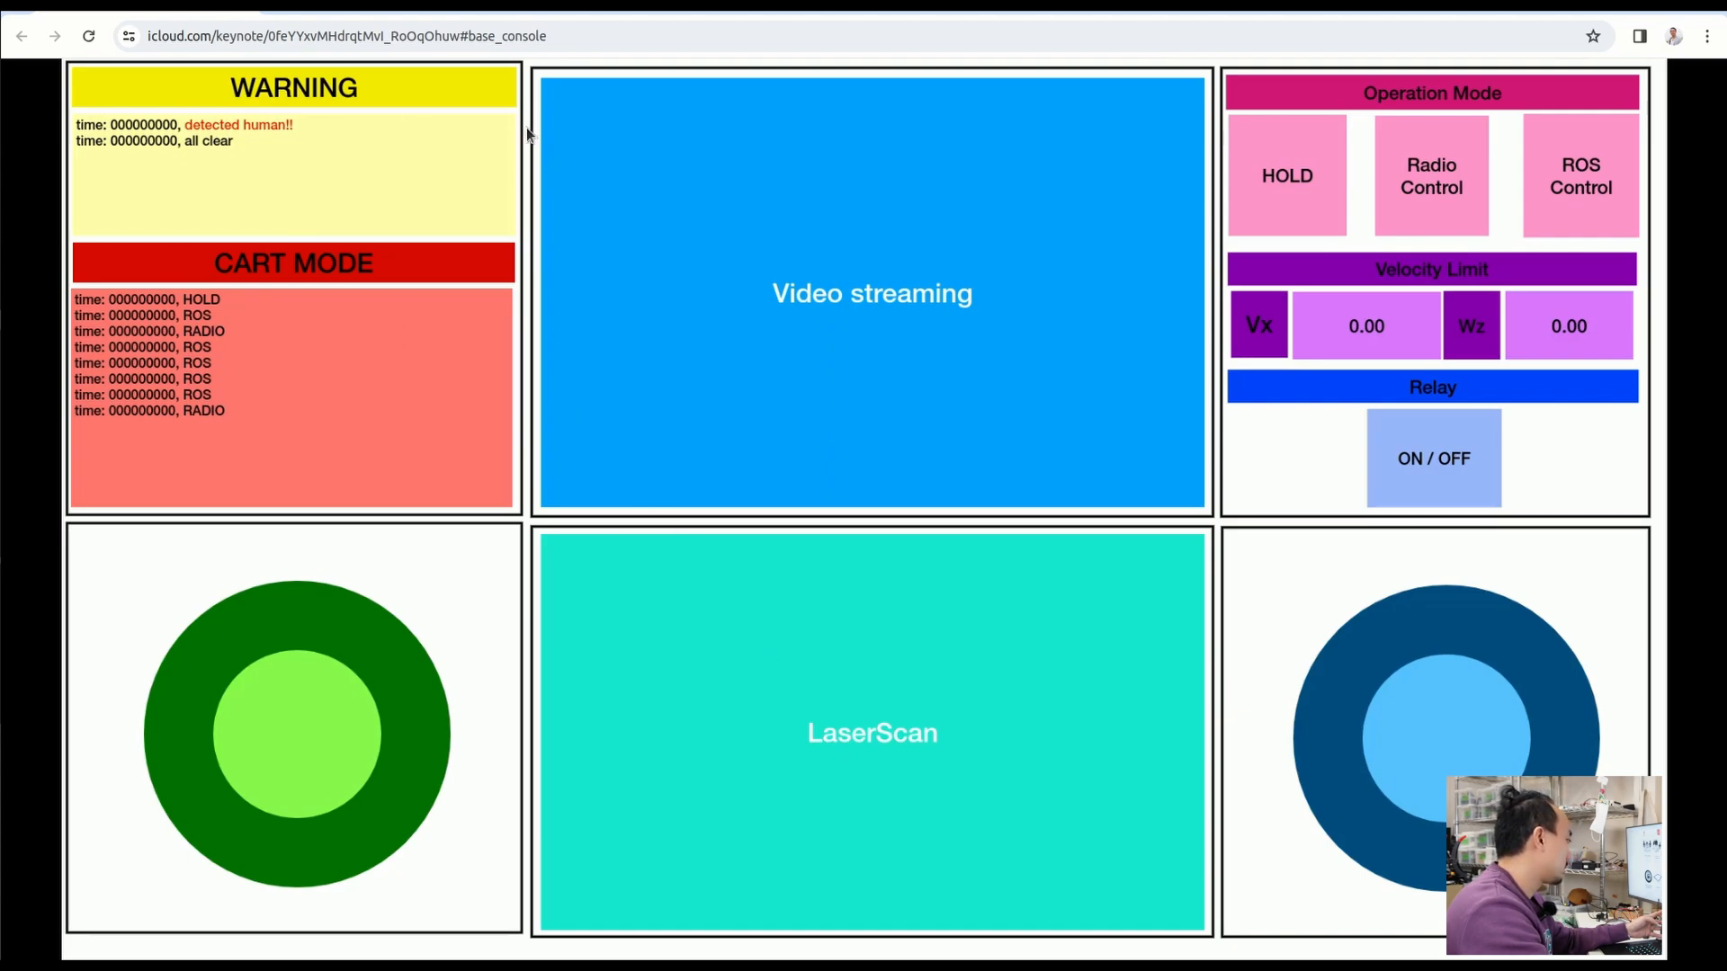
{"action": "mouse_move", "coordinate": [165, 301]}
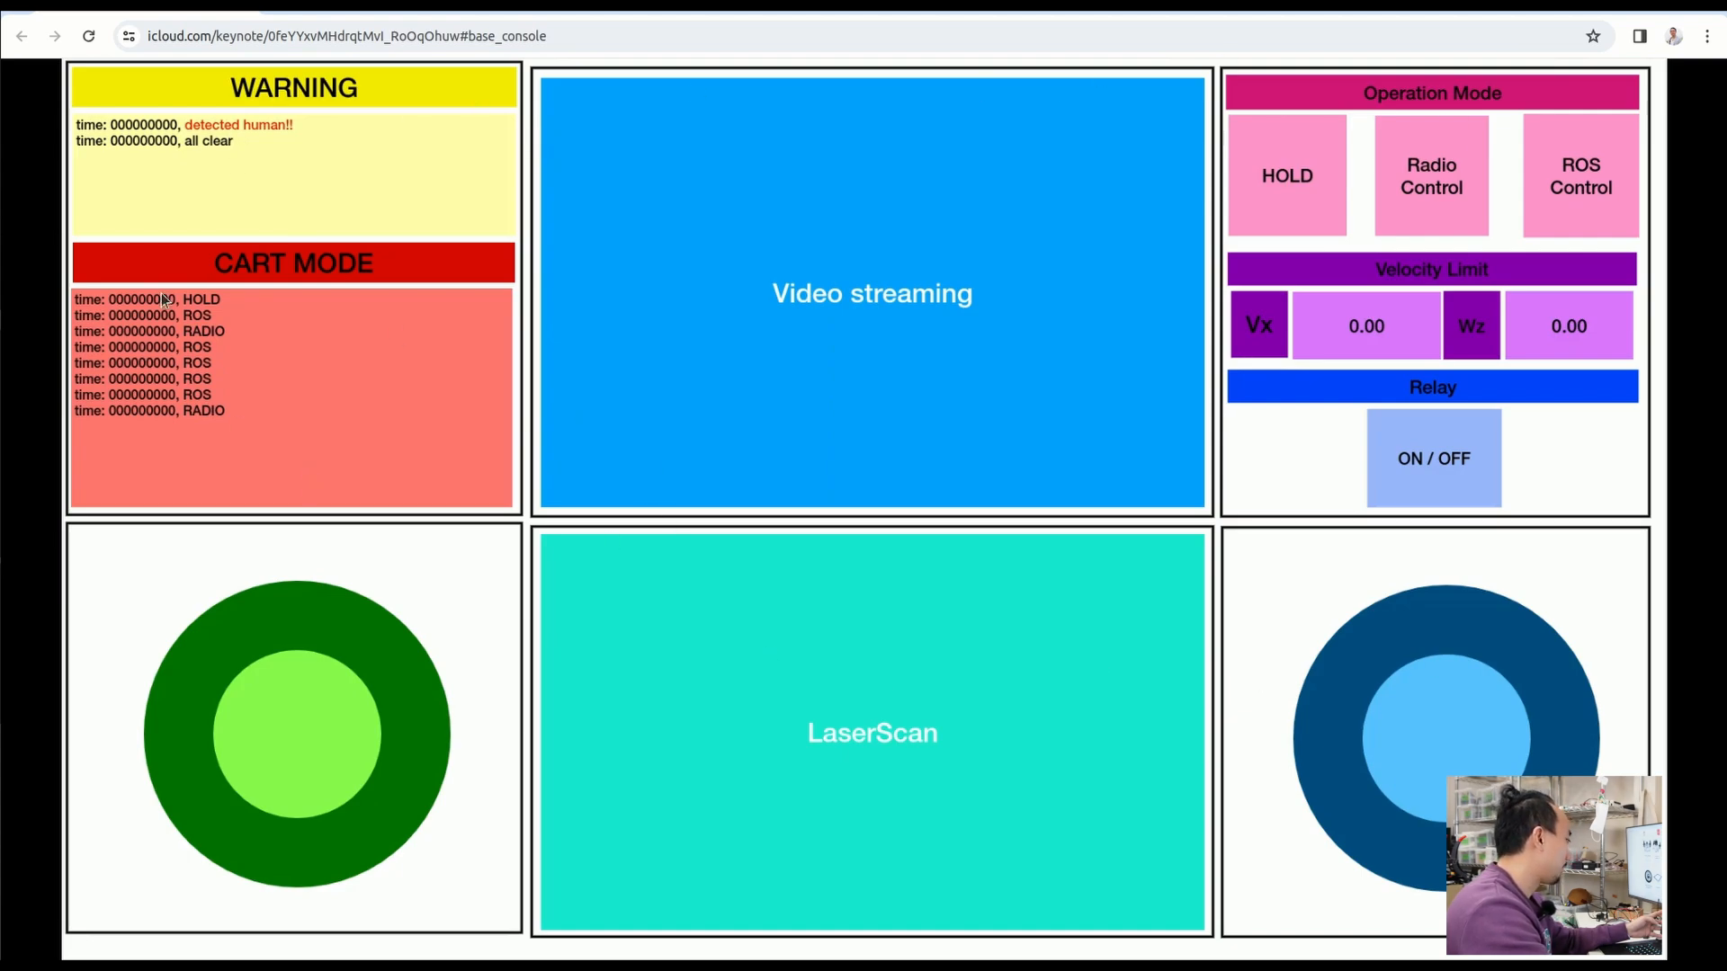
{"action": "mouse_move", "coordinate": [356, 167]}
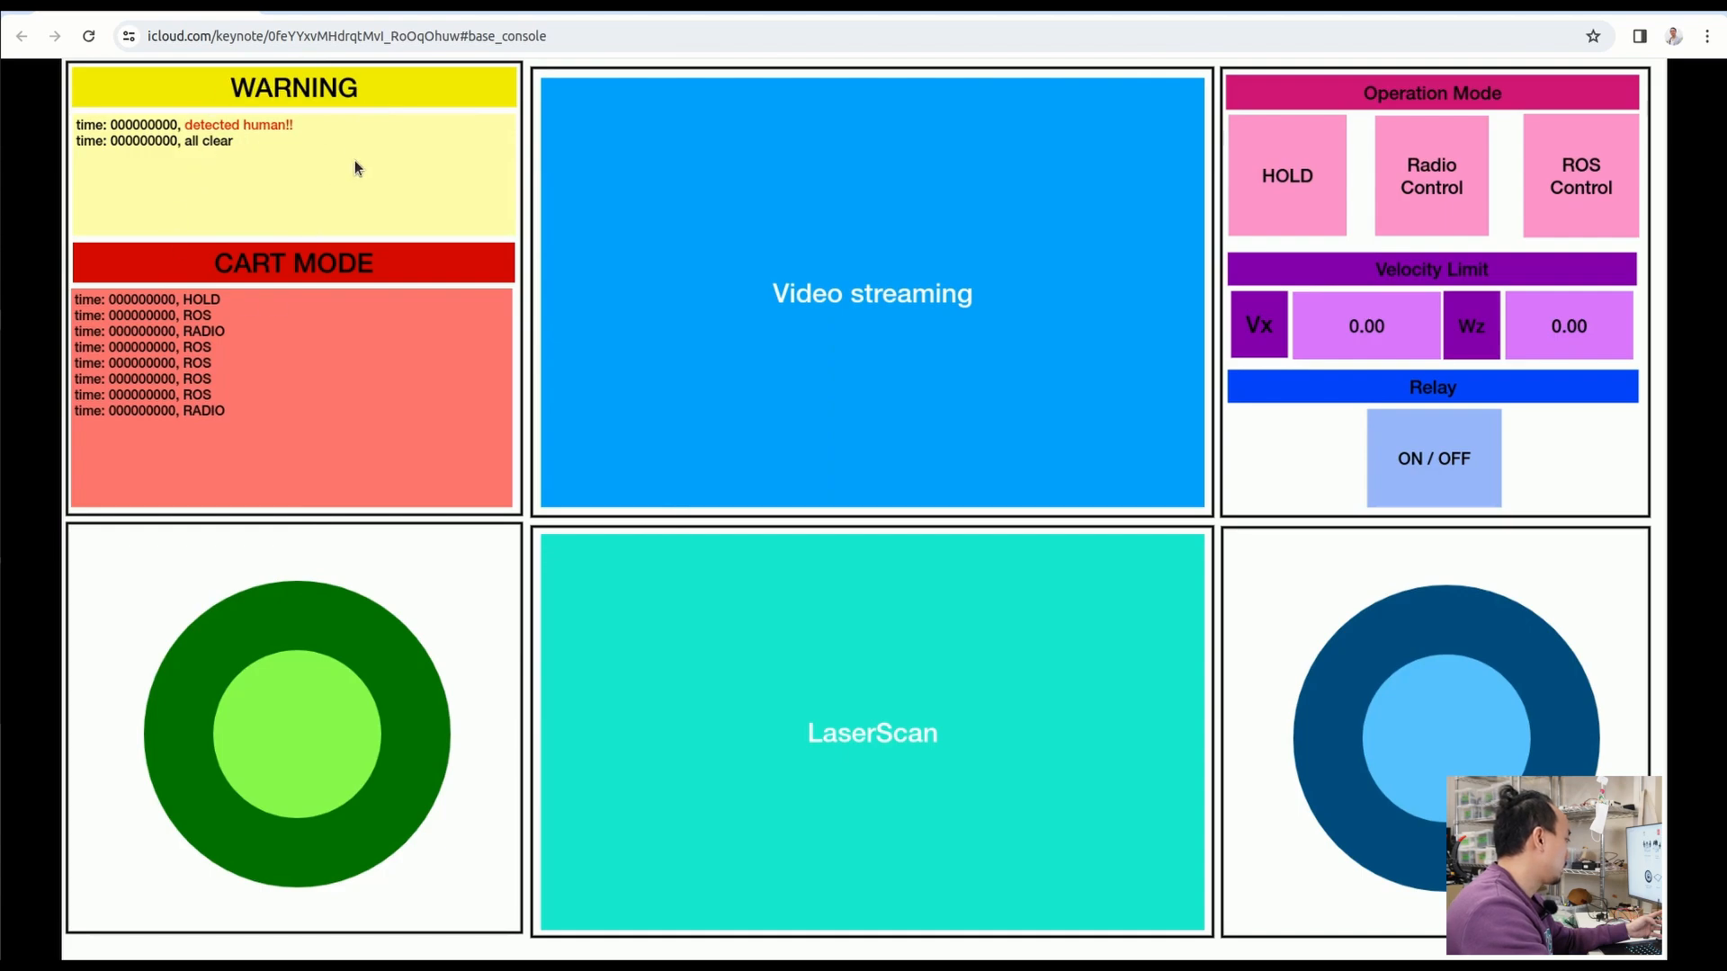
{"action": "mouse_move", "coordinate": [383, 149]}
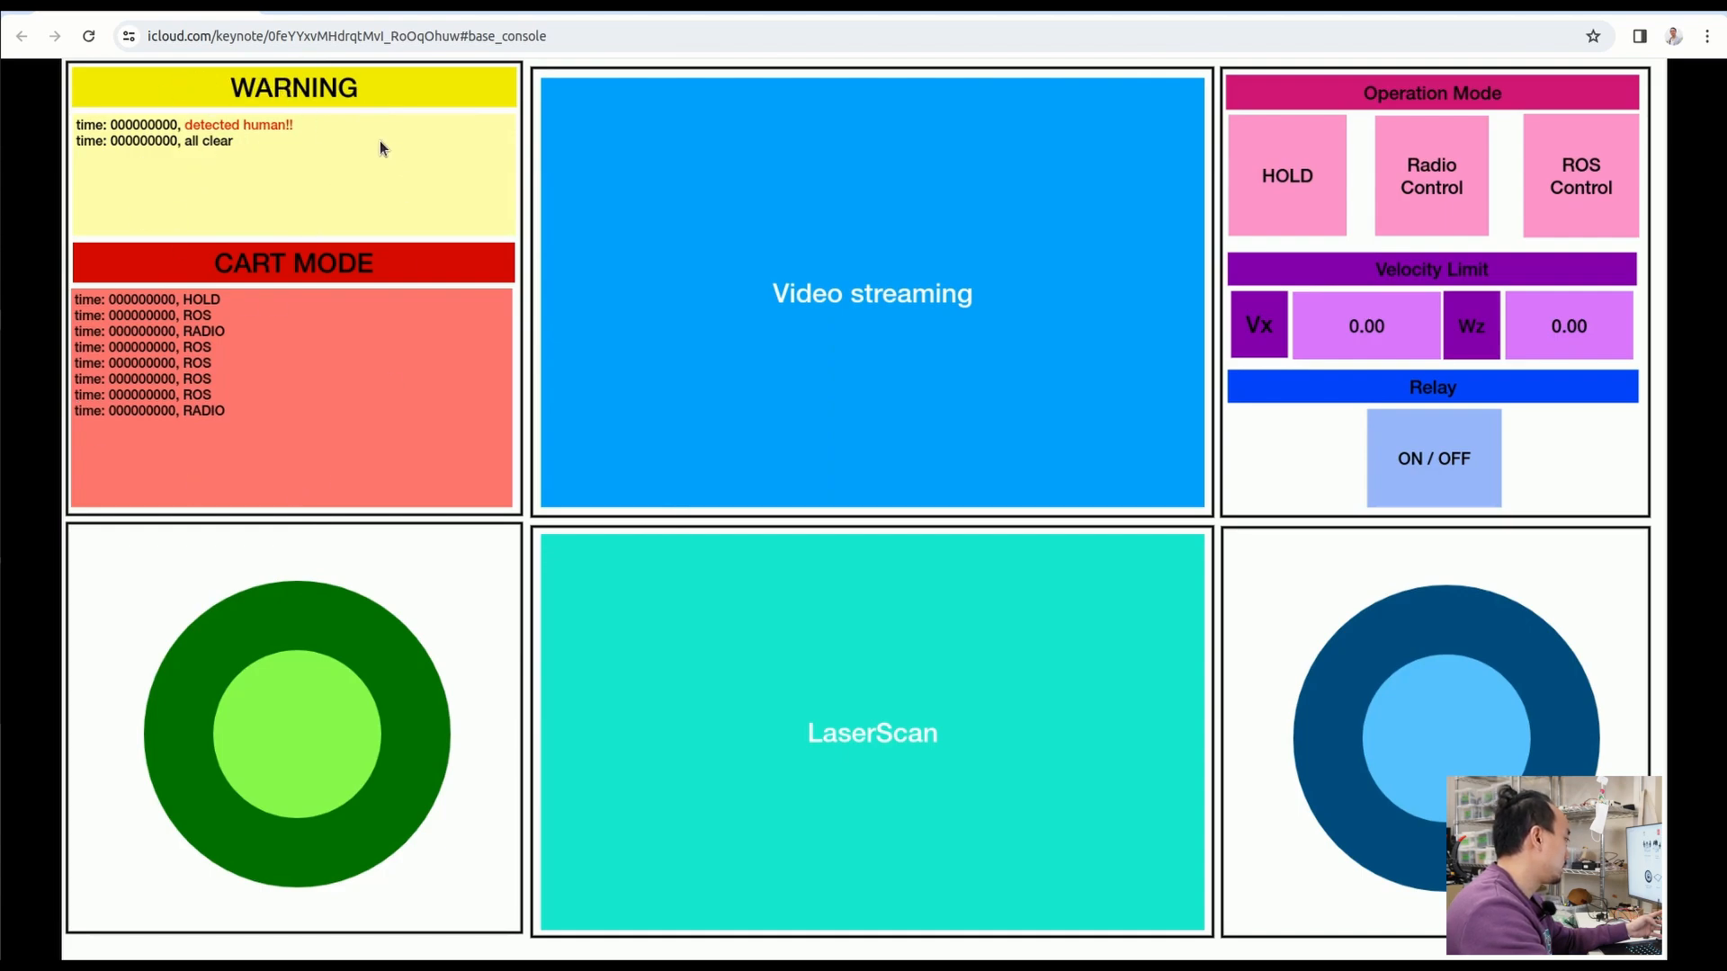
{"action": "mouse_move", "coordinate": [843, 678]}
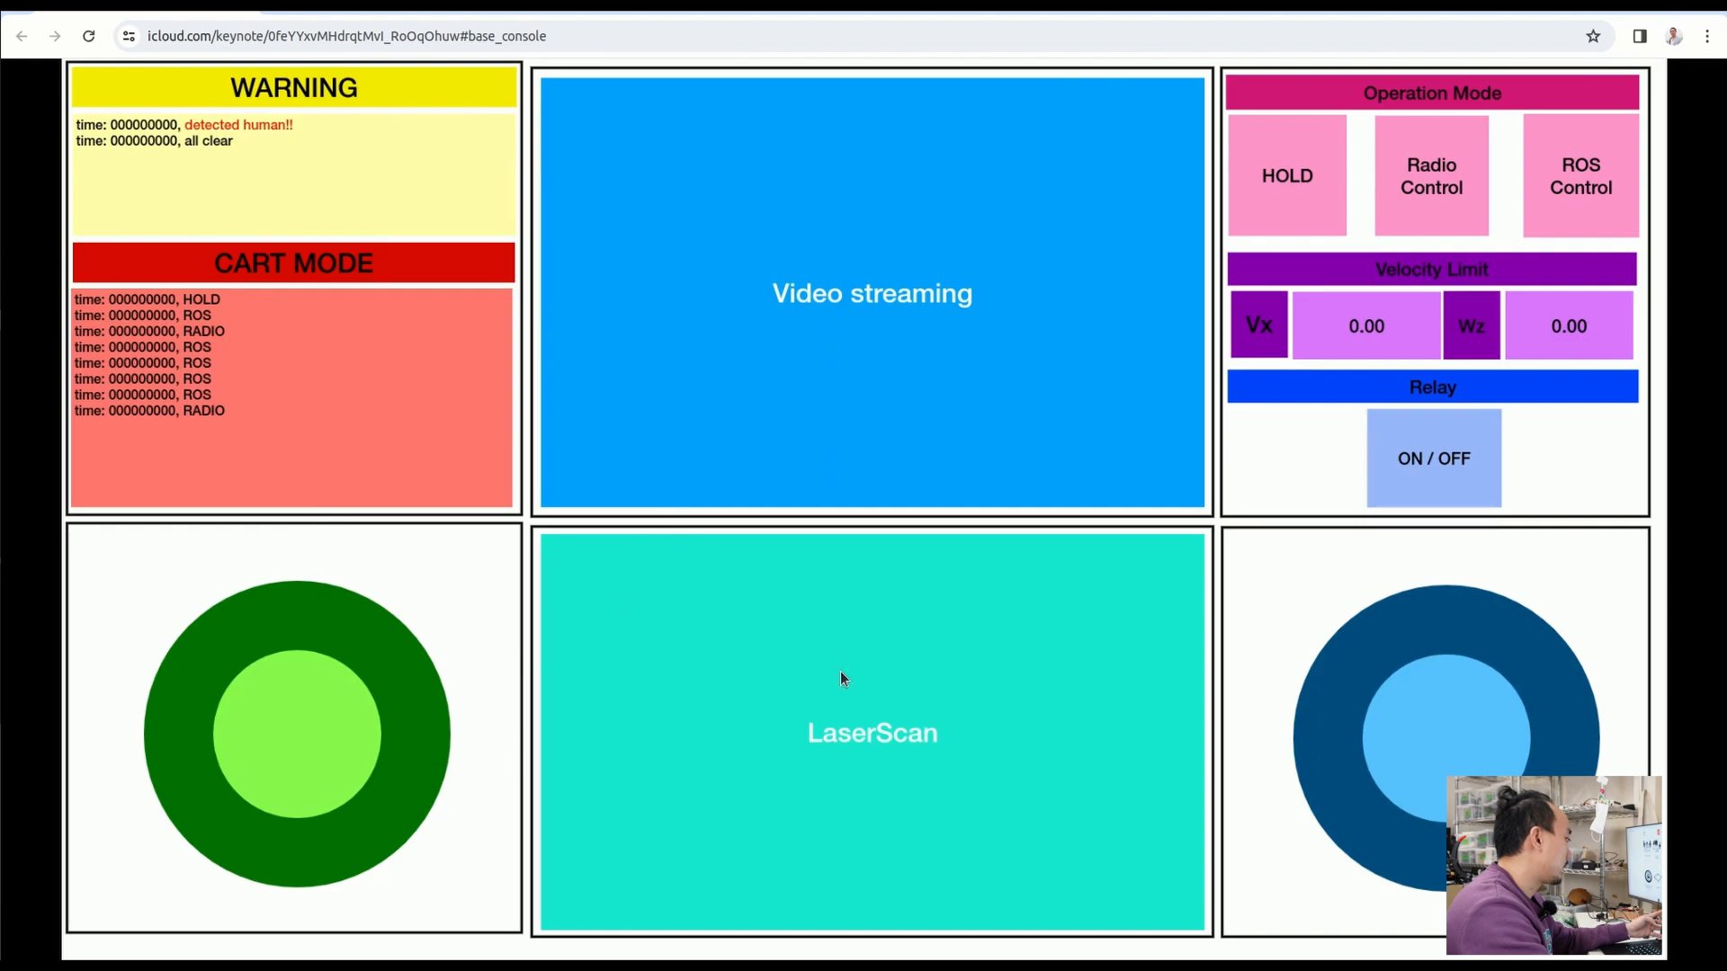
{"action": "mouse_move", "coordinate": [248, 124]}
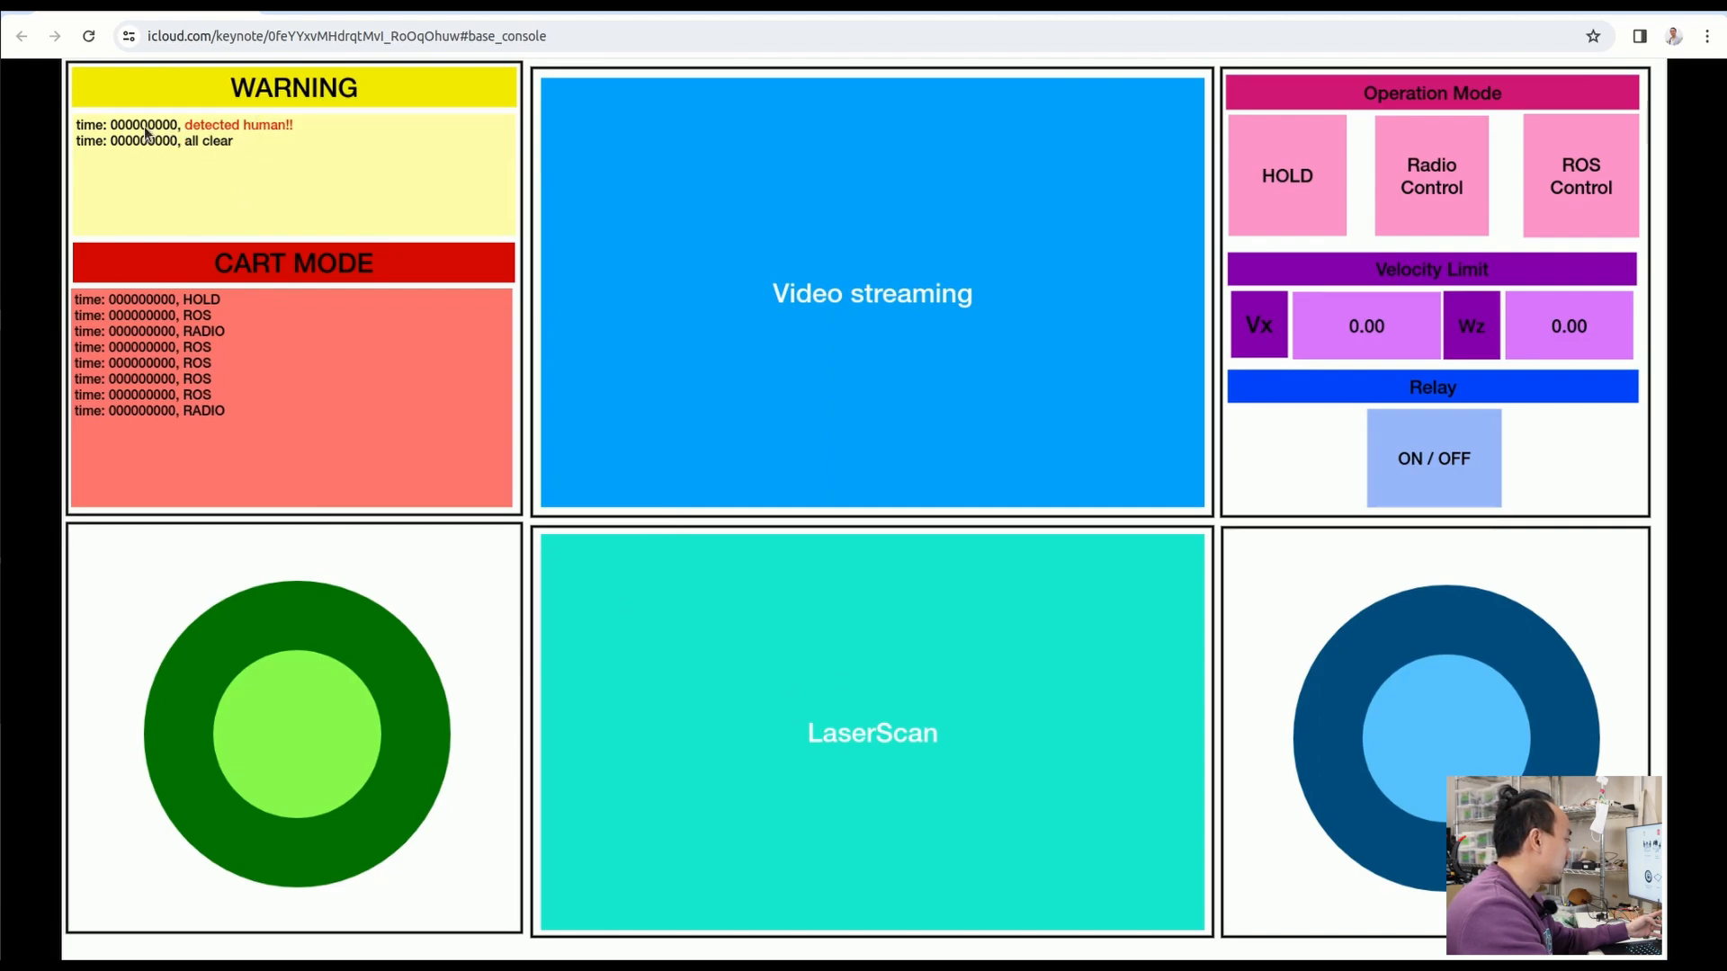
{"action": "mouse_move", "coordinate": [388, 209]}
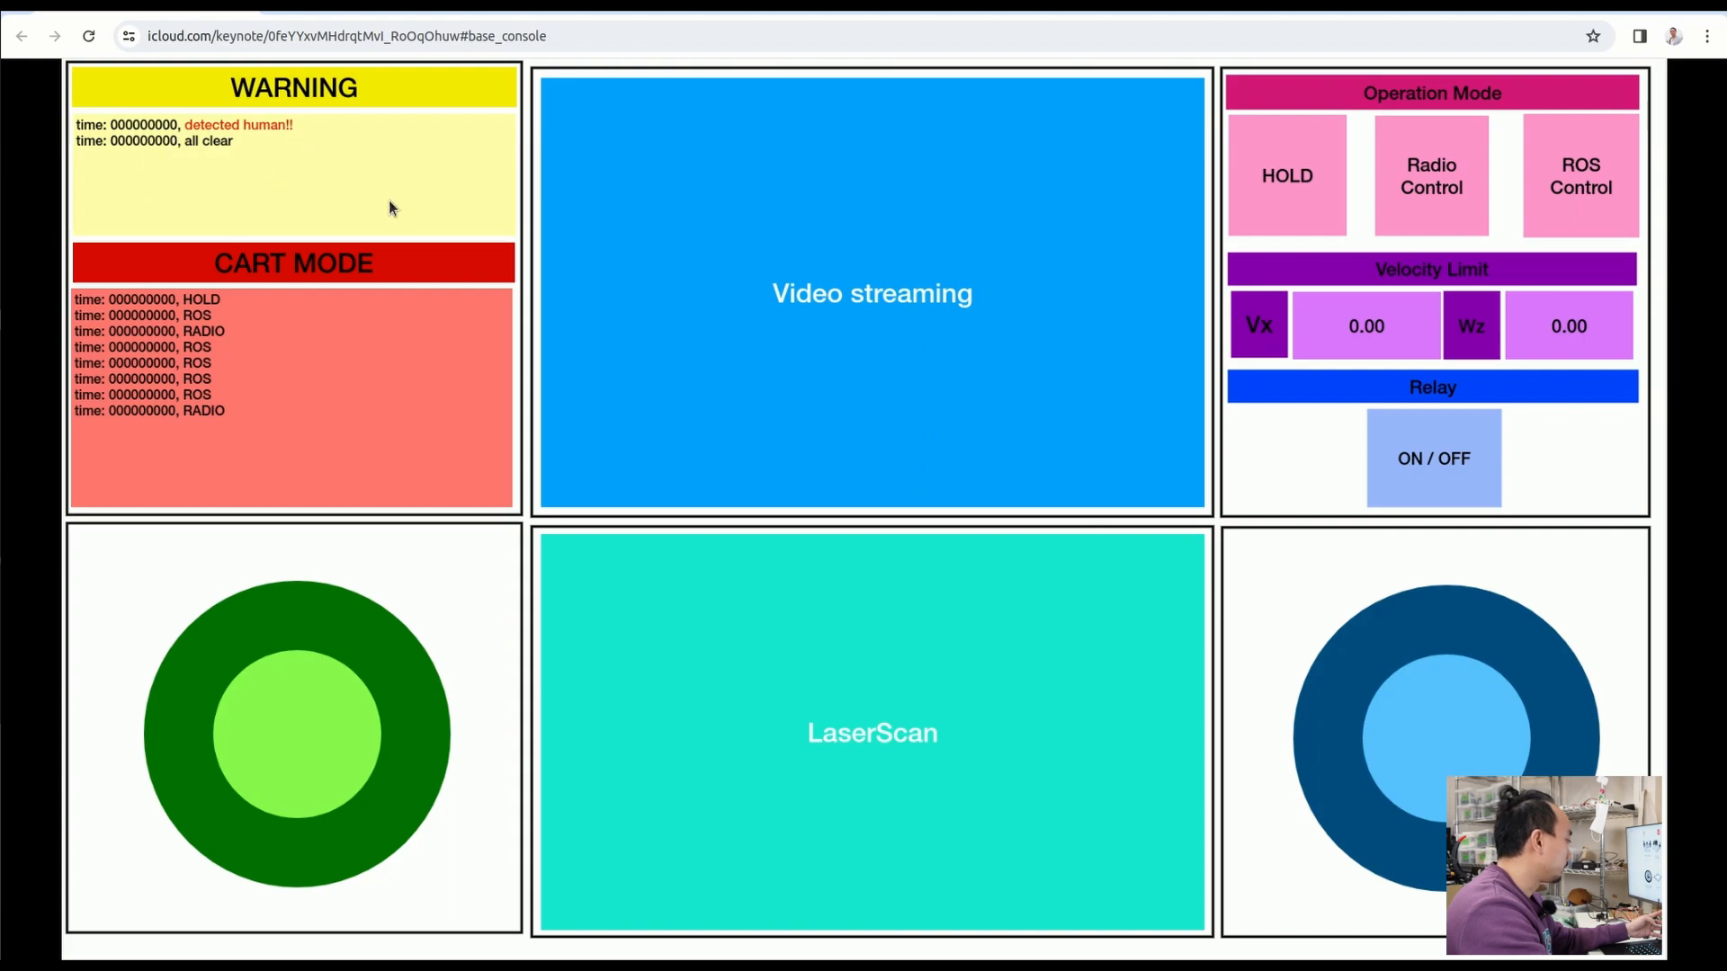
{"action": "mouse_move", "coordinate": [255, 367]}
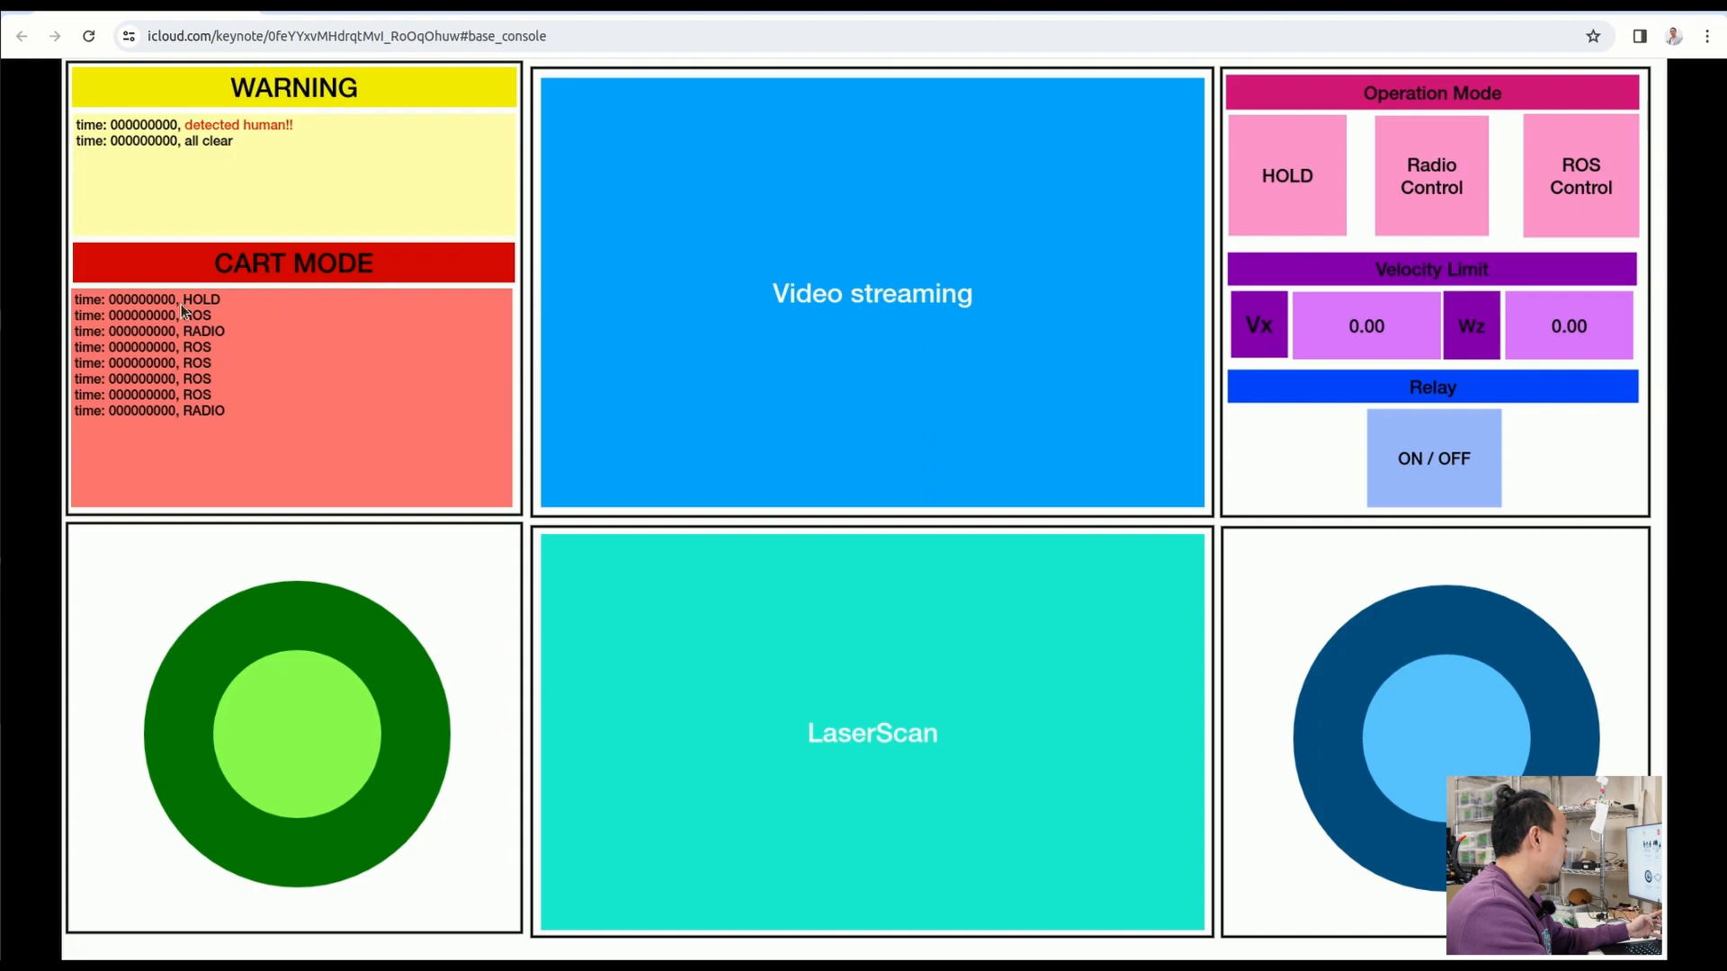
{"action": "mouse_move", "coordinate": [227, 324]}
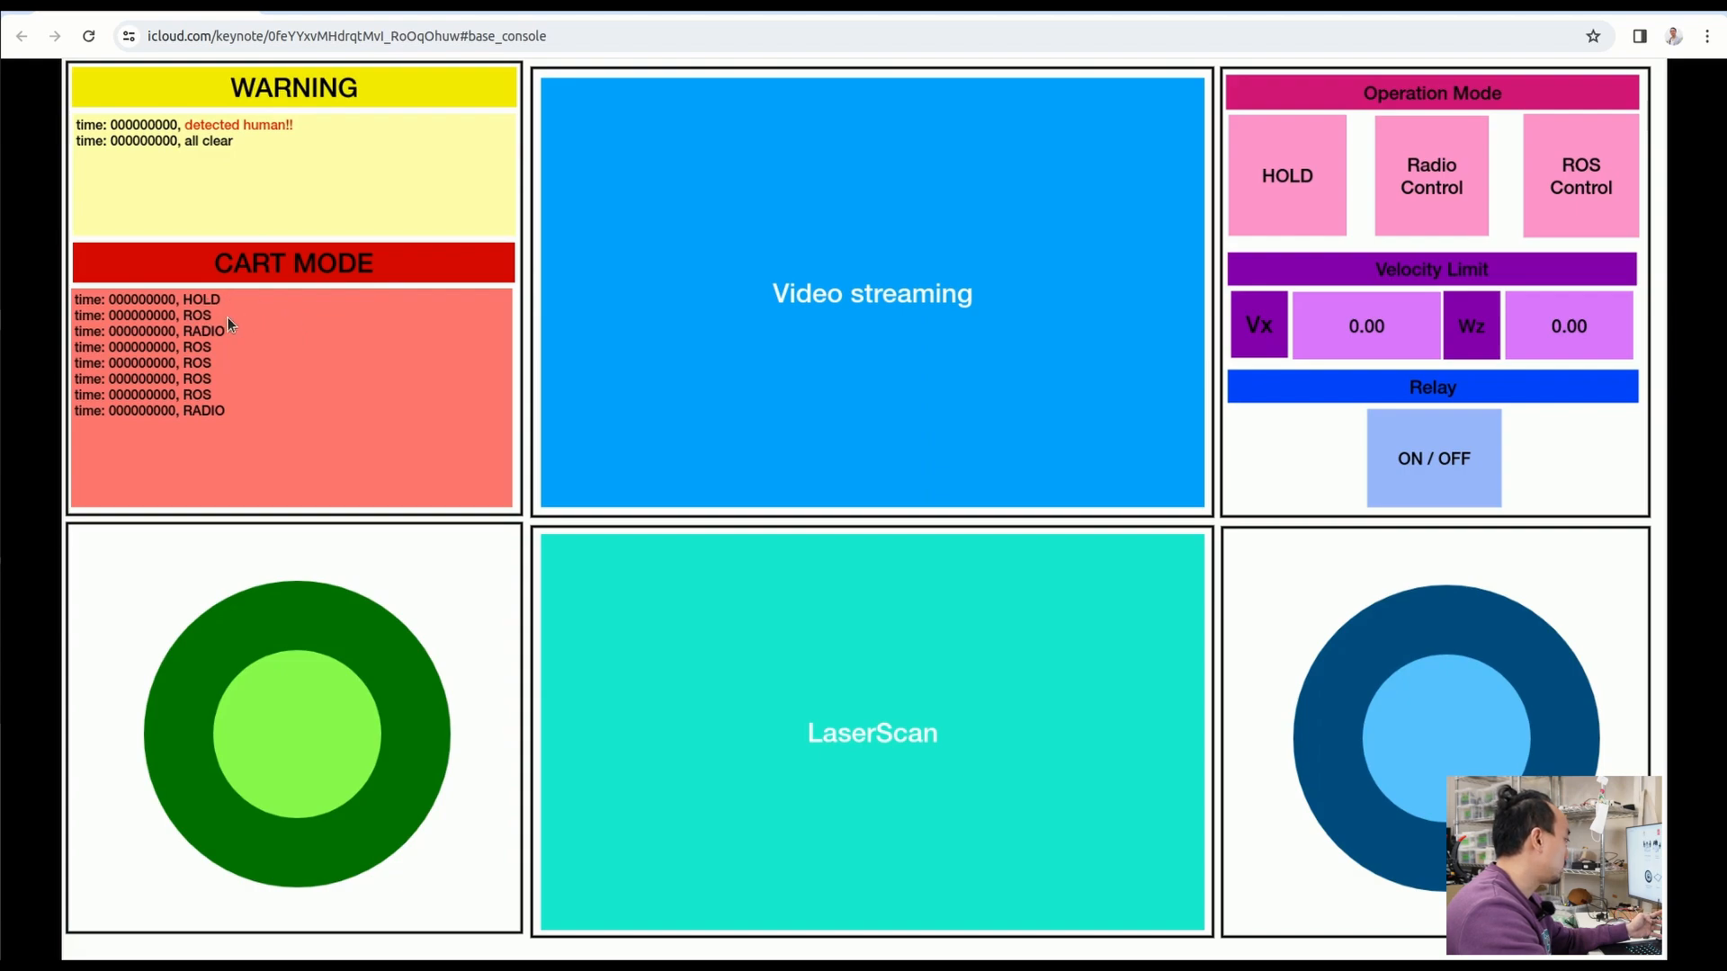
{"action": "mouse_move", "coordinate": [284, 305]}
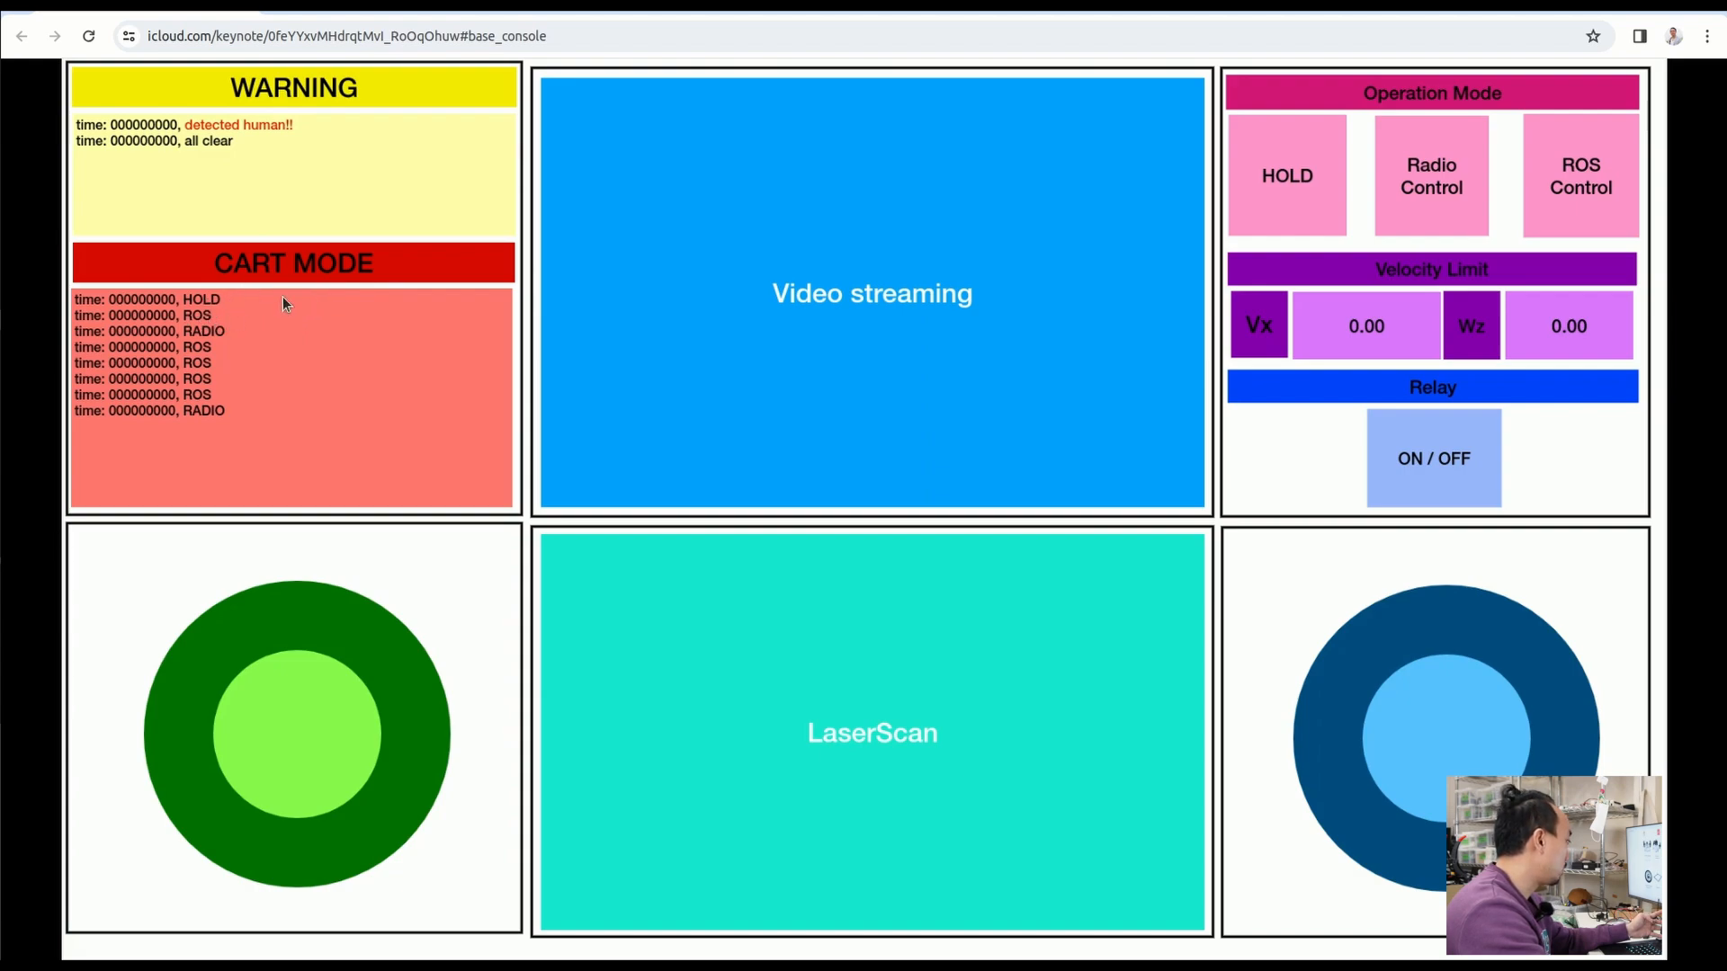
{"action": "mouse_move", "coordinate": [198, 347]}
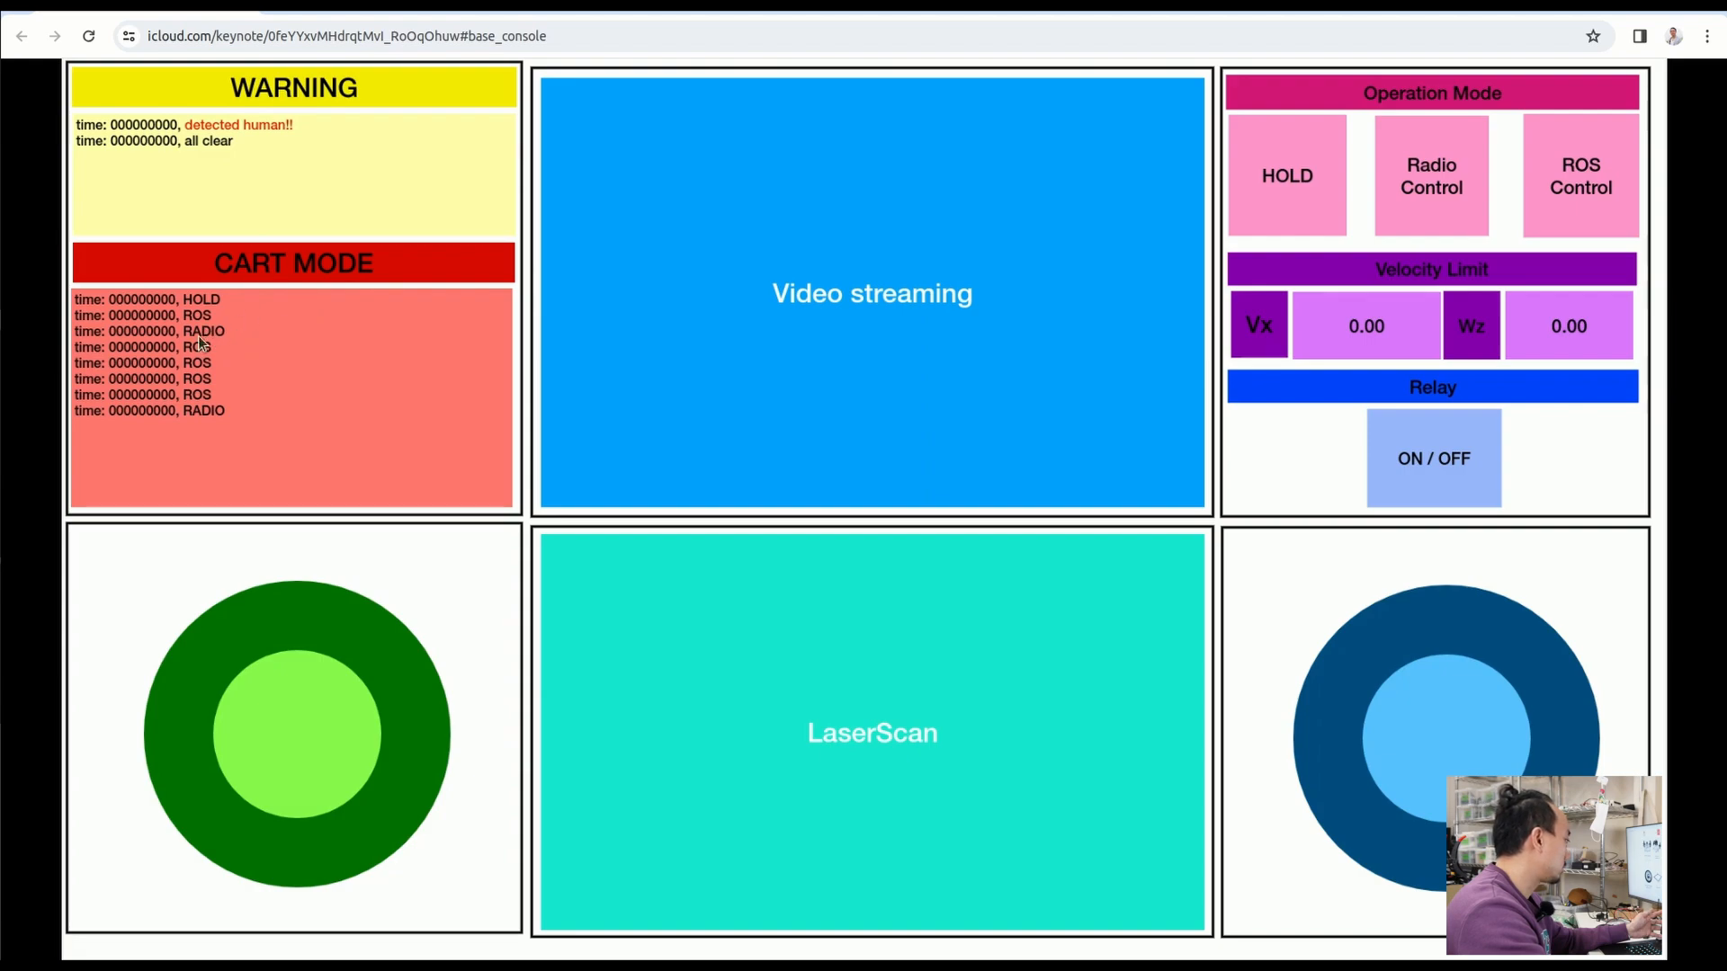
{"action": "mouse_move", "coordinate": [217, 553]}
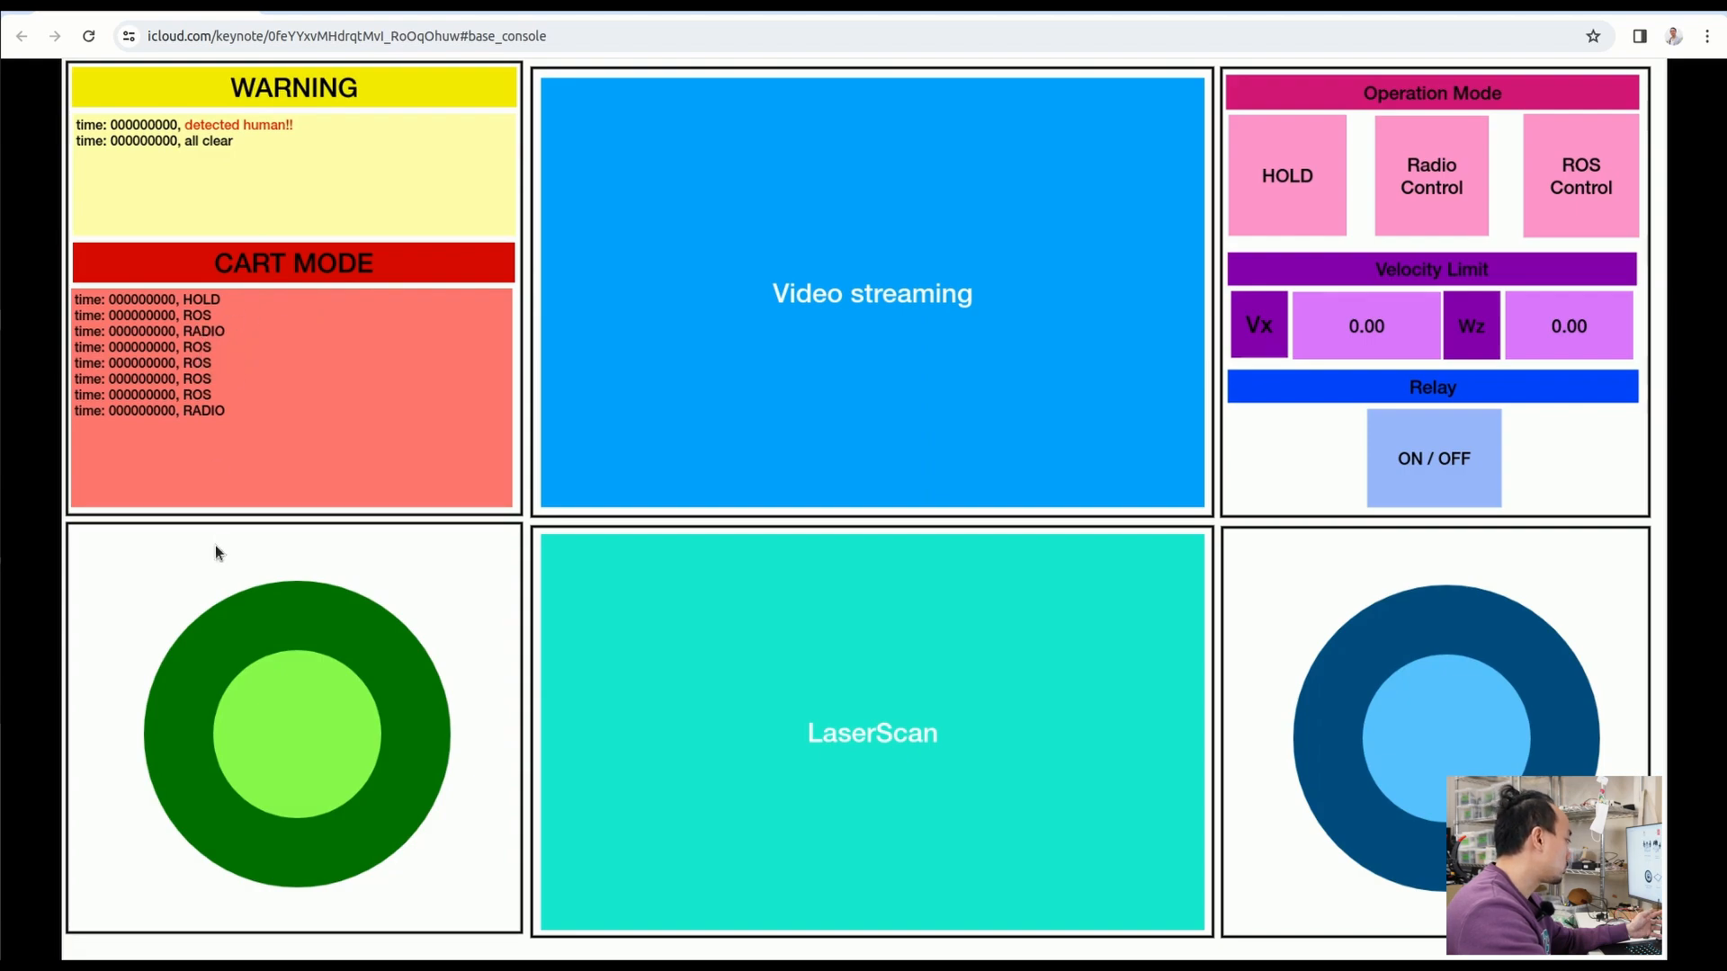
{"action": "mouse_move", "coordinate": [416, 580]}
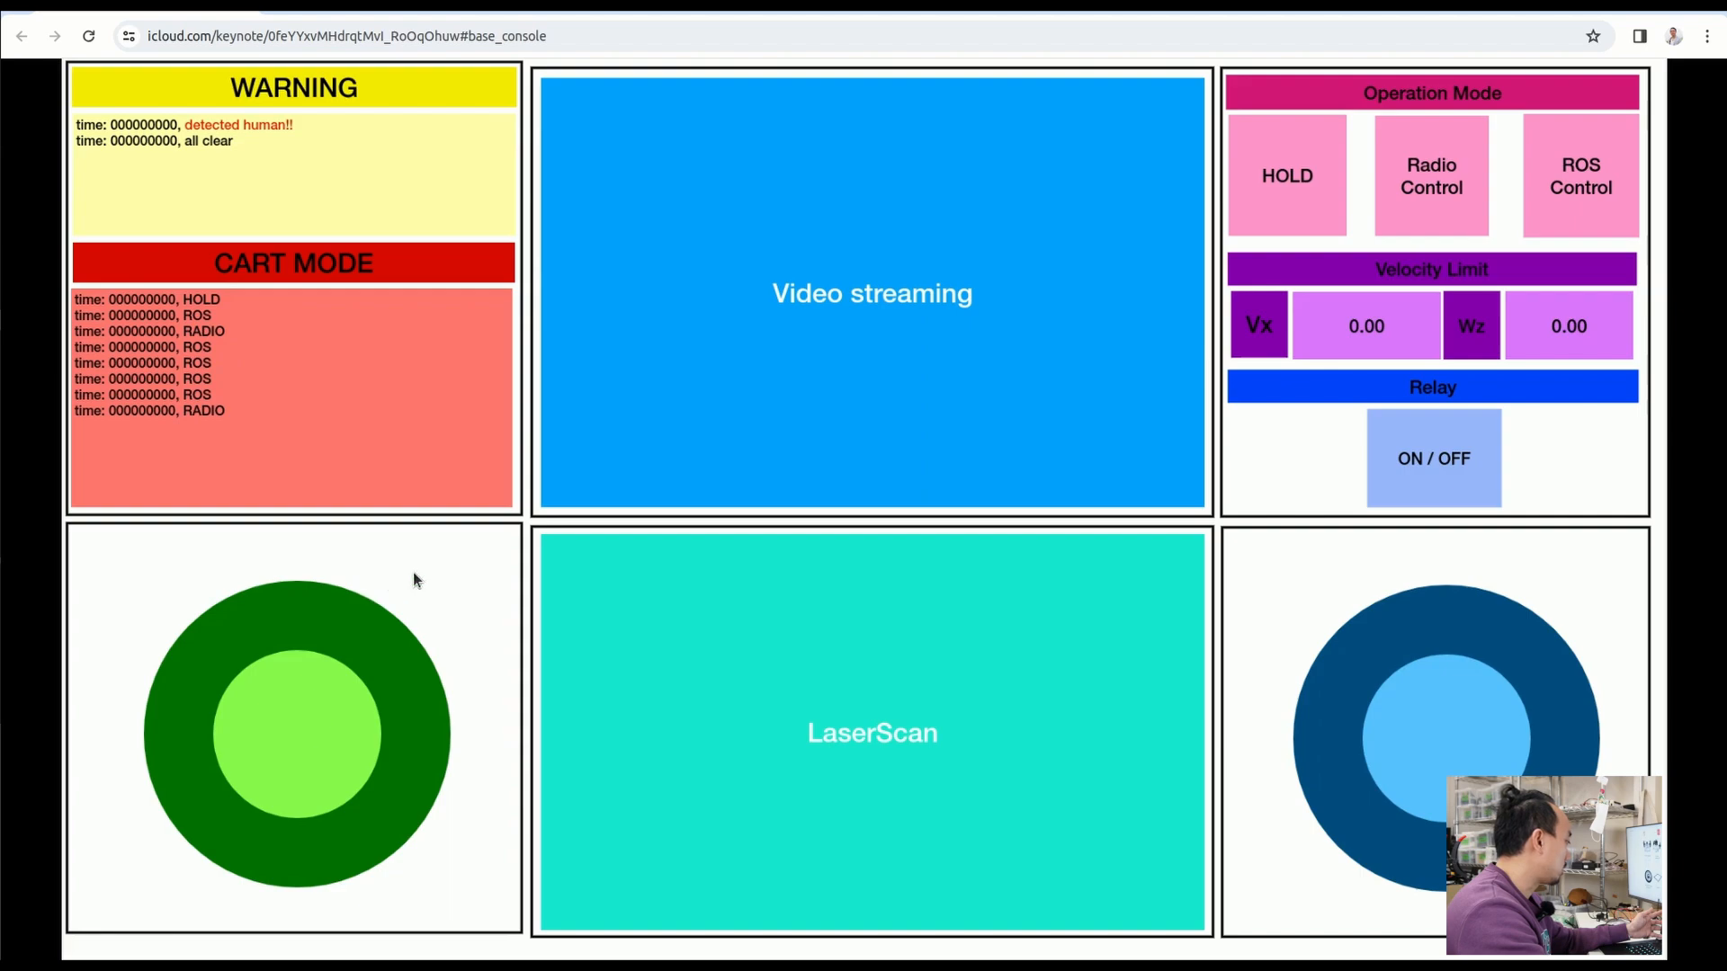
{"action": "mouse_move", "coordinate": [685, 739]}
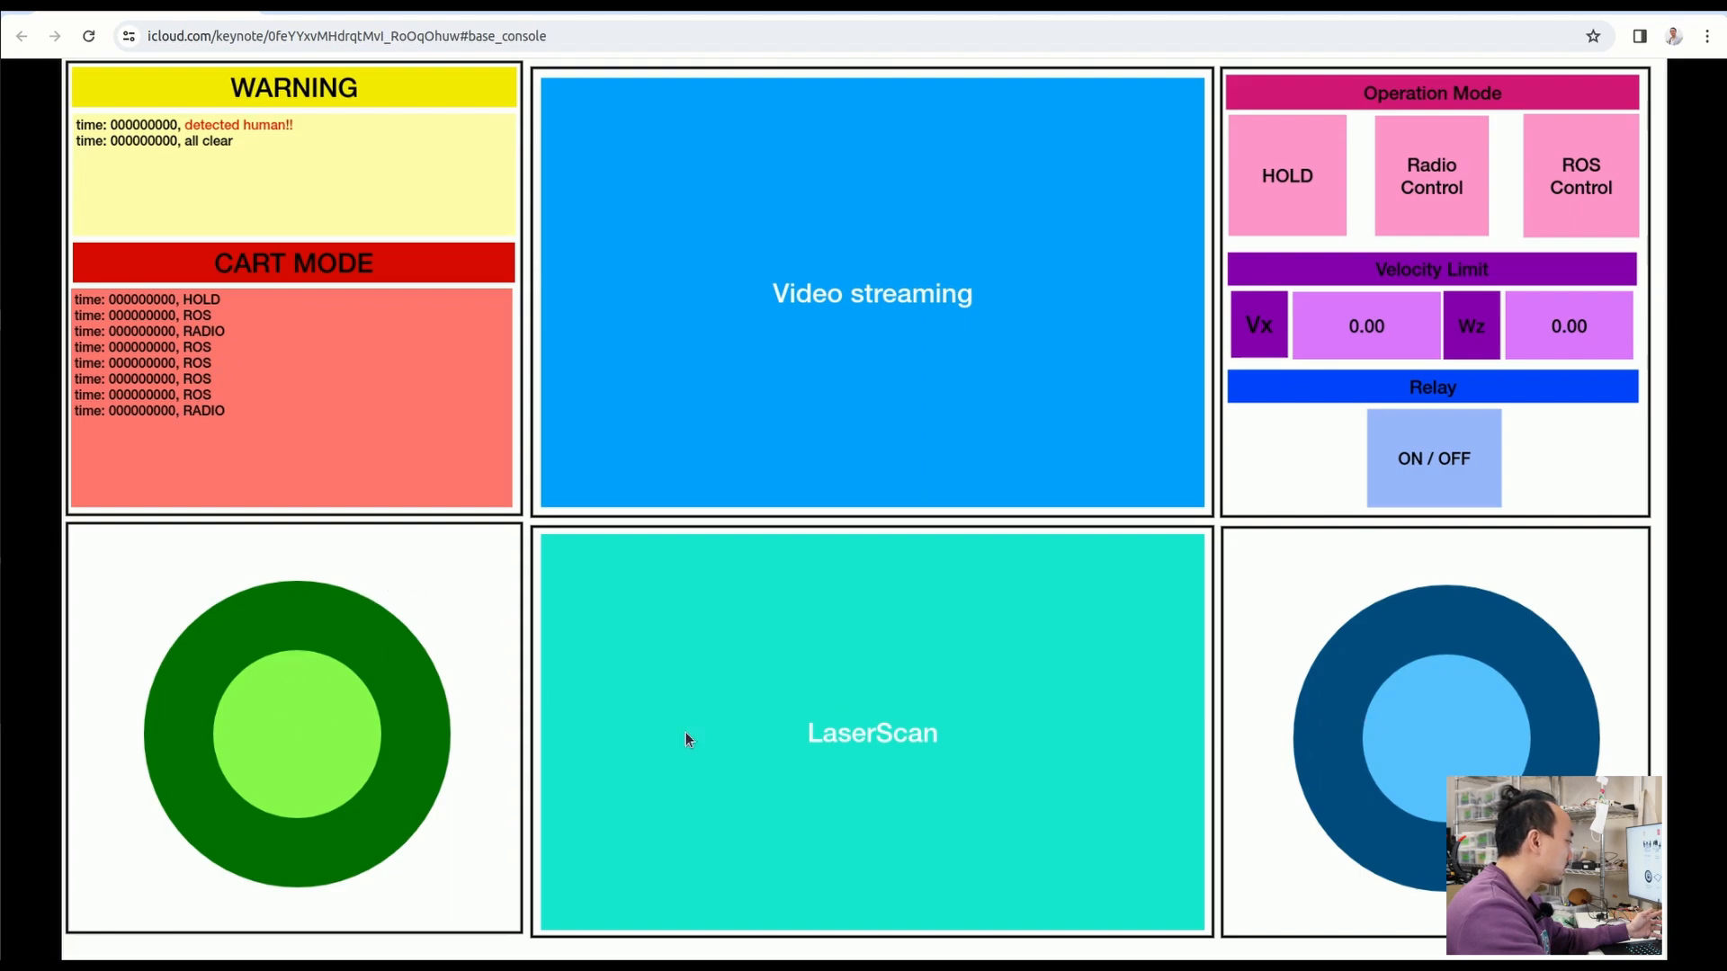
{"action": "mouse_move", "coordinate": [804, 426]}
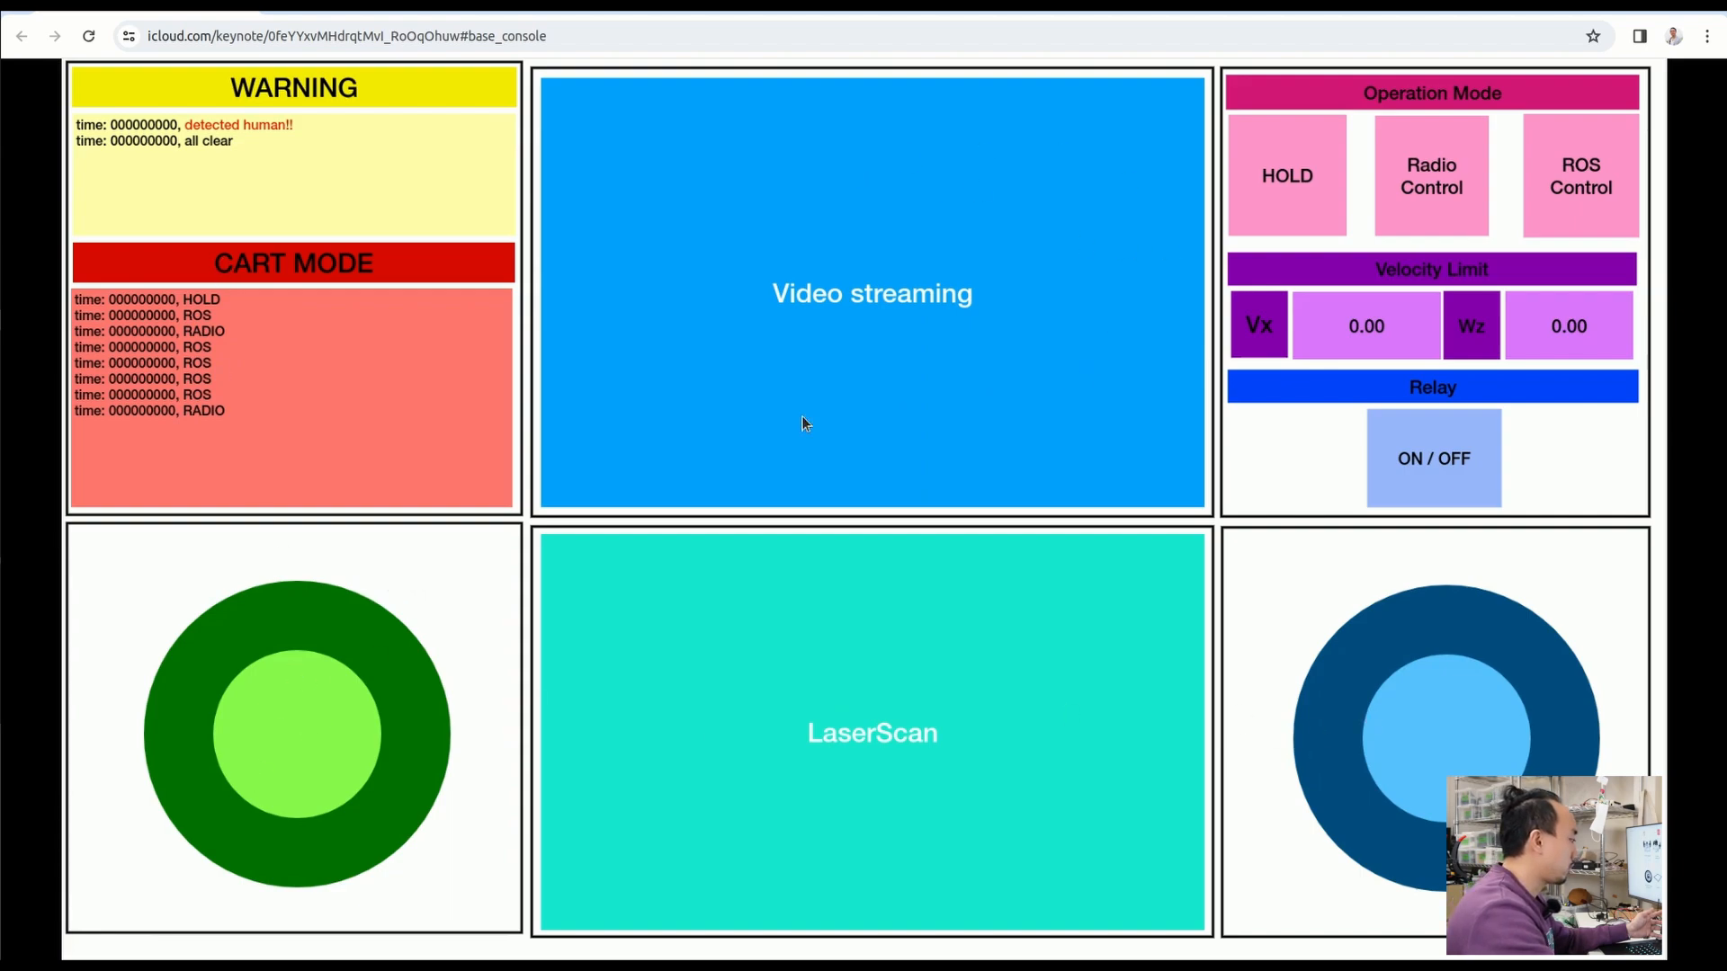
{"action": "mouse_move", "coordinate": [869, 437]}
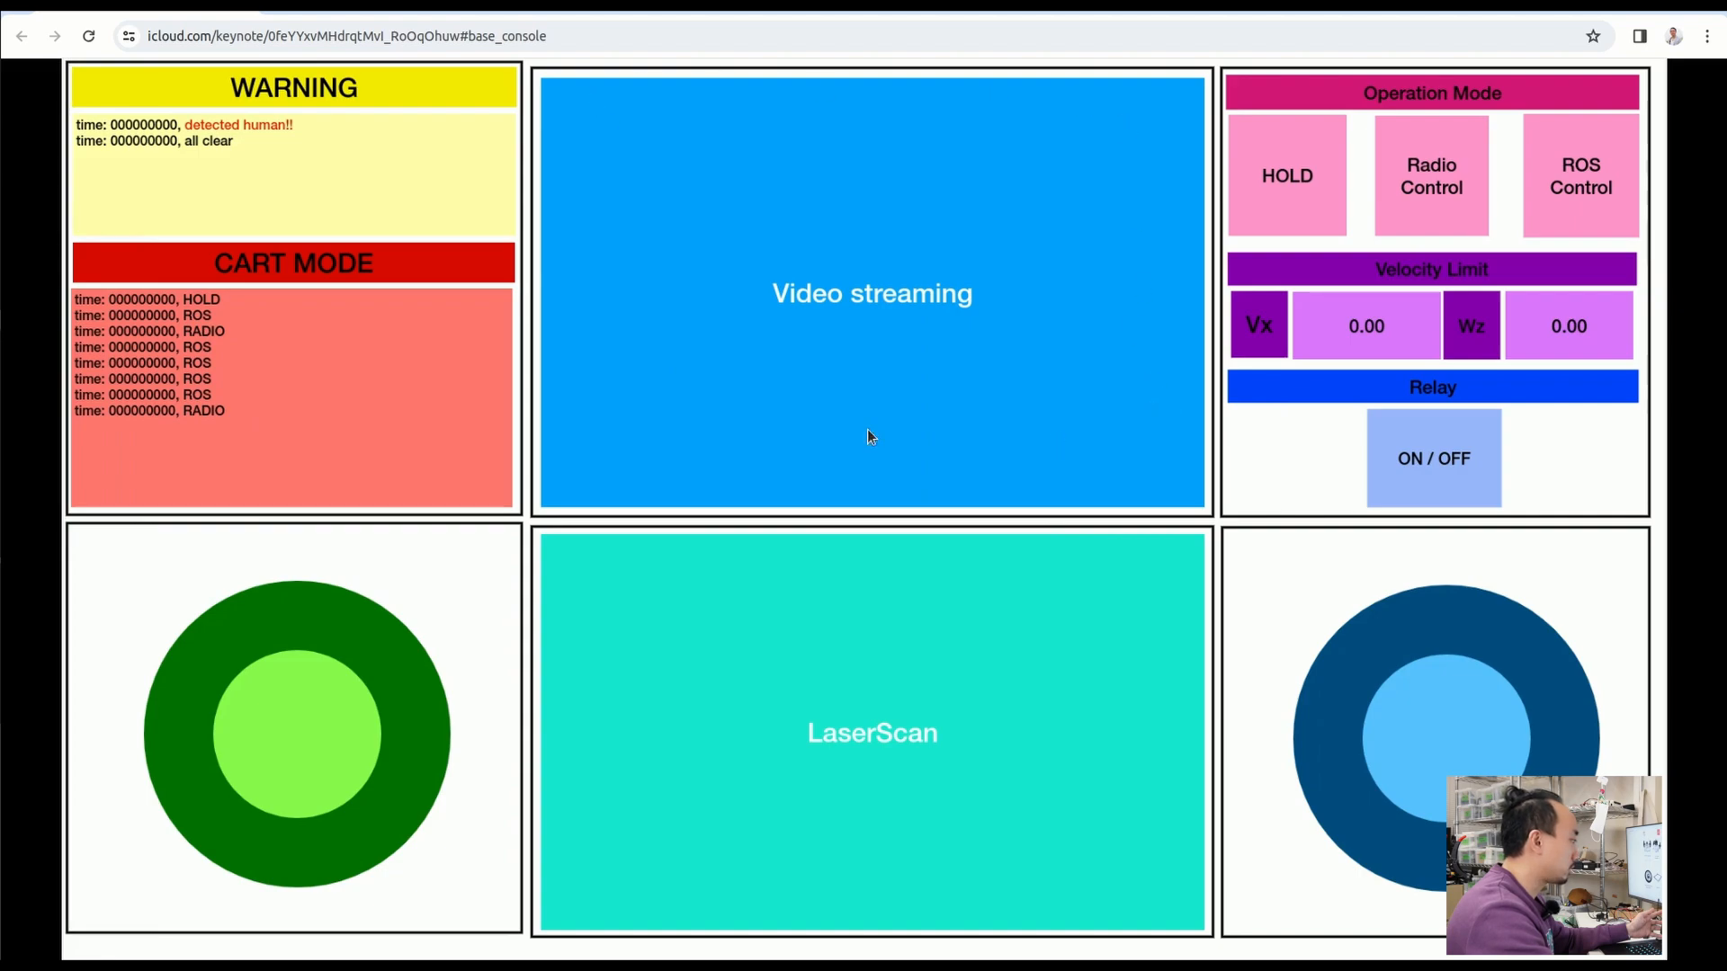
{"action": "mouse_move", "coordinate": [1267, 113]}
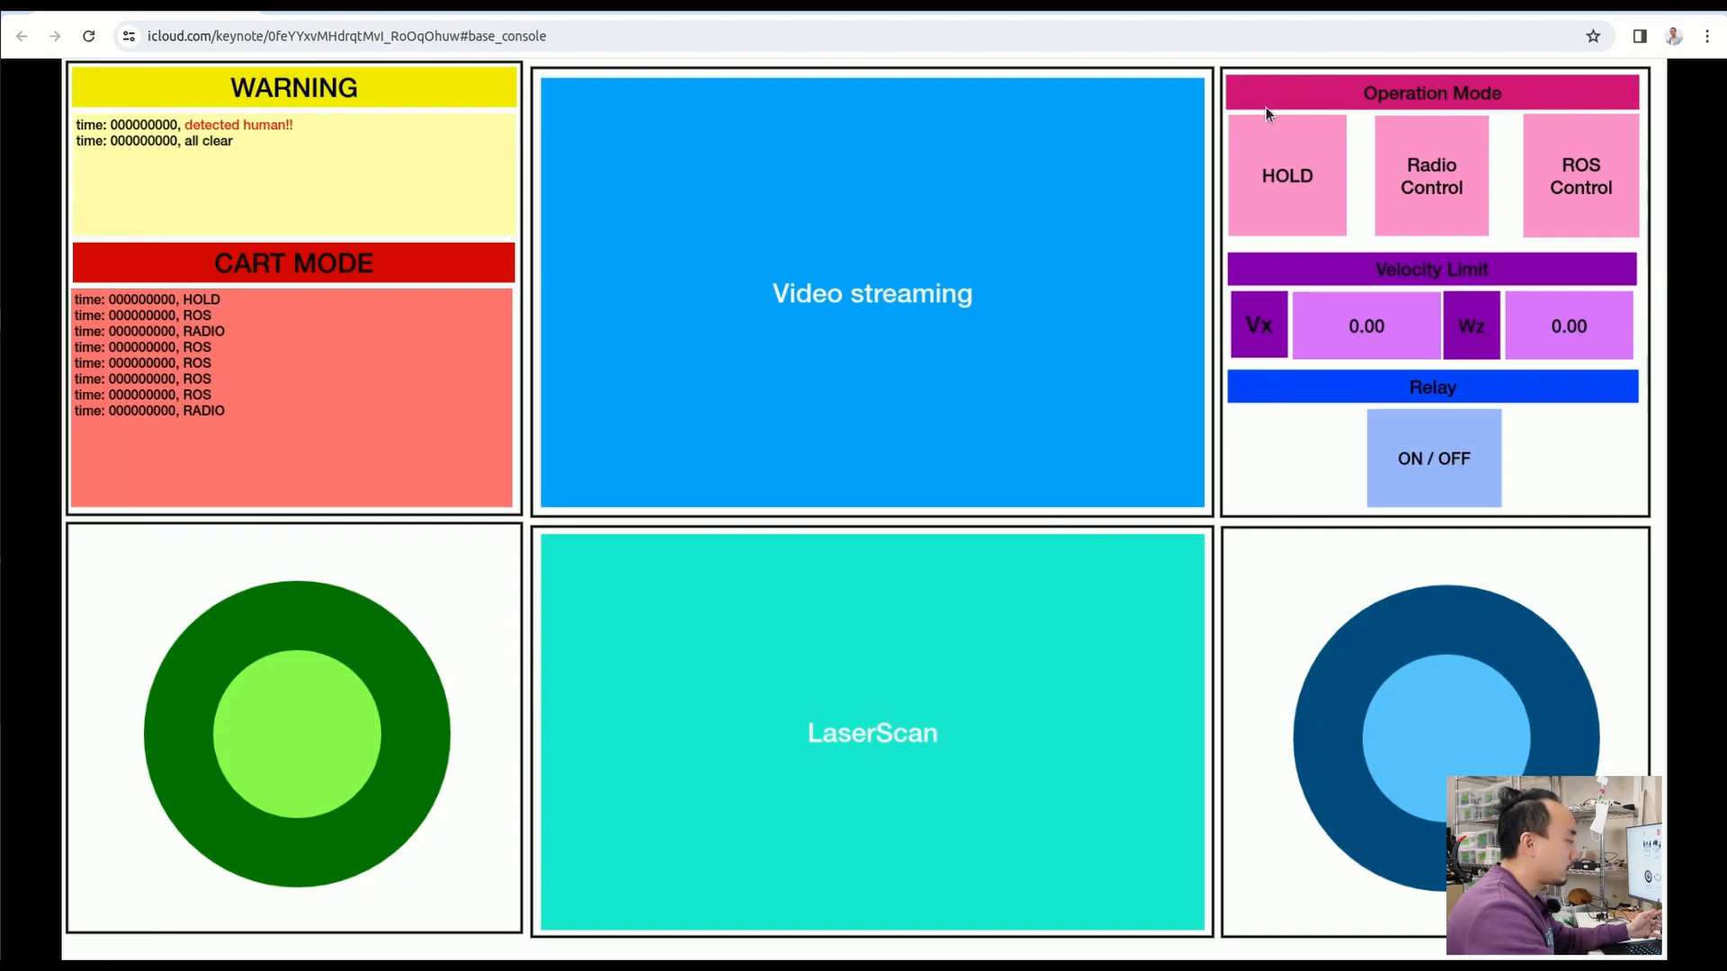
{"action": "mouse_move", "coordinate": [1558, 121]}
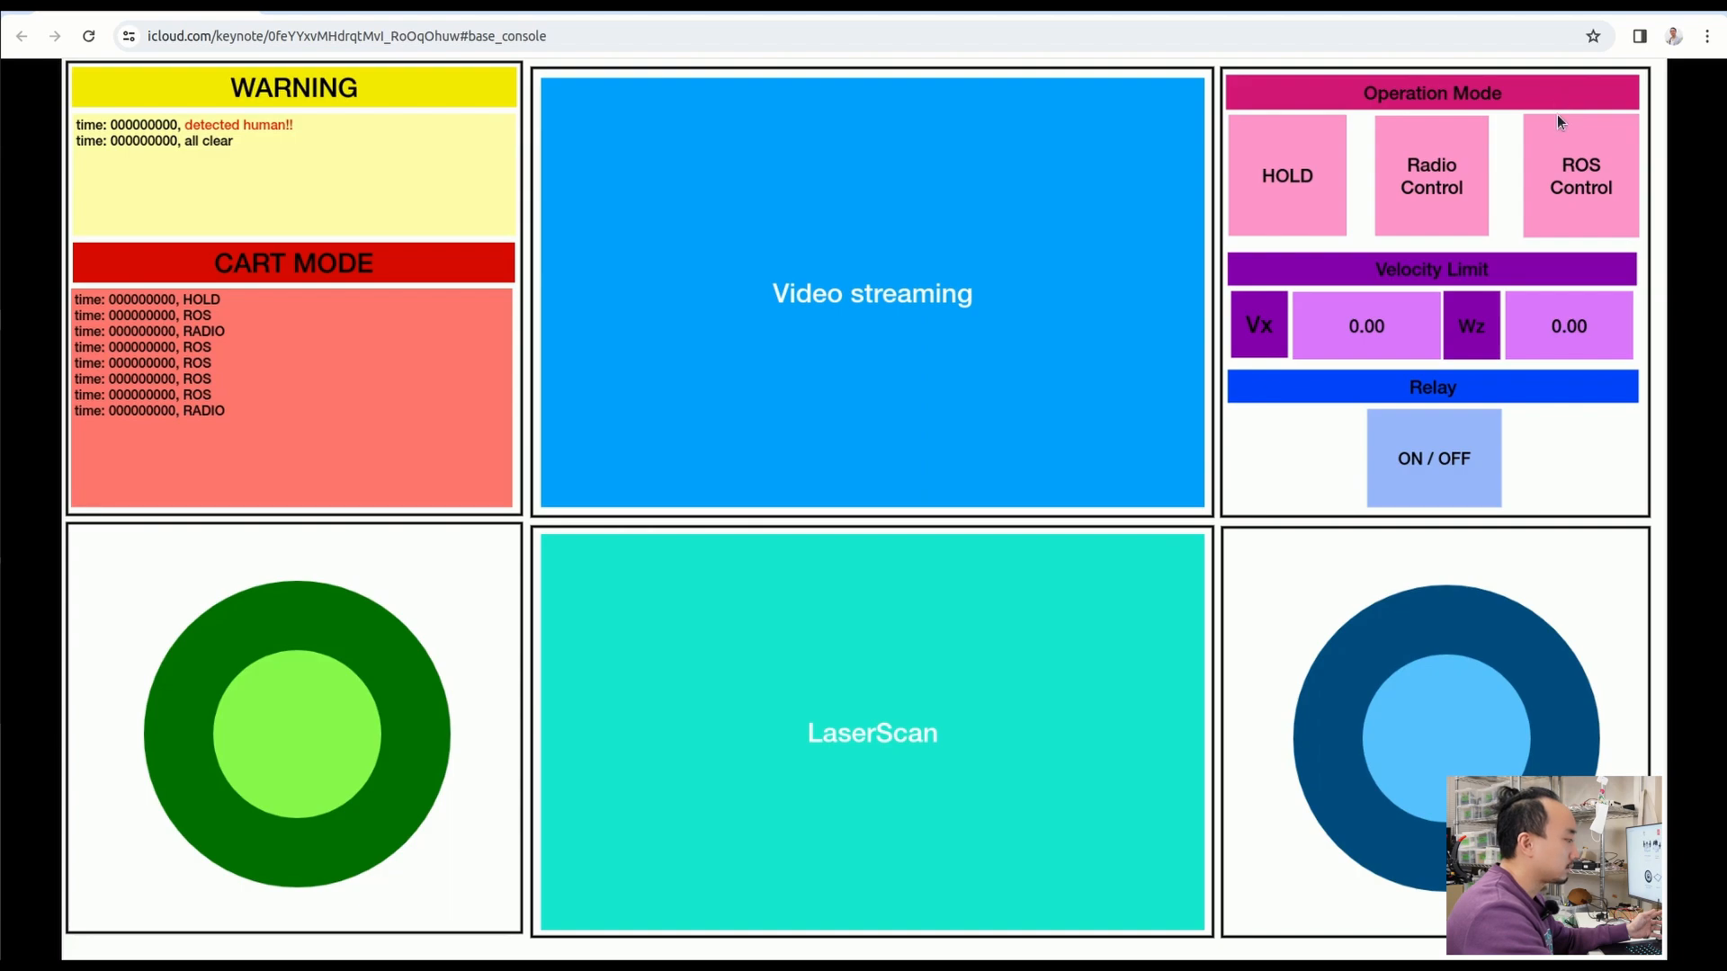
{"action": "mouse_move", "coordinate": [230, 333]}
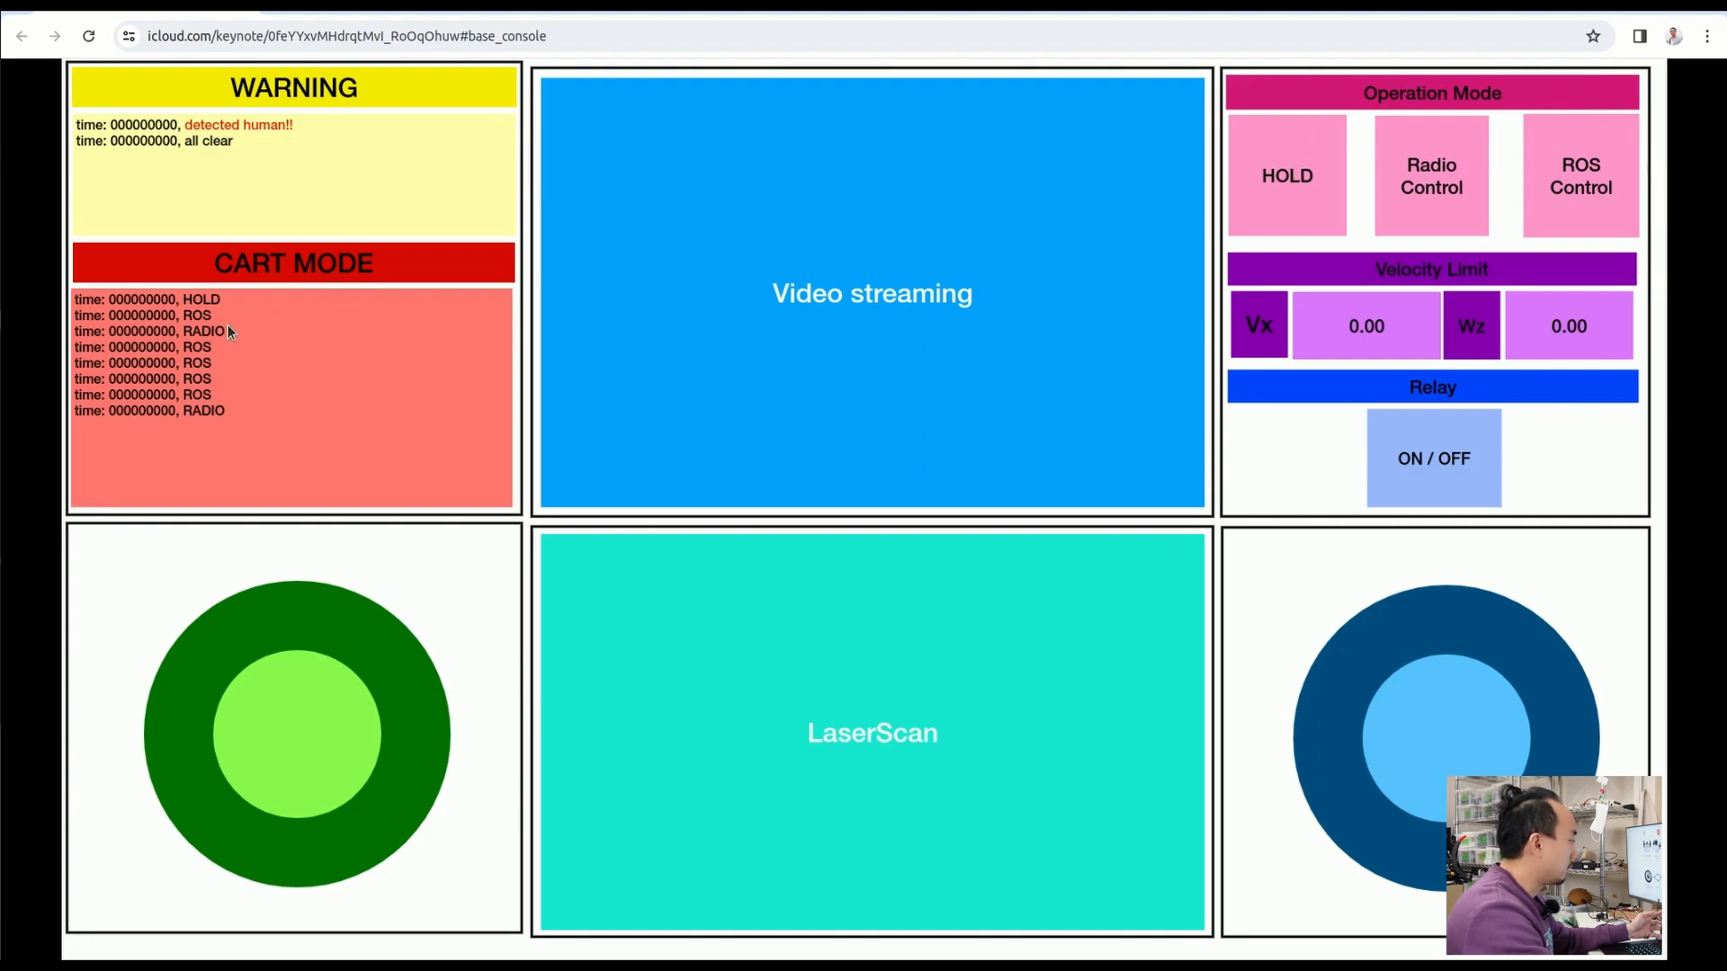
{"action": "mouse_move", "coordinate": [1428, 334]}
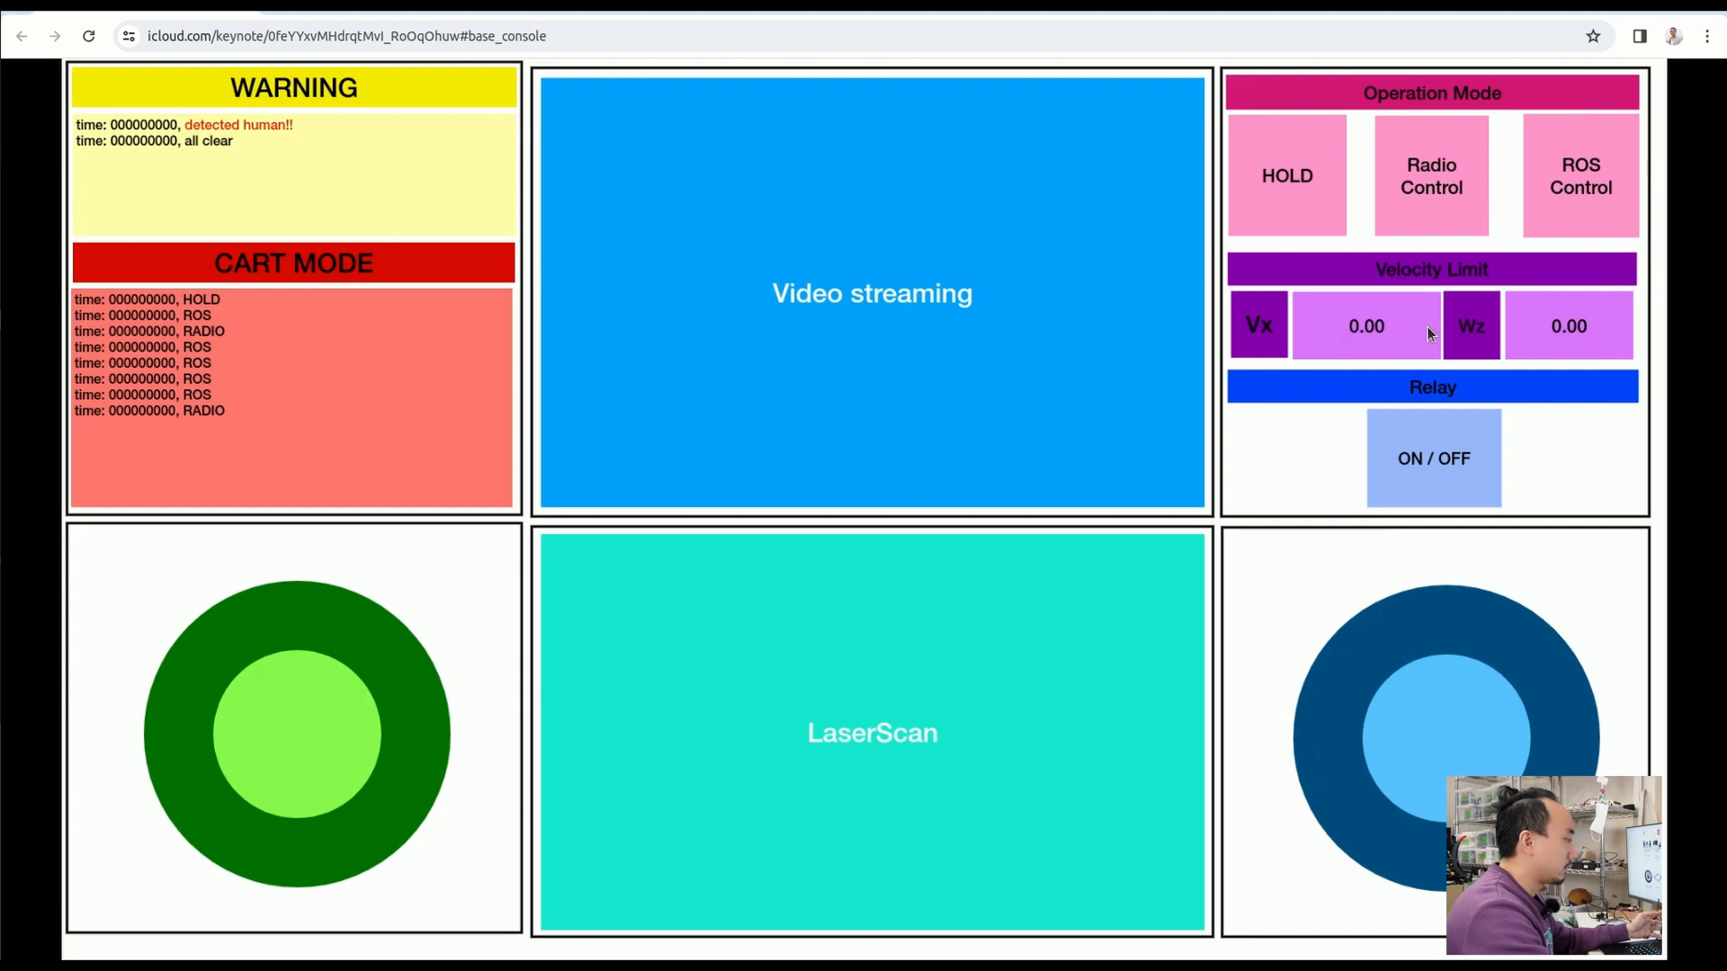
{"action": "mouse_move", "coordinate": [1520, 363]}
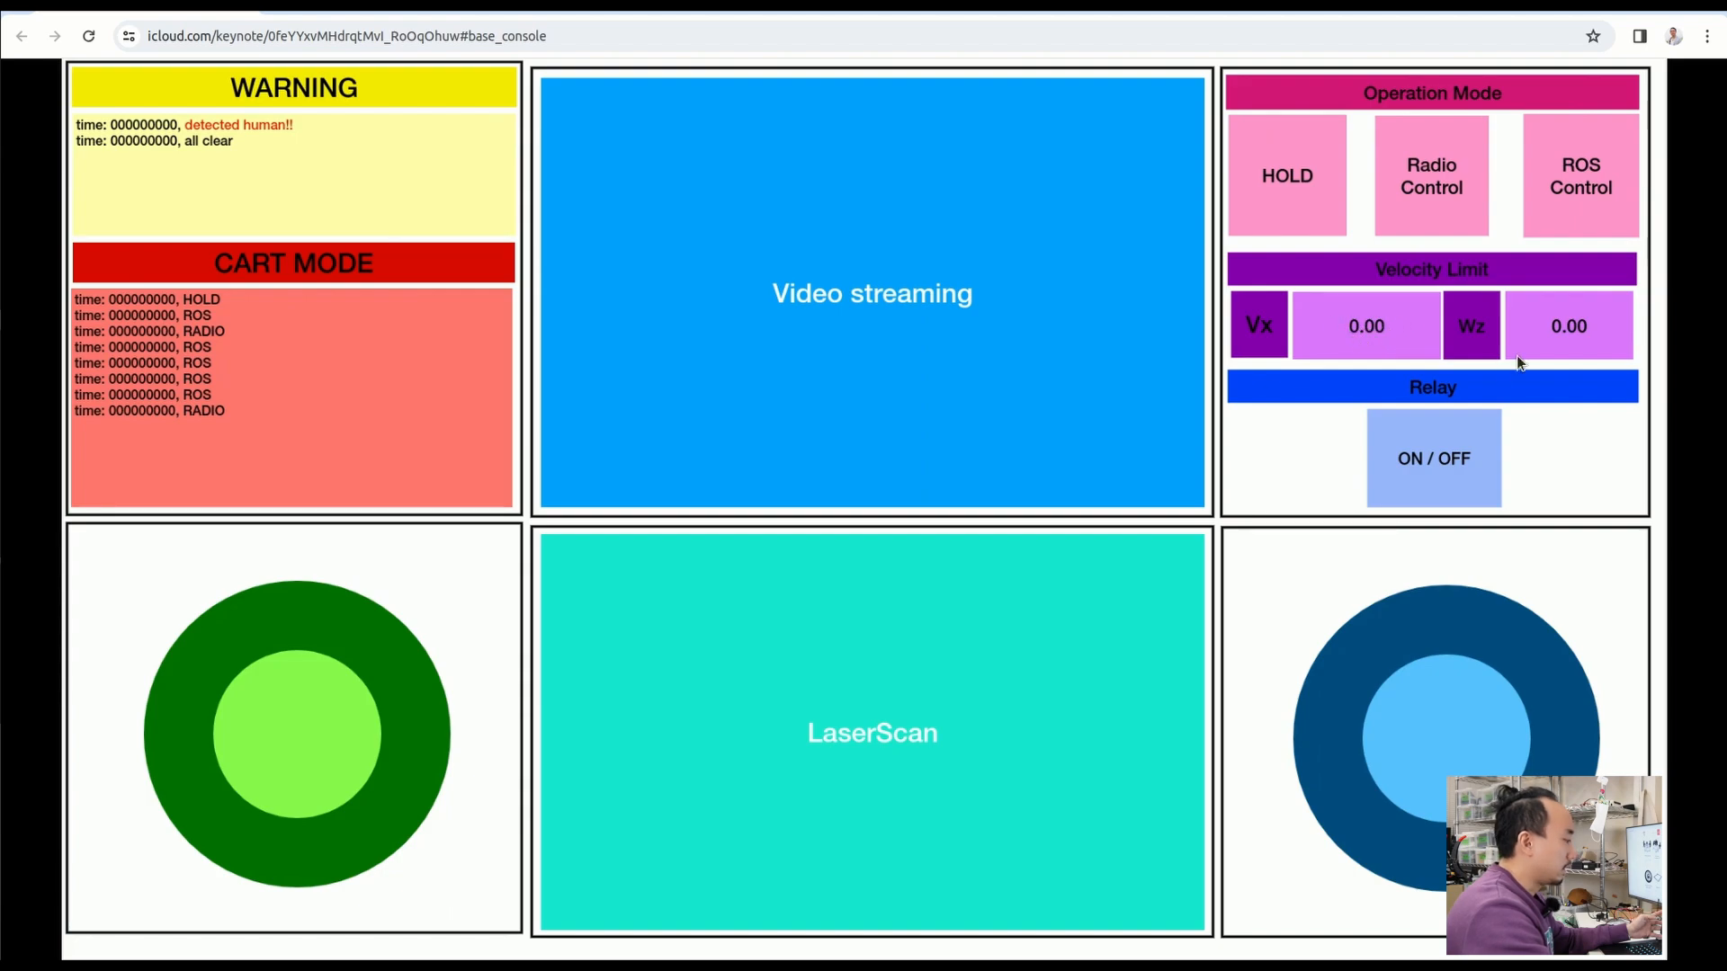
{"action": "mouse_move", "coordinate": [1415, 418]}
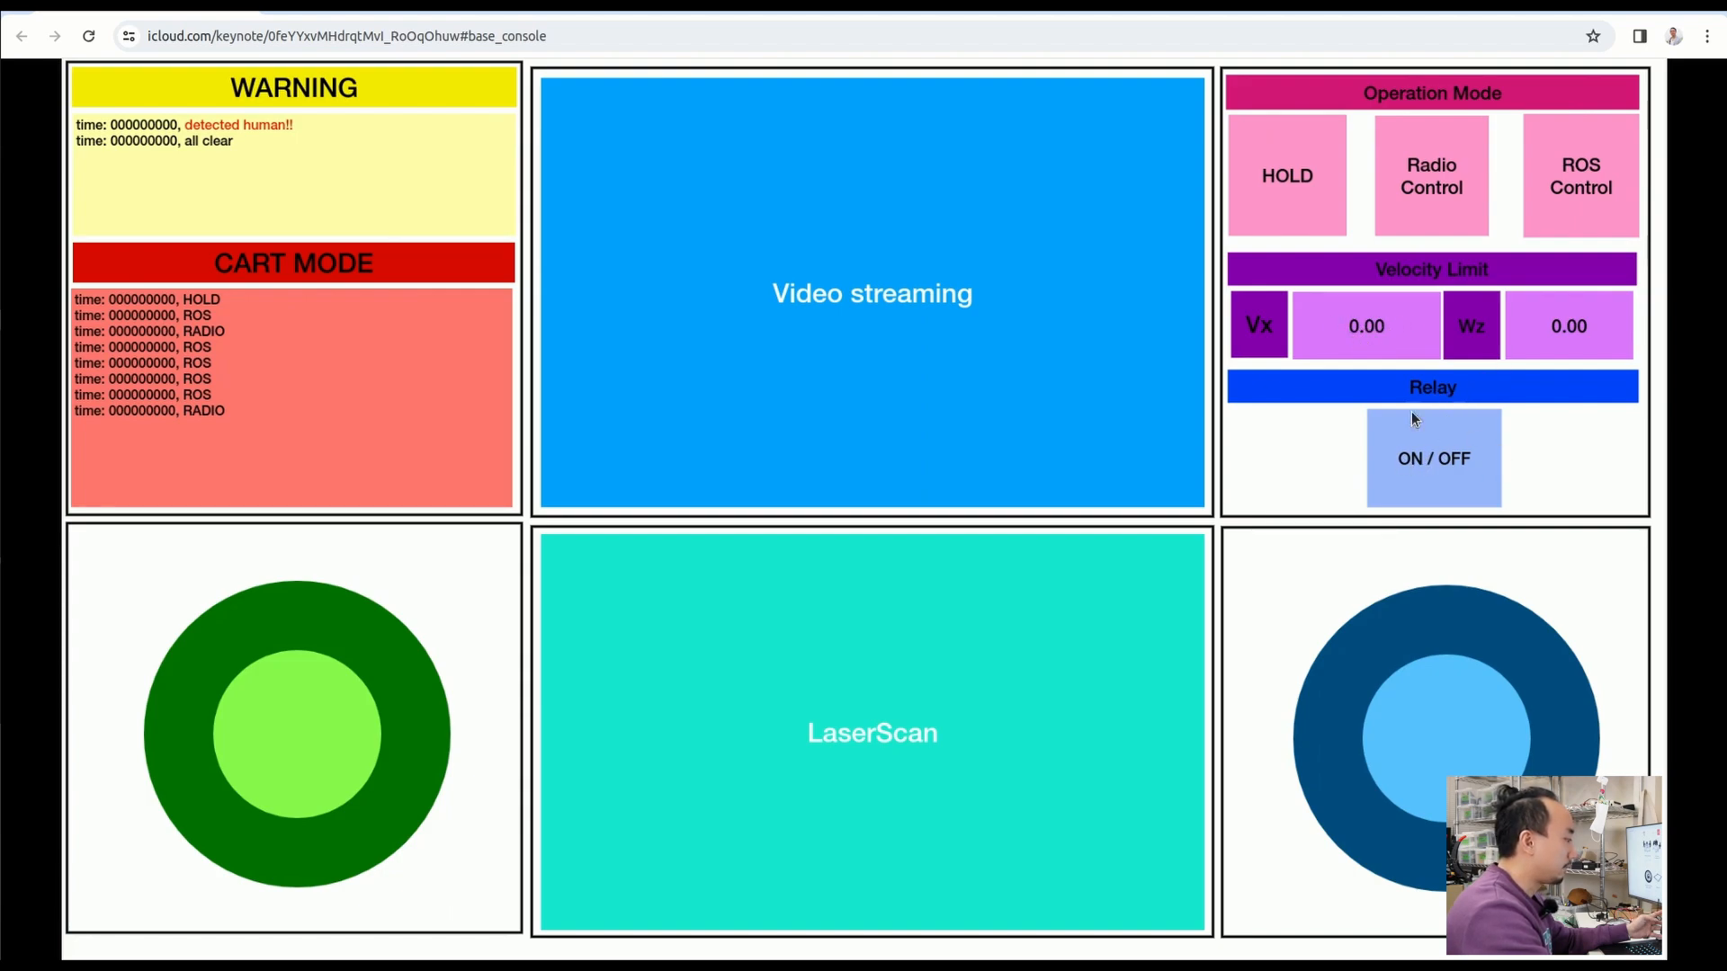
{"action": "mouse_move", "coordinate": [402, 618]}
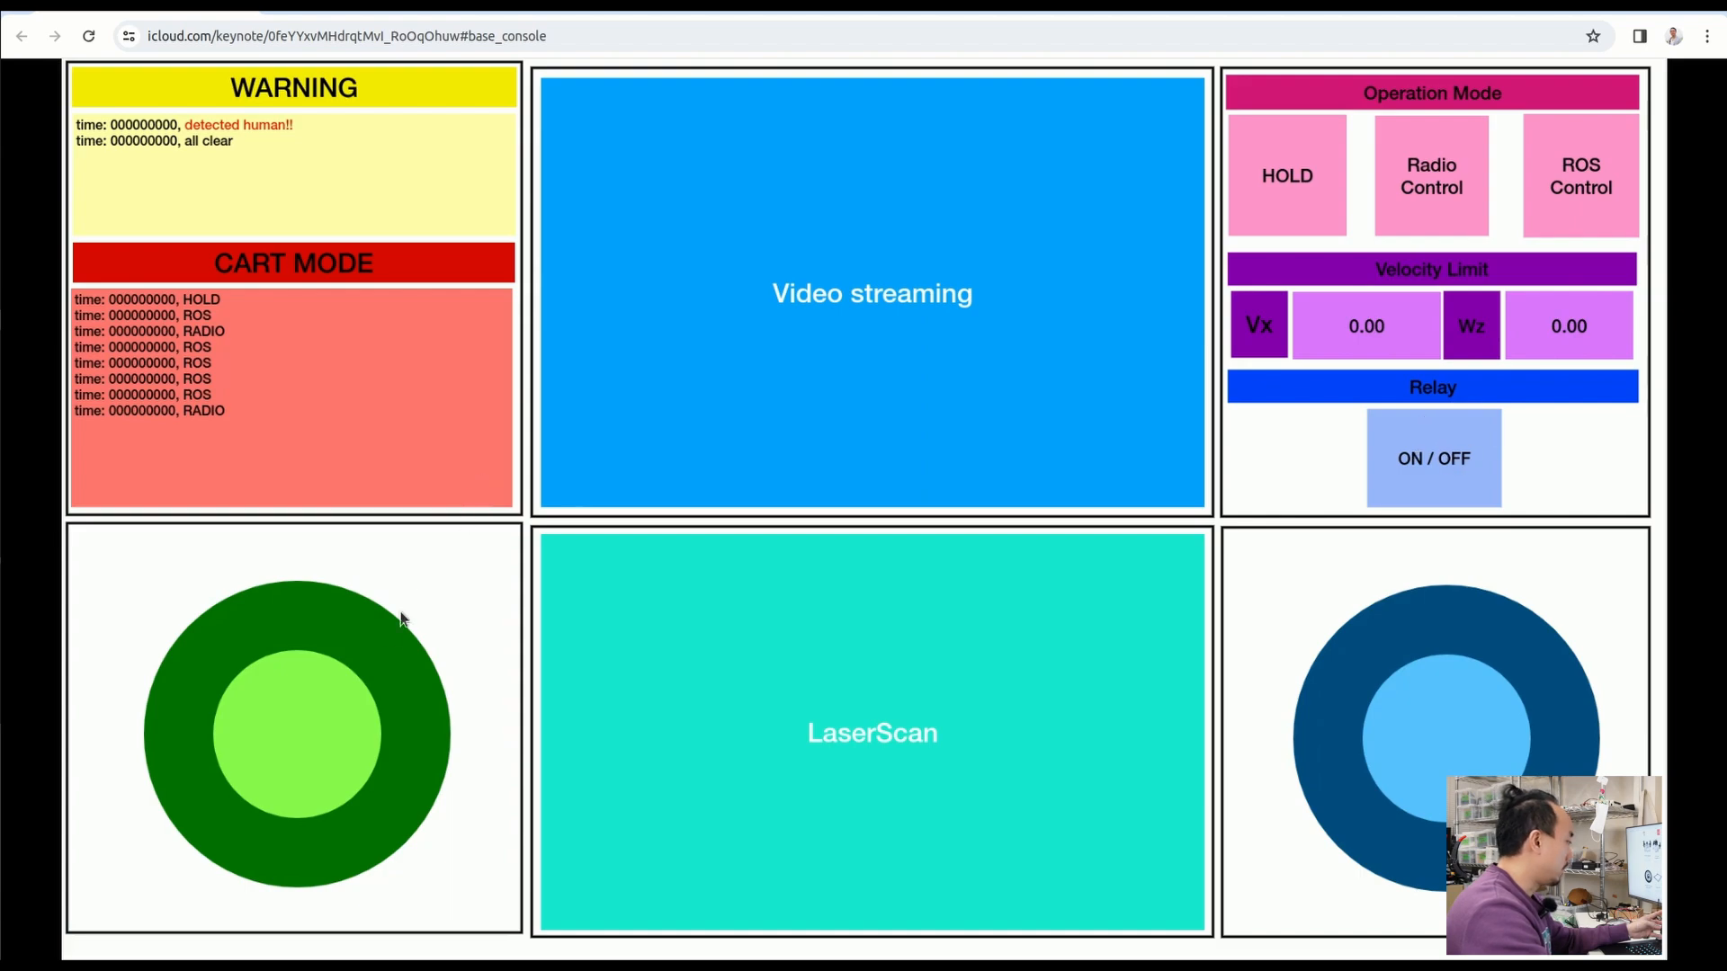
{"action": "mouse_move", "coordinate": [369, 702]}
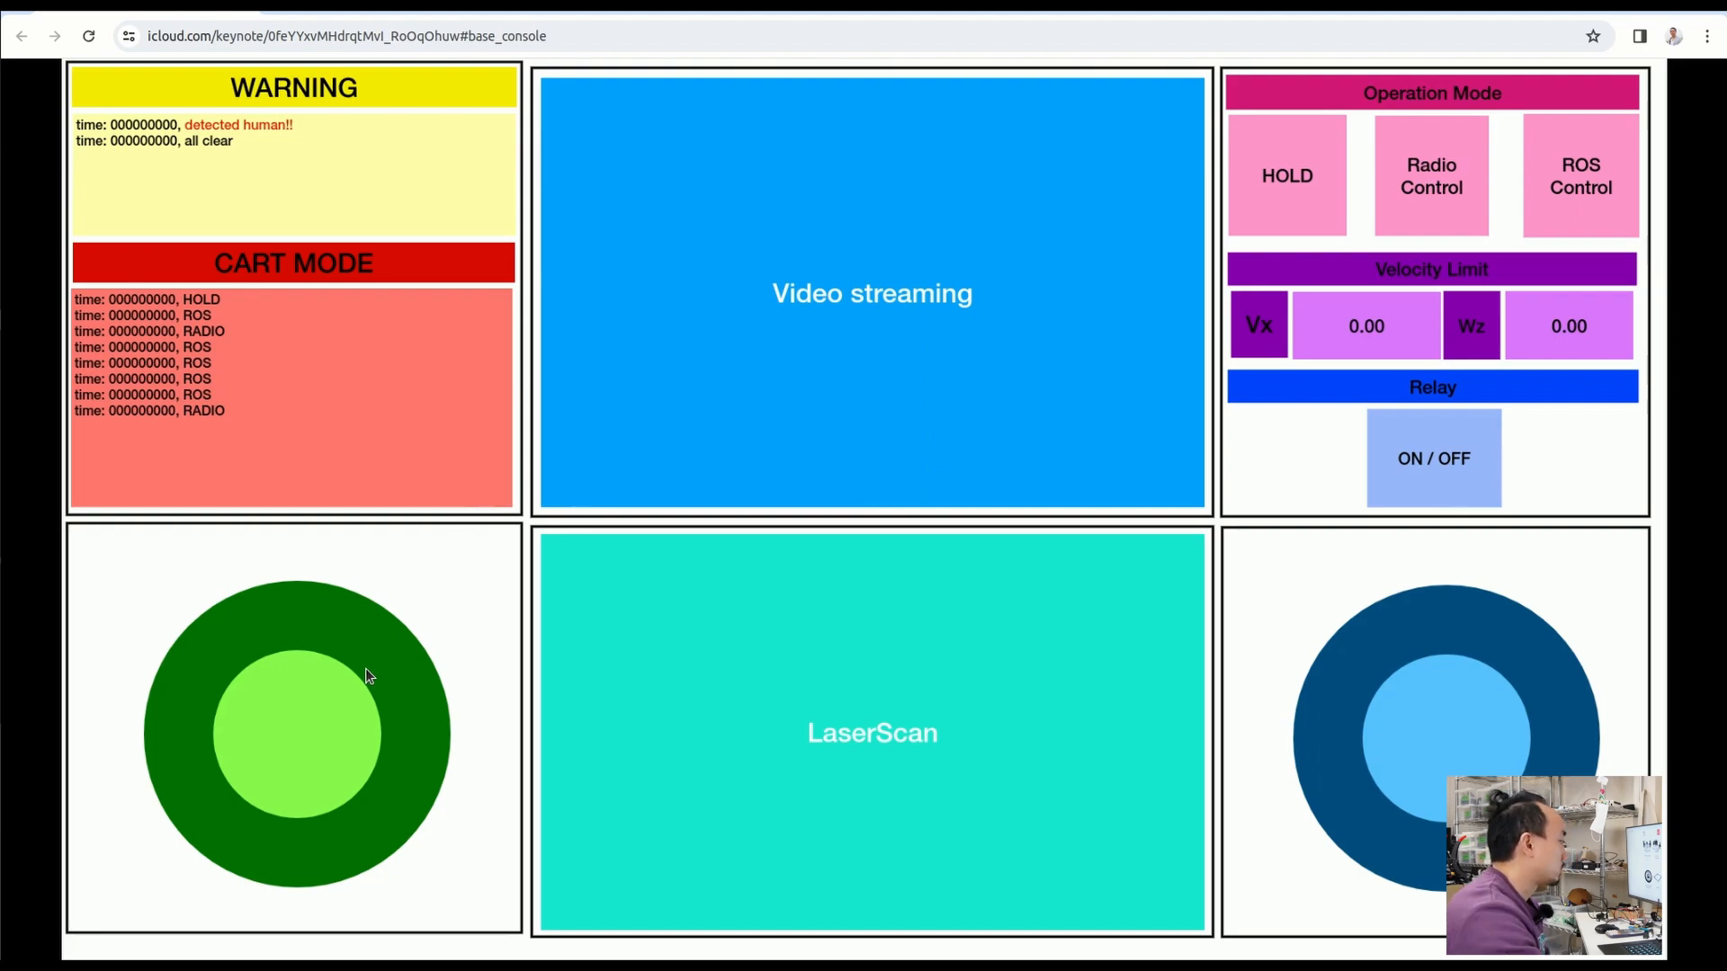
{"action": "mouse_move", "coordinate": [322, 544]}
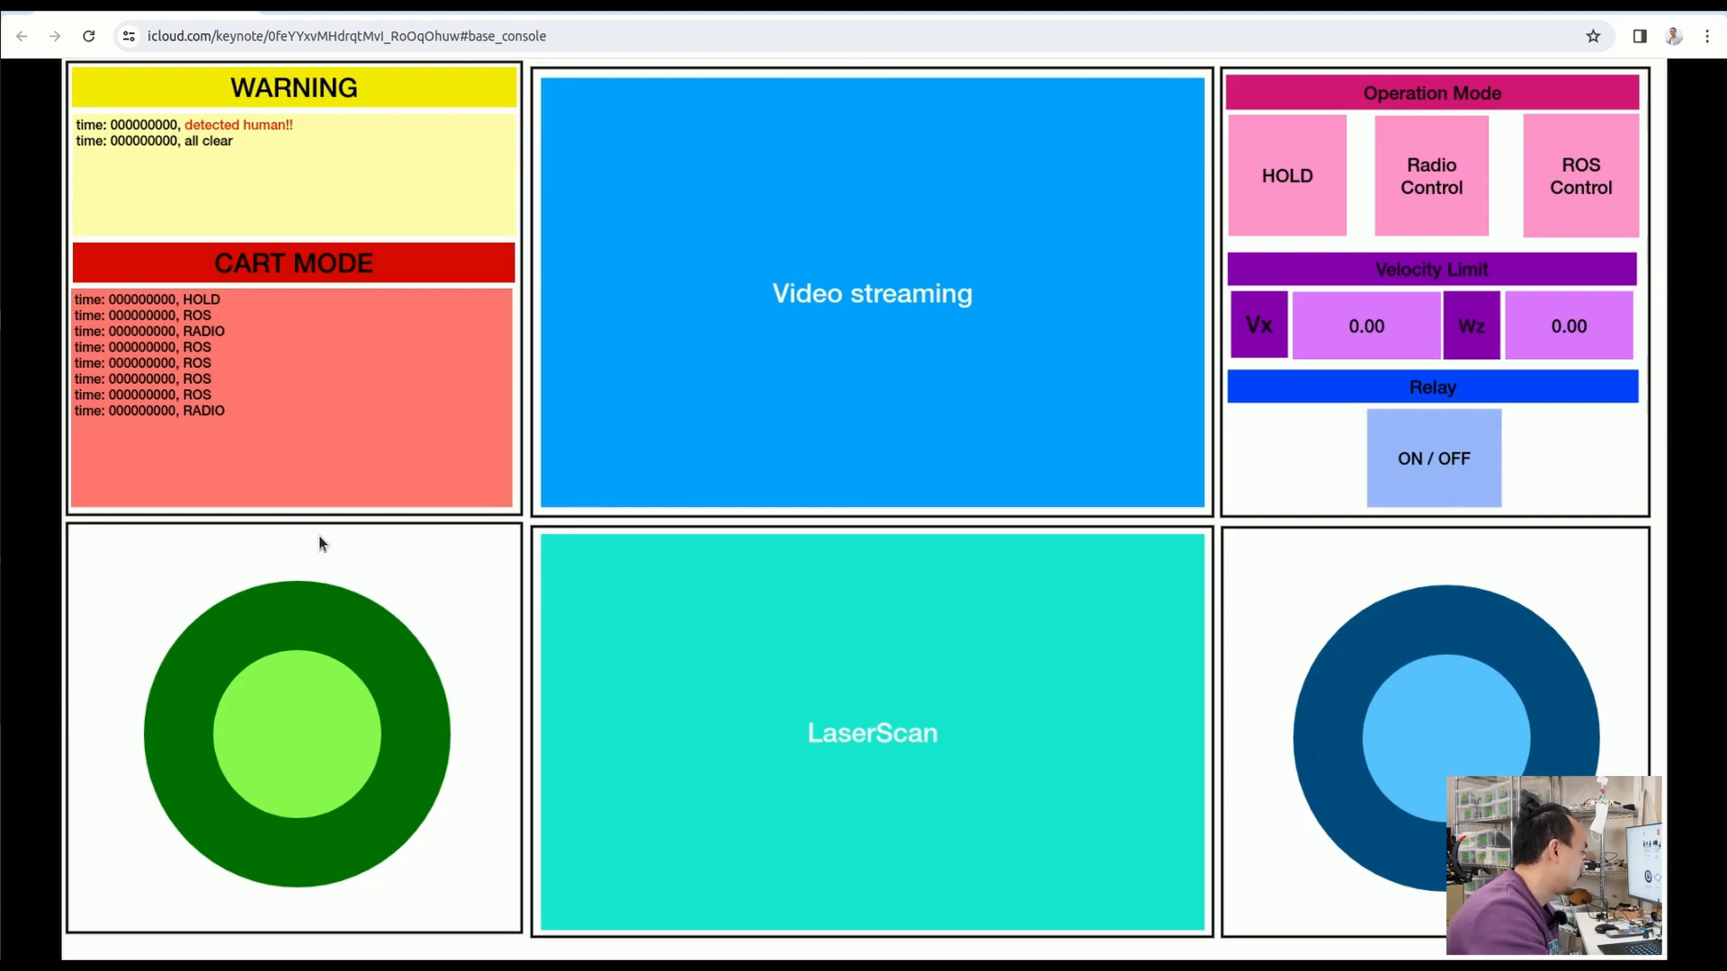
{"action": "mouse_move", "coordinate": [309, 642]}
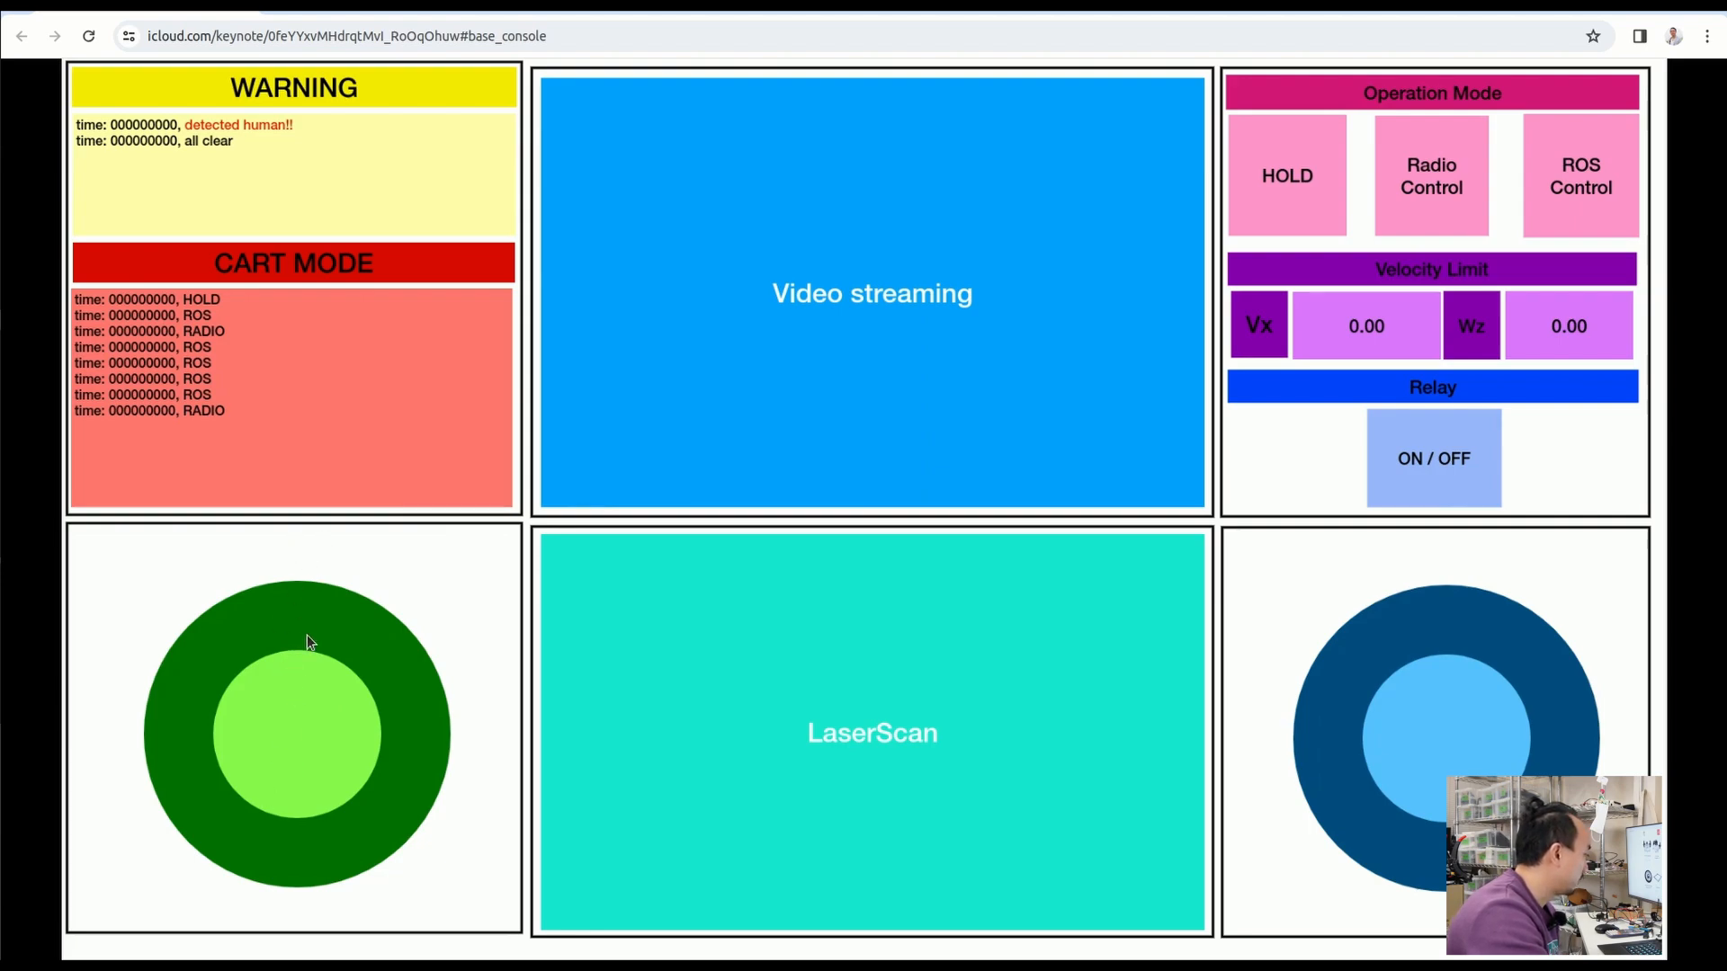
{"action": "mouse_move", "coordinate": [1352, 737]}
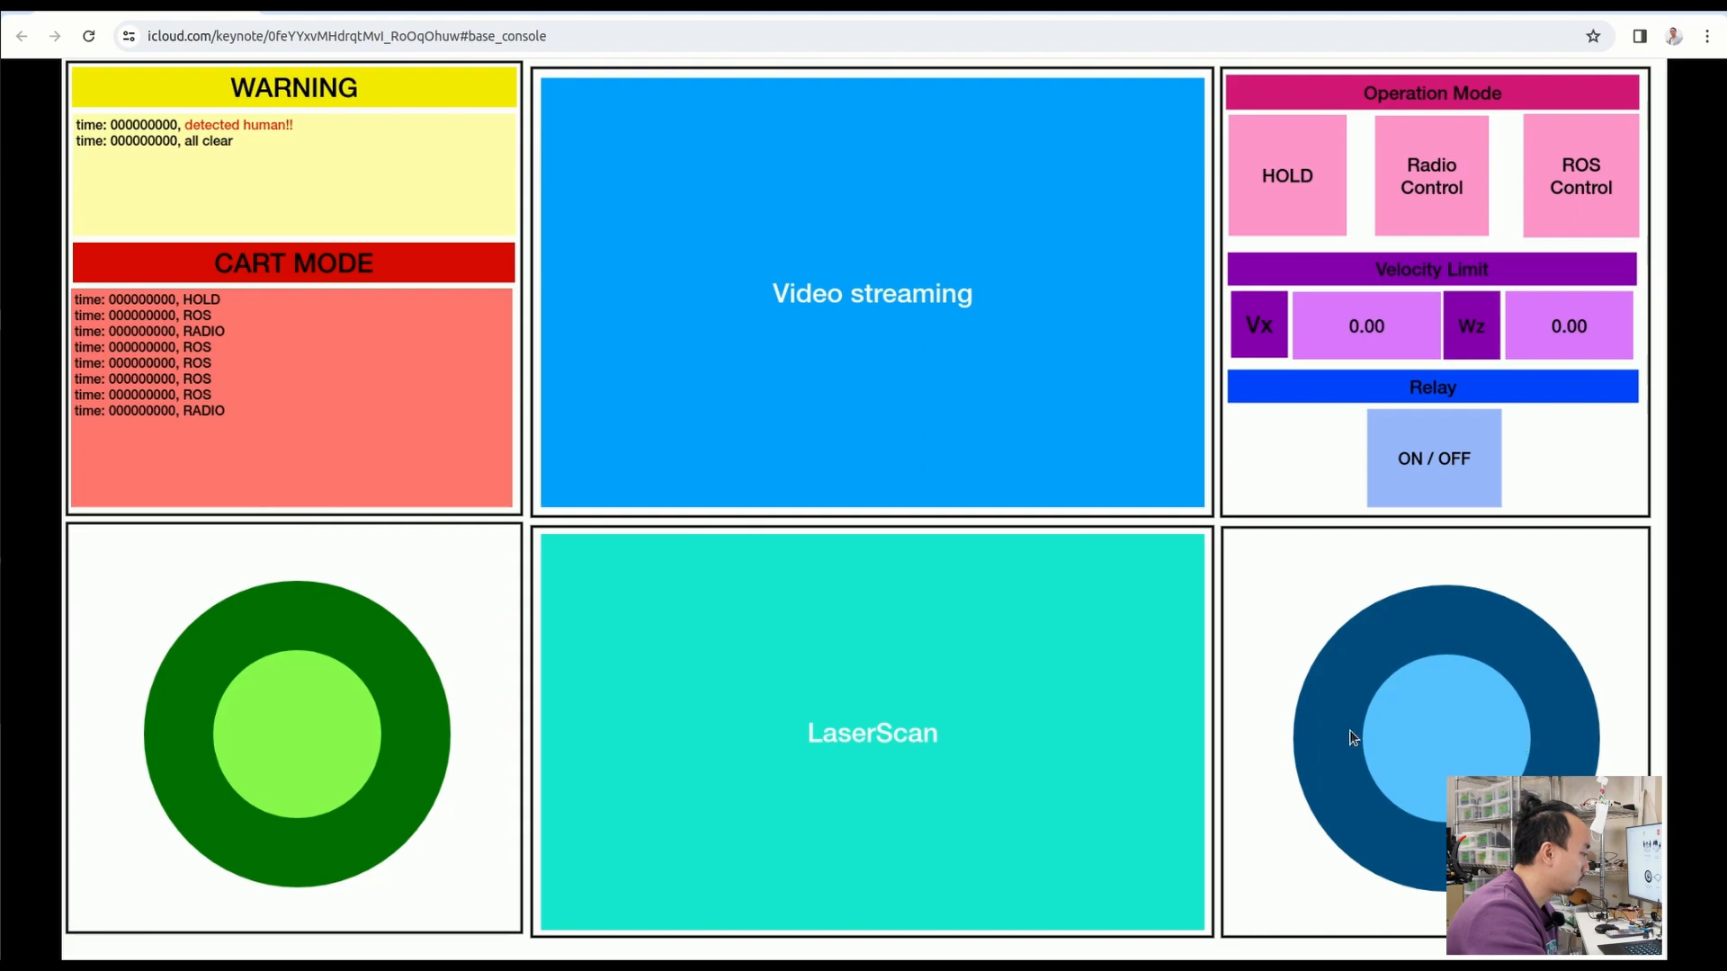
{"action": "mouse_move", "coordinate": [1422, 693]}
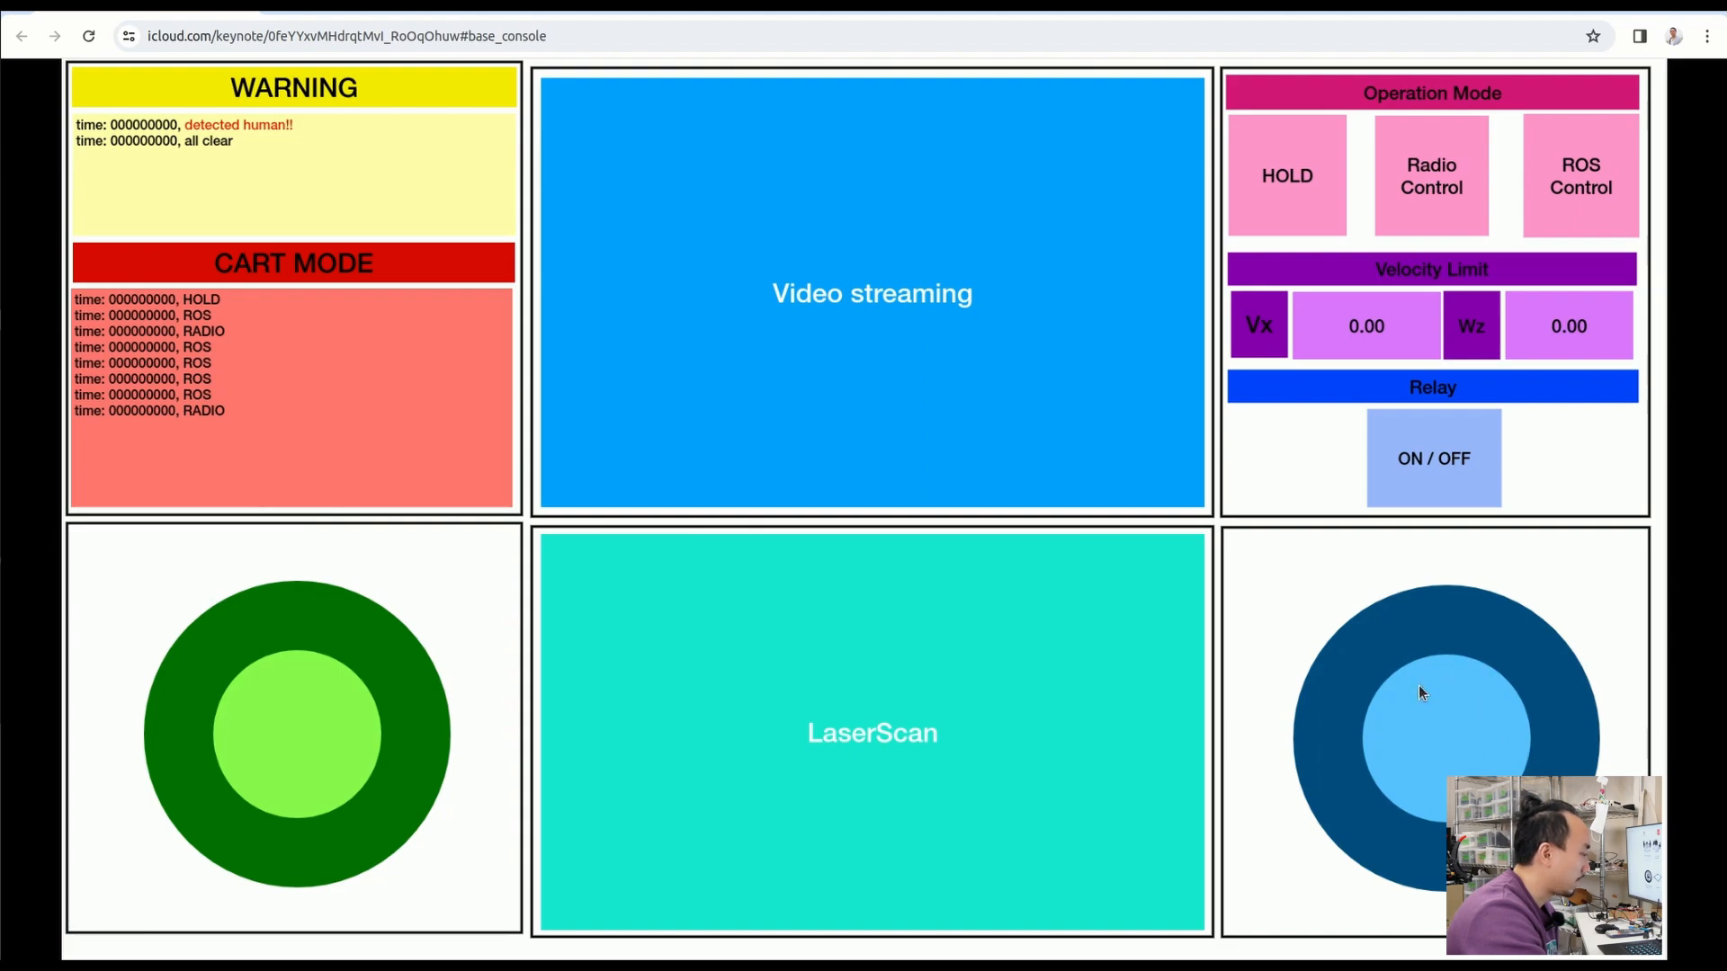
{"action": "mouse_move", "coordinate": [1473, 494]}
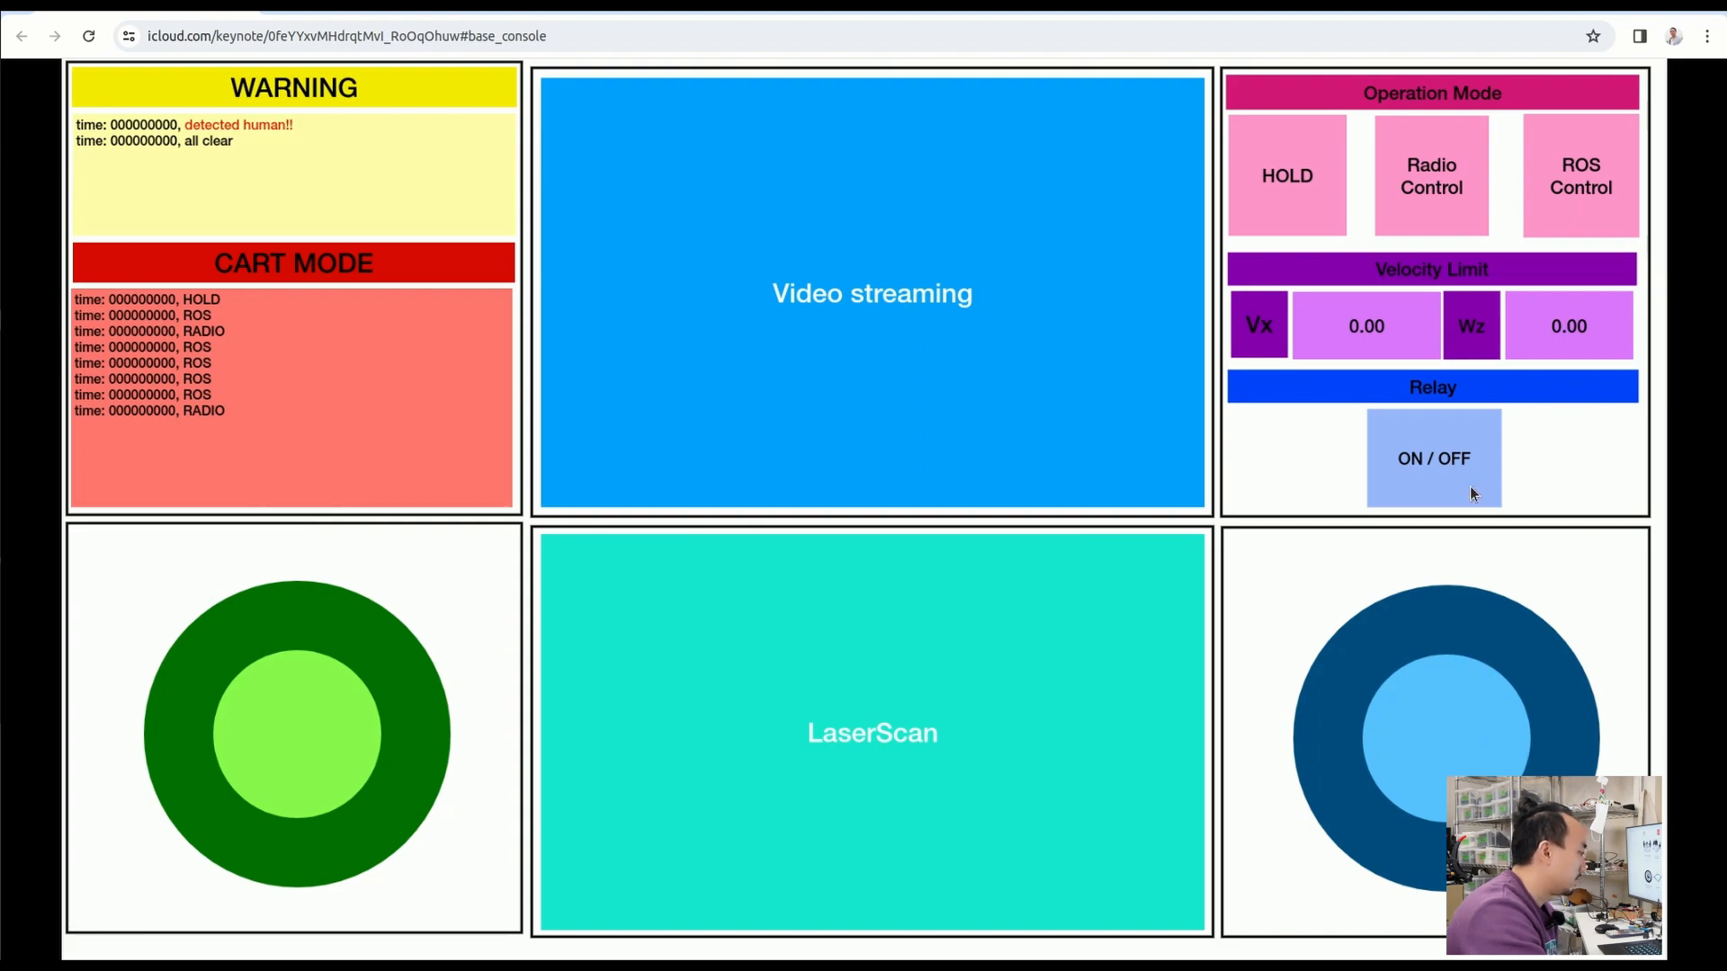
{"action": "mouse_move", "coordinate": [1442, 749]}
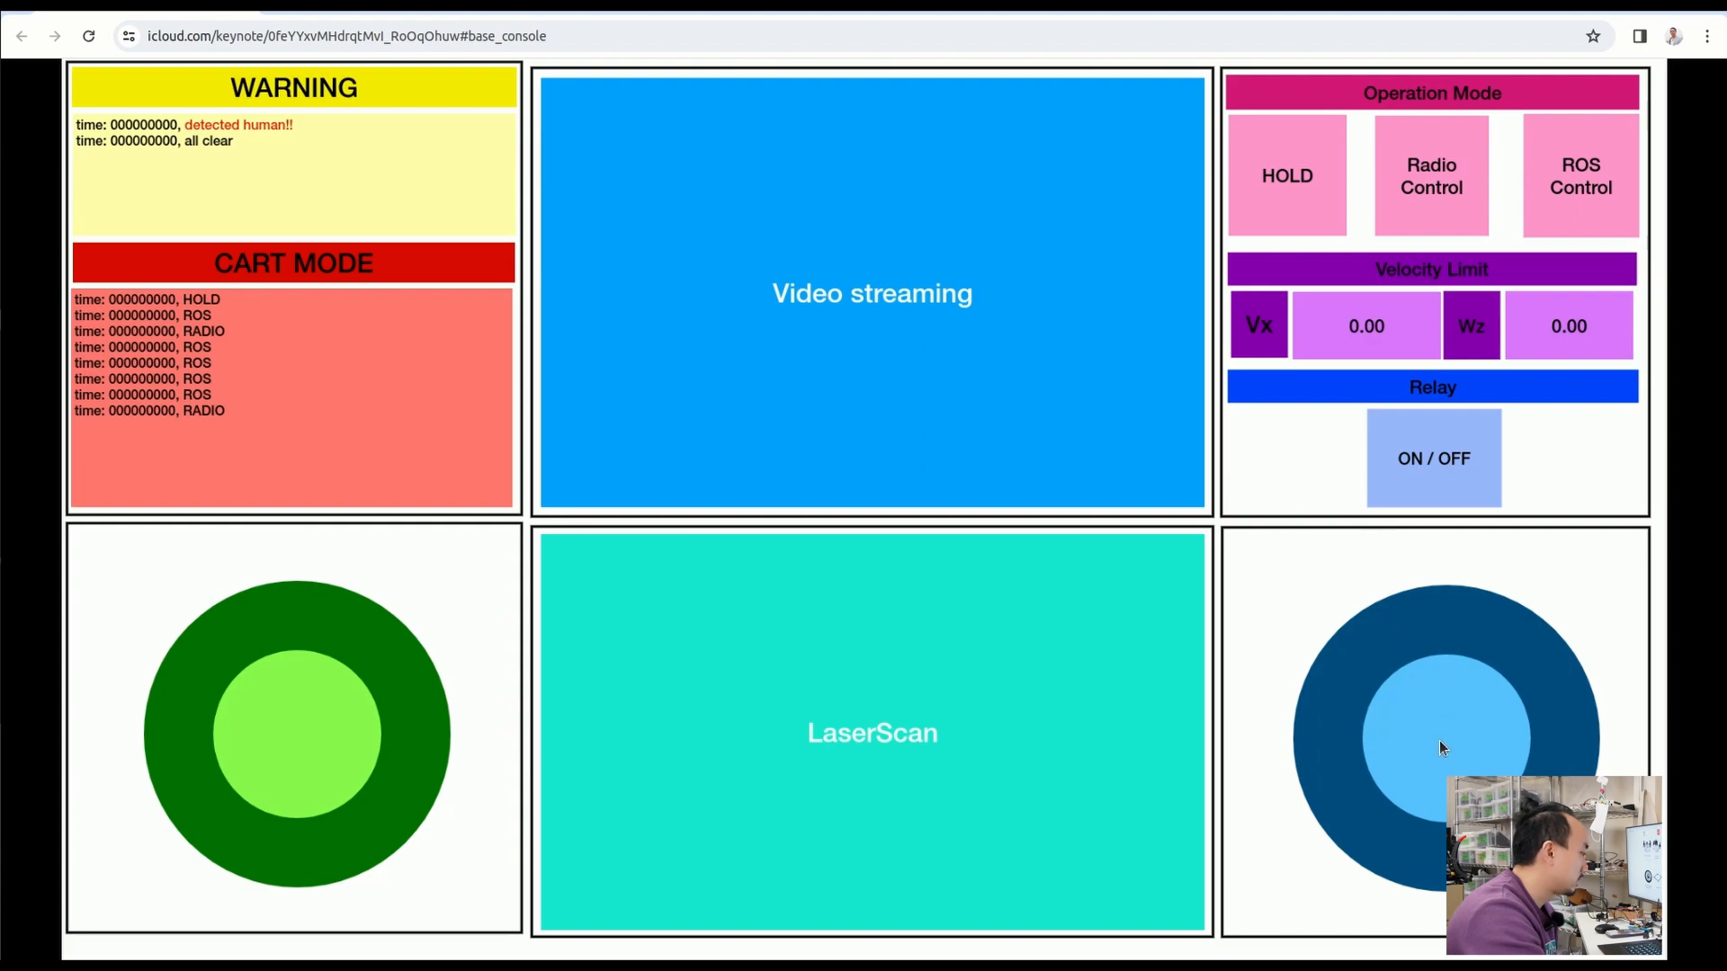
{"action": "mouse_move", "coordinate": [799, 653]}
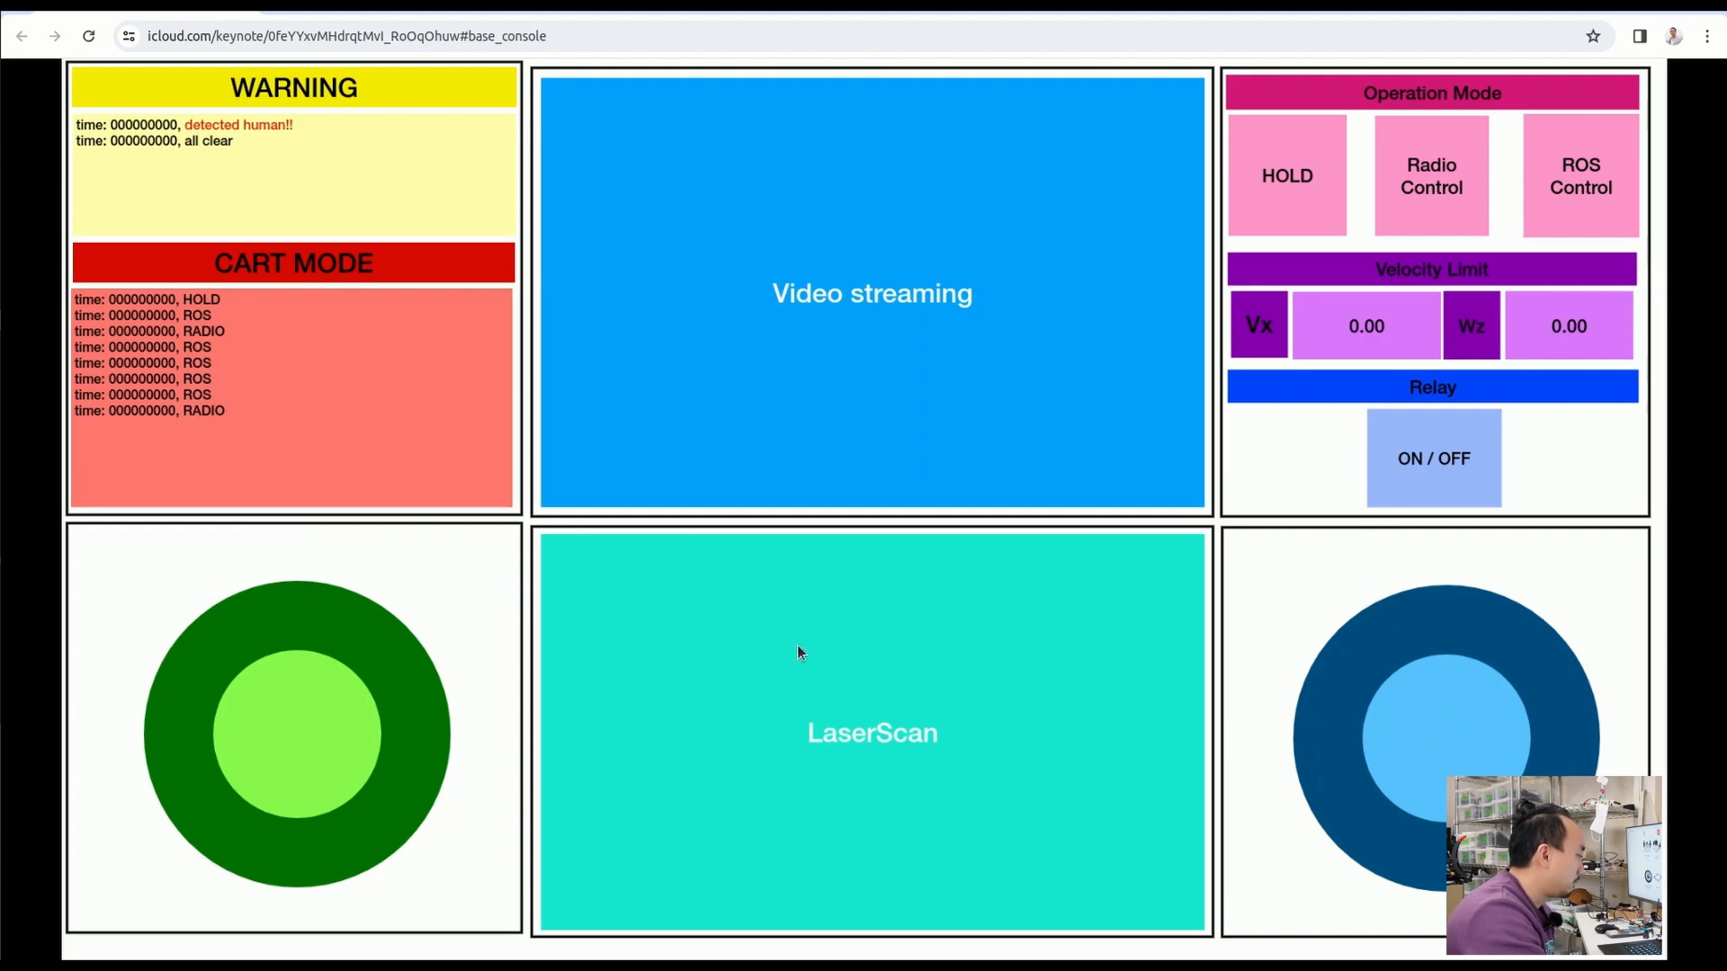
{"action": "mouse_move", "coordinate": [867, 610]}
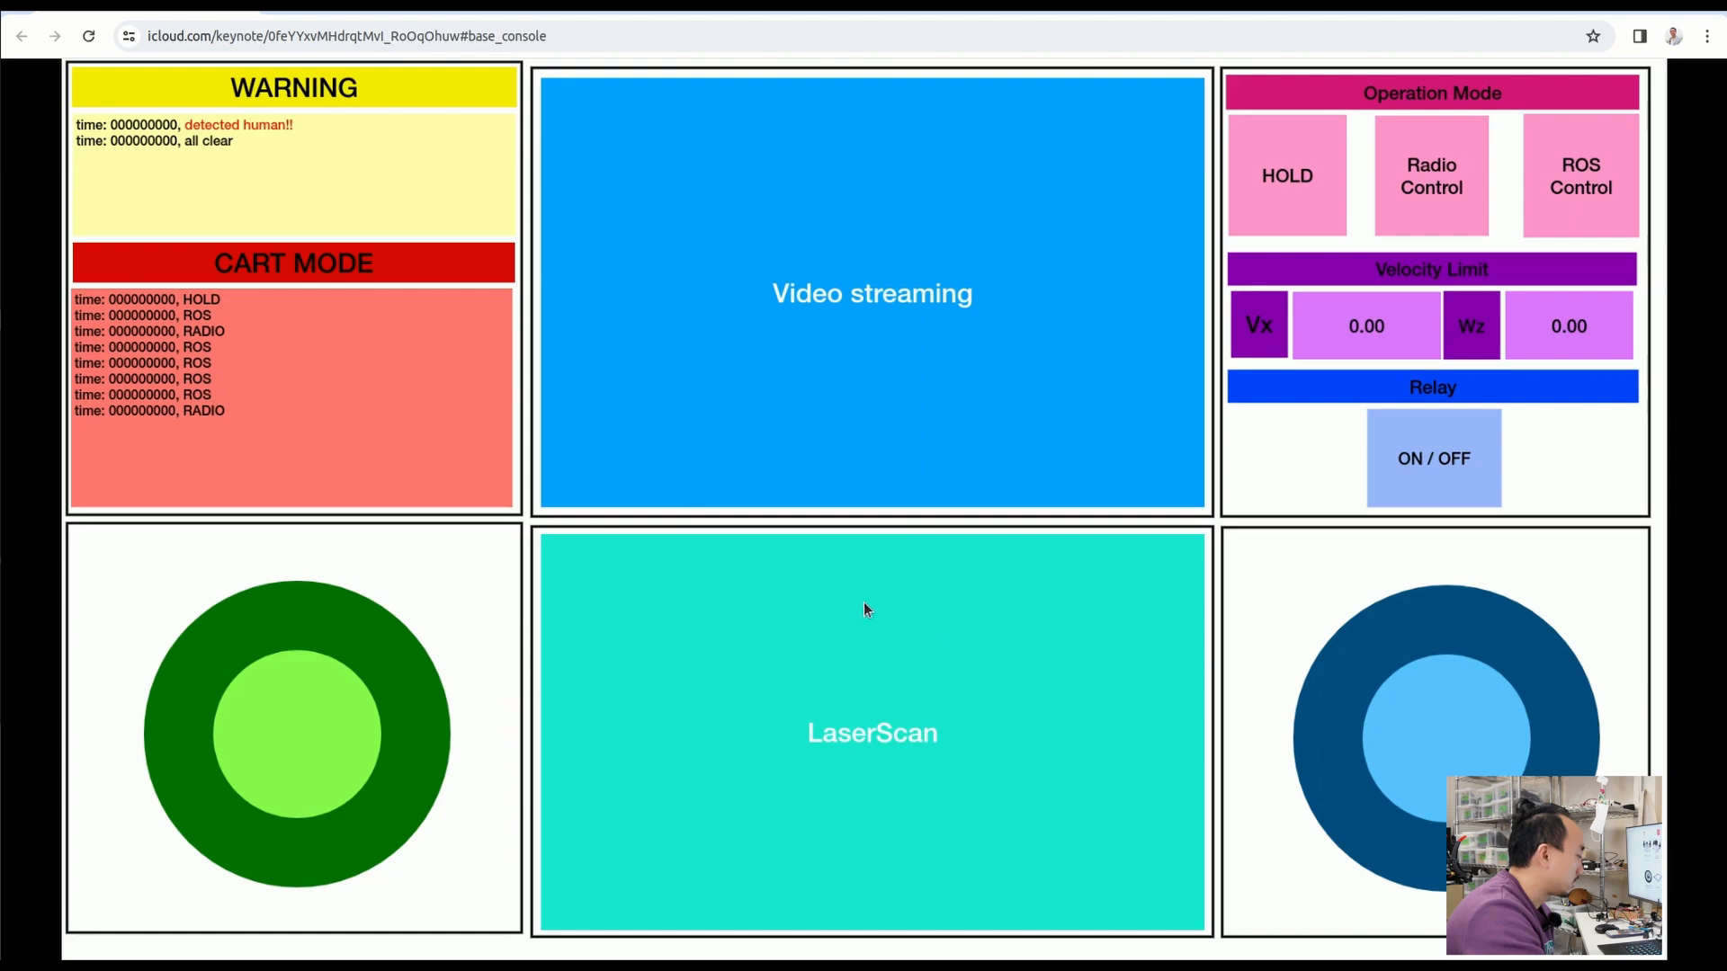
{"action": "mouse_move", "coordinate": [1025, 652]}
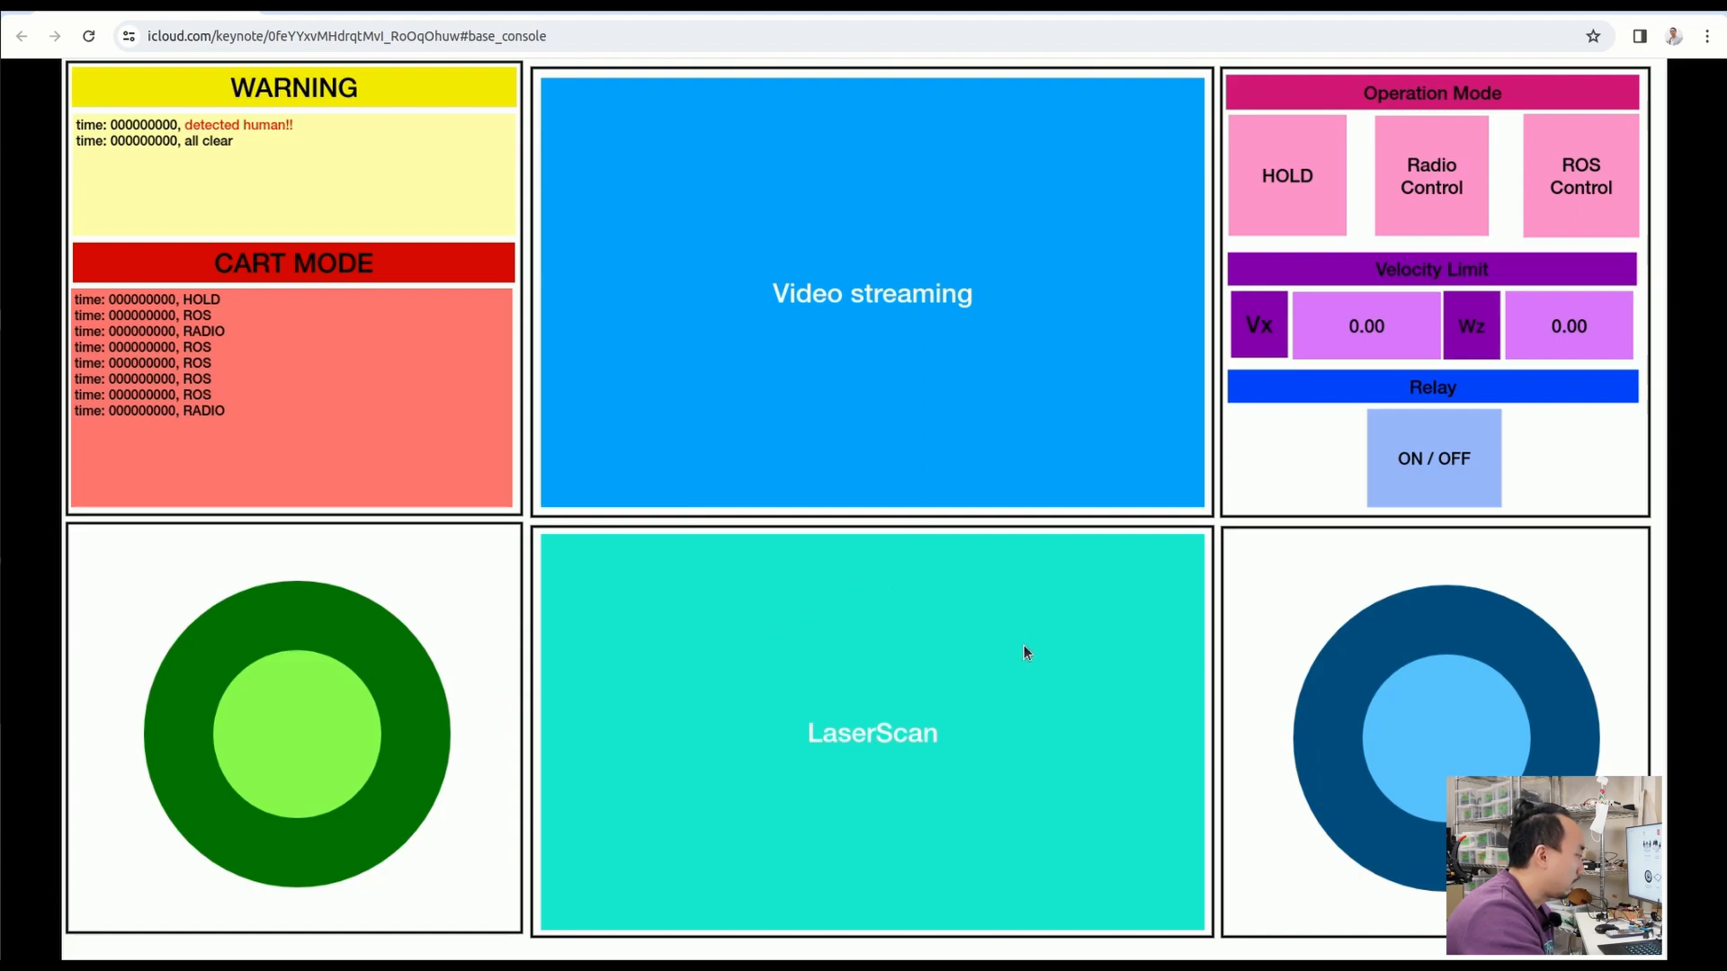
{"action": "mouse_move", "coordinate": [776, 702]}
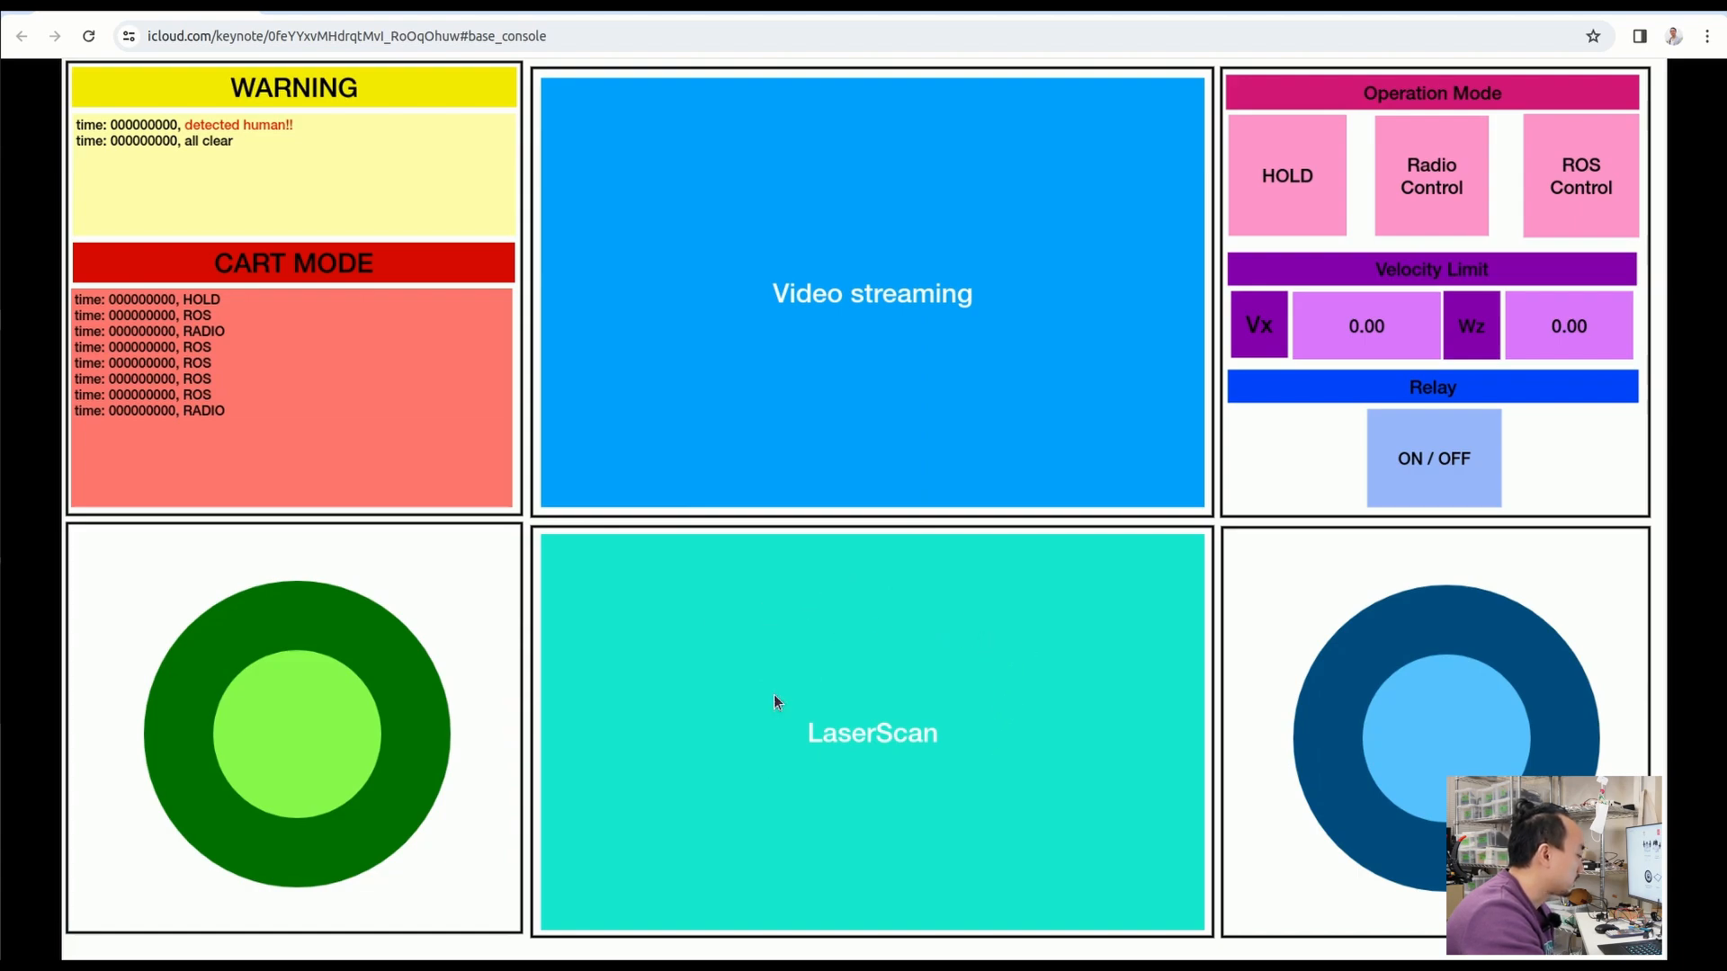
{"action": "mouse_move", "coordinate": [903, 695]}
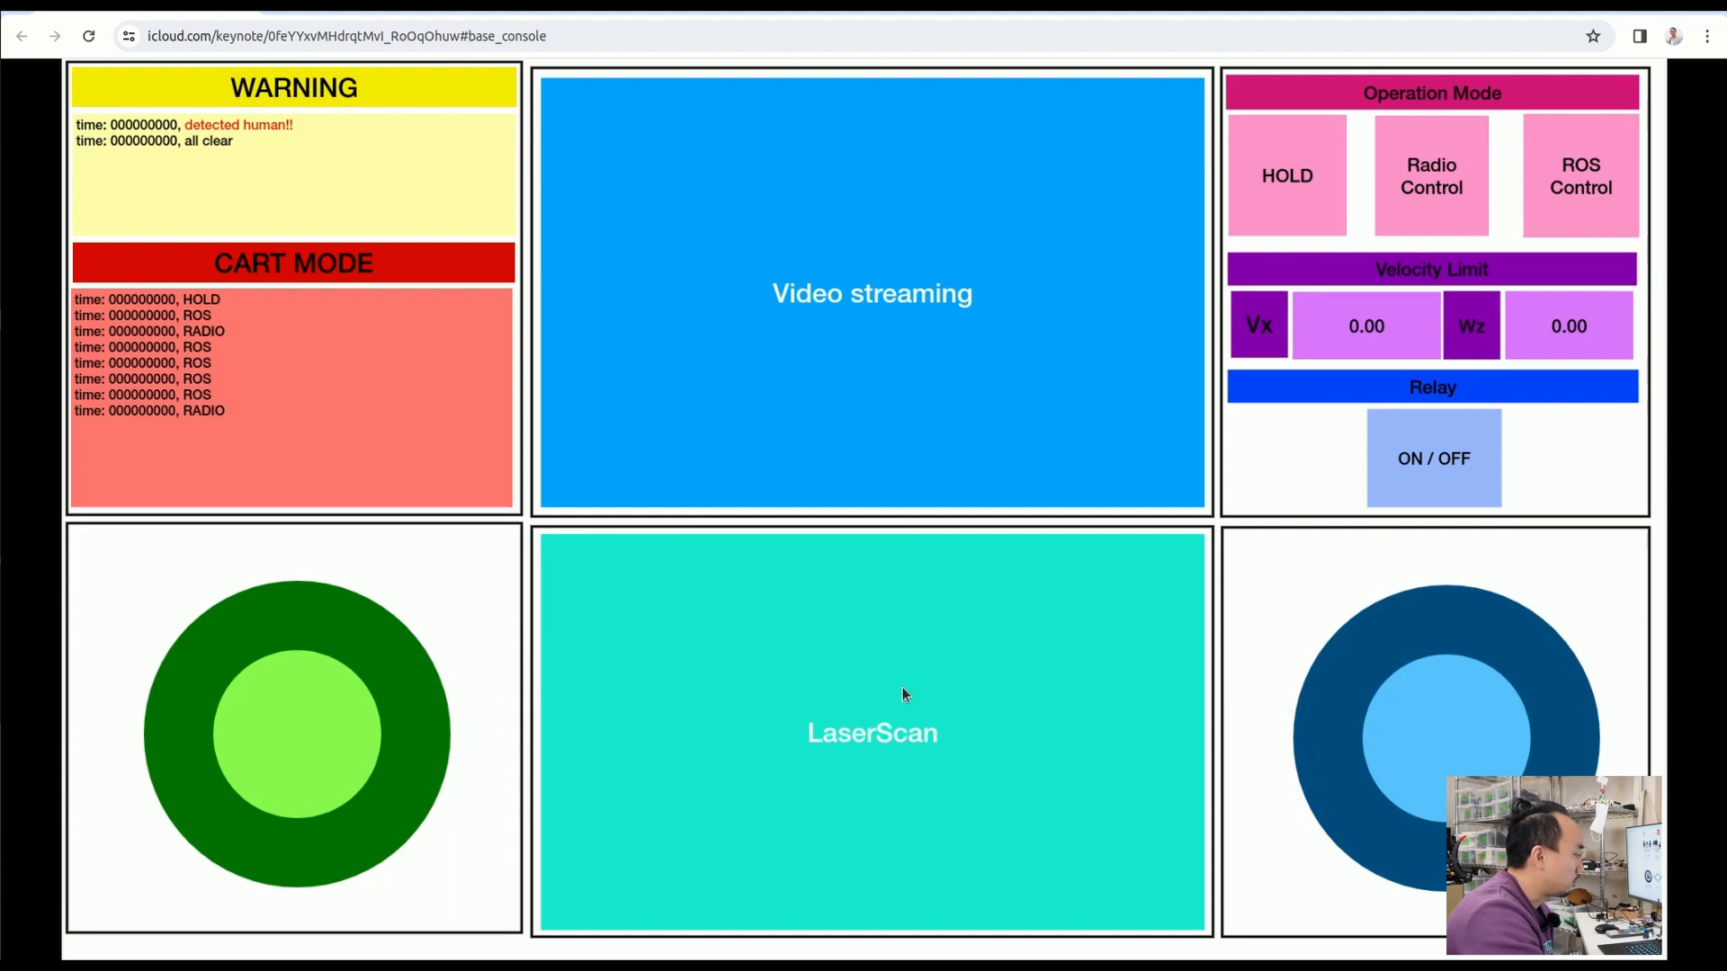
{"action": "mouse_move", "coordinate": [848, 198]}
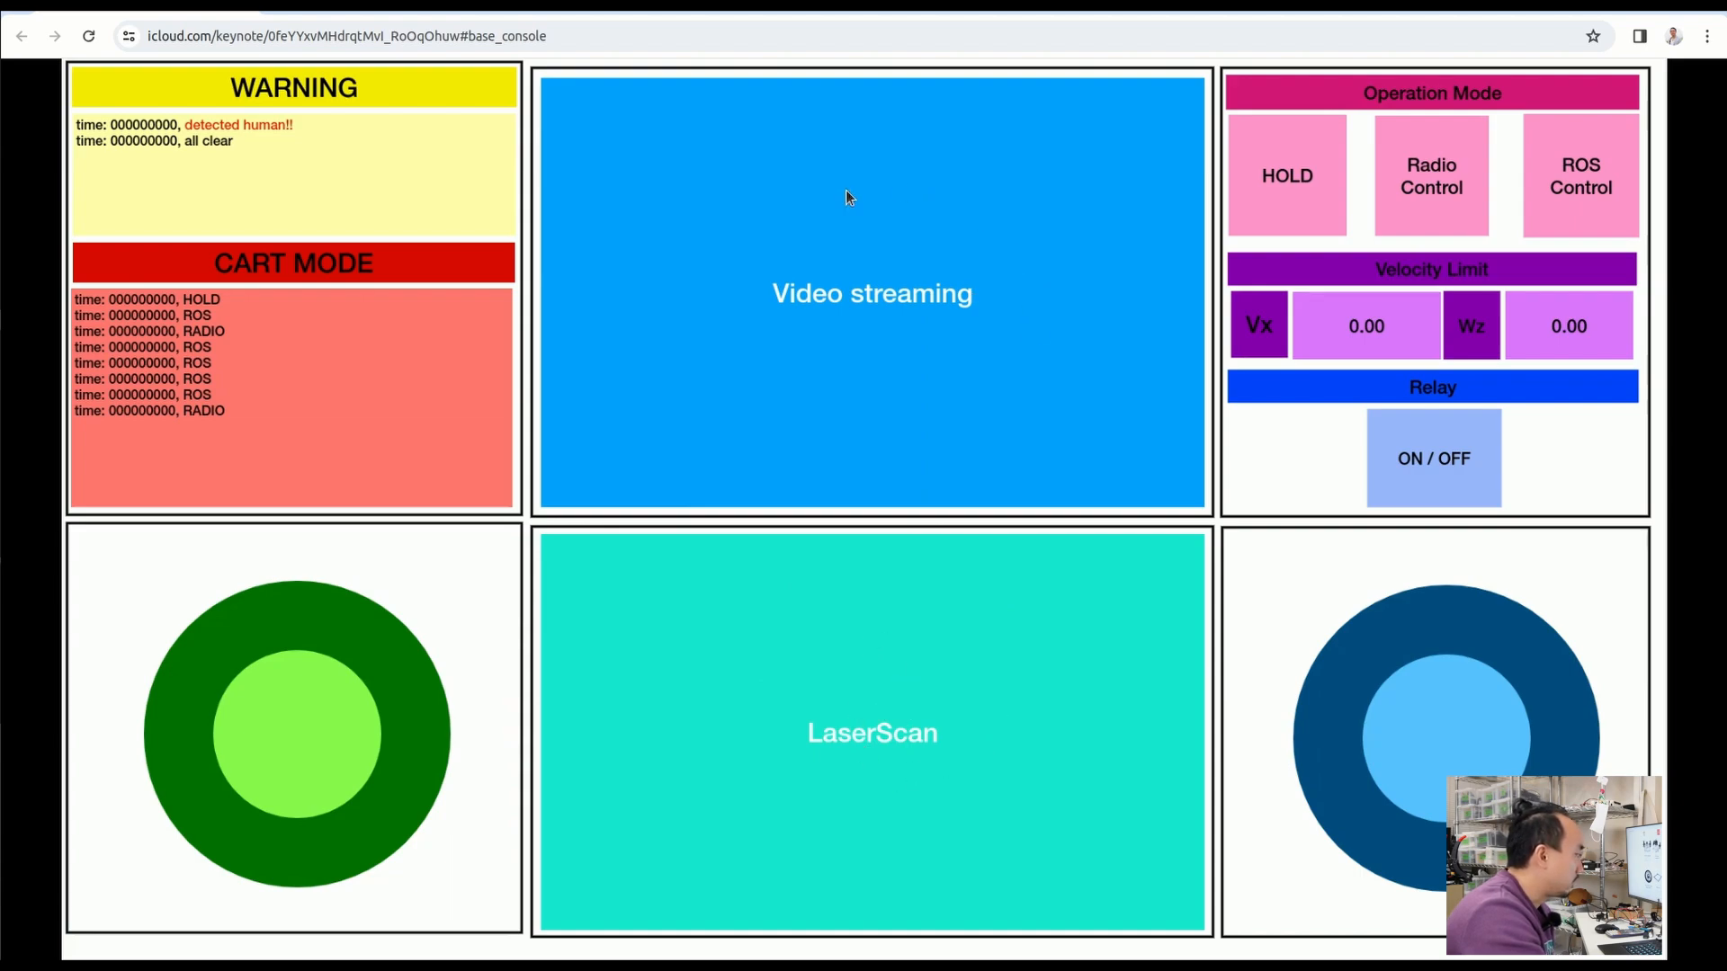
{"action": "mouse_move", "coordinate": [735, 730]}
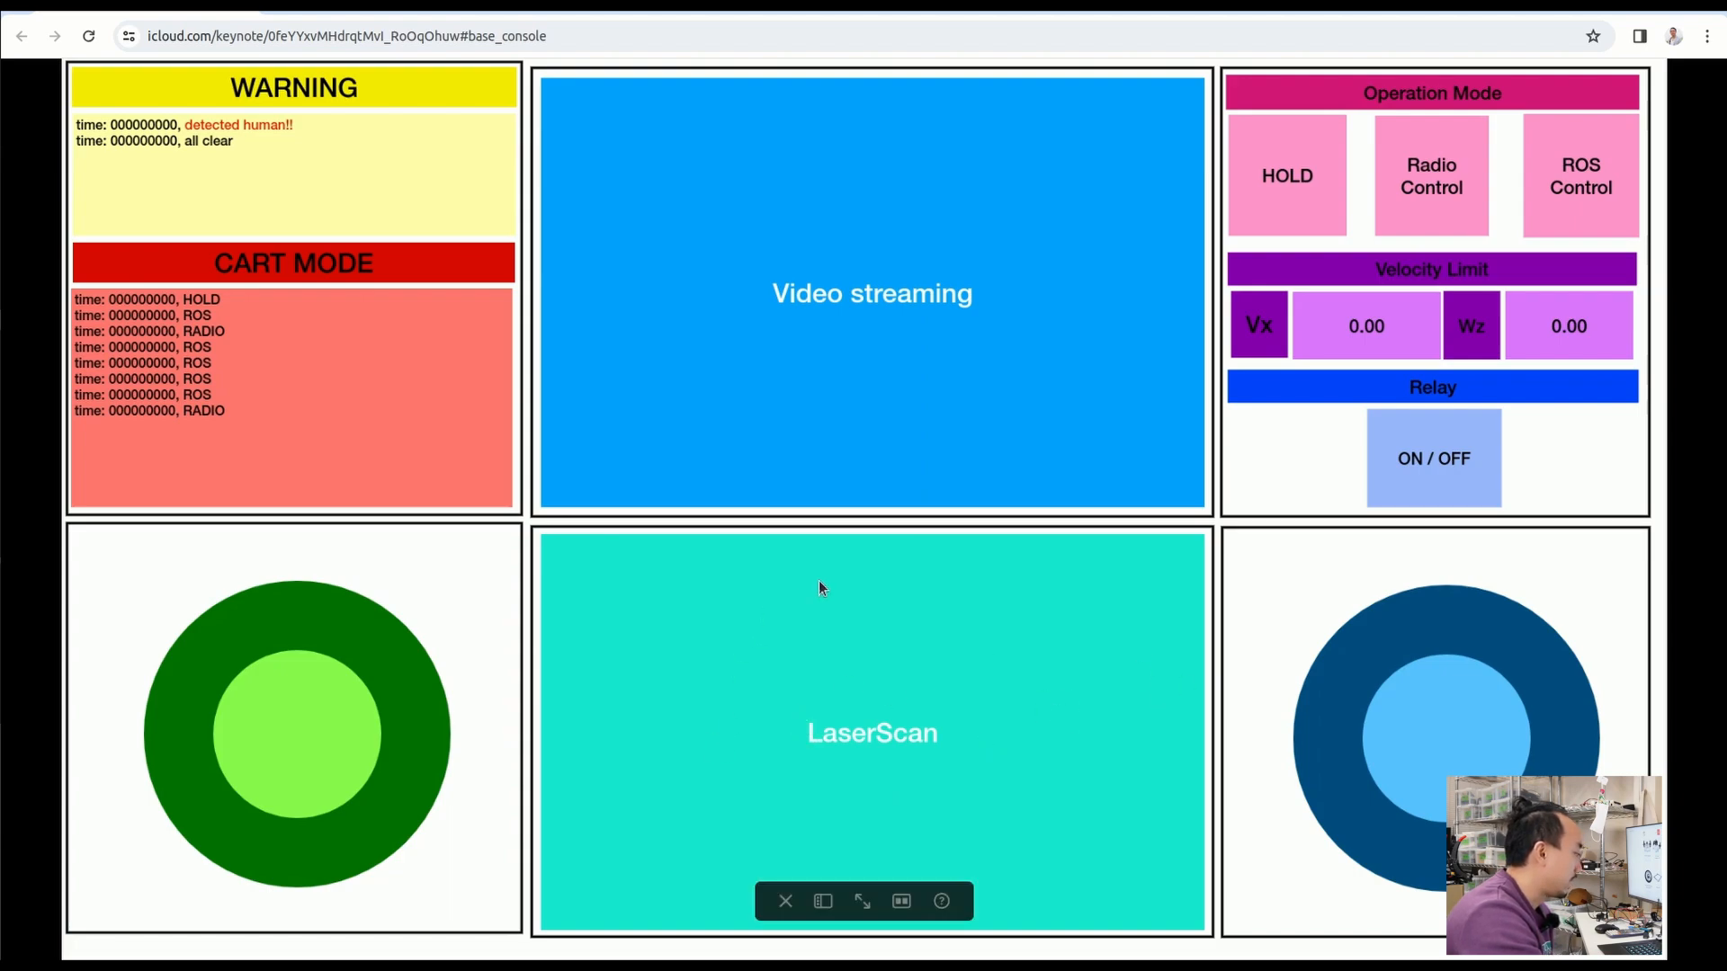
{"action": "mouse_move", "coordinate": [983, 833]}
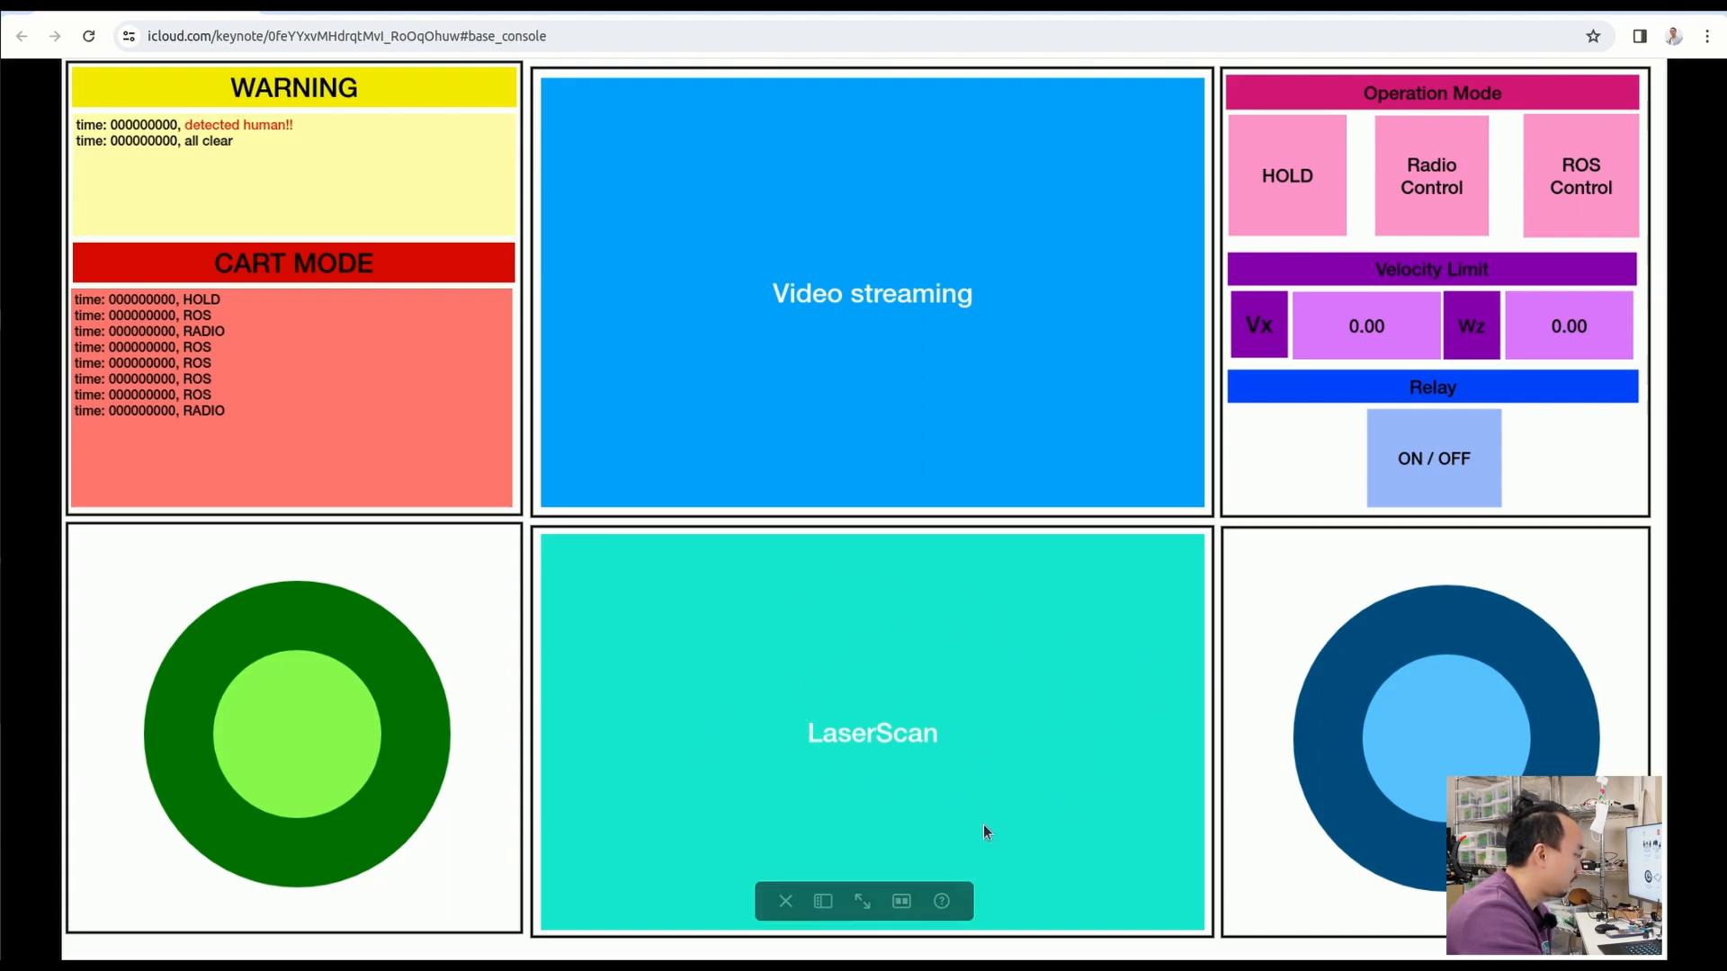
{"action": "mouse_move", "coordinate": [1096, 700]}
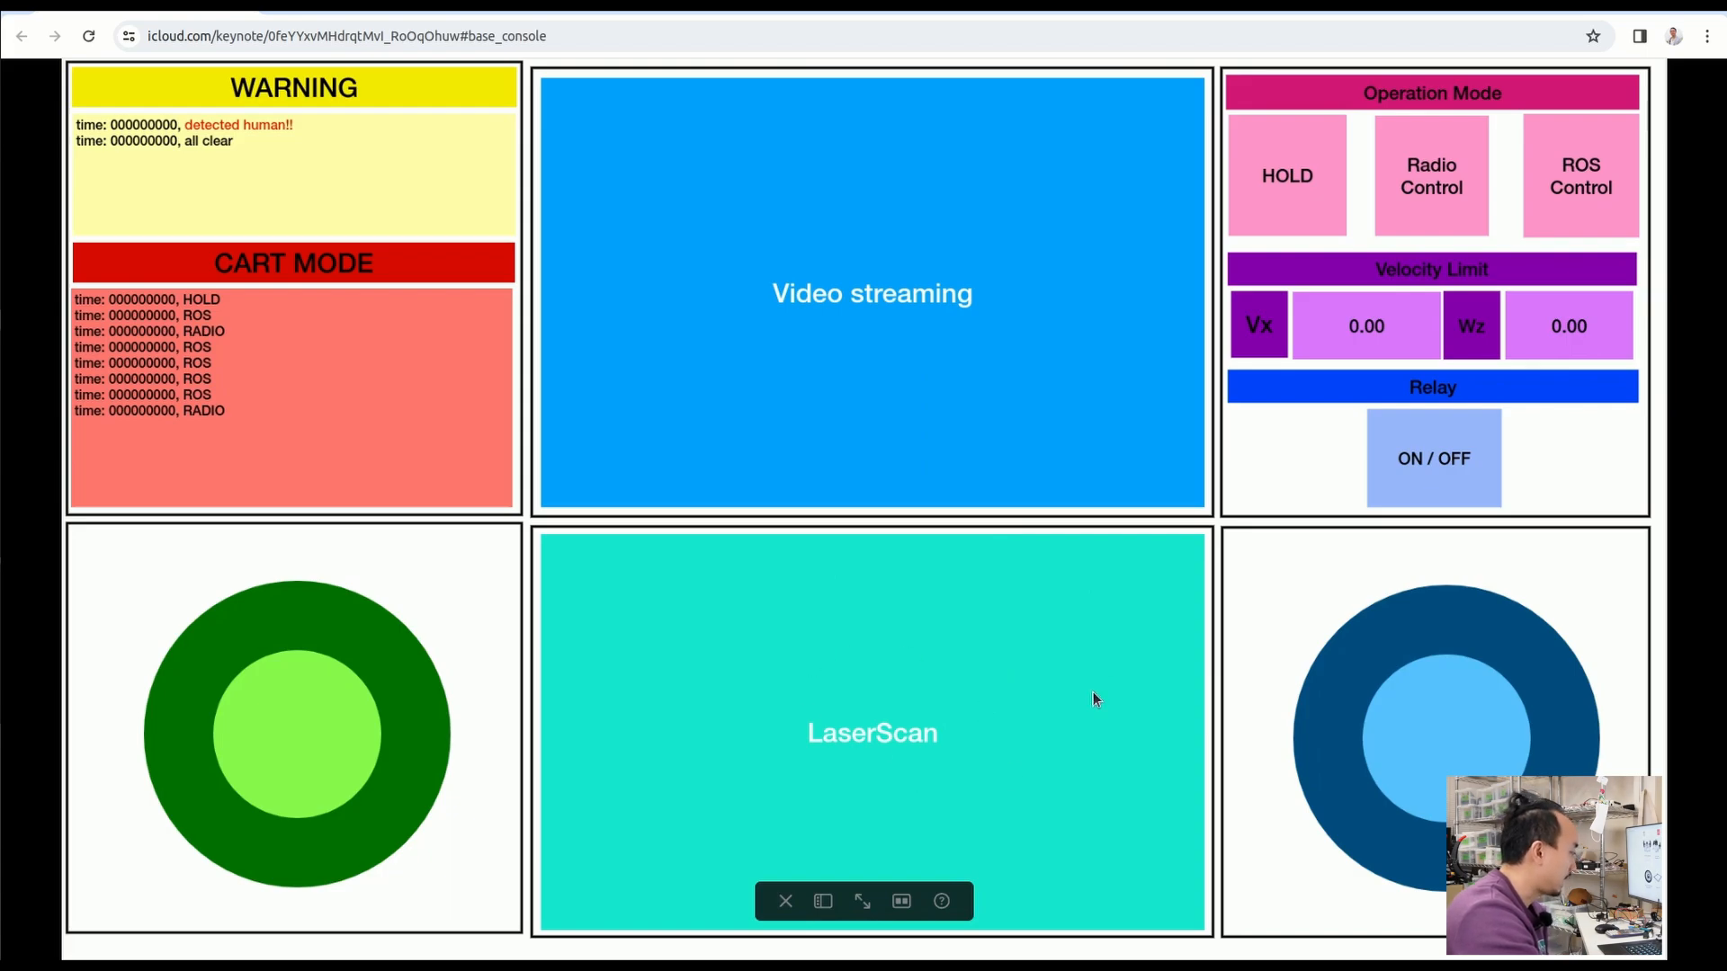